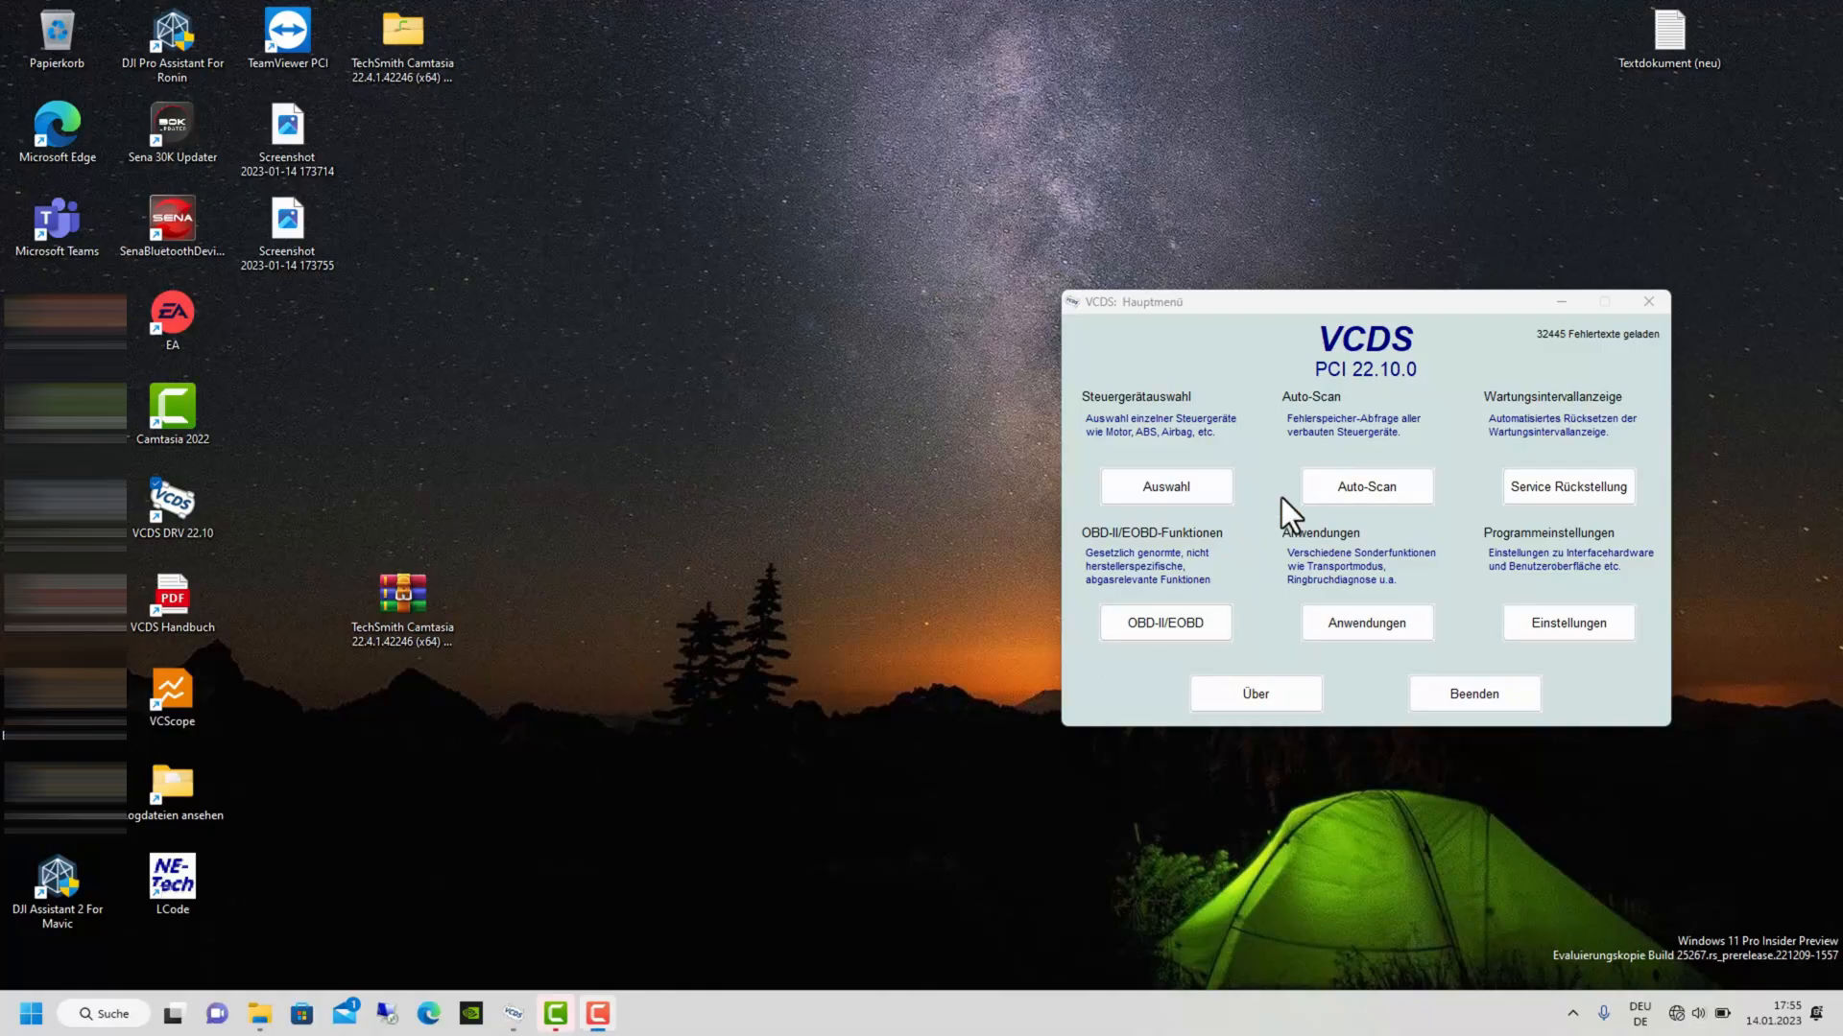
mouse_move(1165, 485)
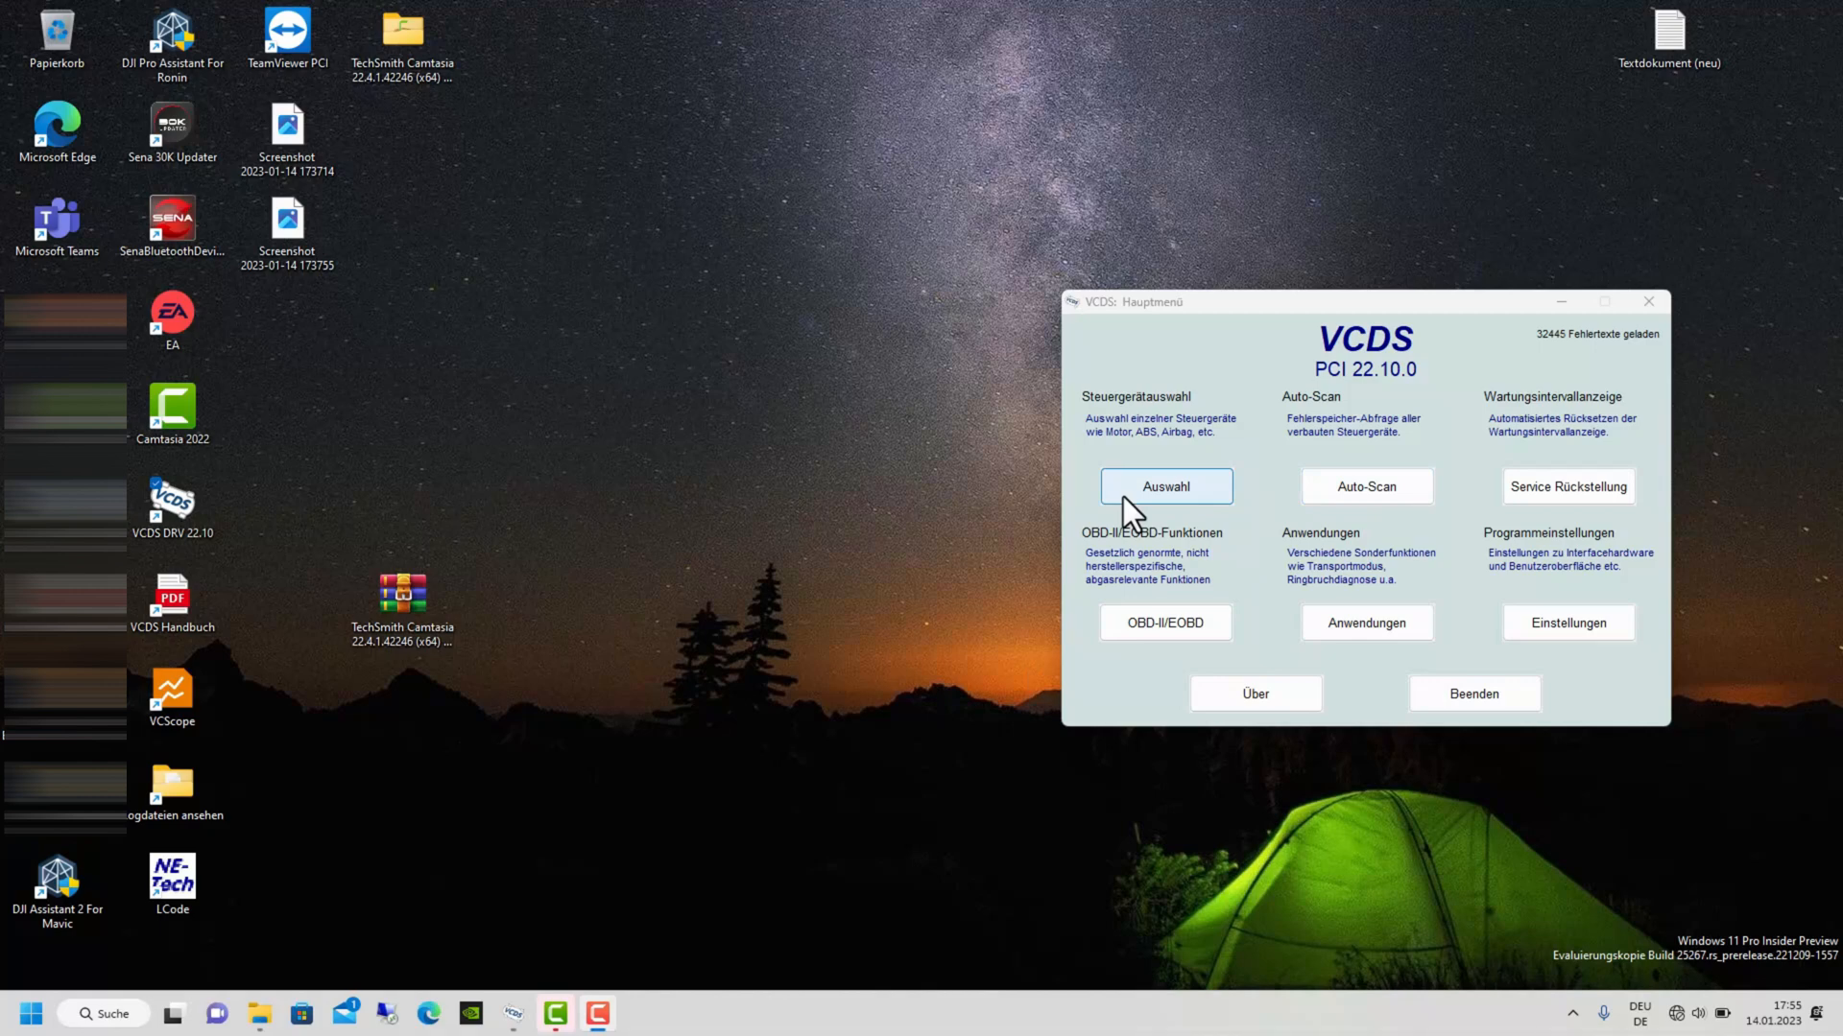
- Bring up the control module selection (Auswahl) from the VCDS main menu
click(1165, 486)
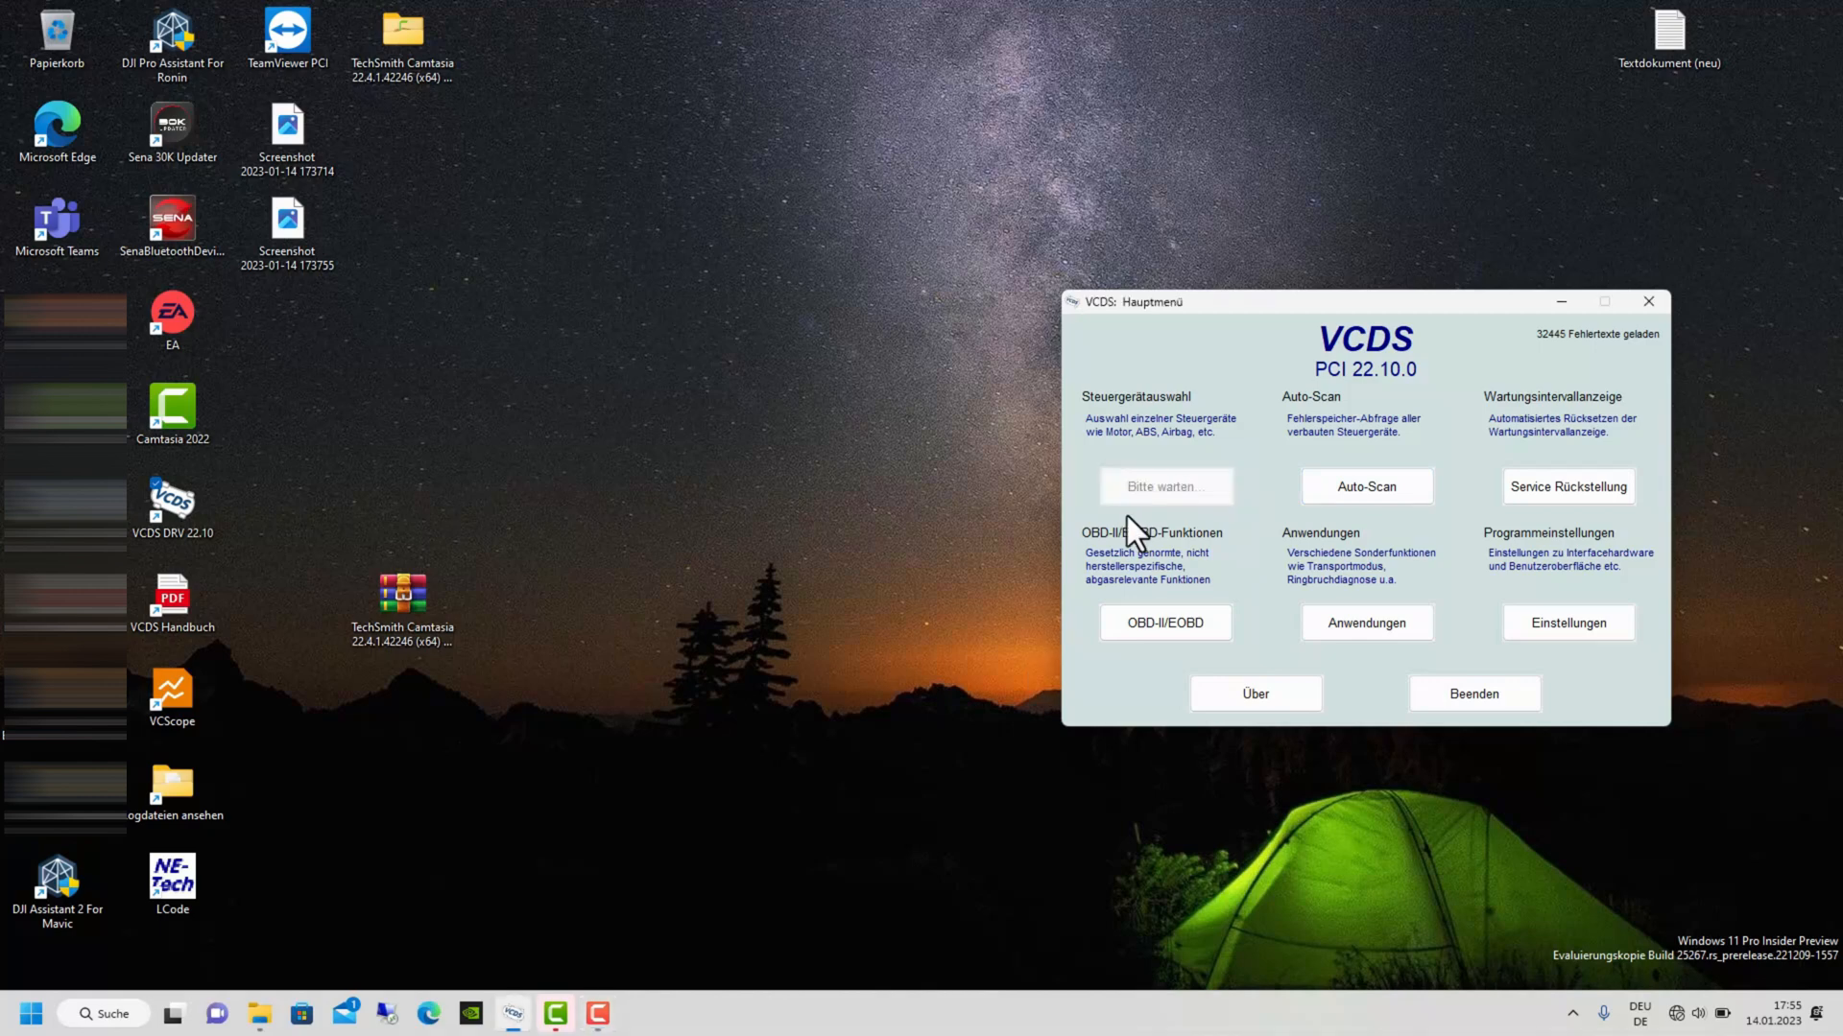
click(1166, 486)
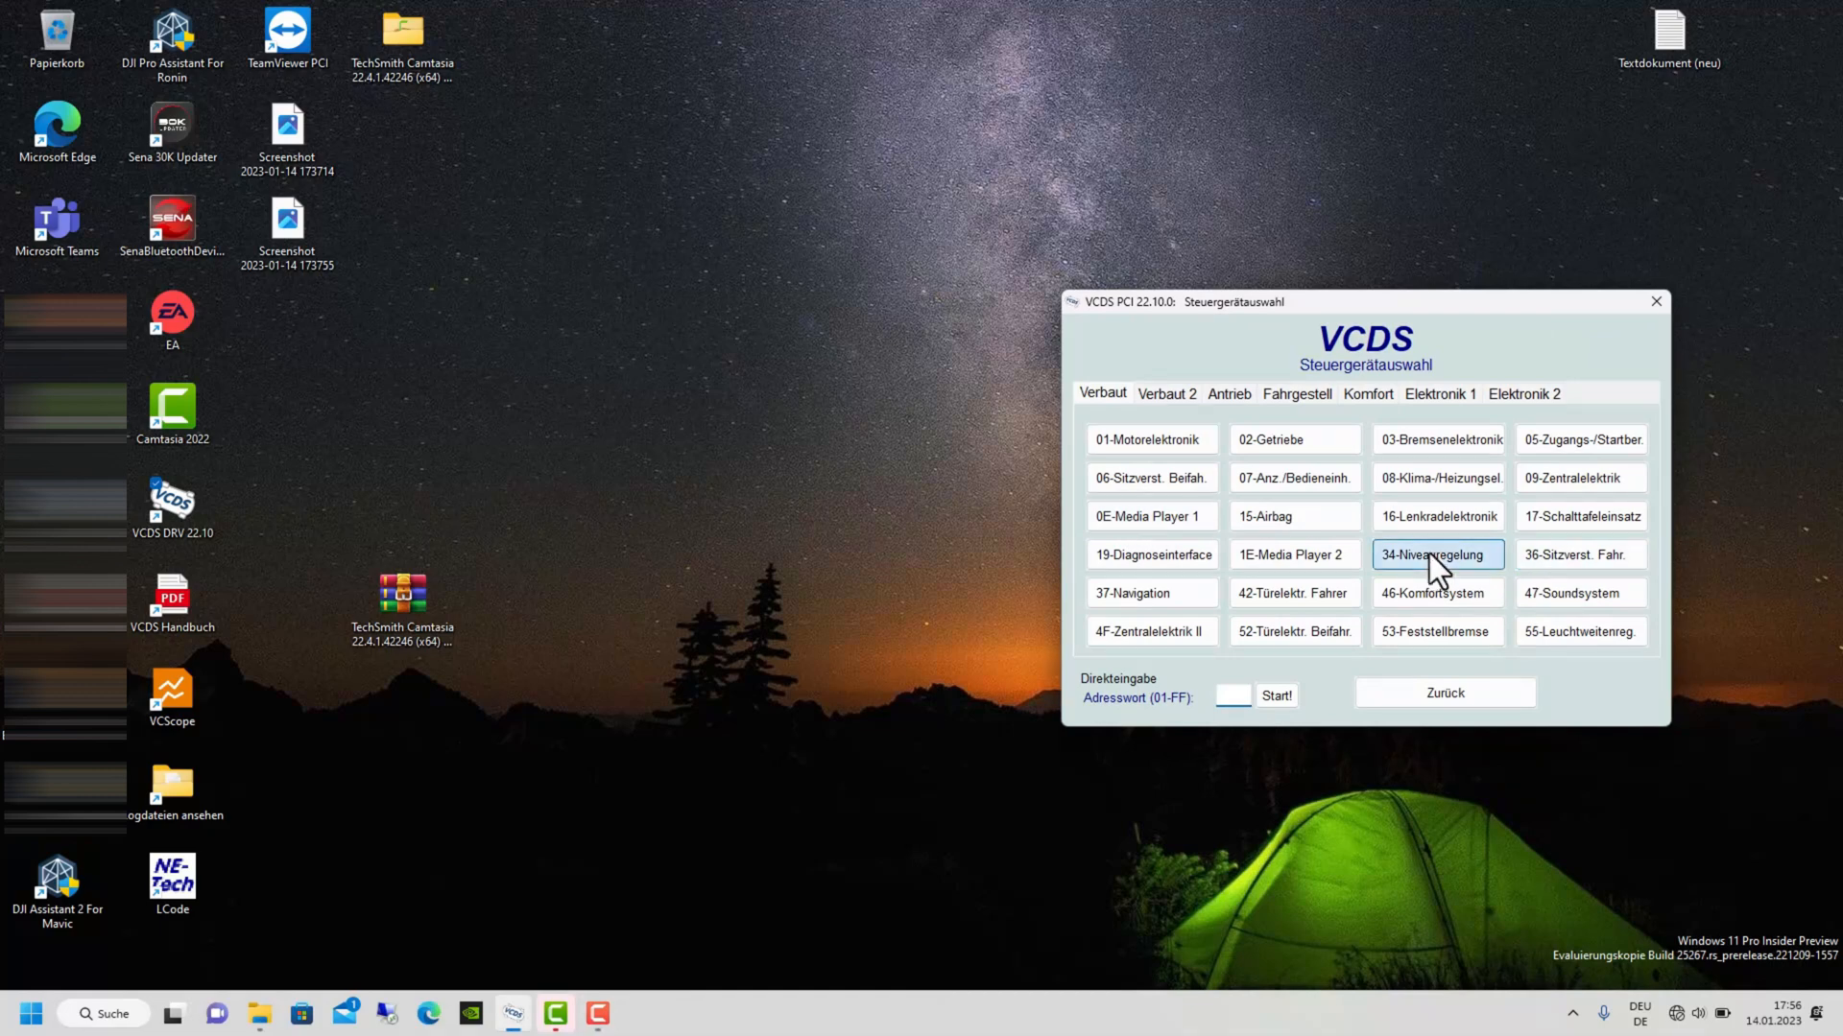
- Clear the 34-Niveauregelung module's fault memory via Fehlerspeicher - 02 and return to its overview
click(1436, 552)
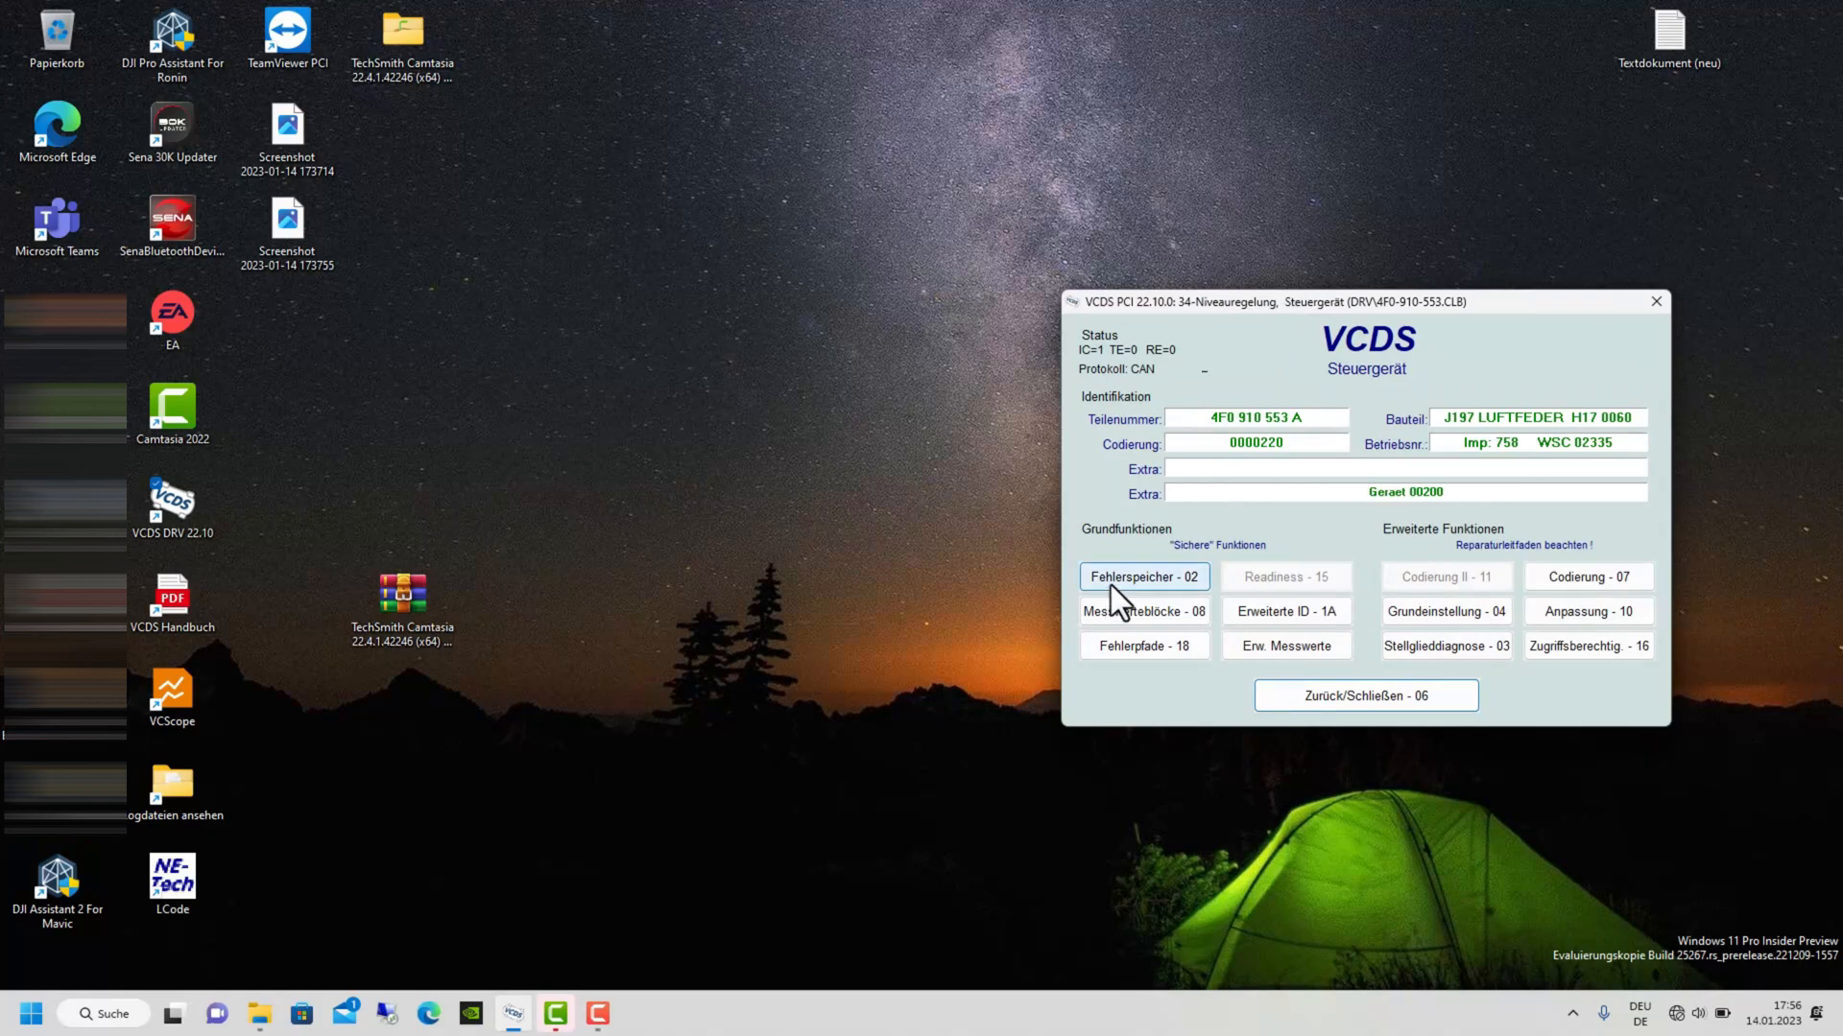
click(1142, 578)
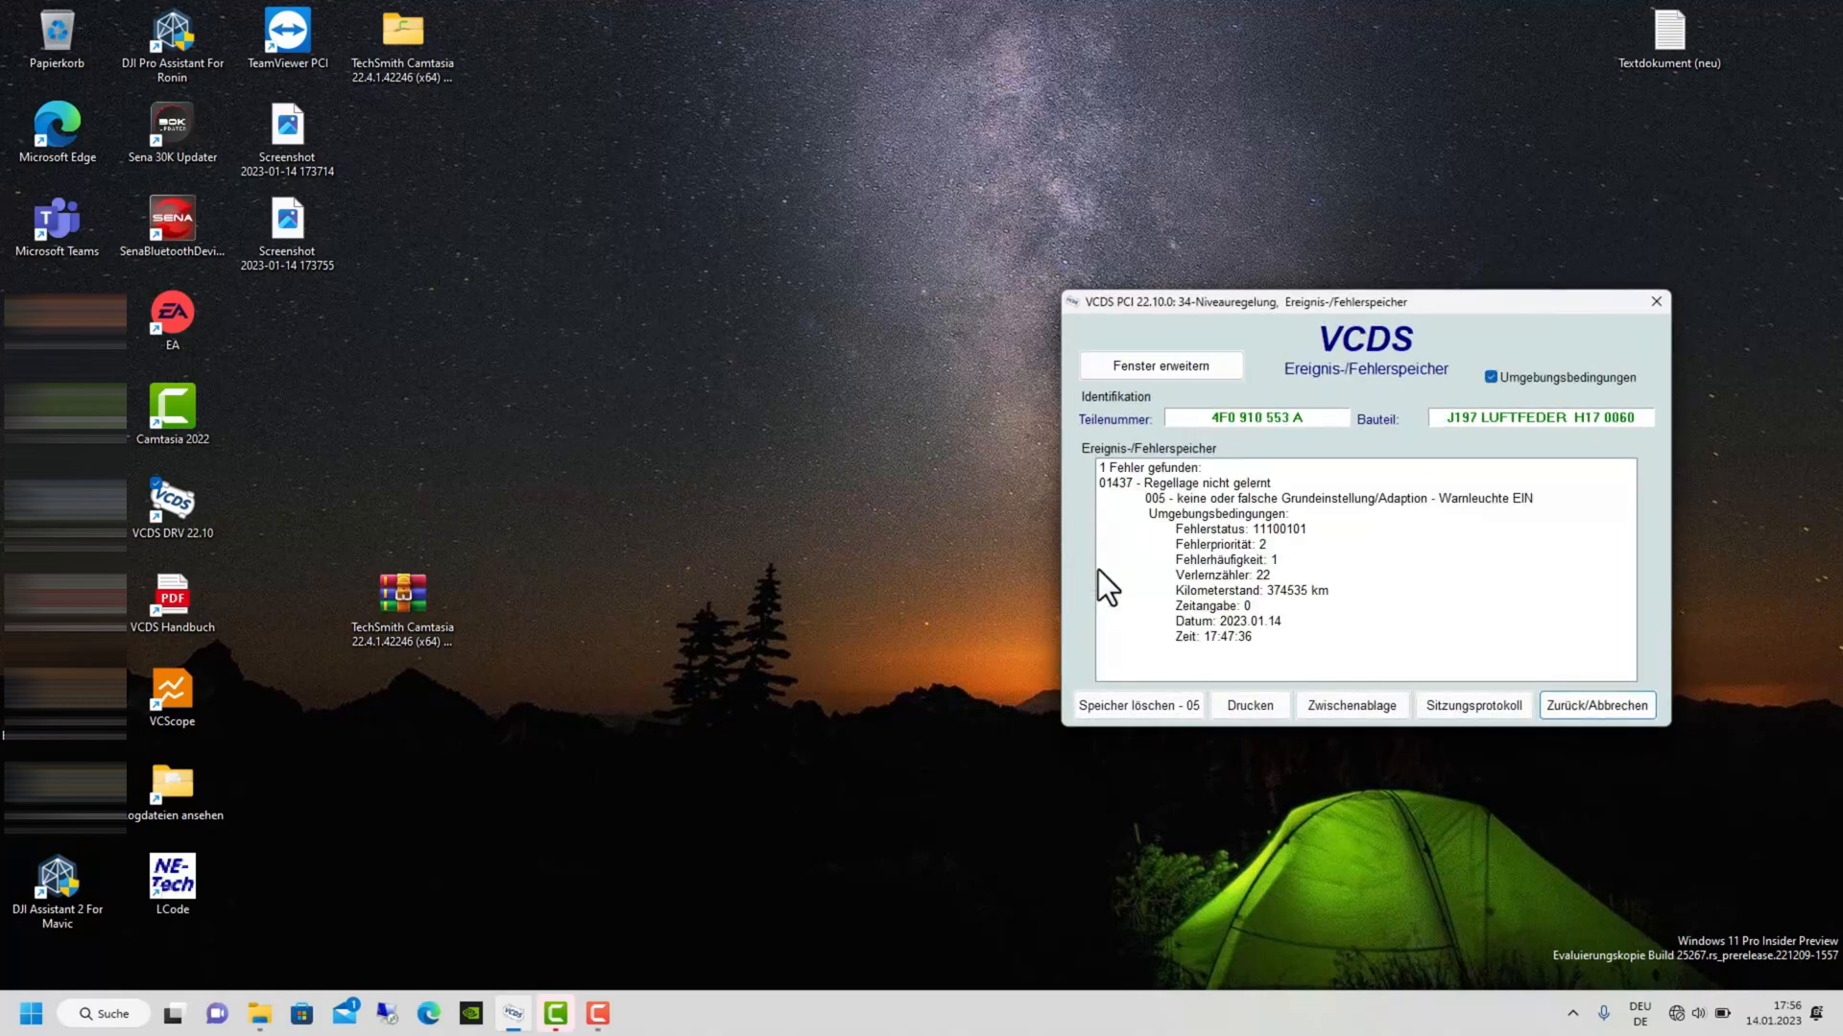
mouse_move(1144, 529)
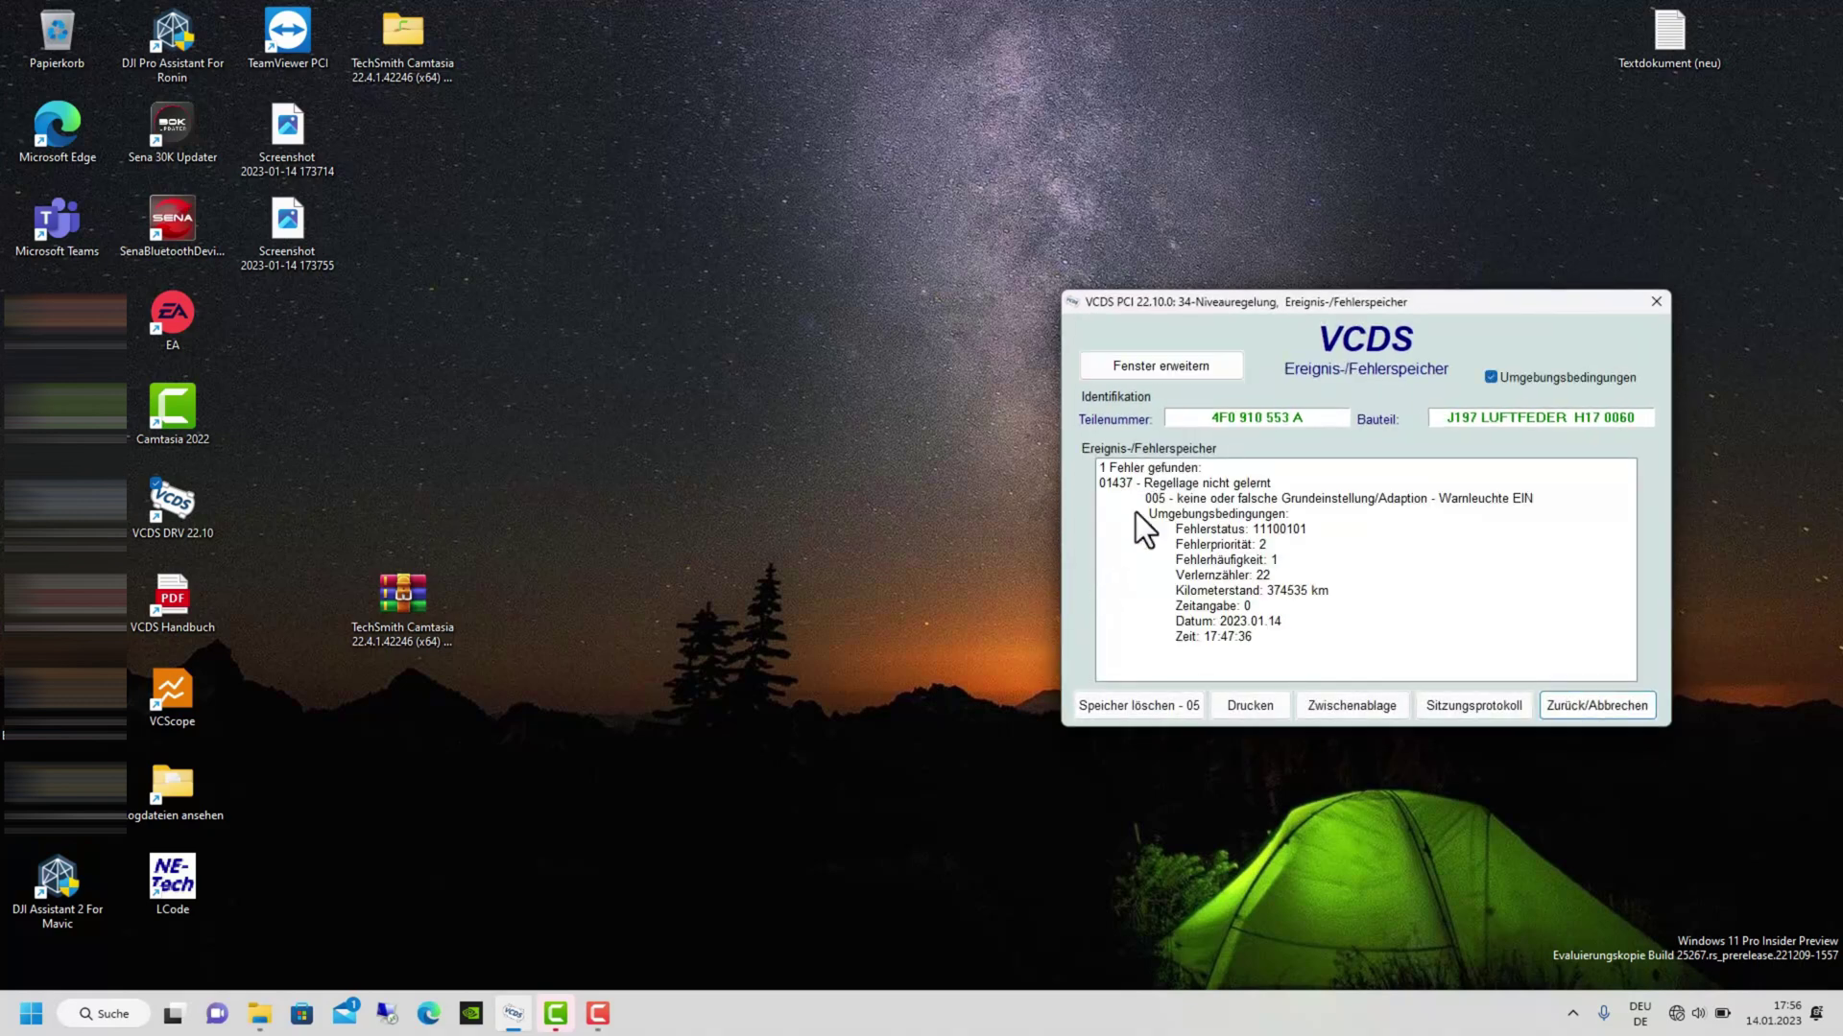
mouse_move(1595, 704)
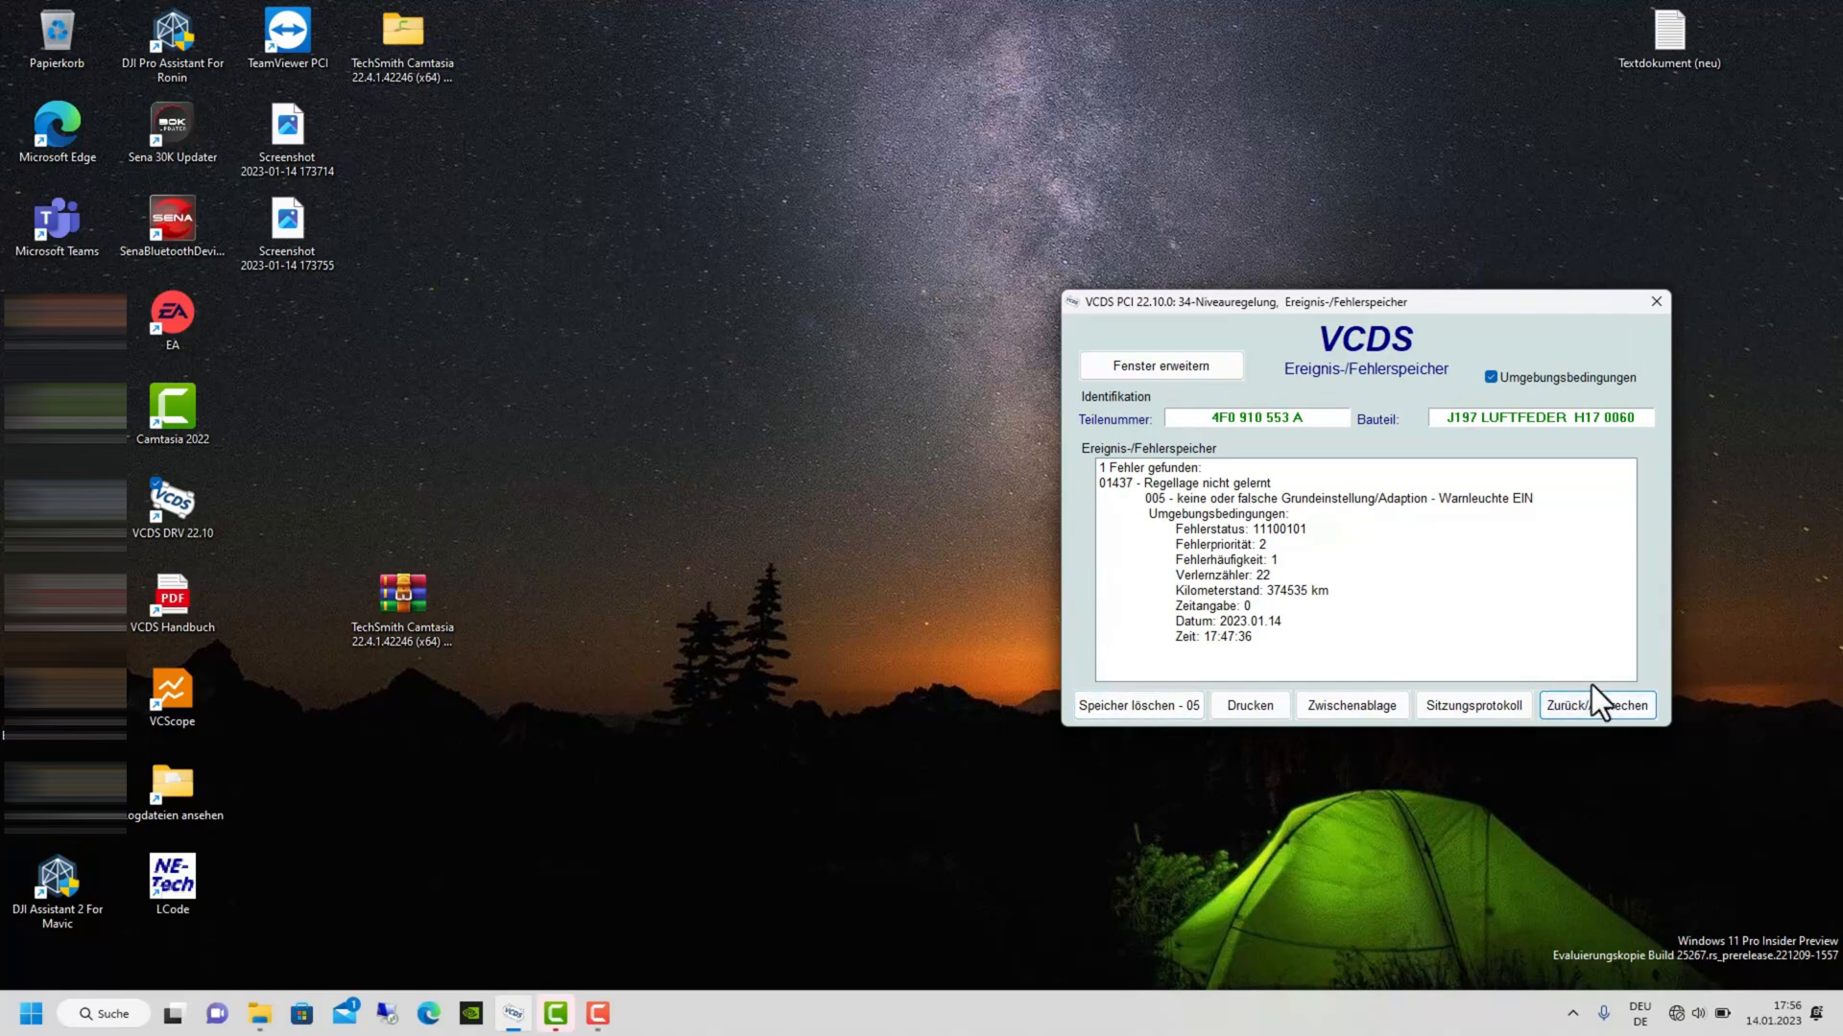
click(1595, 704)
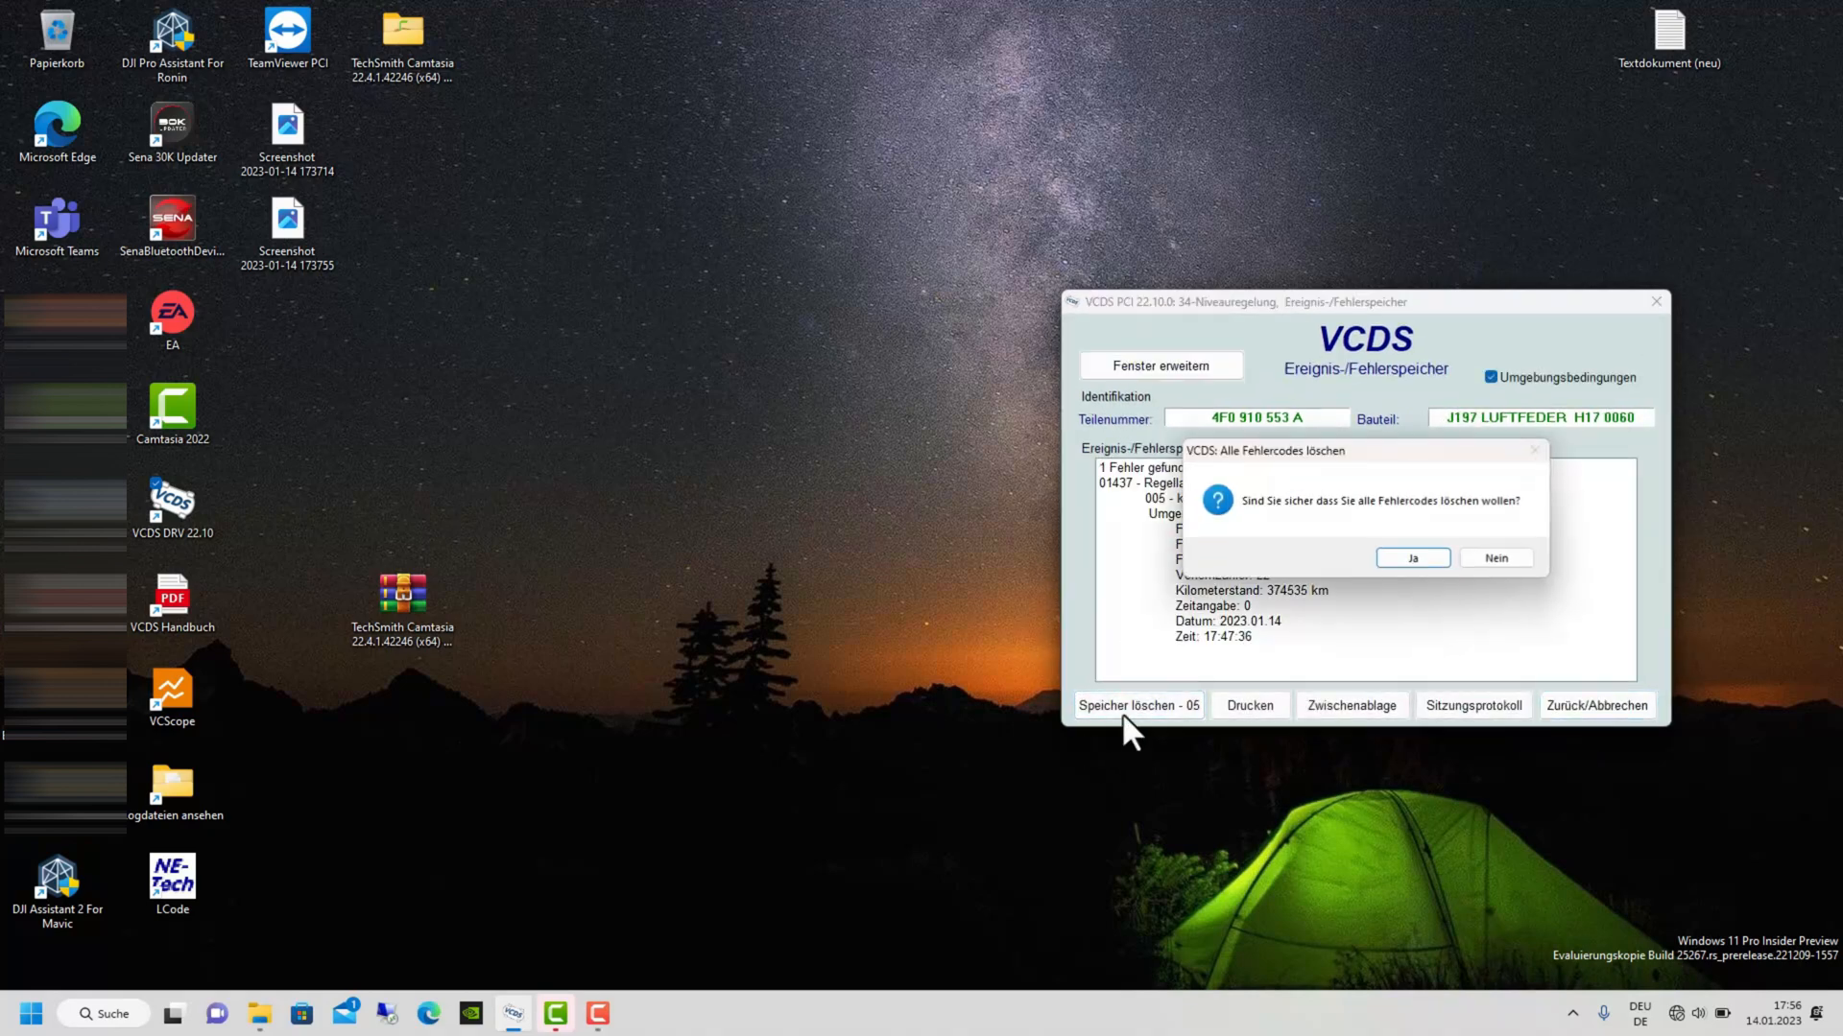
mouse_move(1413, 556)
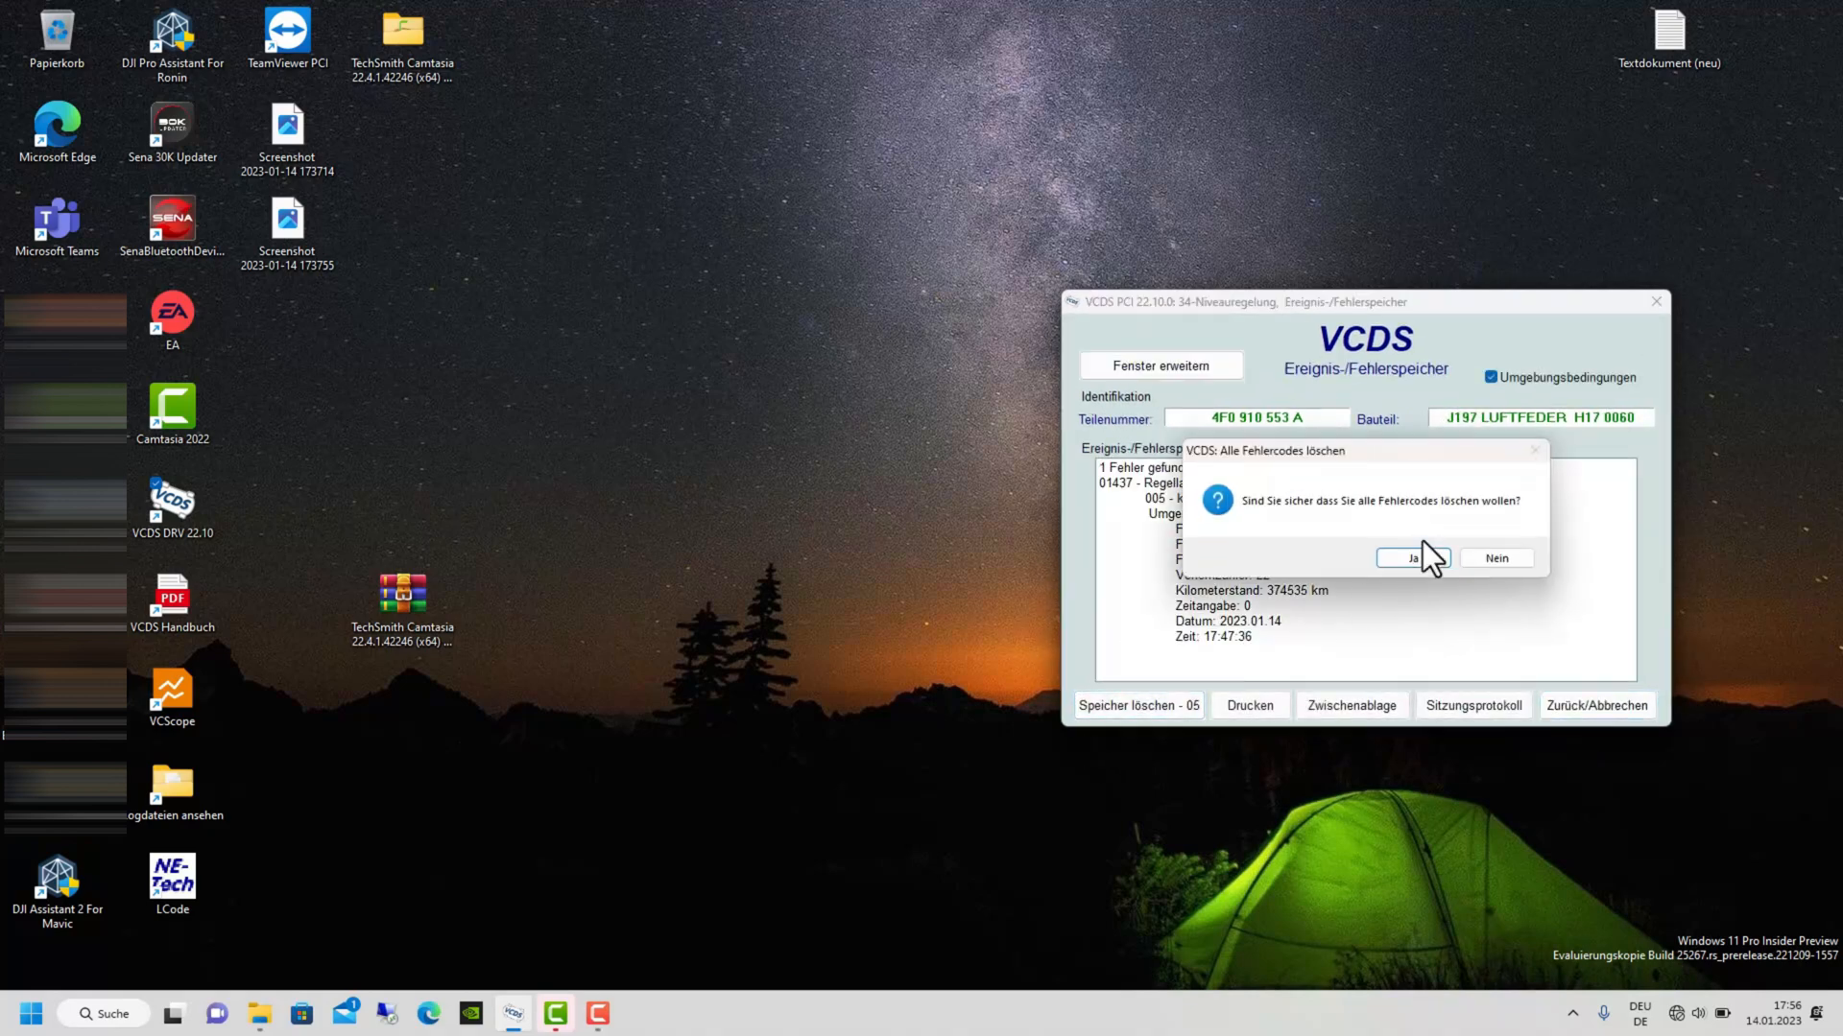
click(1411, 559)
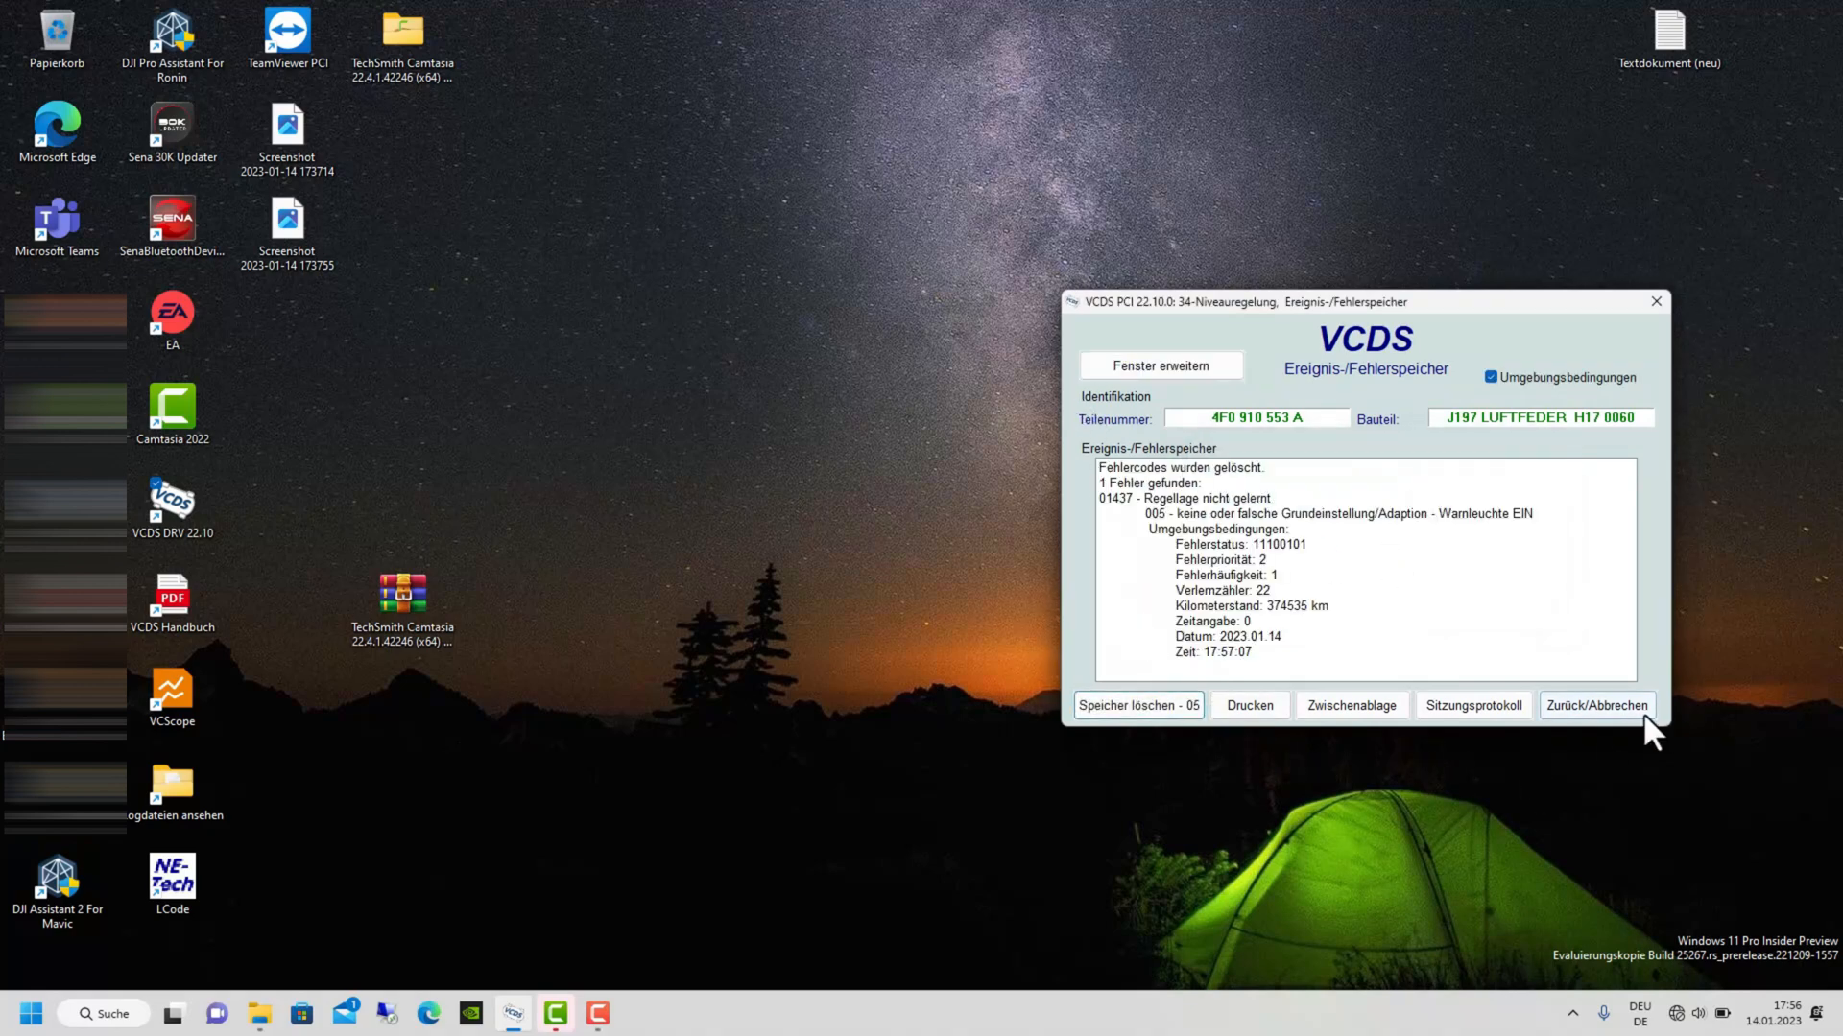
click(1595, 705)
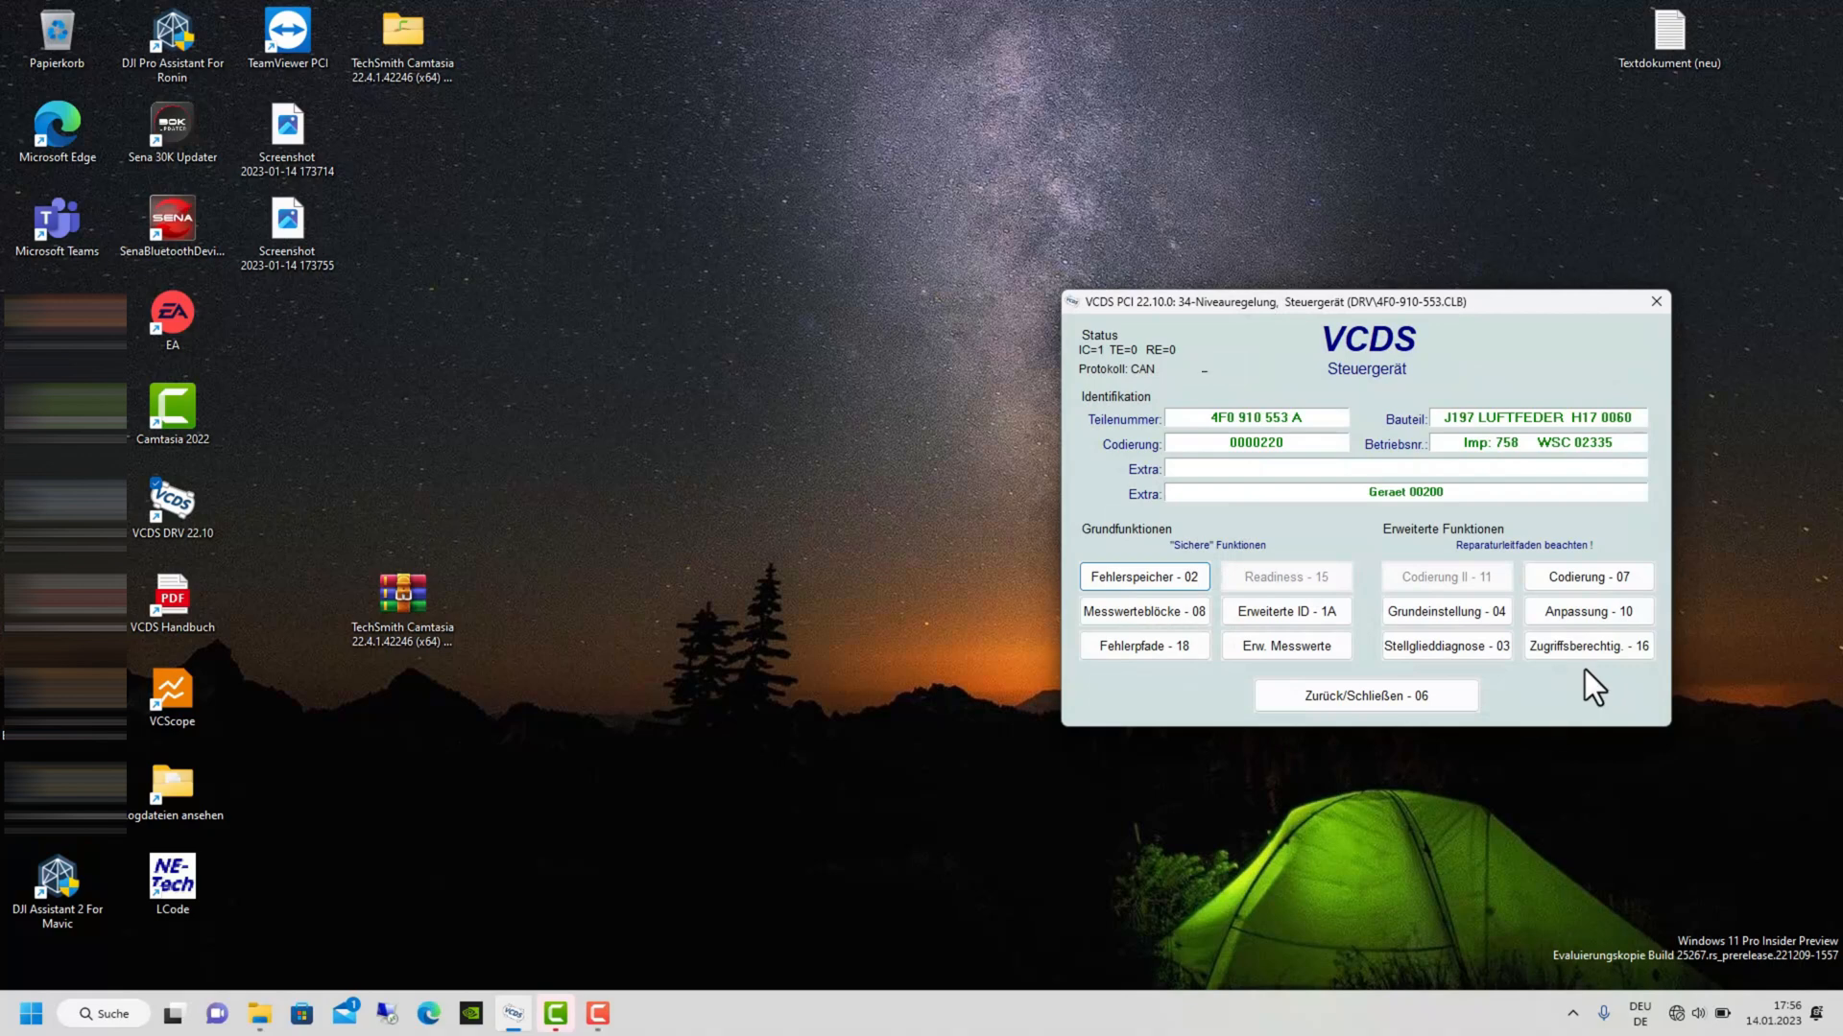
click(1588, 645)
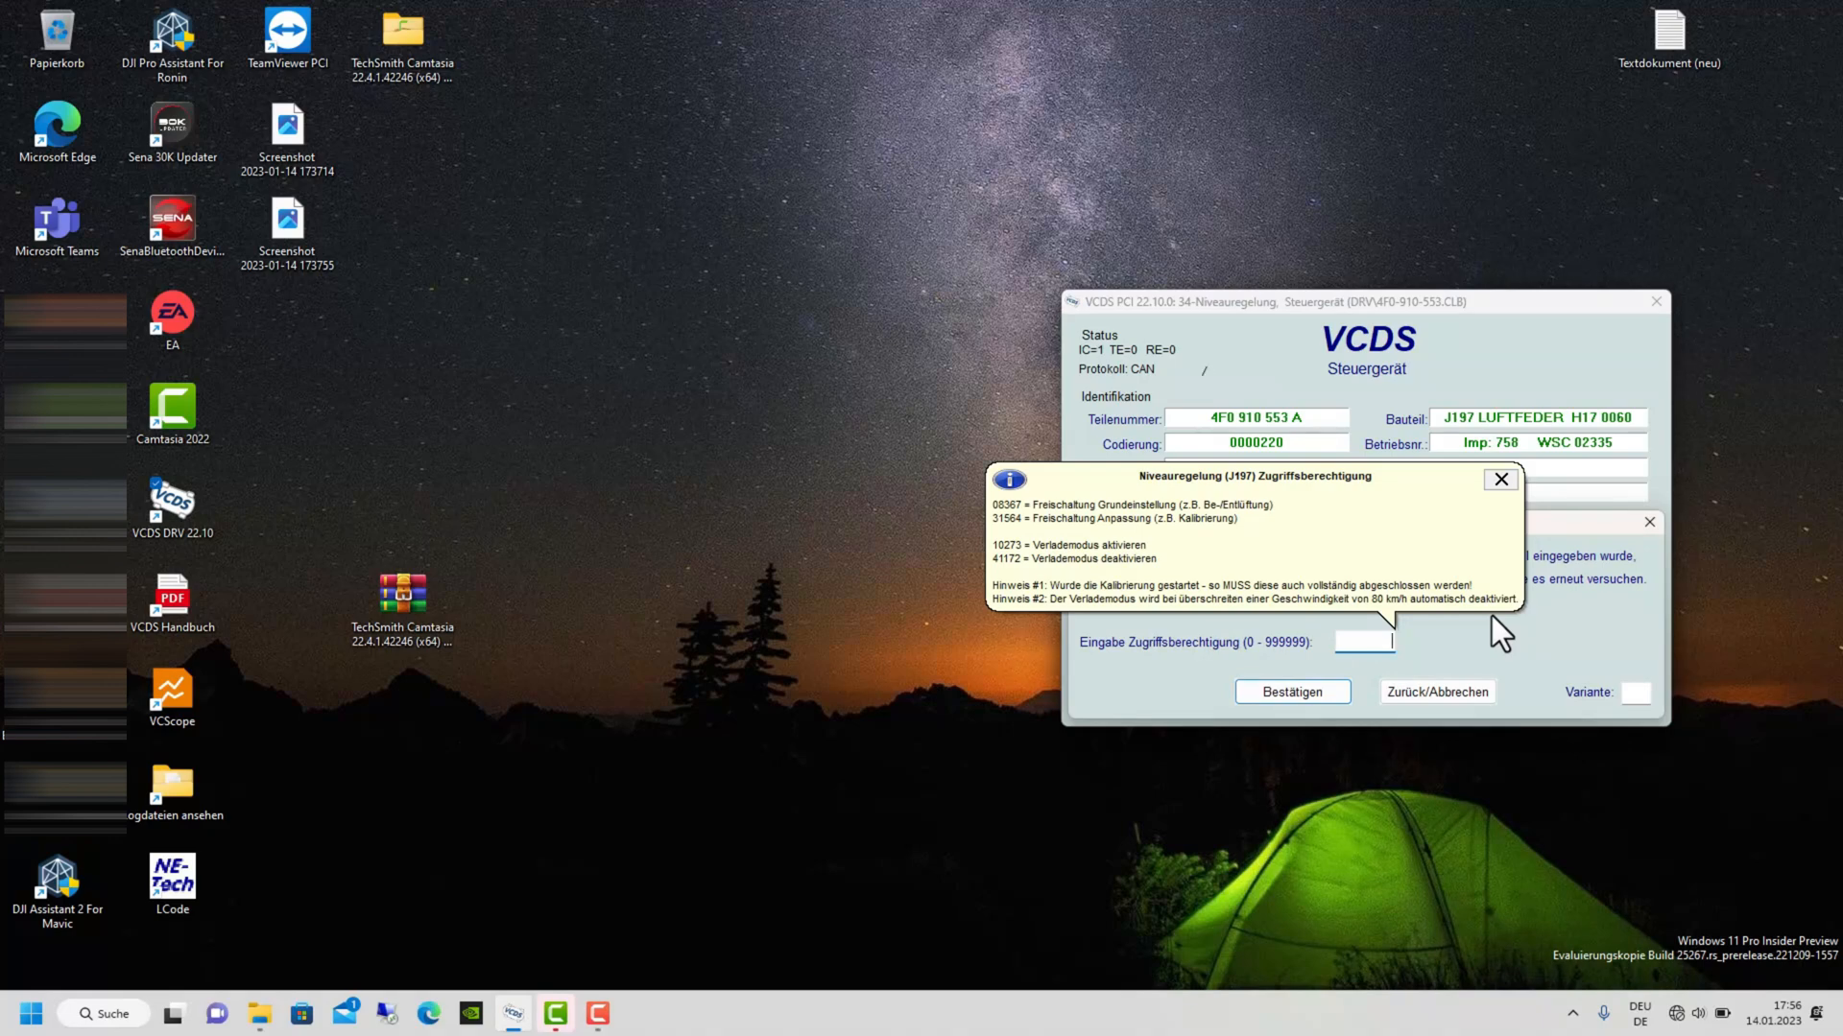
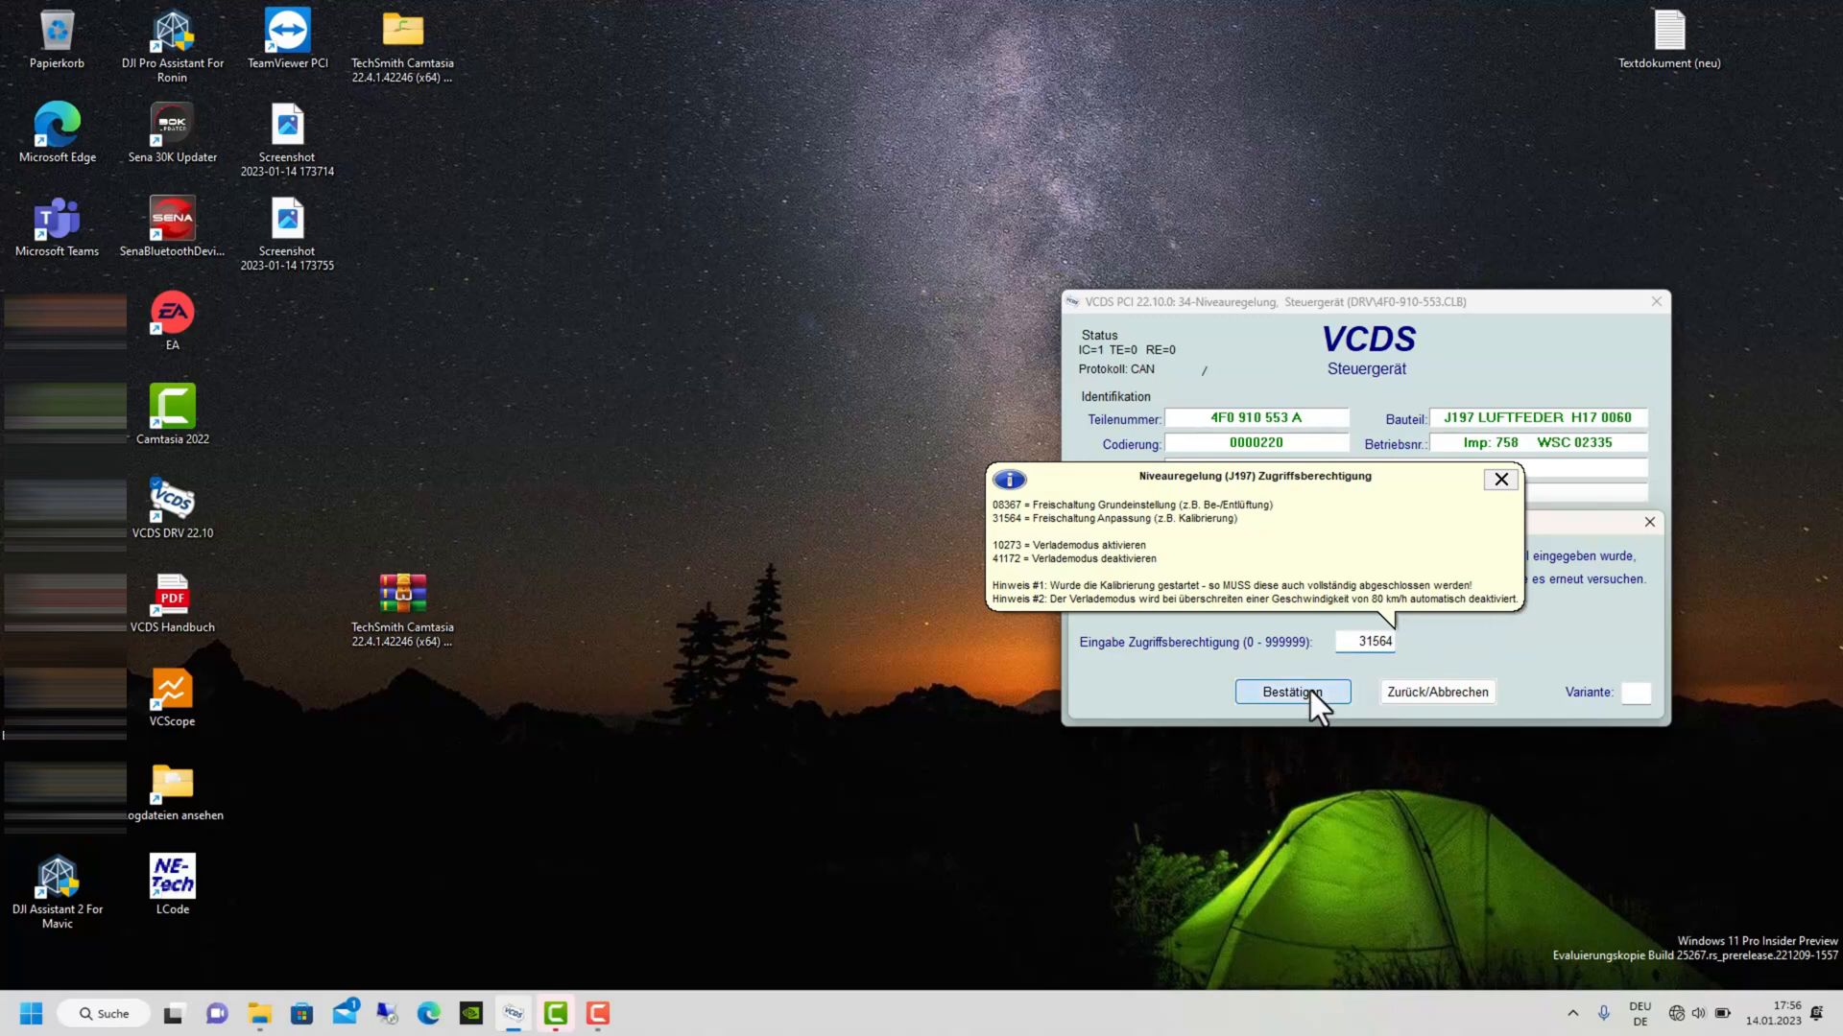
click(1292, 692)
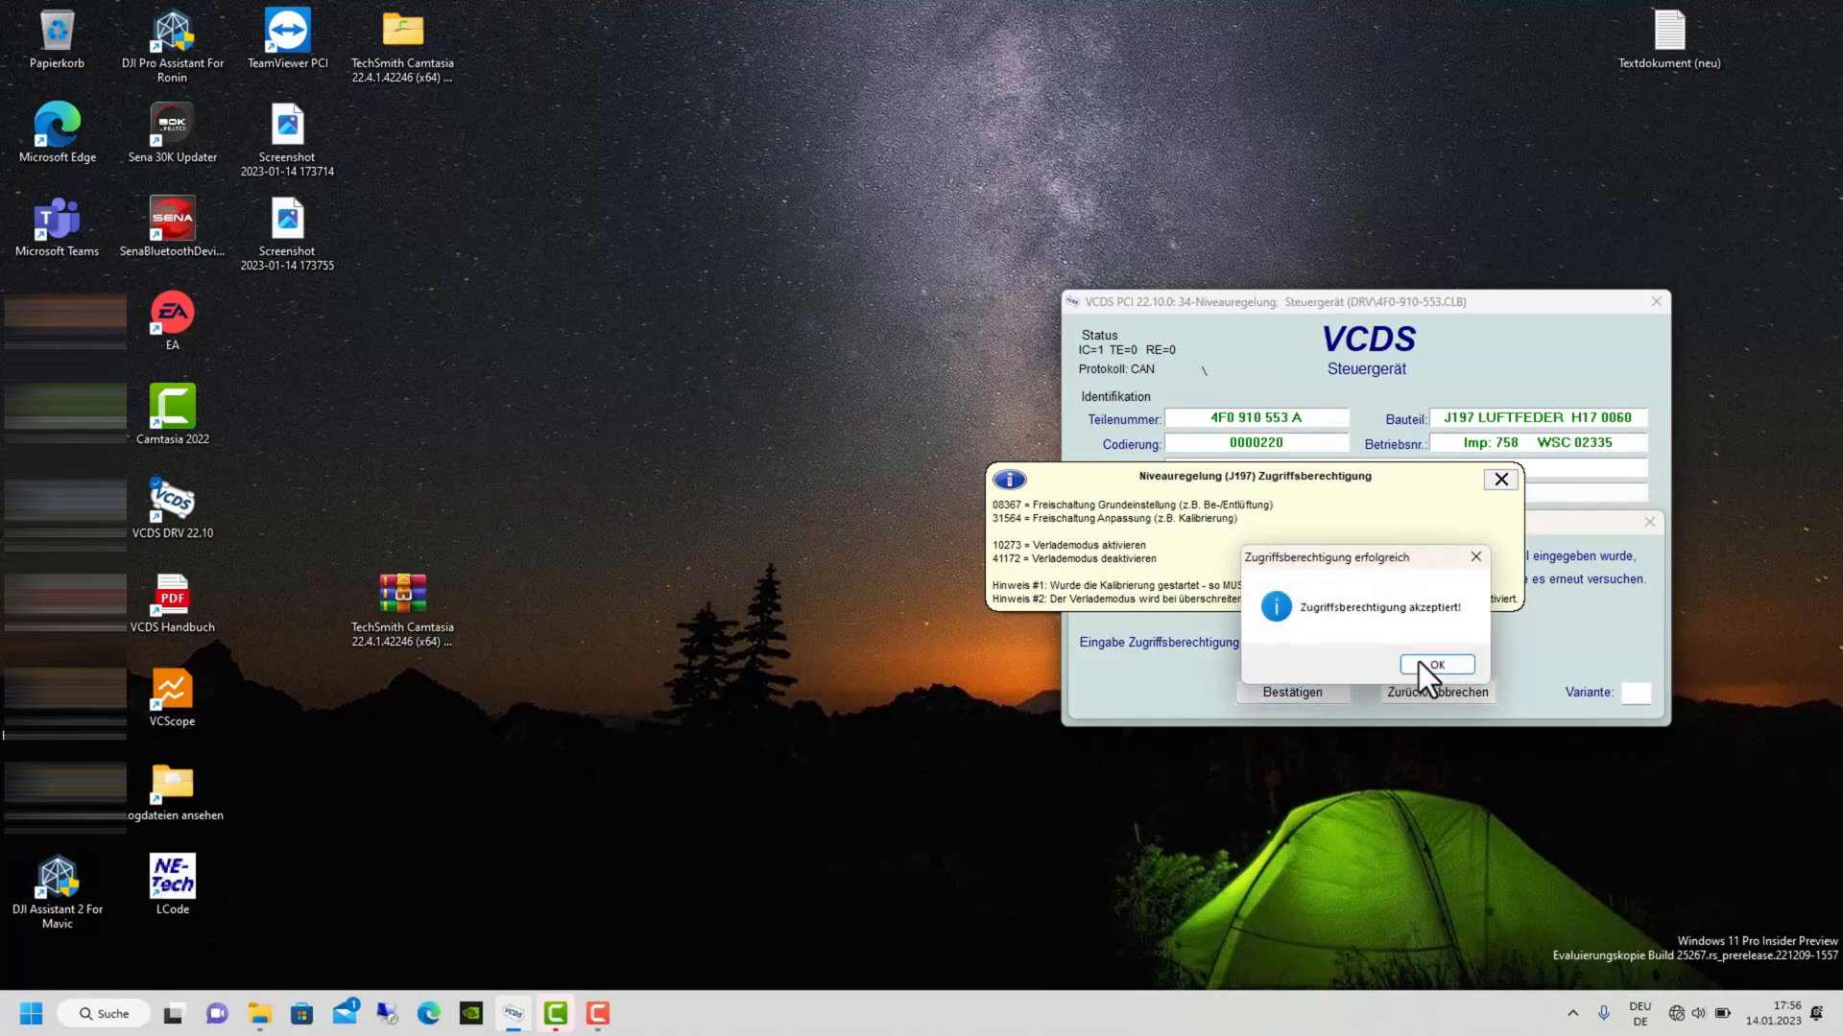
click(1436, 664)
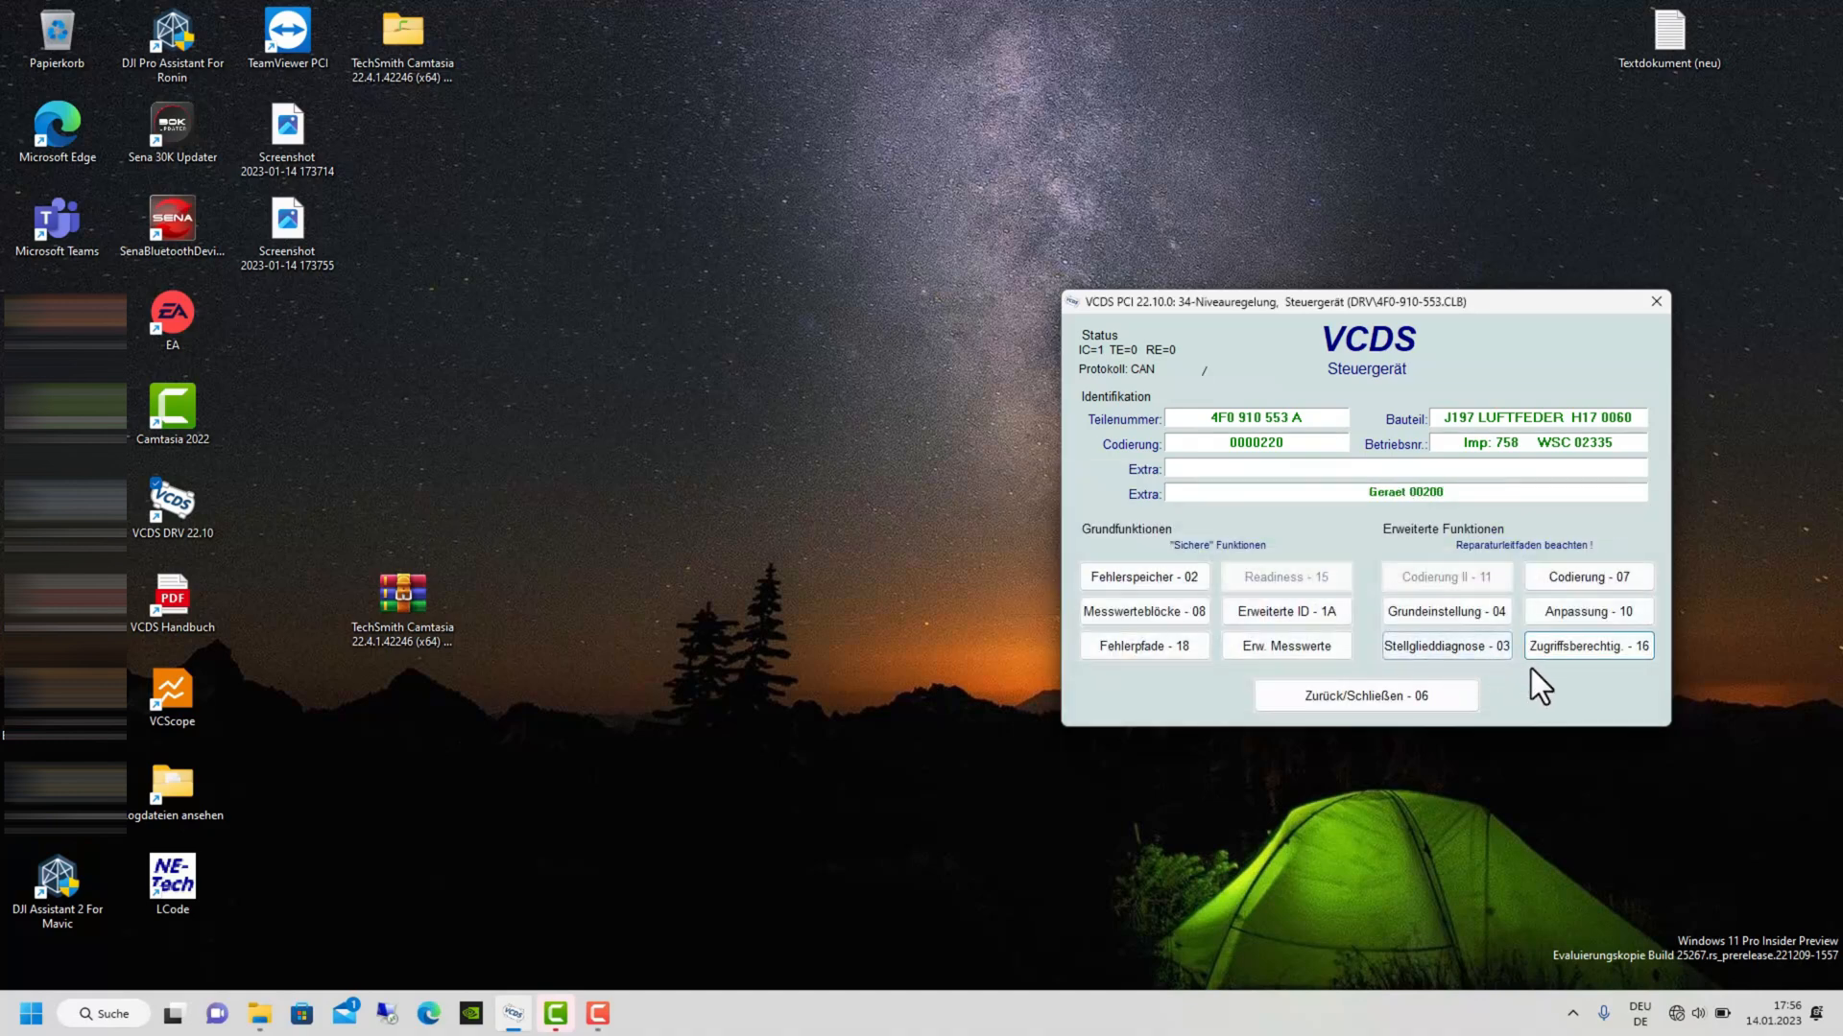
mouse_move(1590, 653)
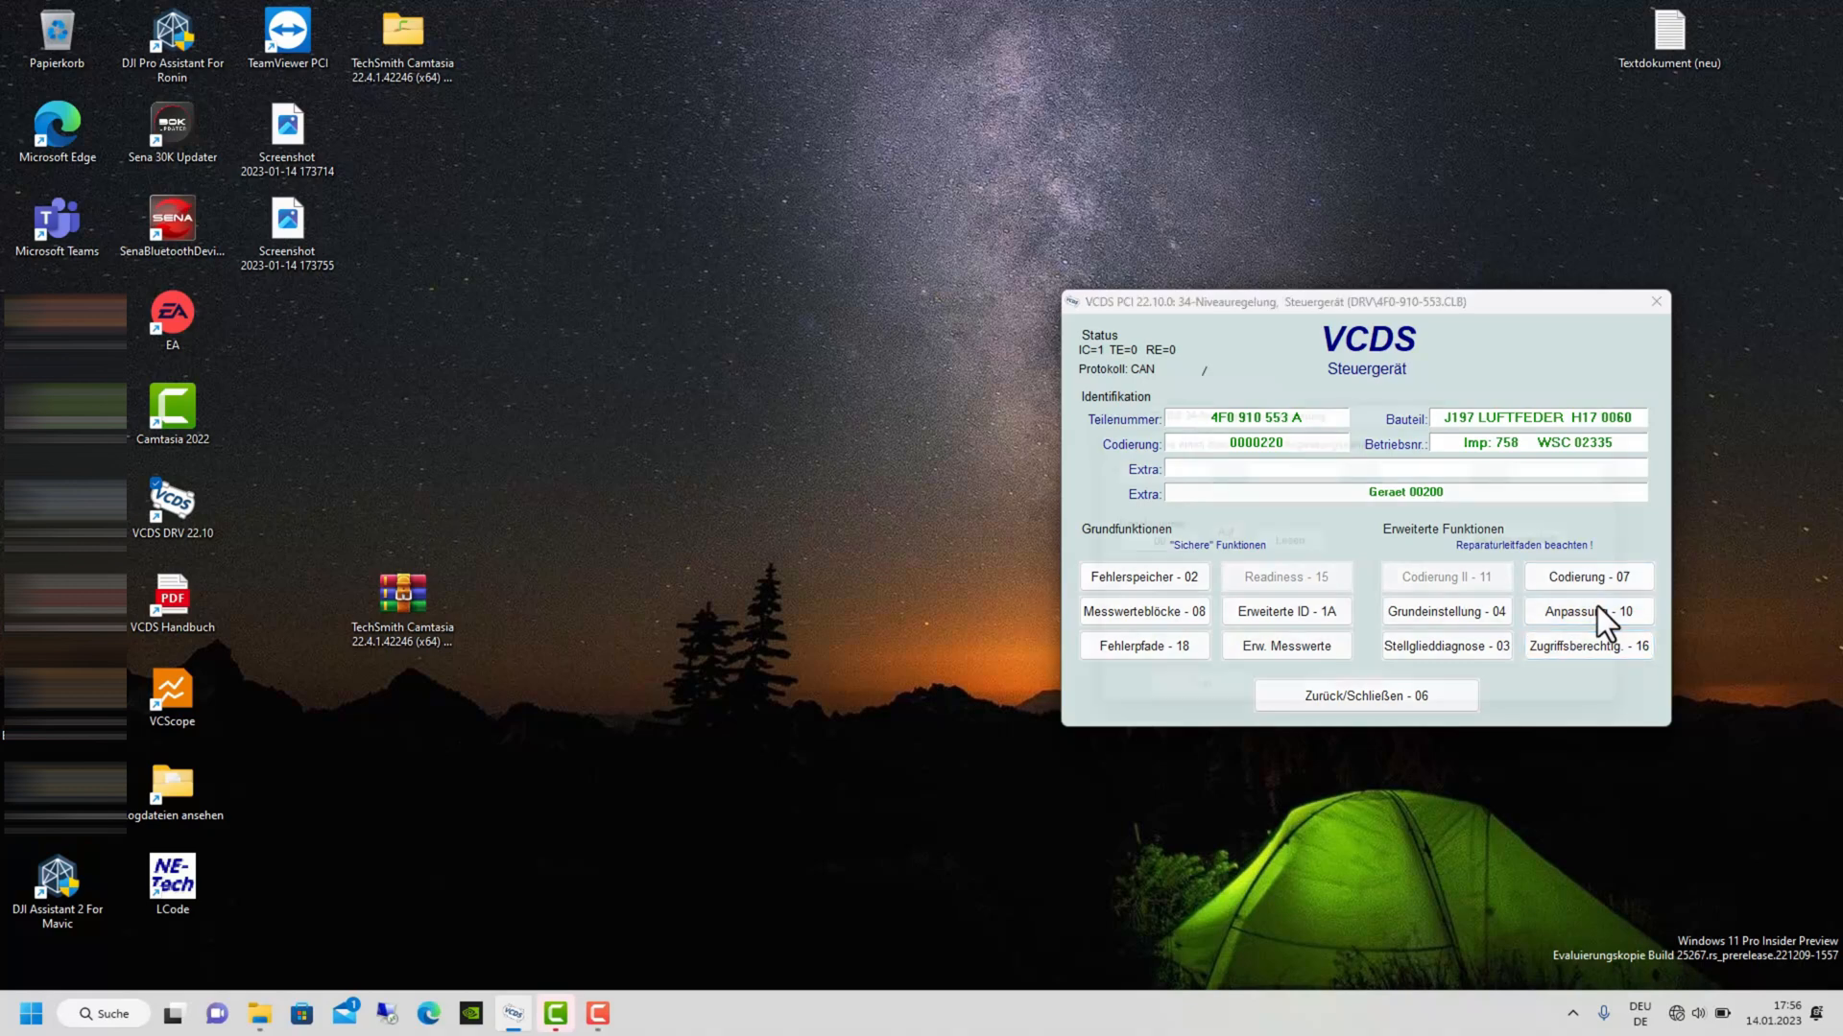
- Start adaptation (Anpassung - 10) on the Regellage vorn links channel
click(1588, 610)
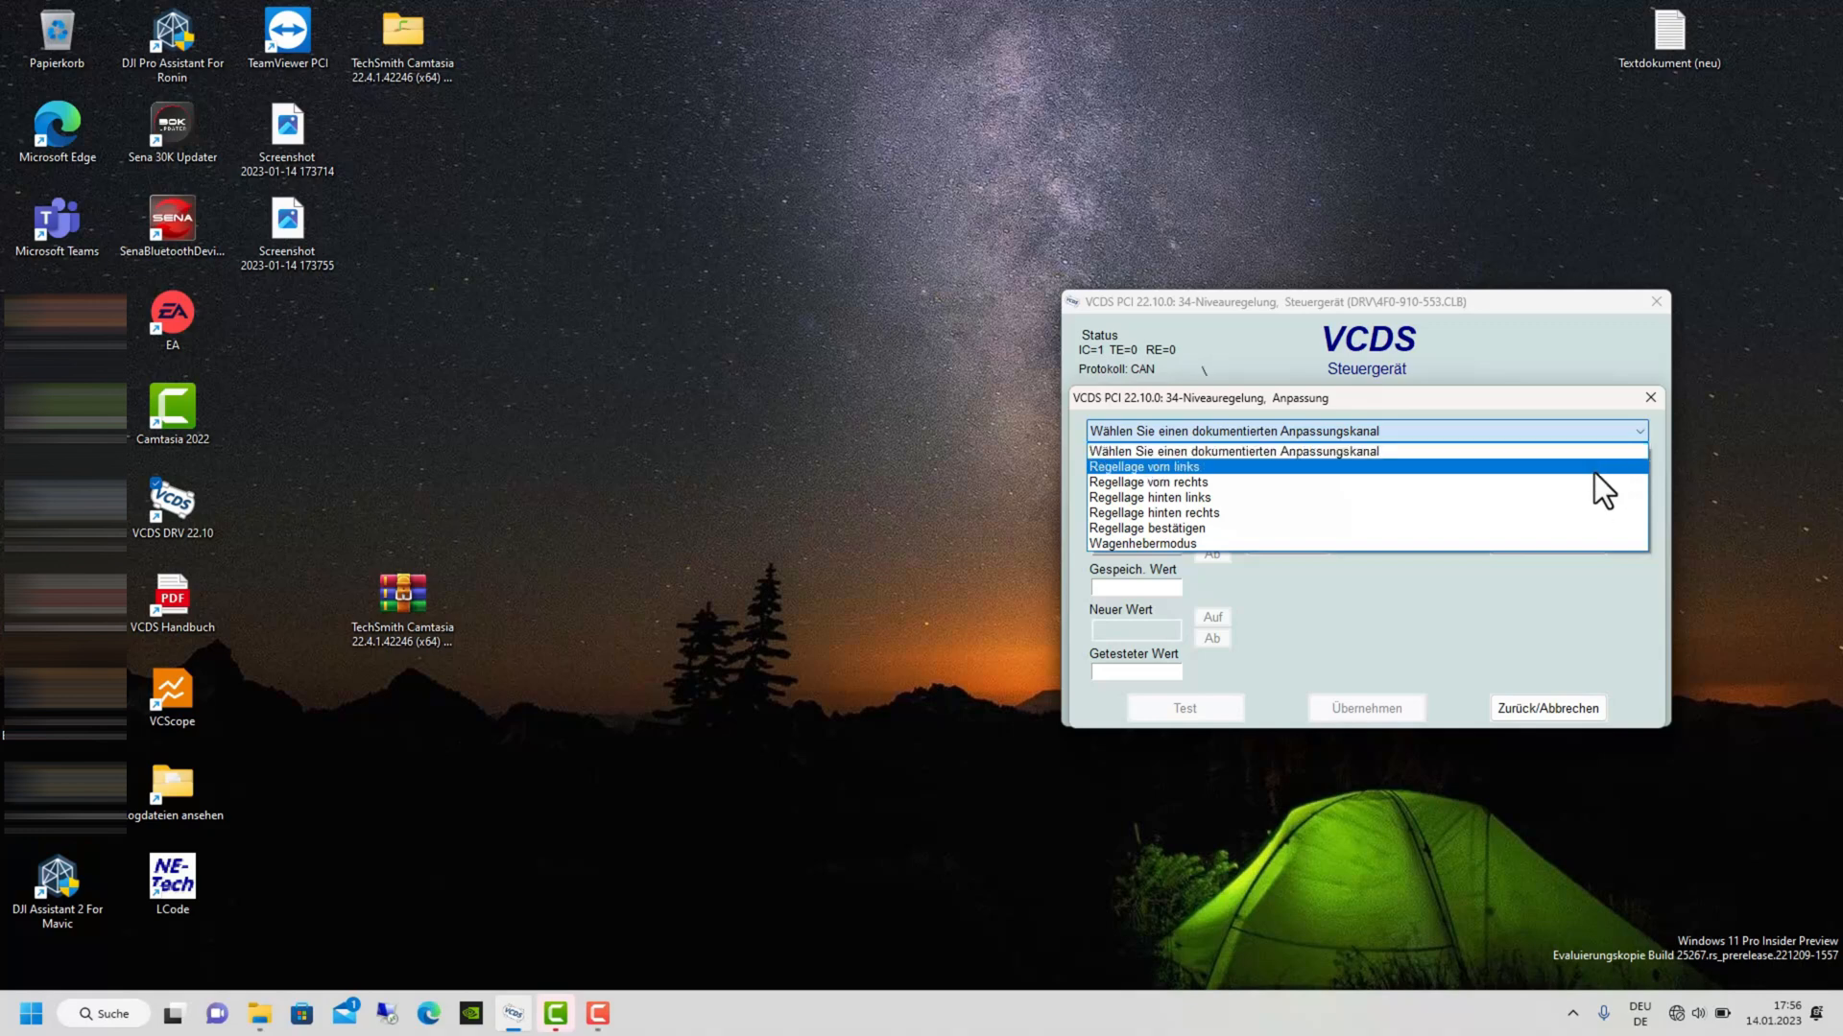
click(1144, 466)
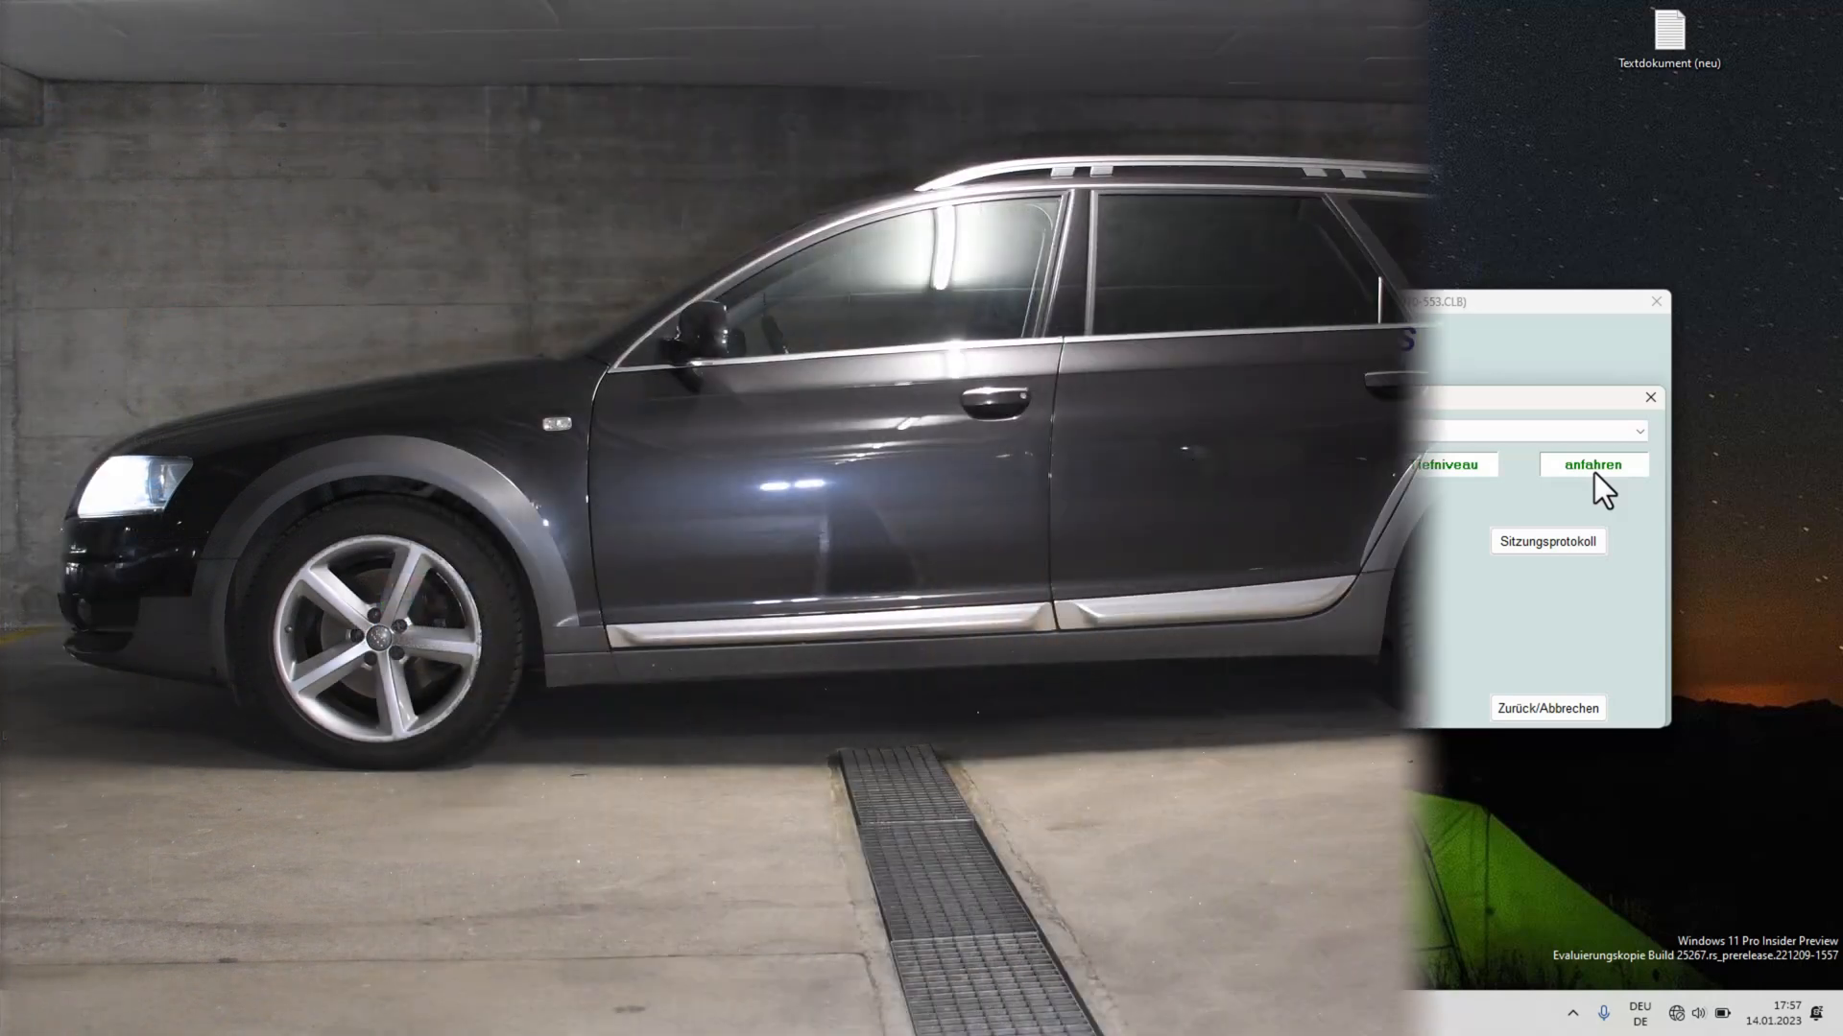
click(1593, 465)
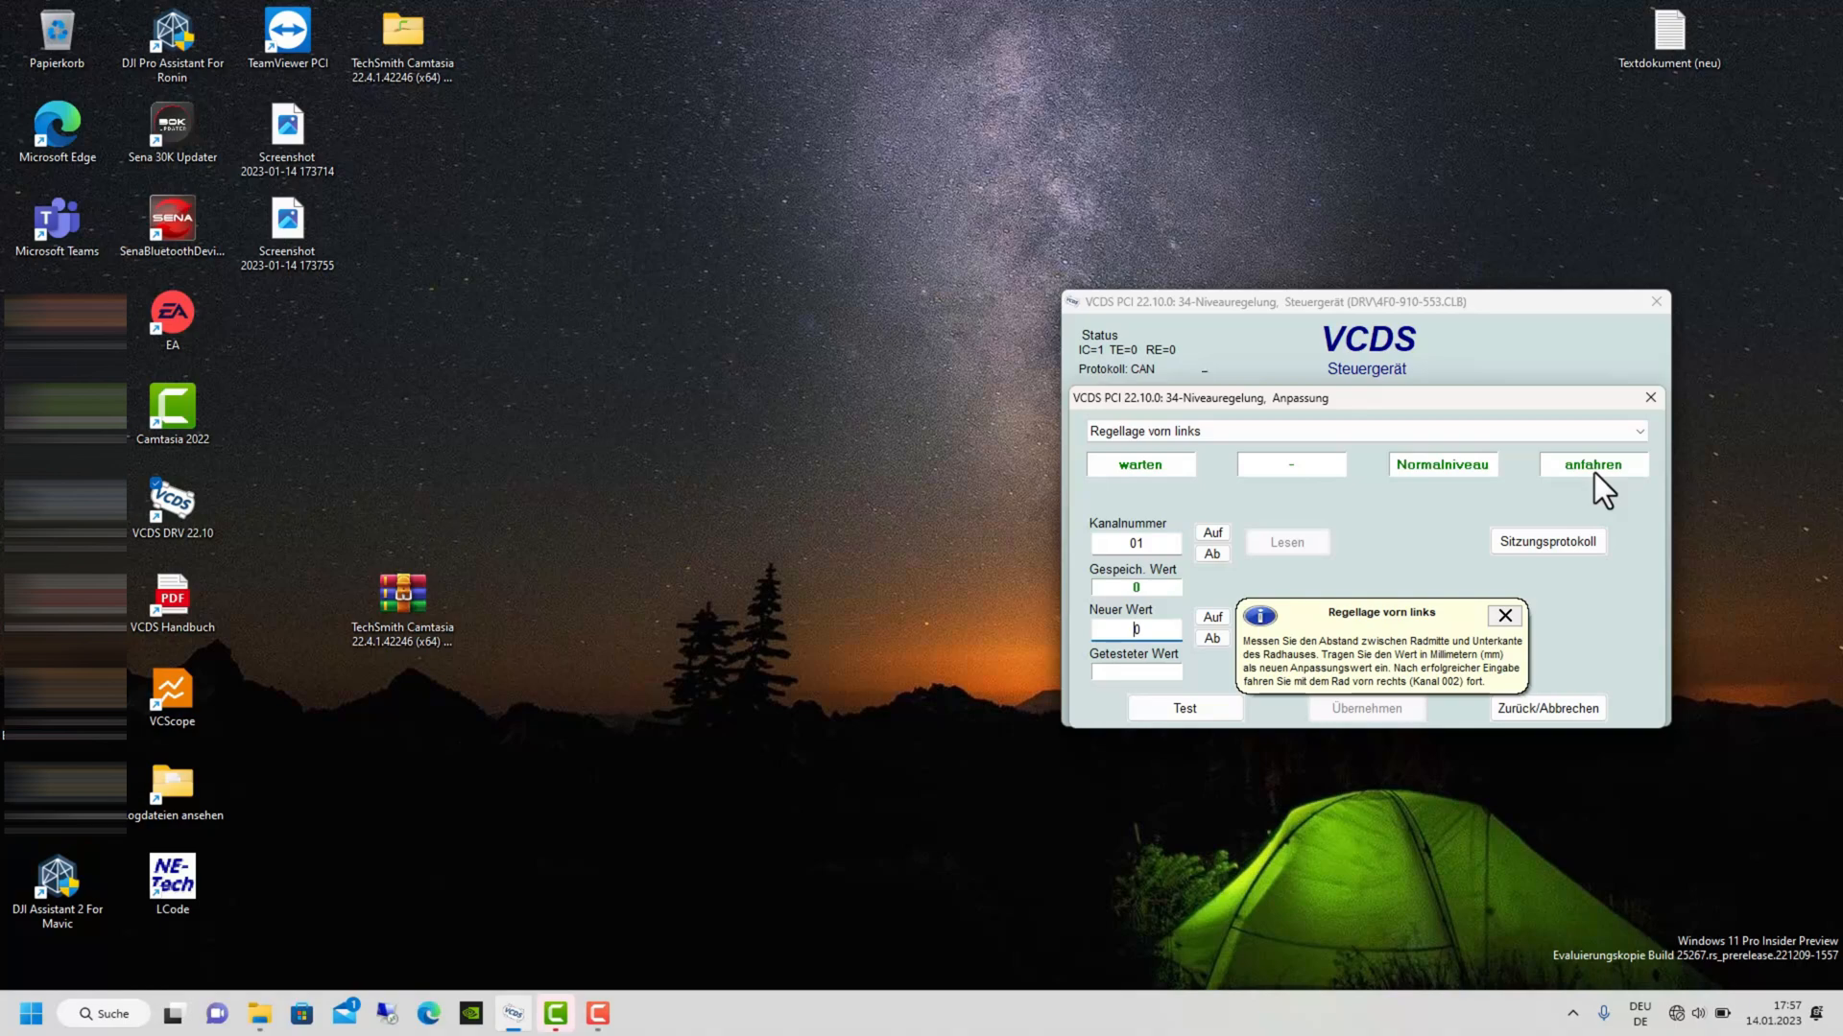
- Test, apply and confirm 380 as the front-left ride height in channel 01
click(1591, 464)
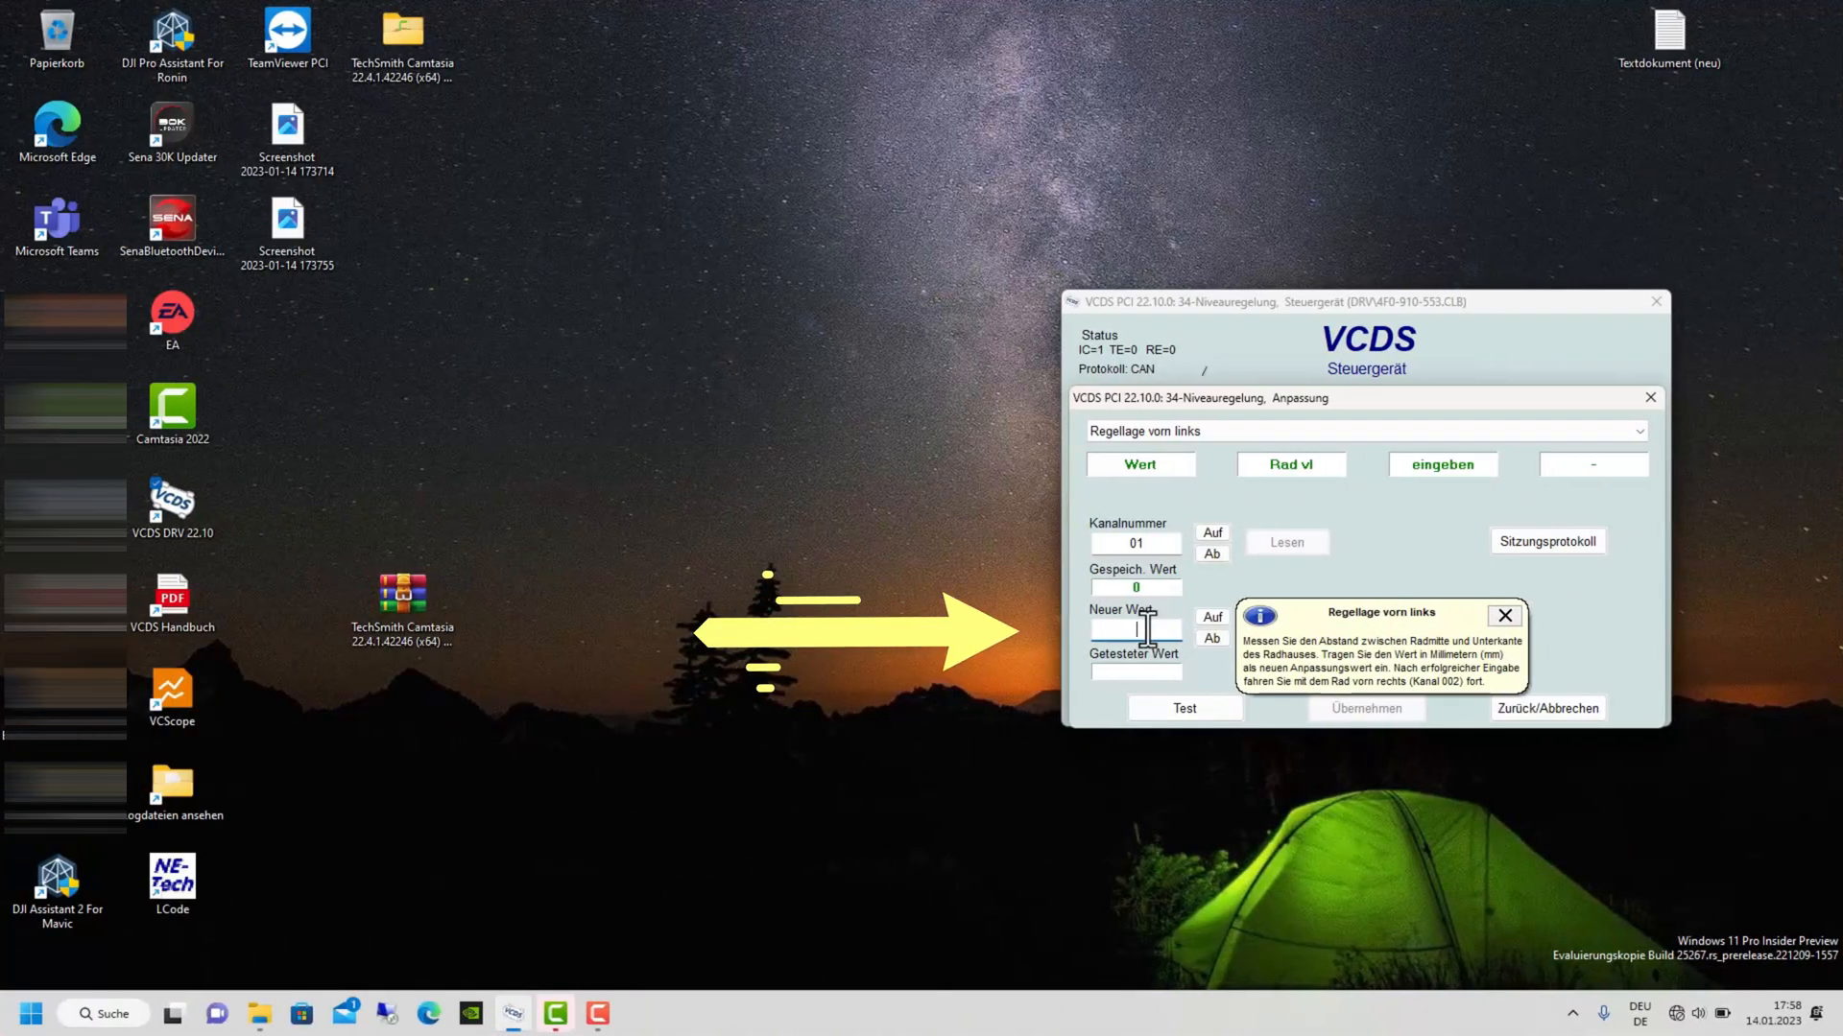
text(380)
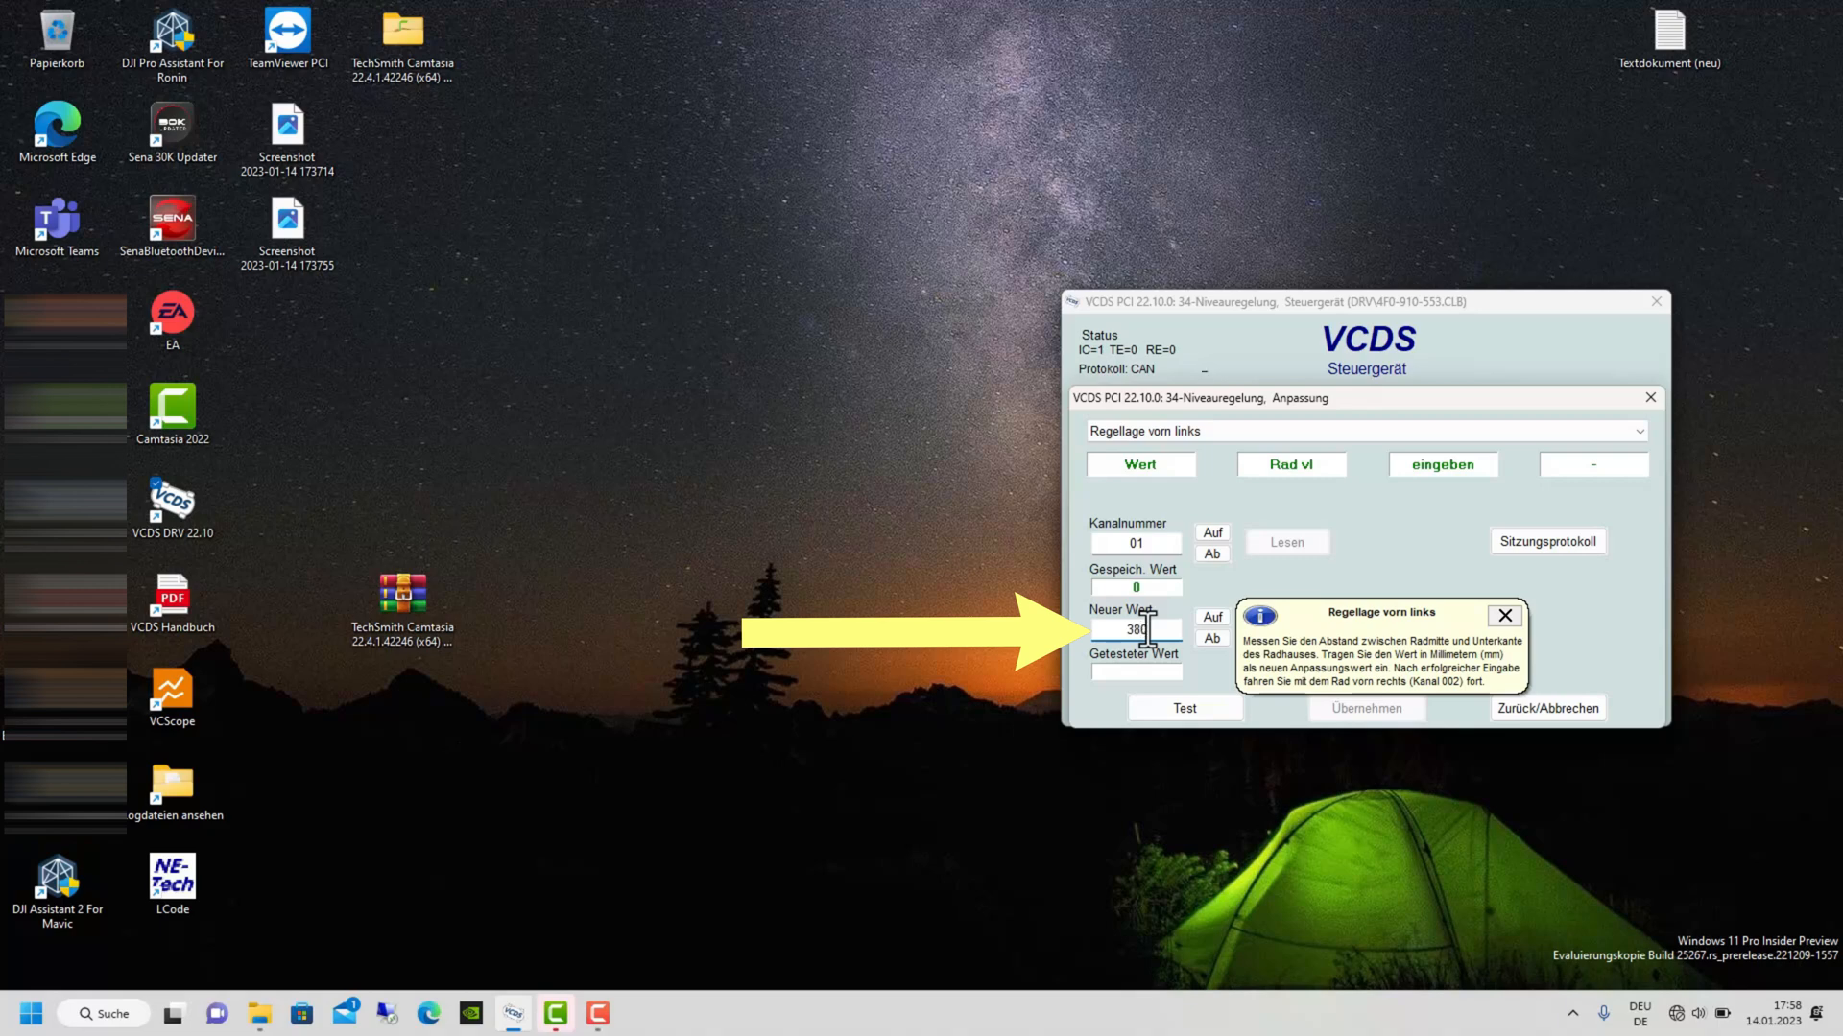
click(1185, 708)
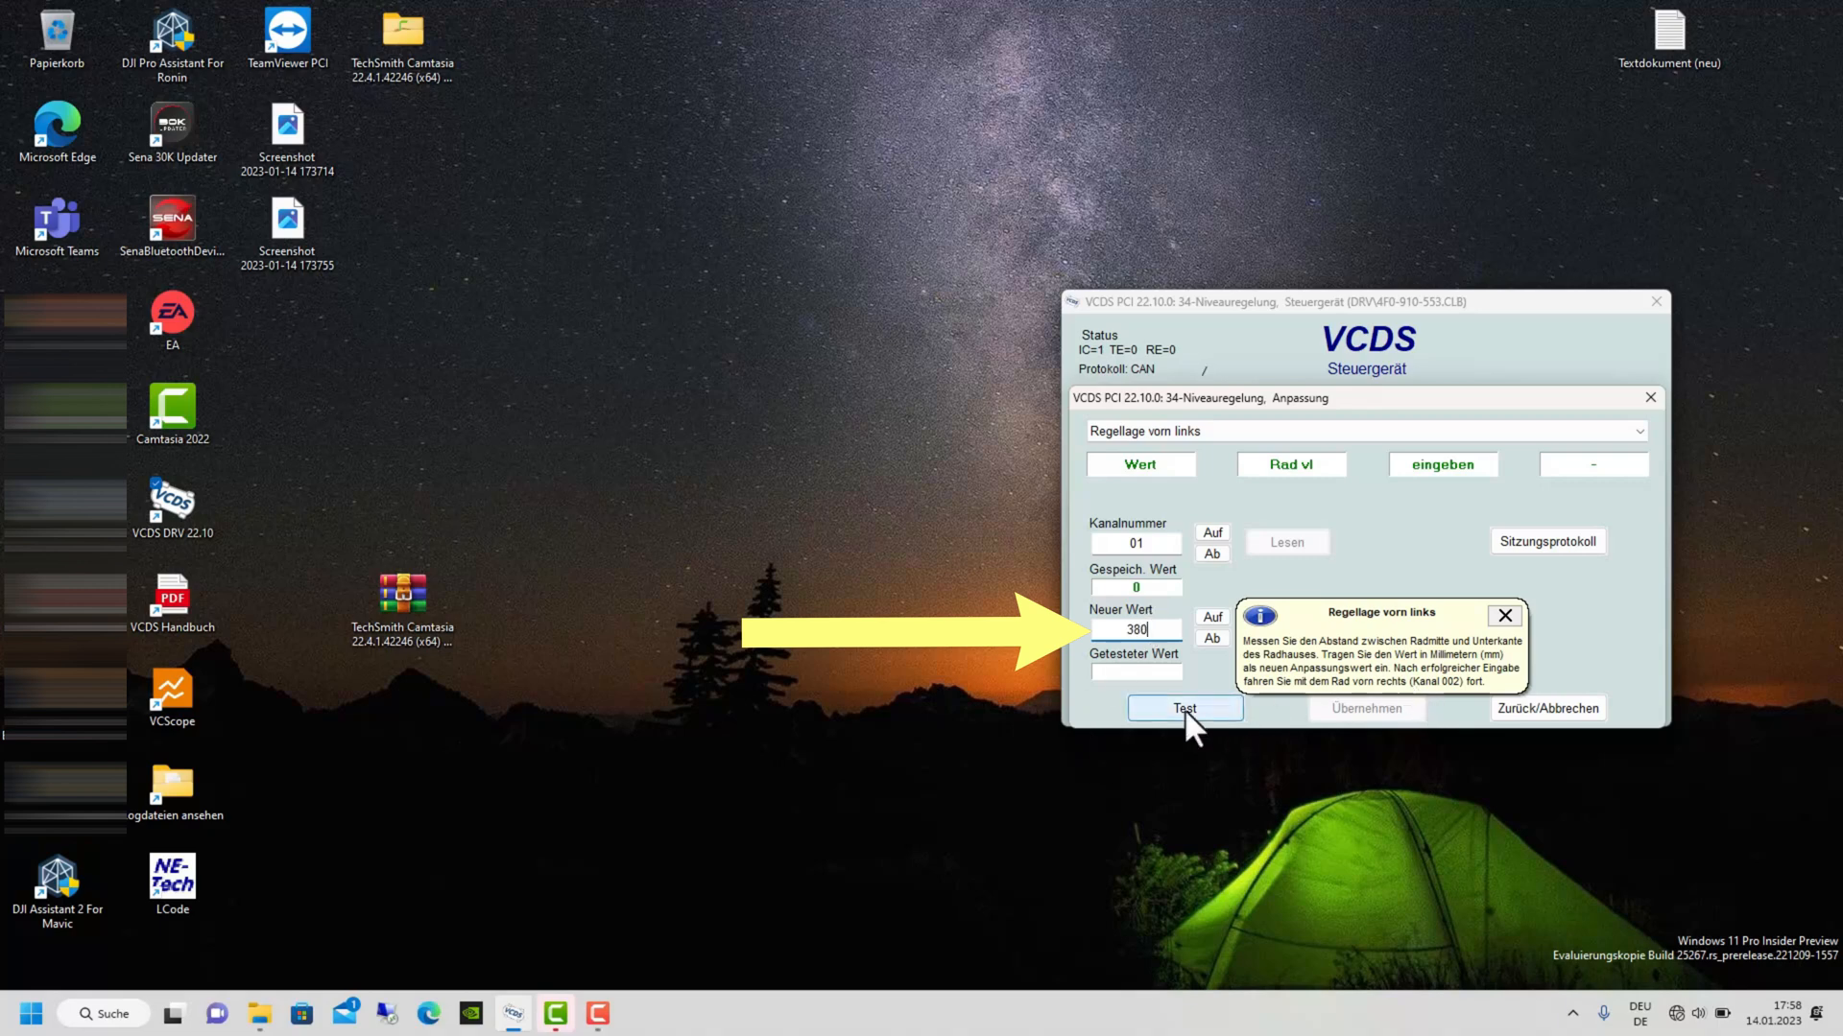
click(1184, 709)
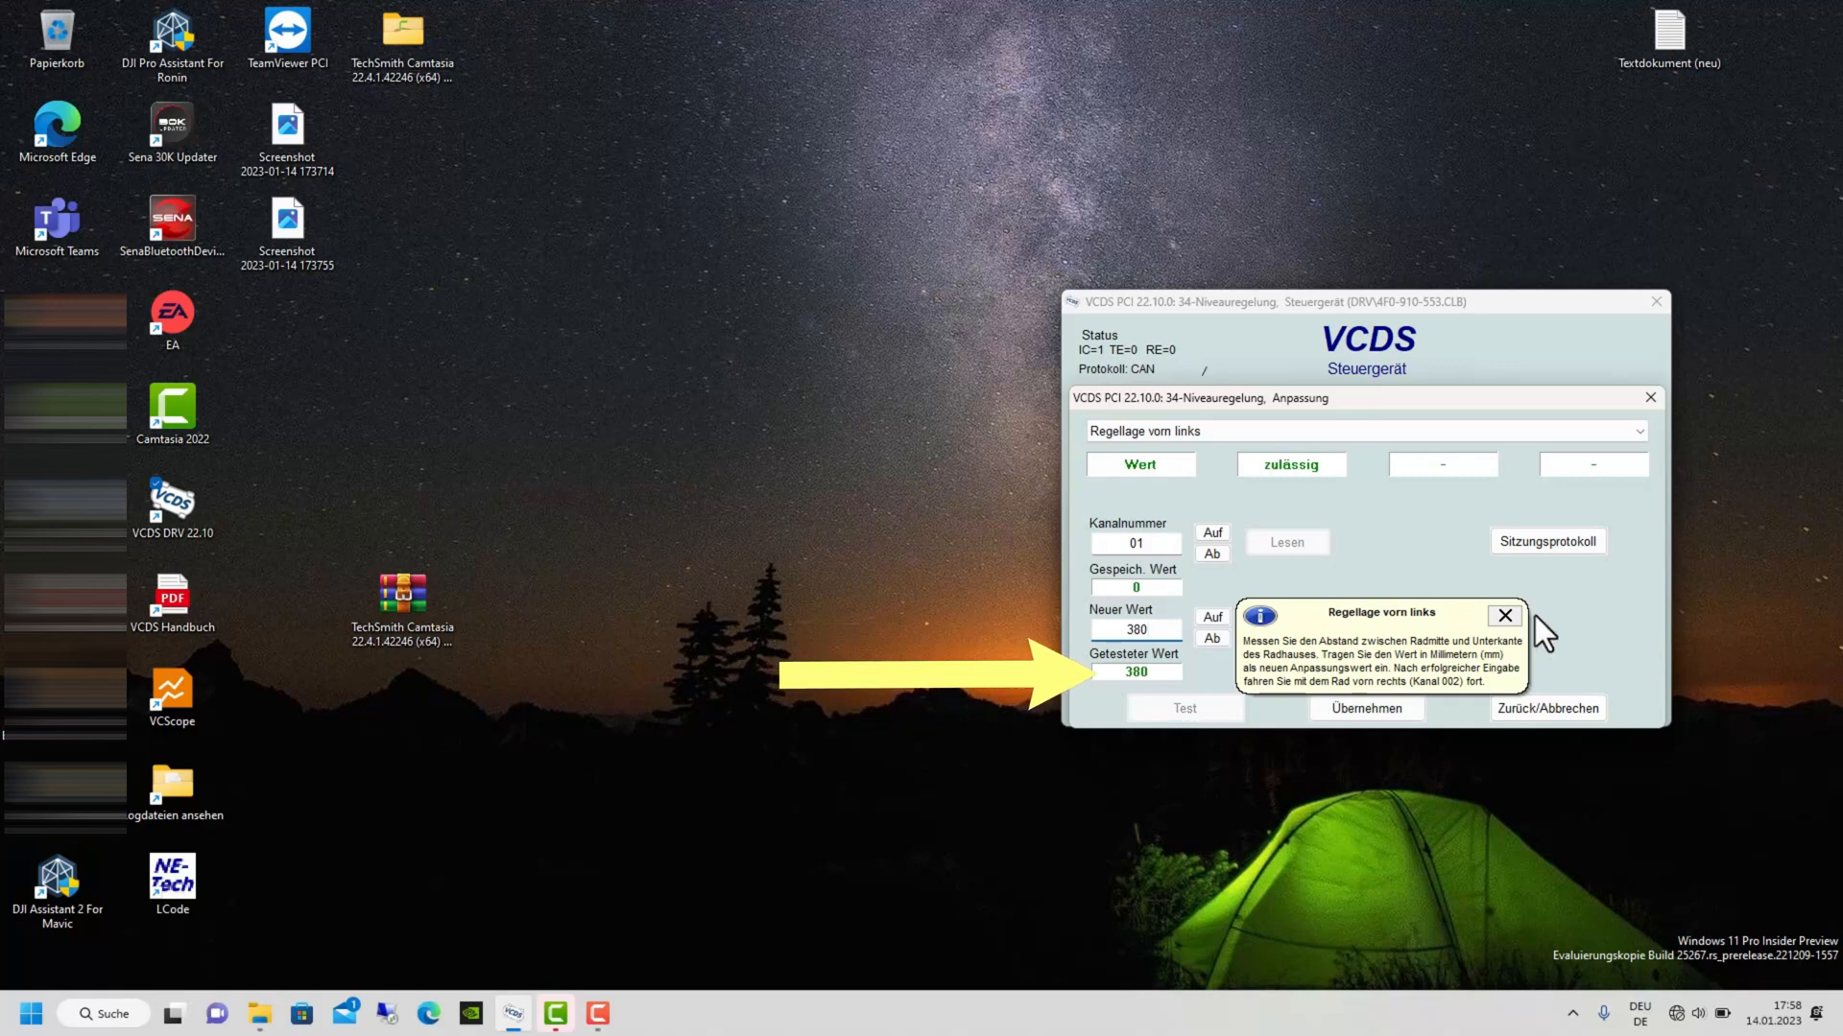
mouse_move(1516, 641)
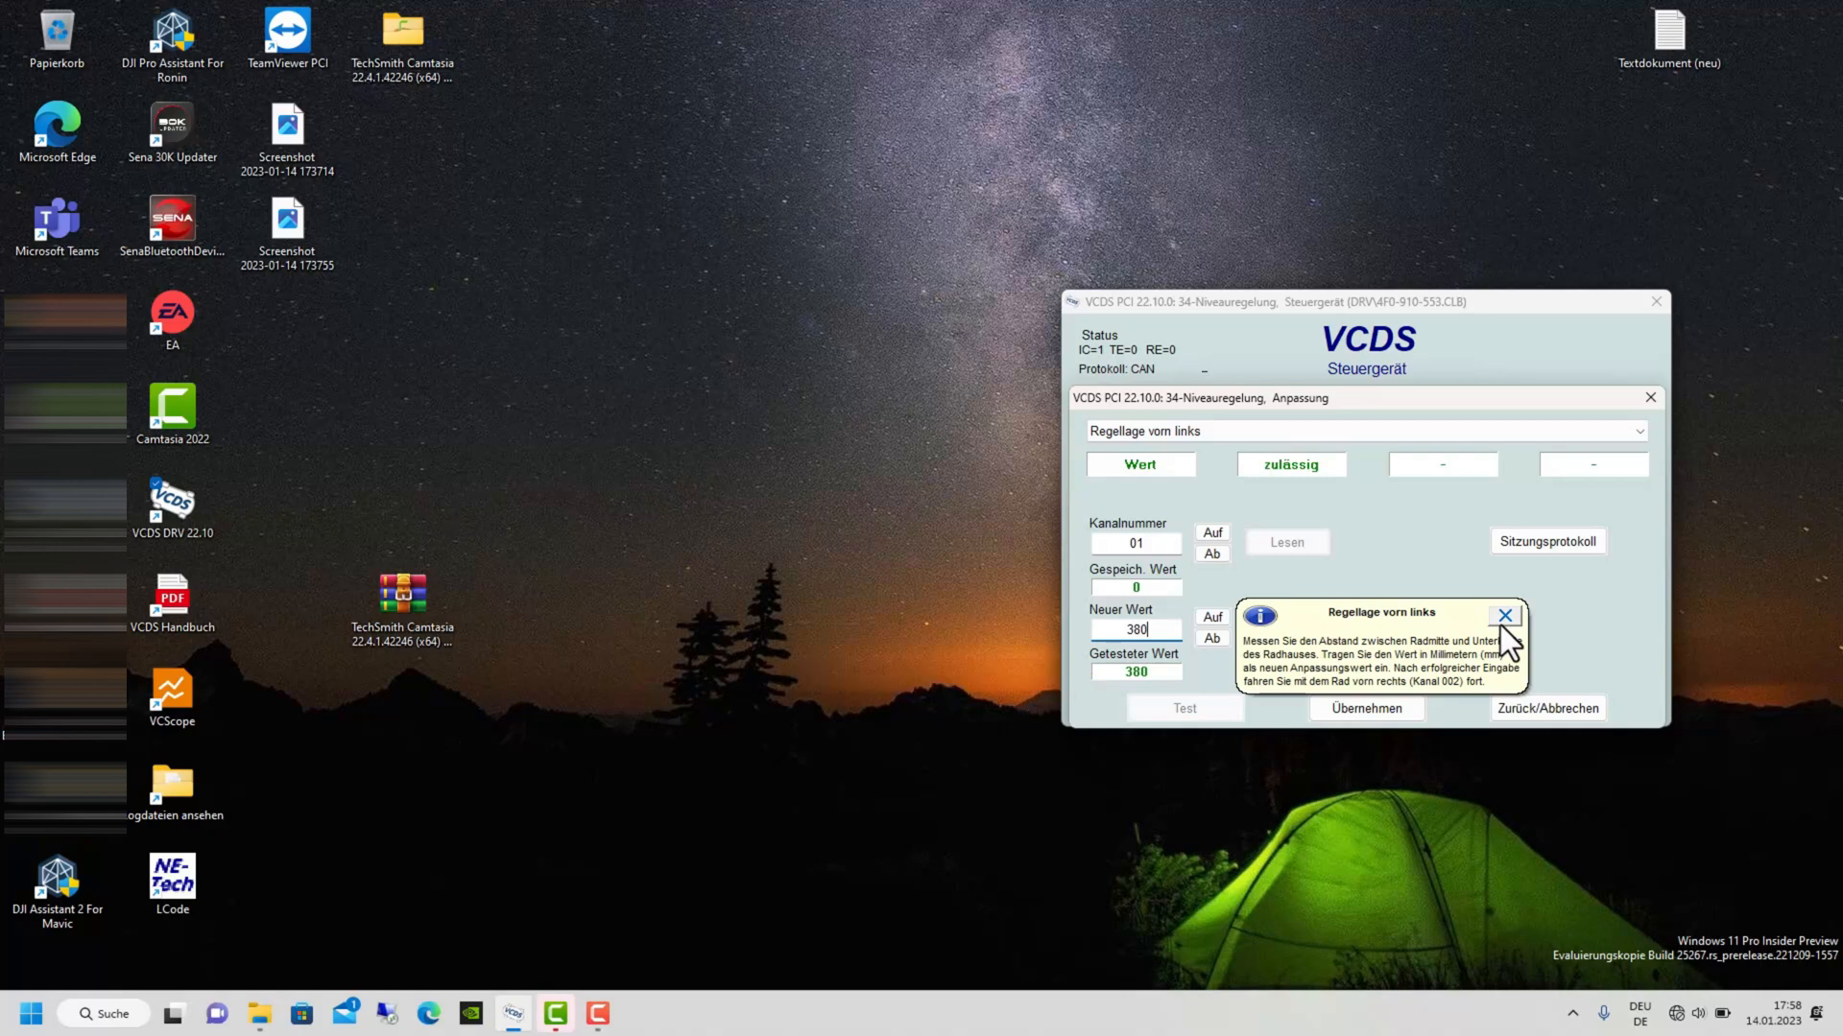
click(1505, 616)
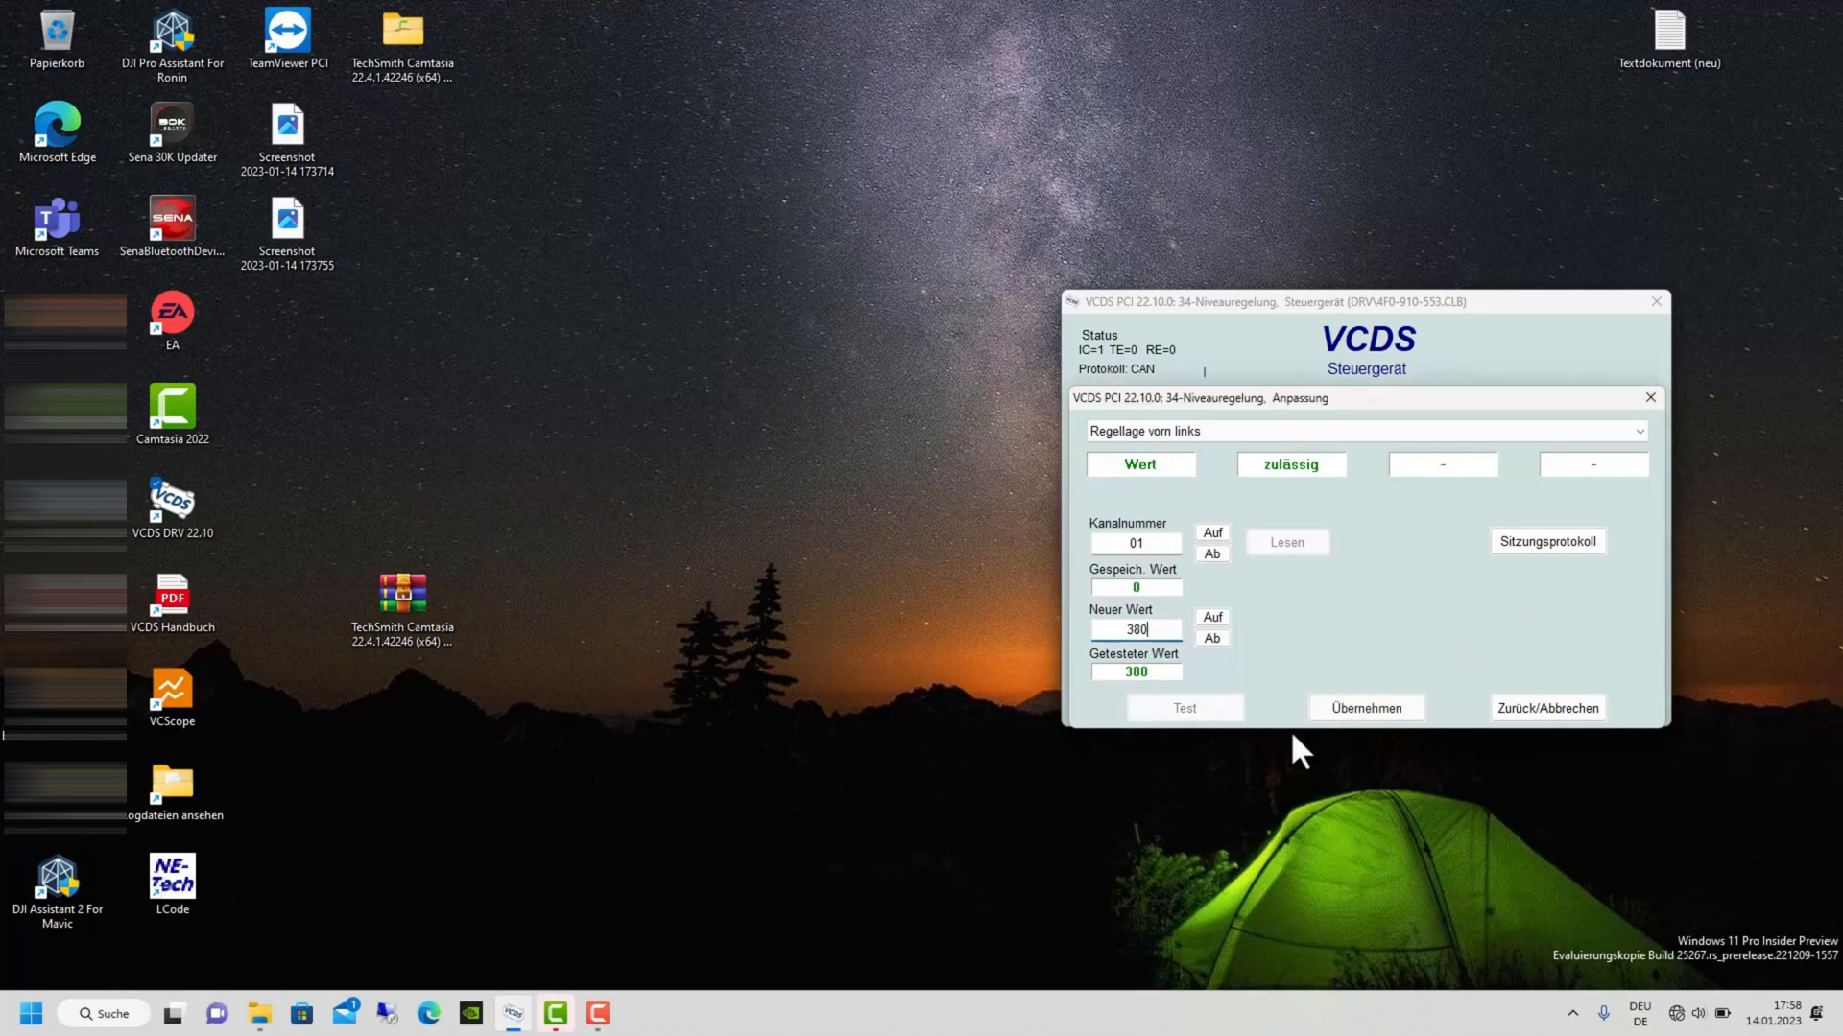
click(1364, 709)
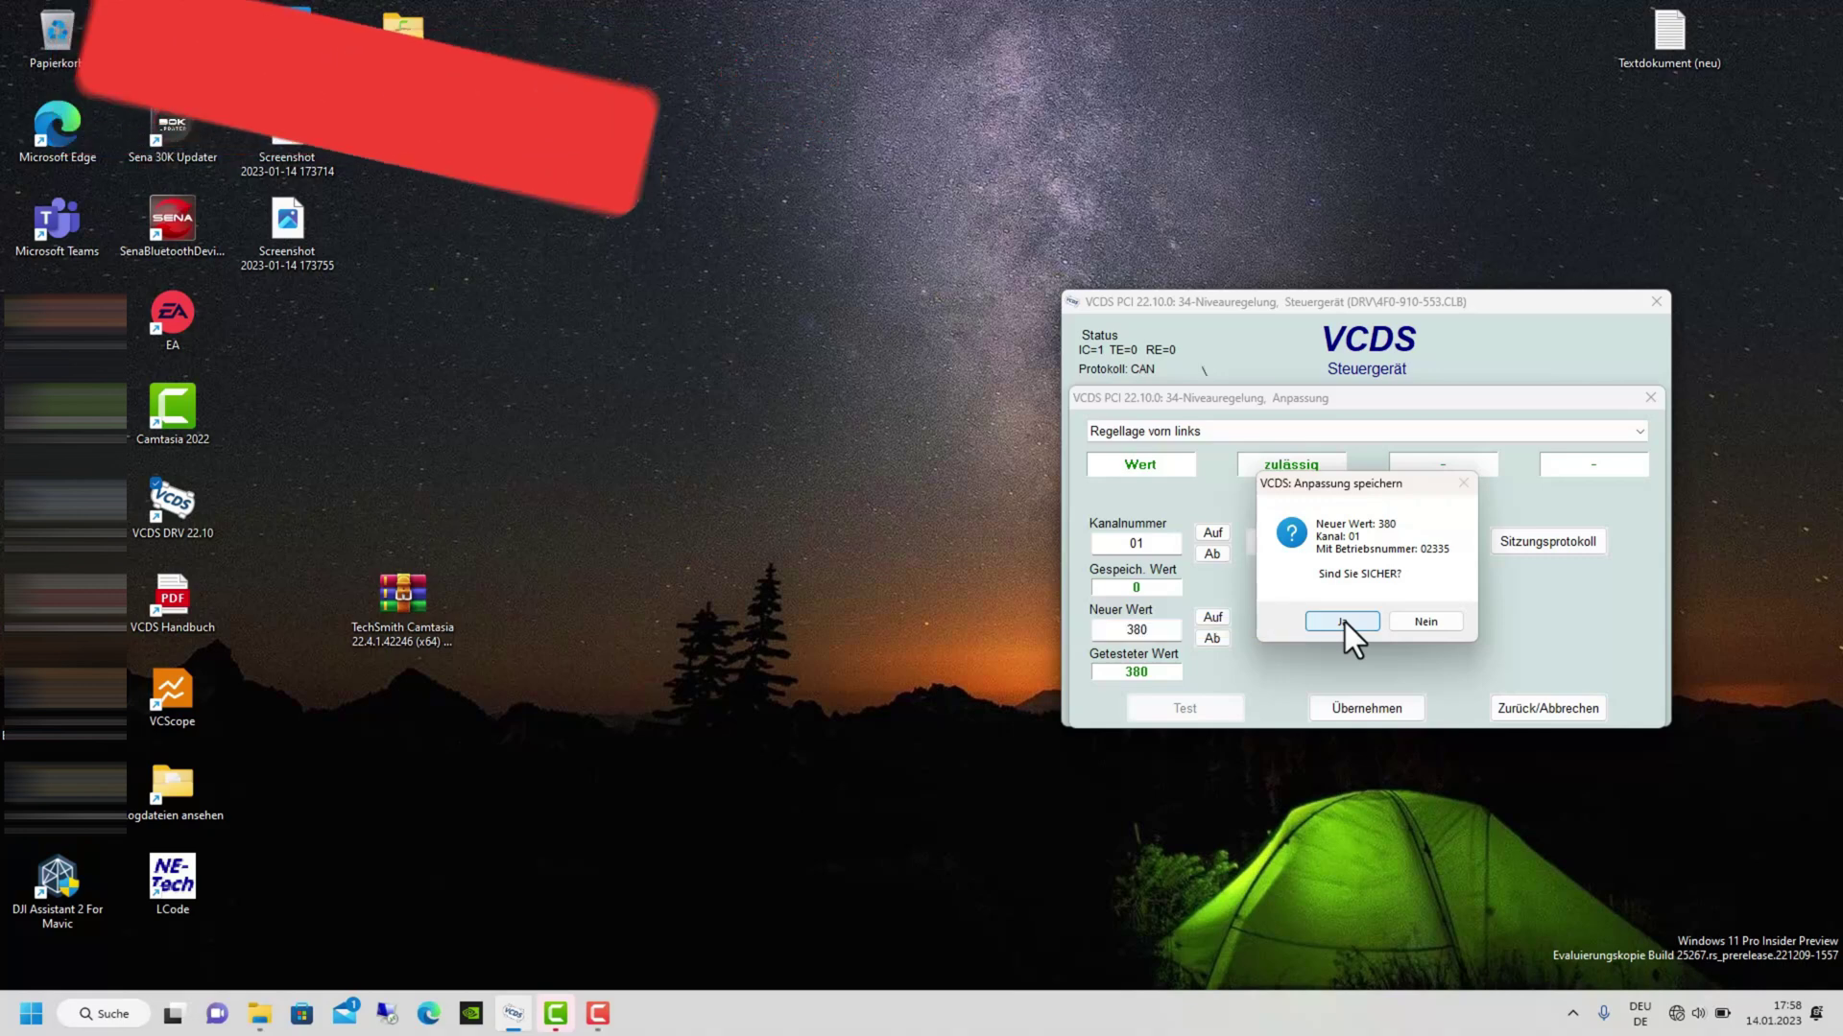
click(1342, 620)
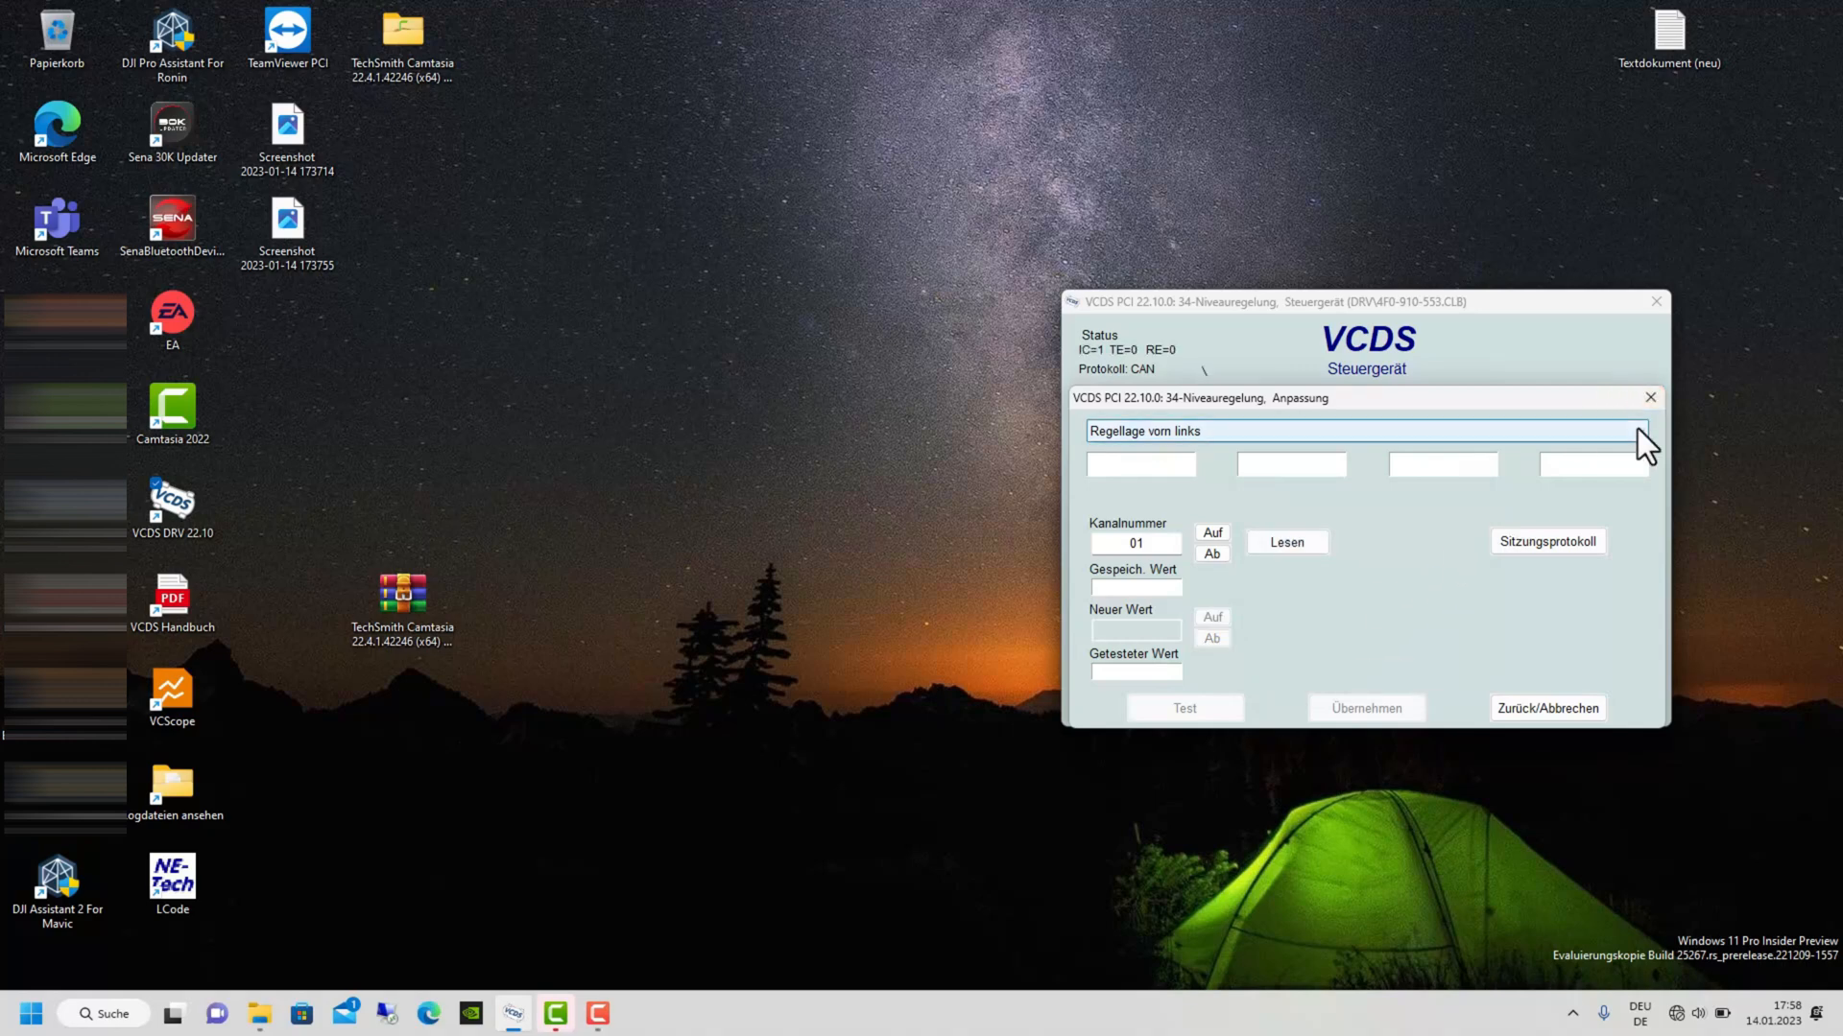
- Select Regellage vorn rechts, then test and save 366 to channel 02
click(1639, 430)
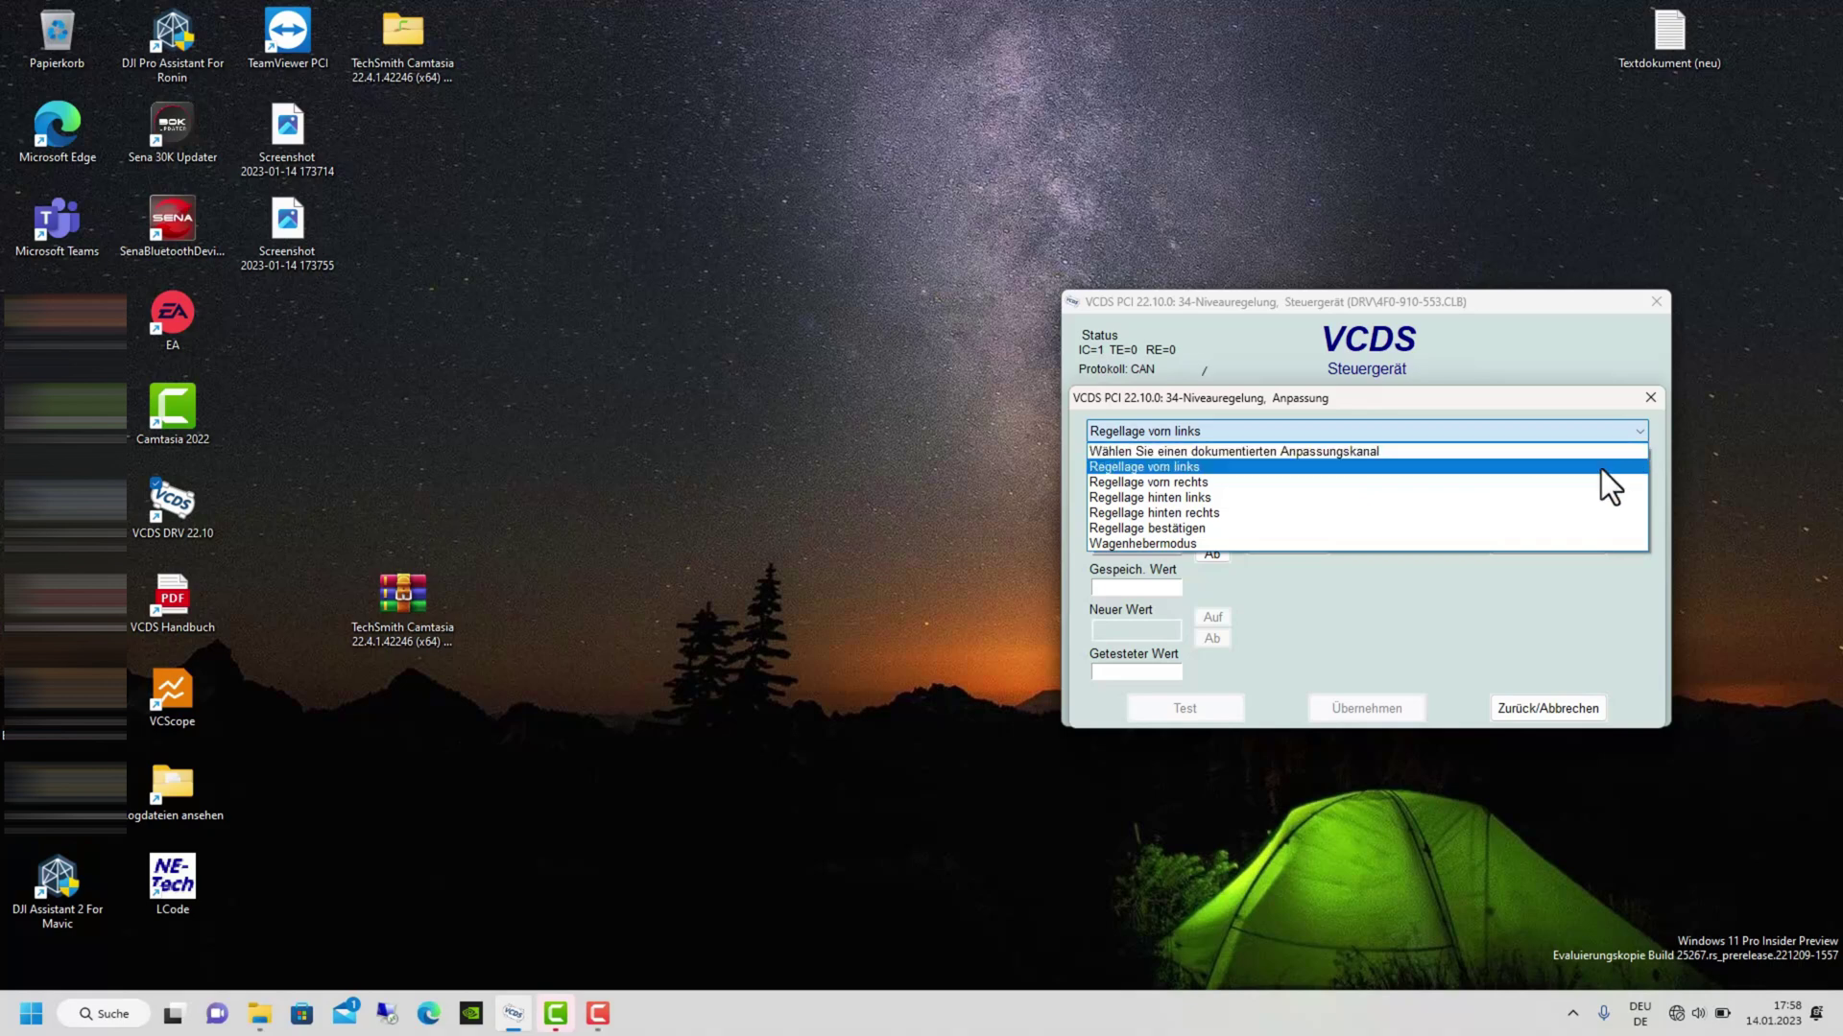
click(1148, 482)
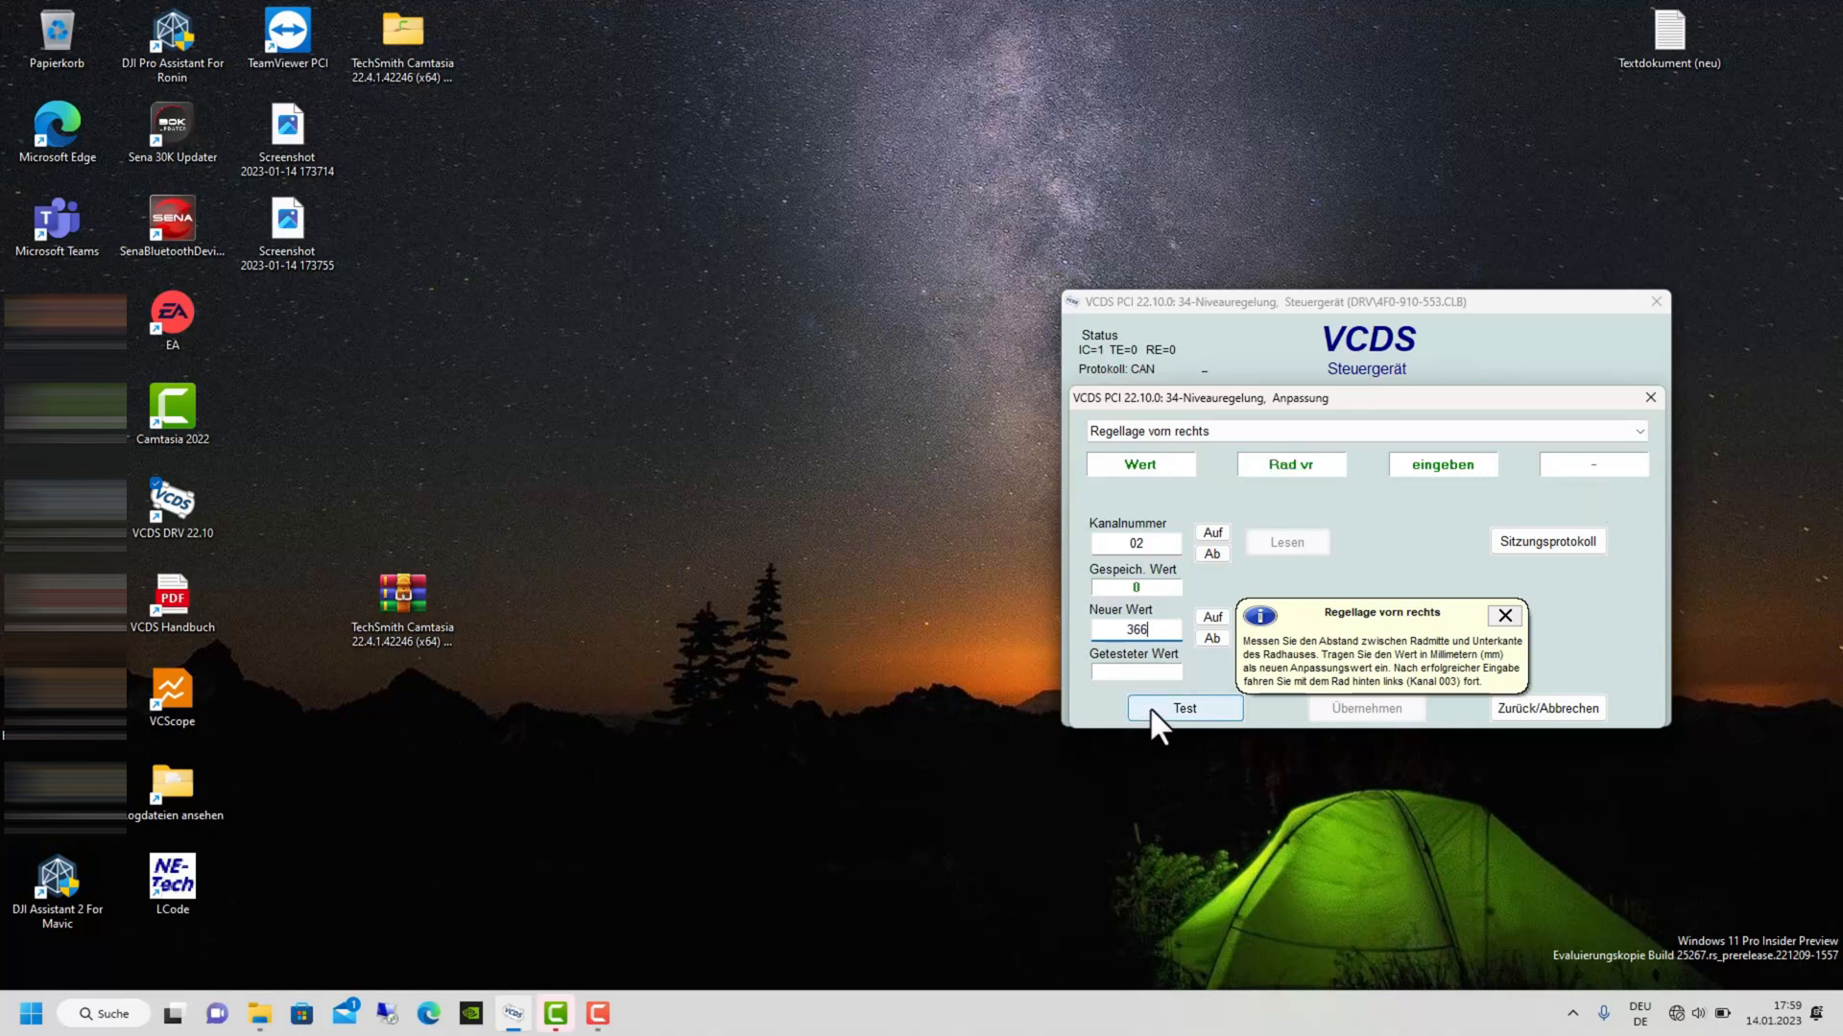
click(1185, 708)
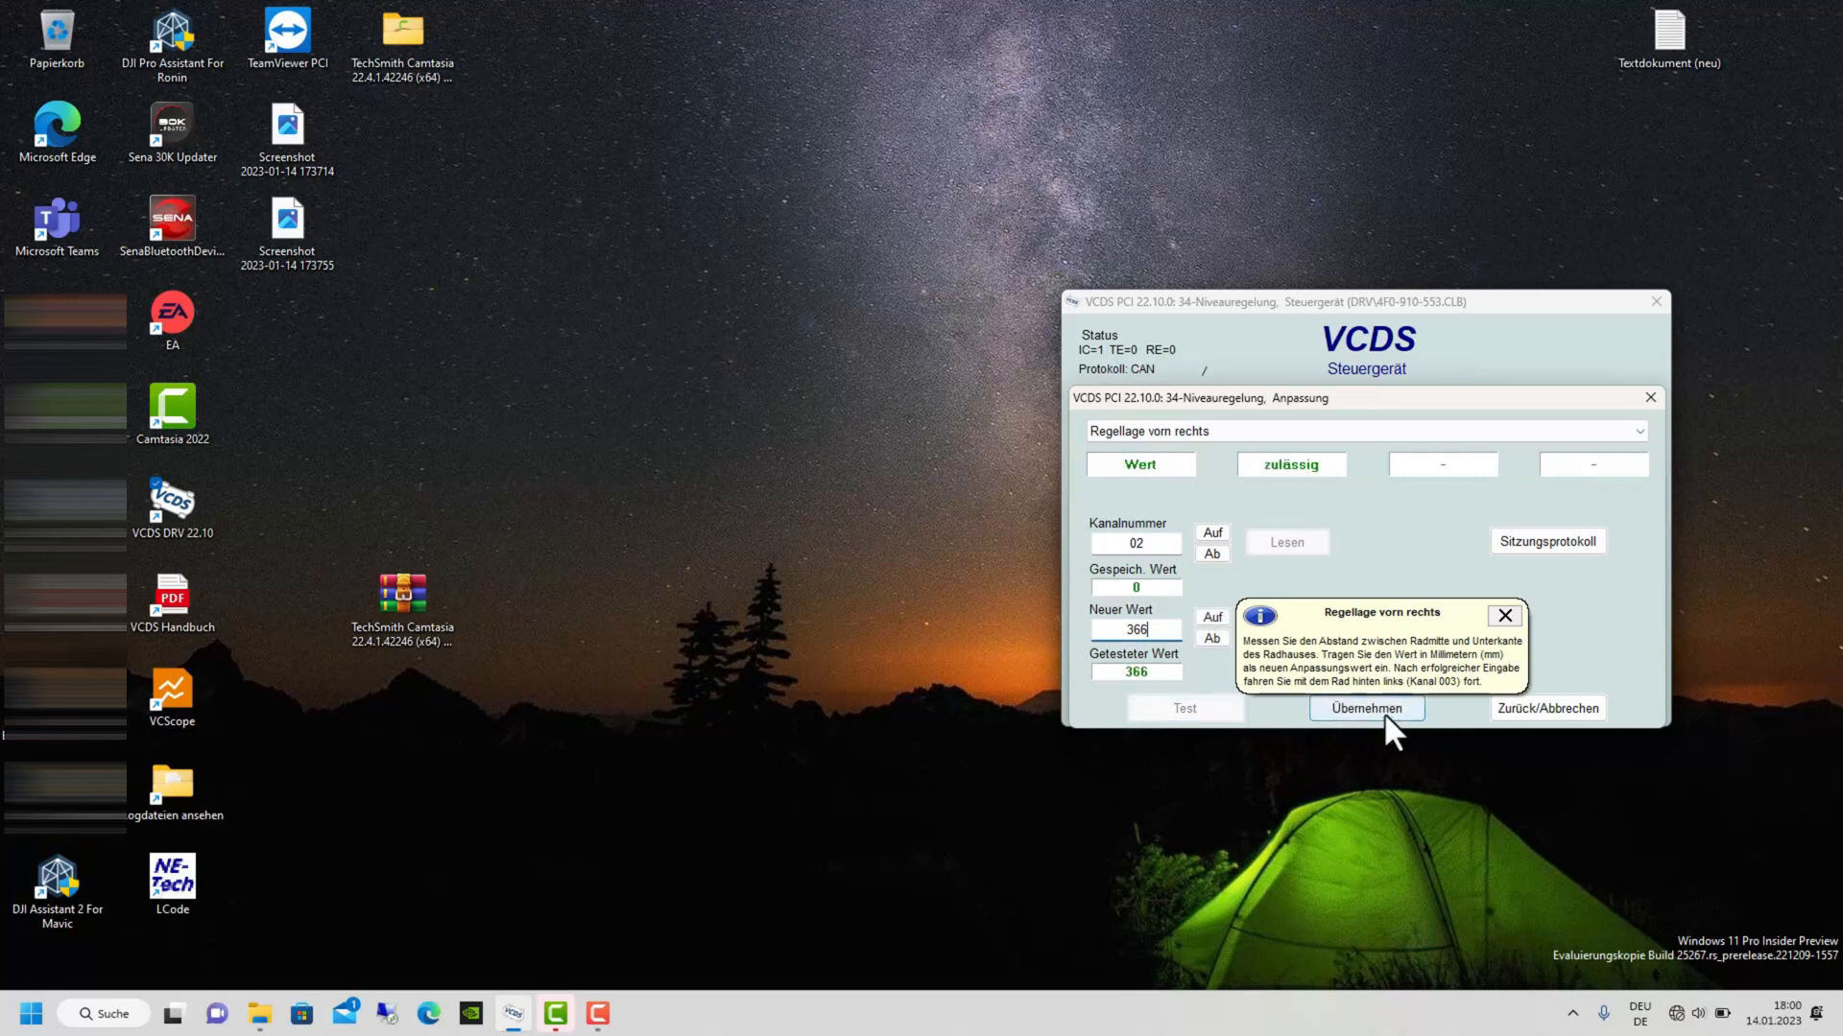
click(1364, 708)
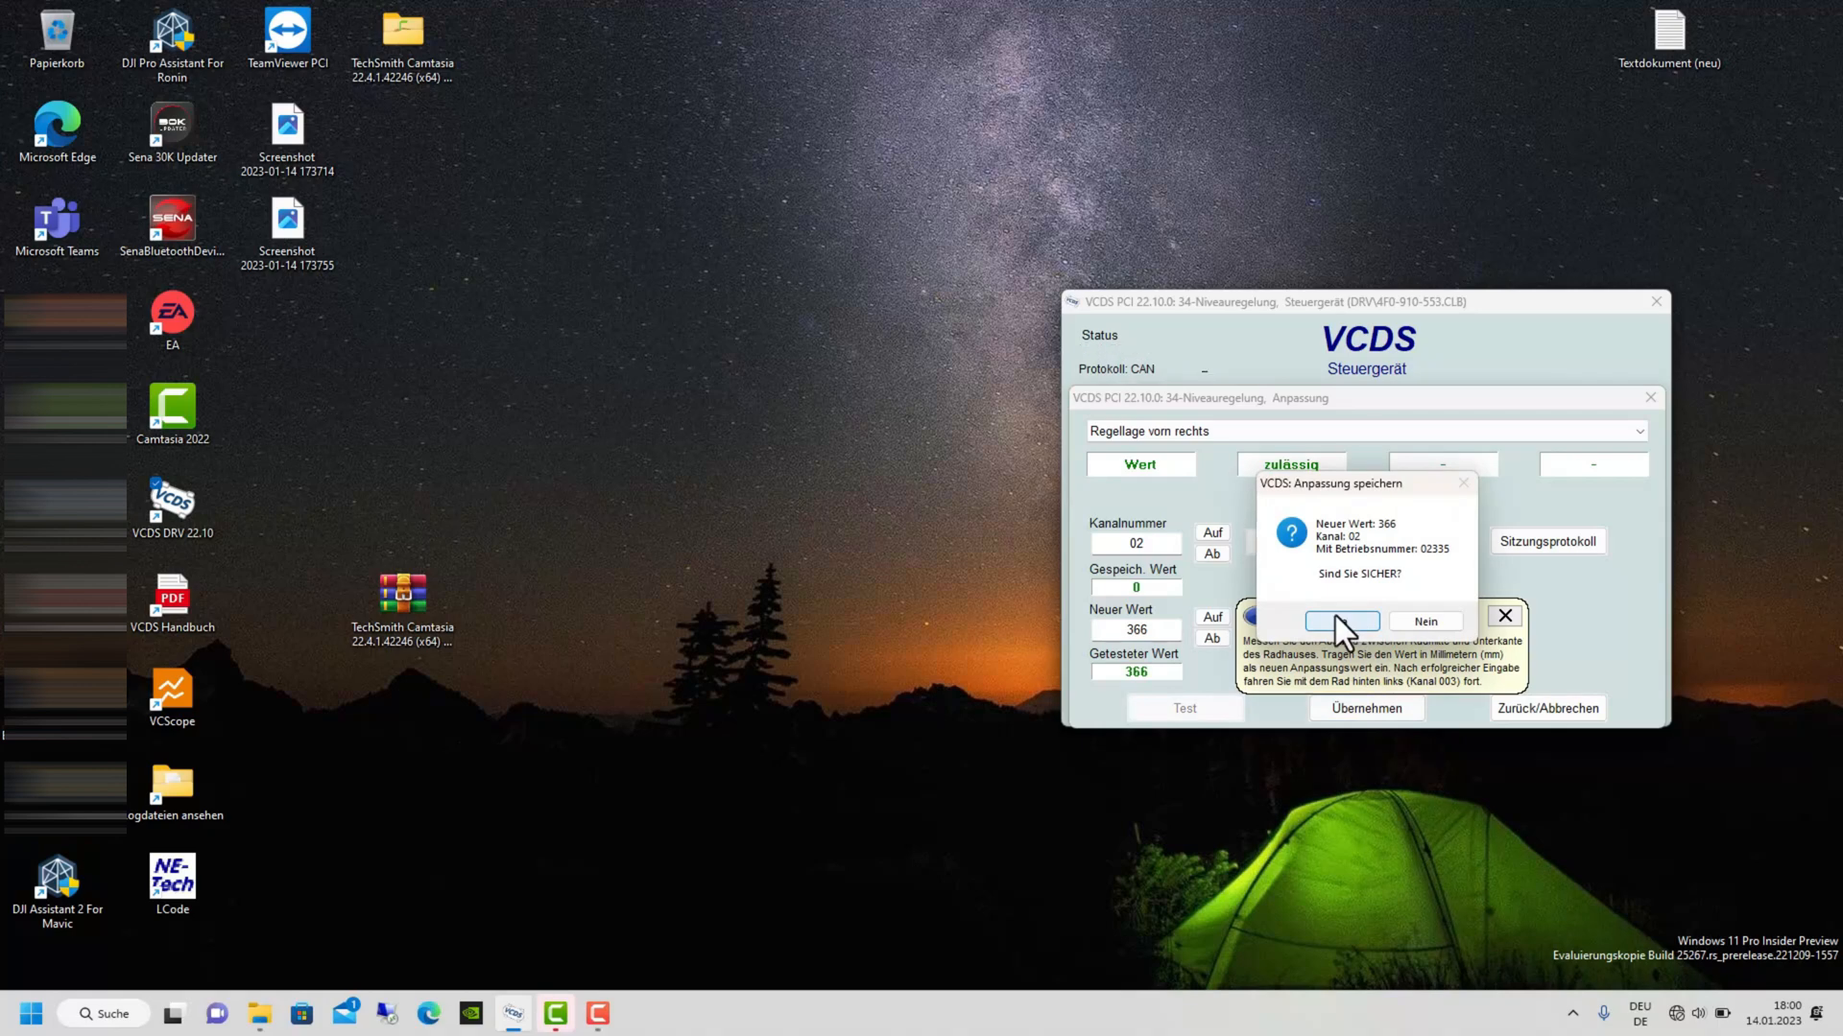
click(1342, 620)
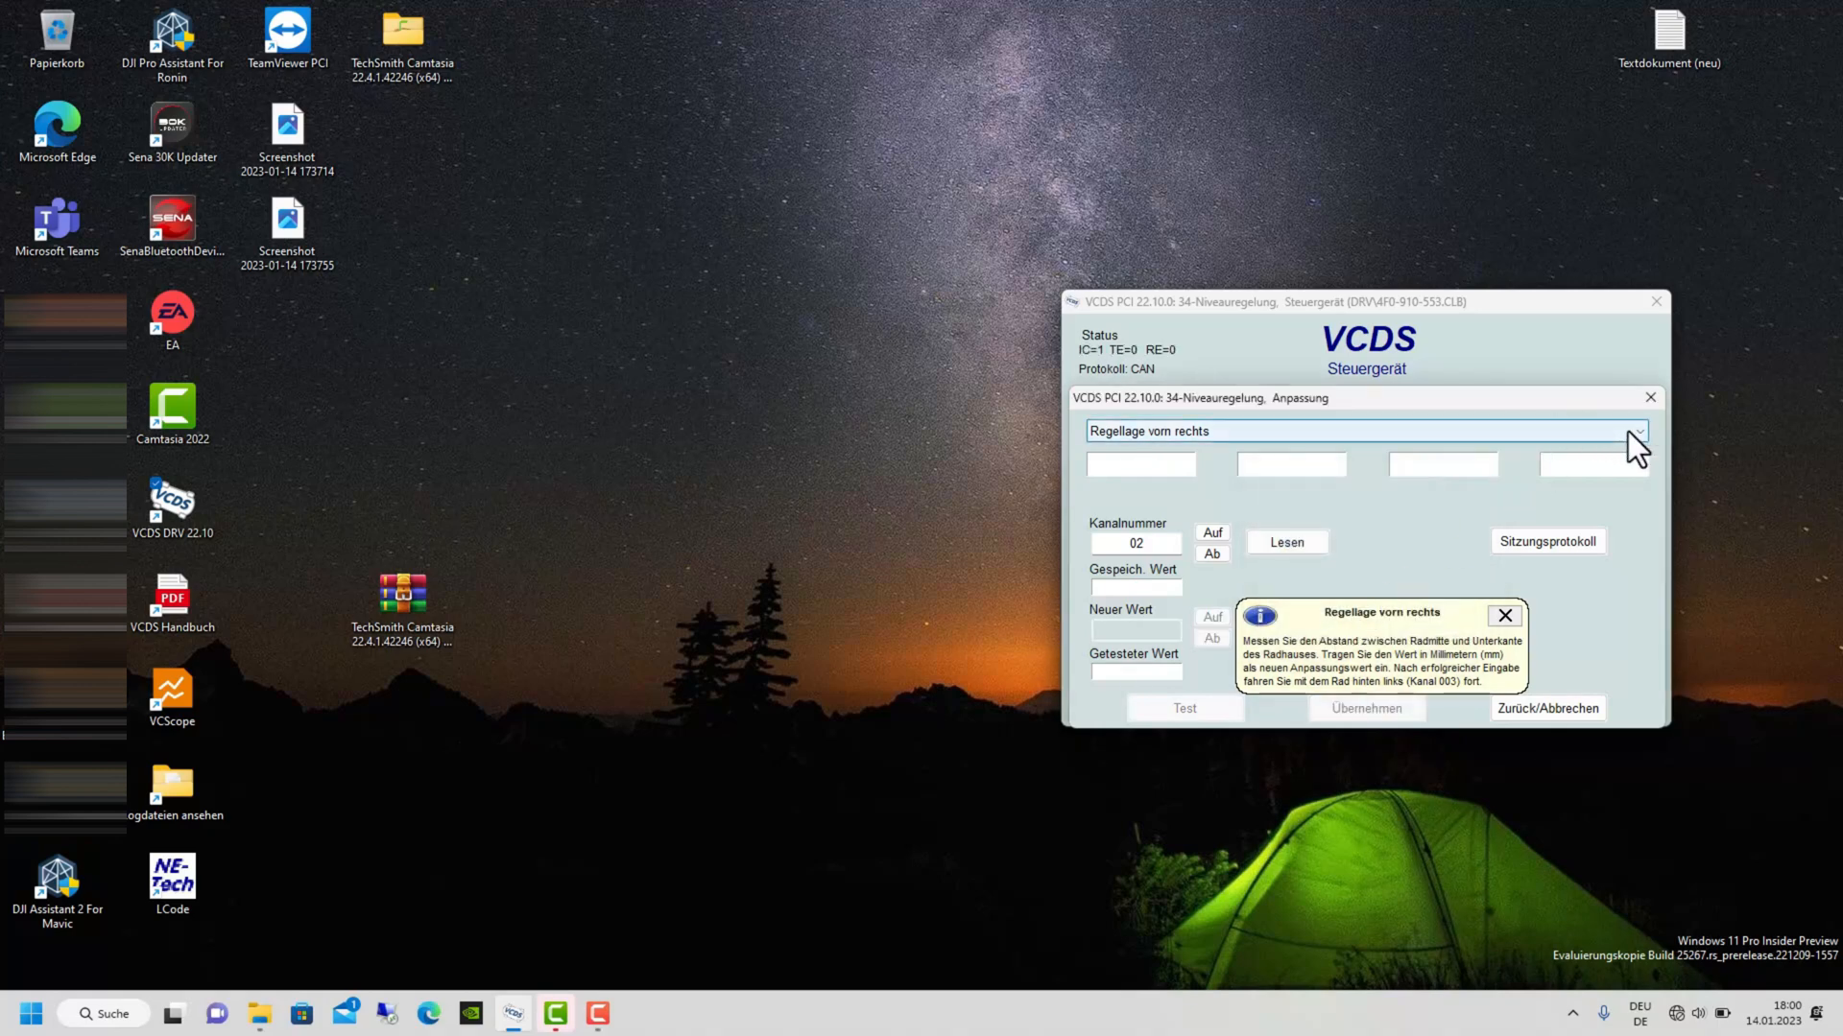
- Select Regellage hinten links, read it, then test and save 388 to channel 03
click(1637, 430)
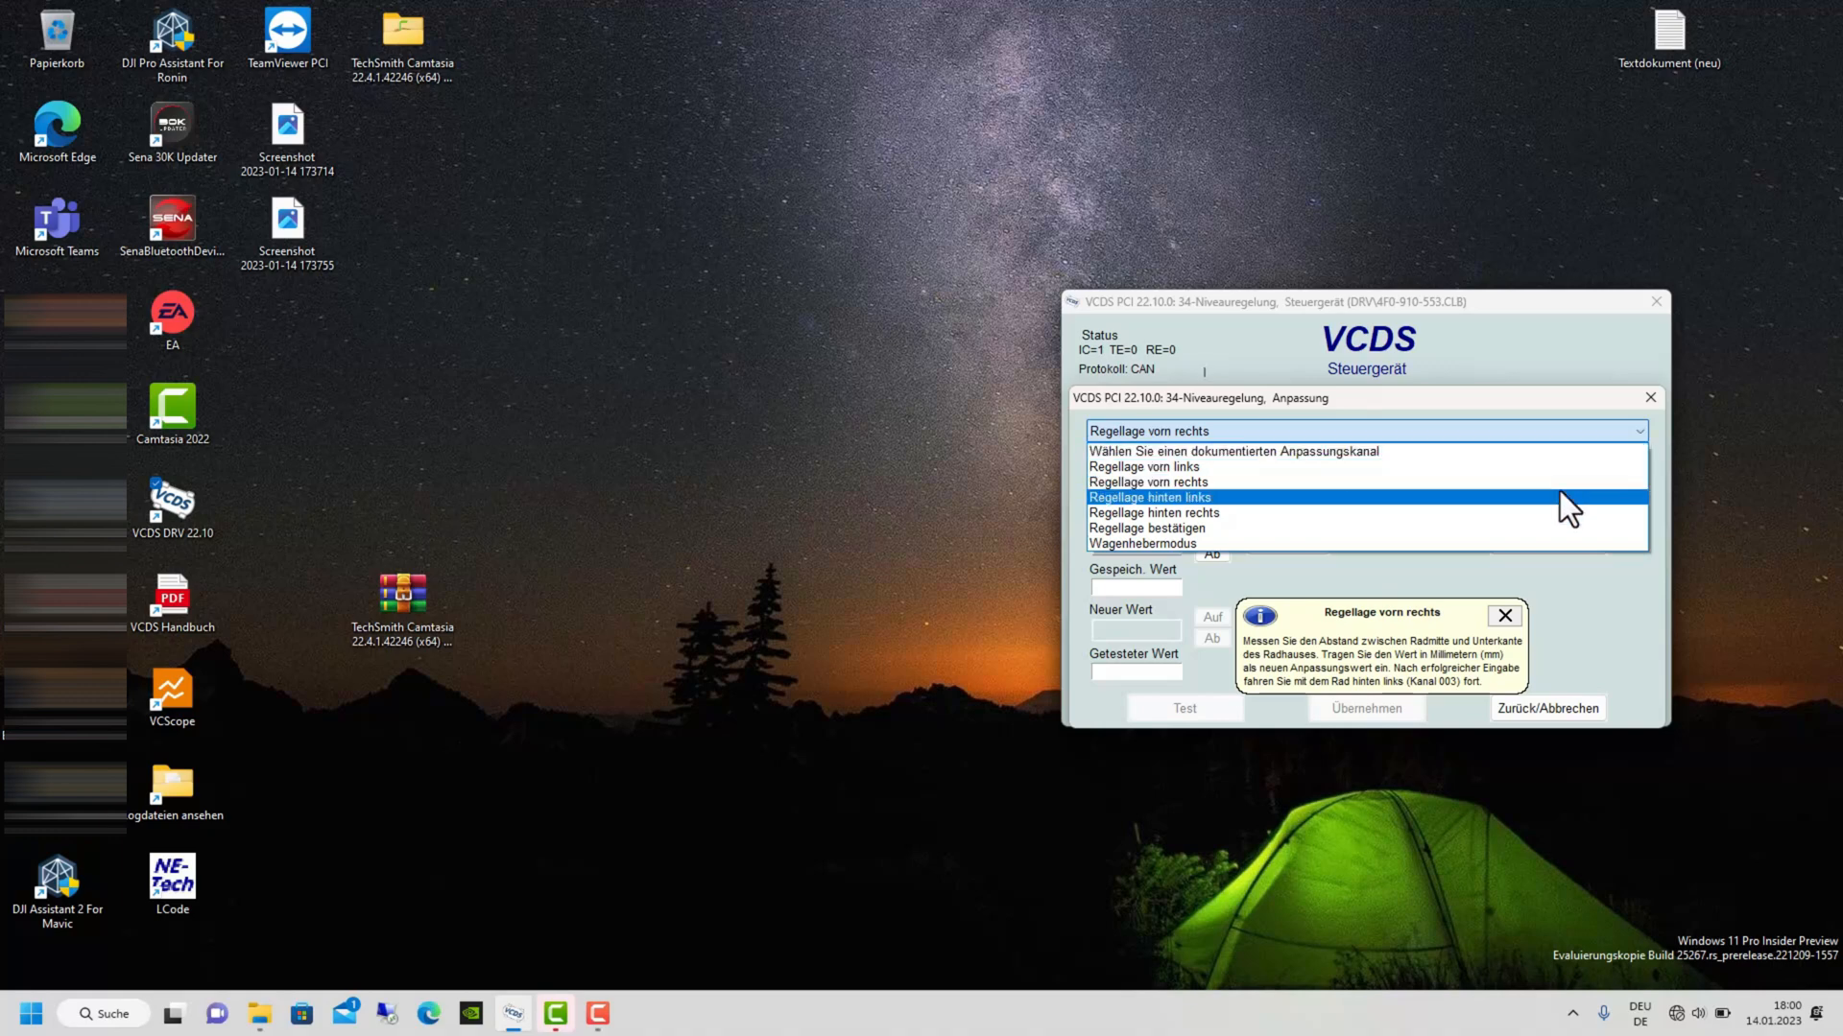
click(1149, 497)
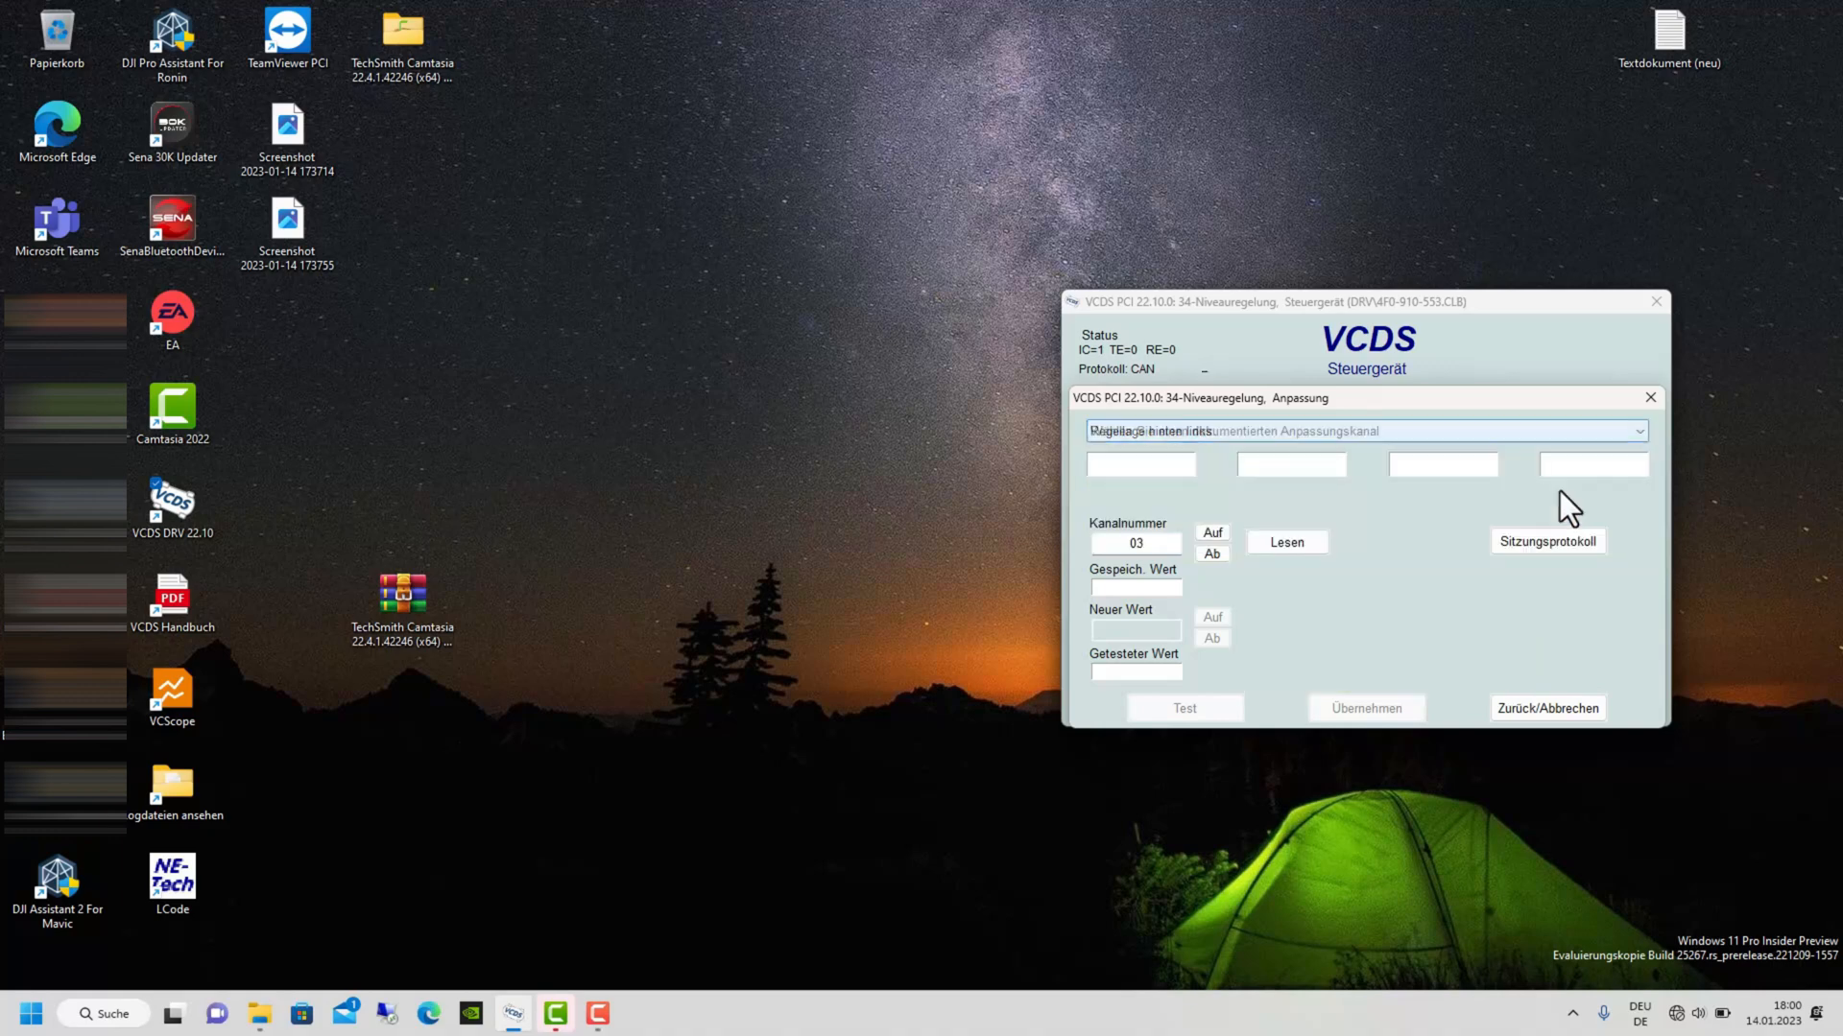
click(1284, 542)
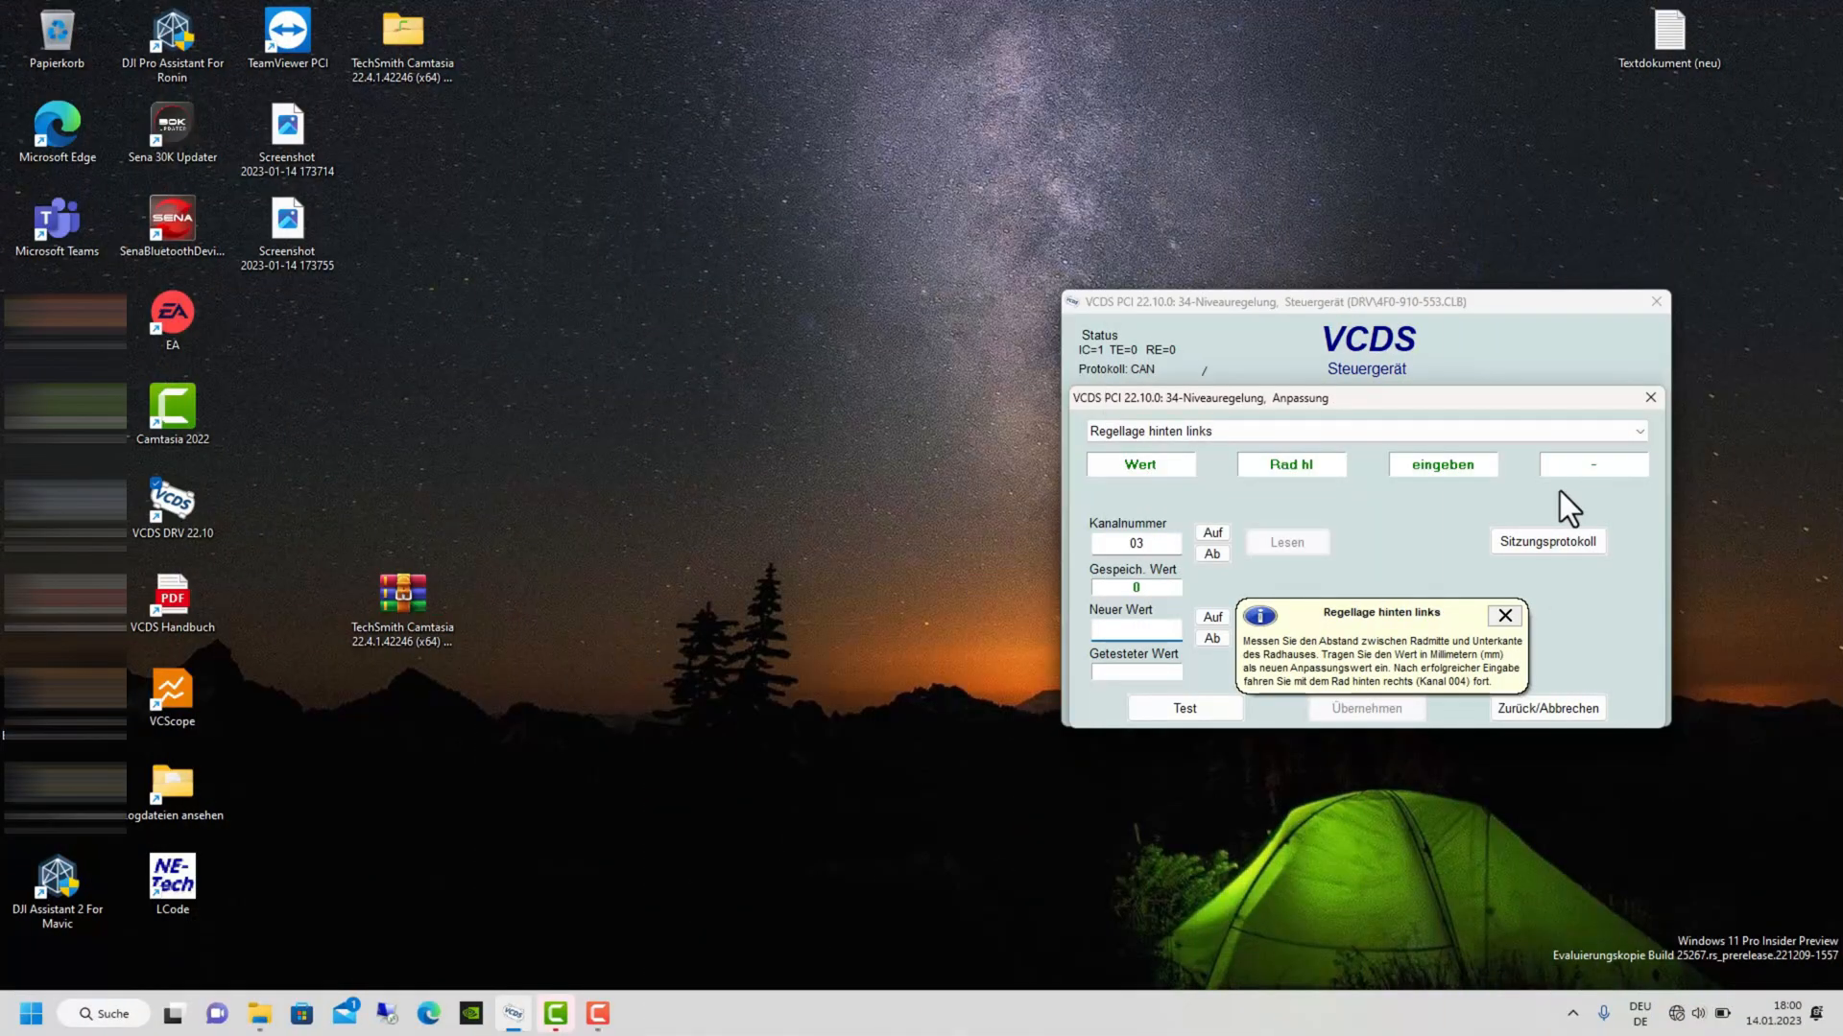
text(388)
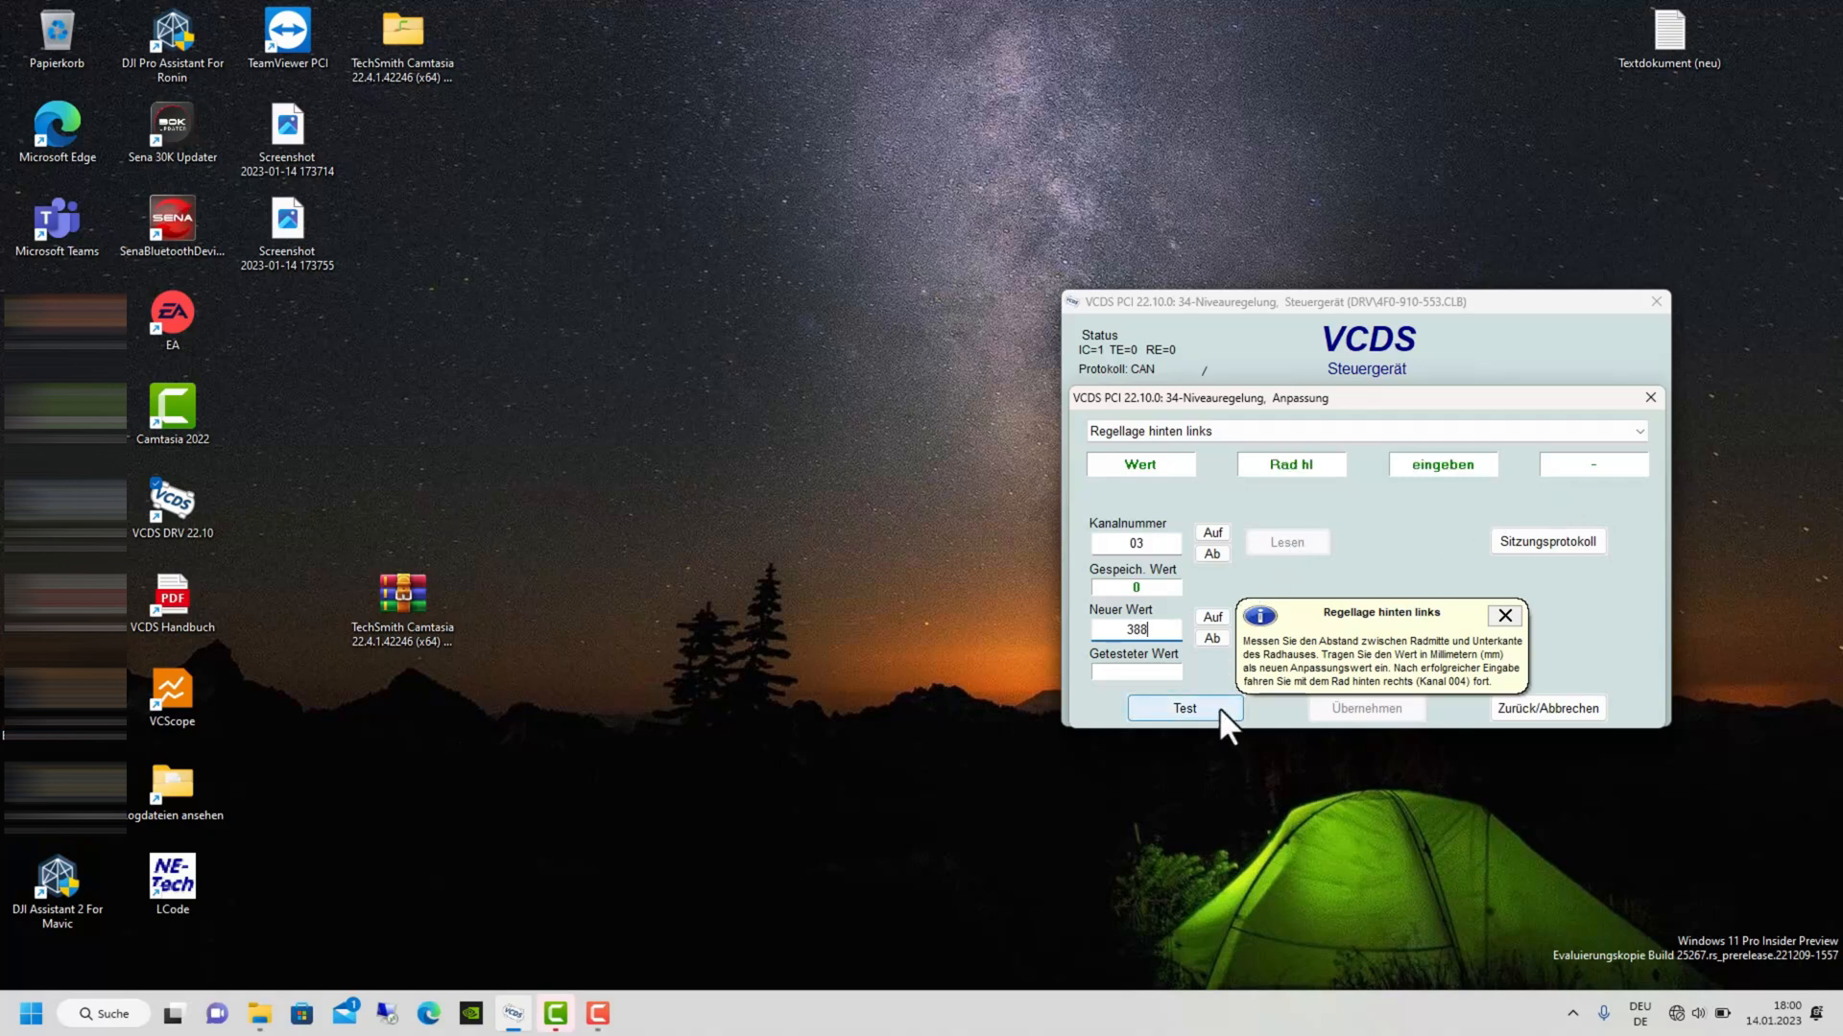
click(1184, 708)
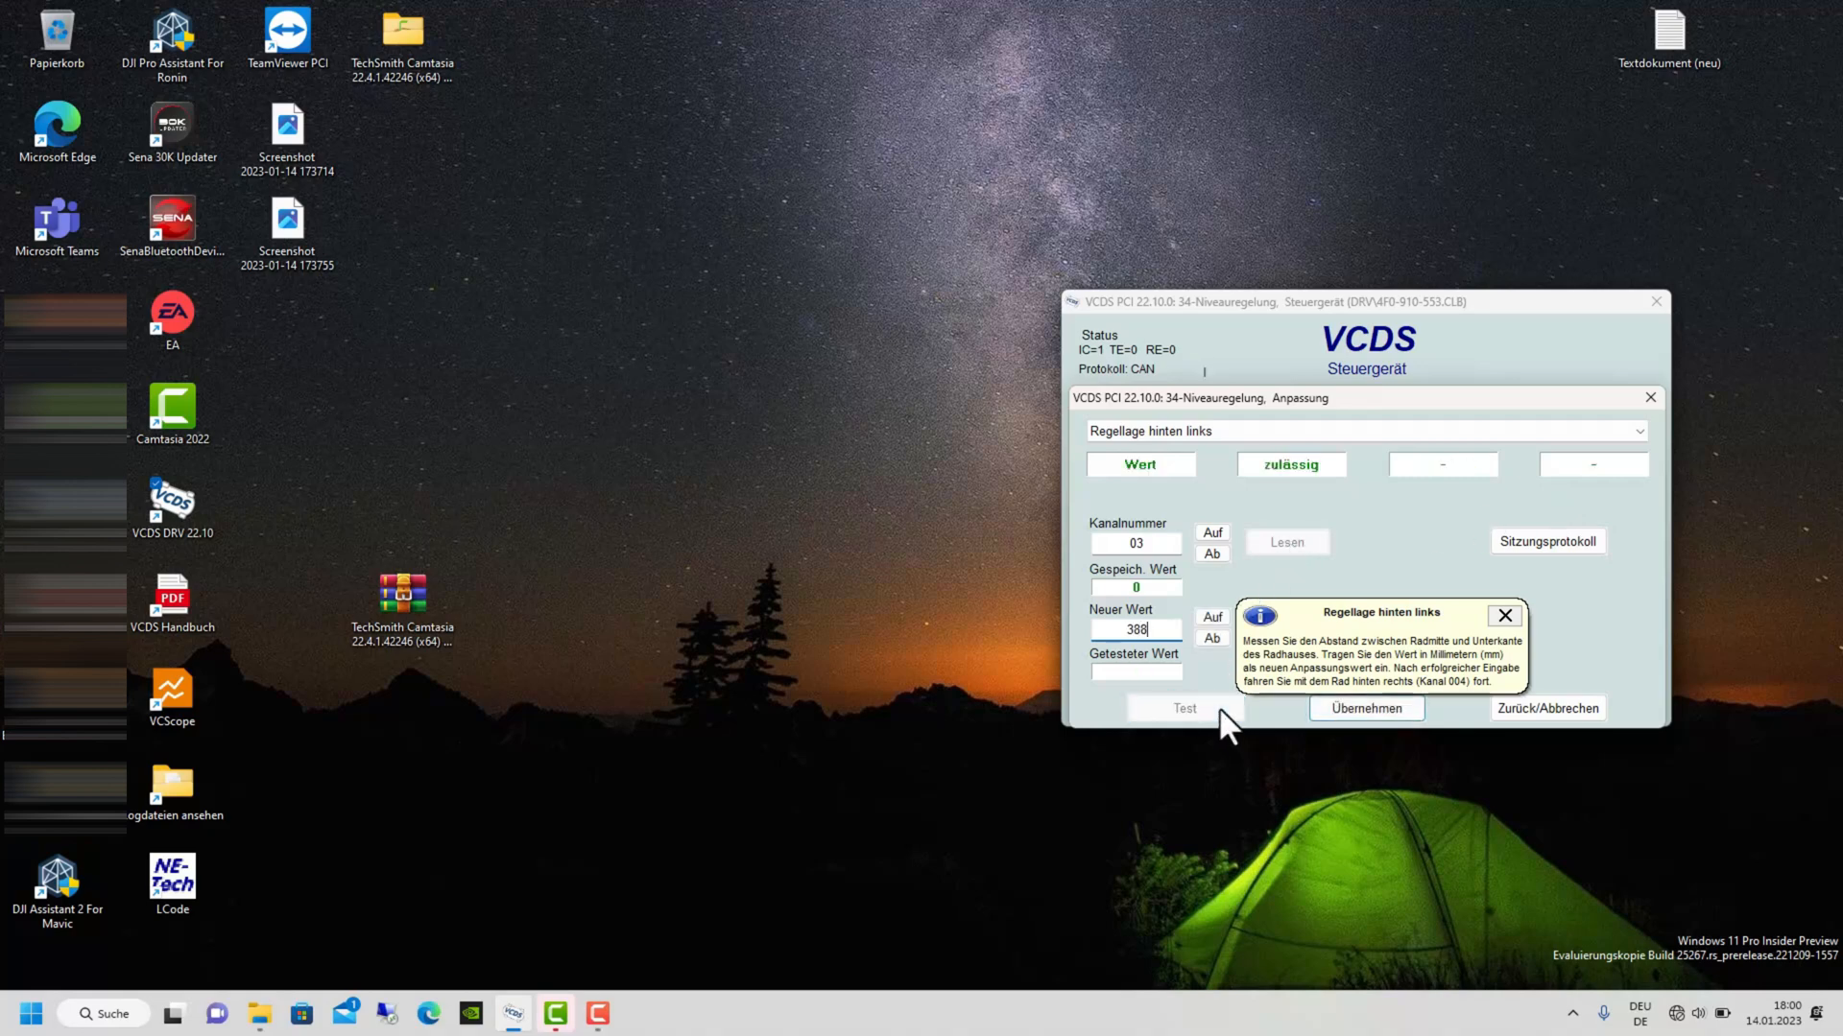
click(1365, 708)
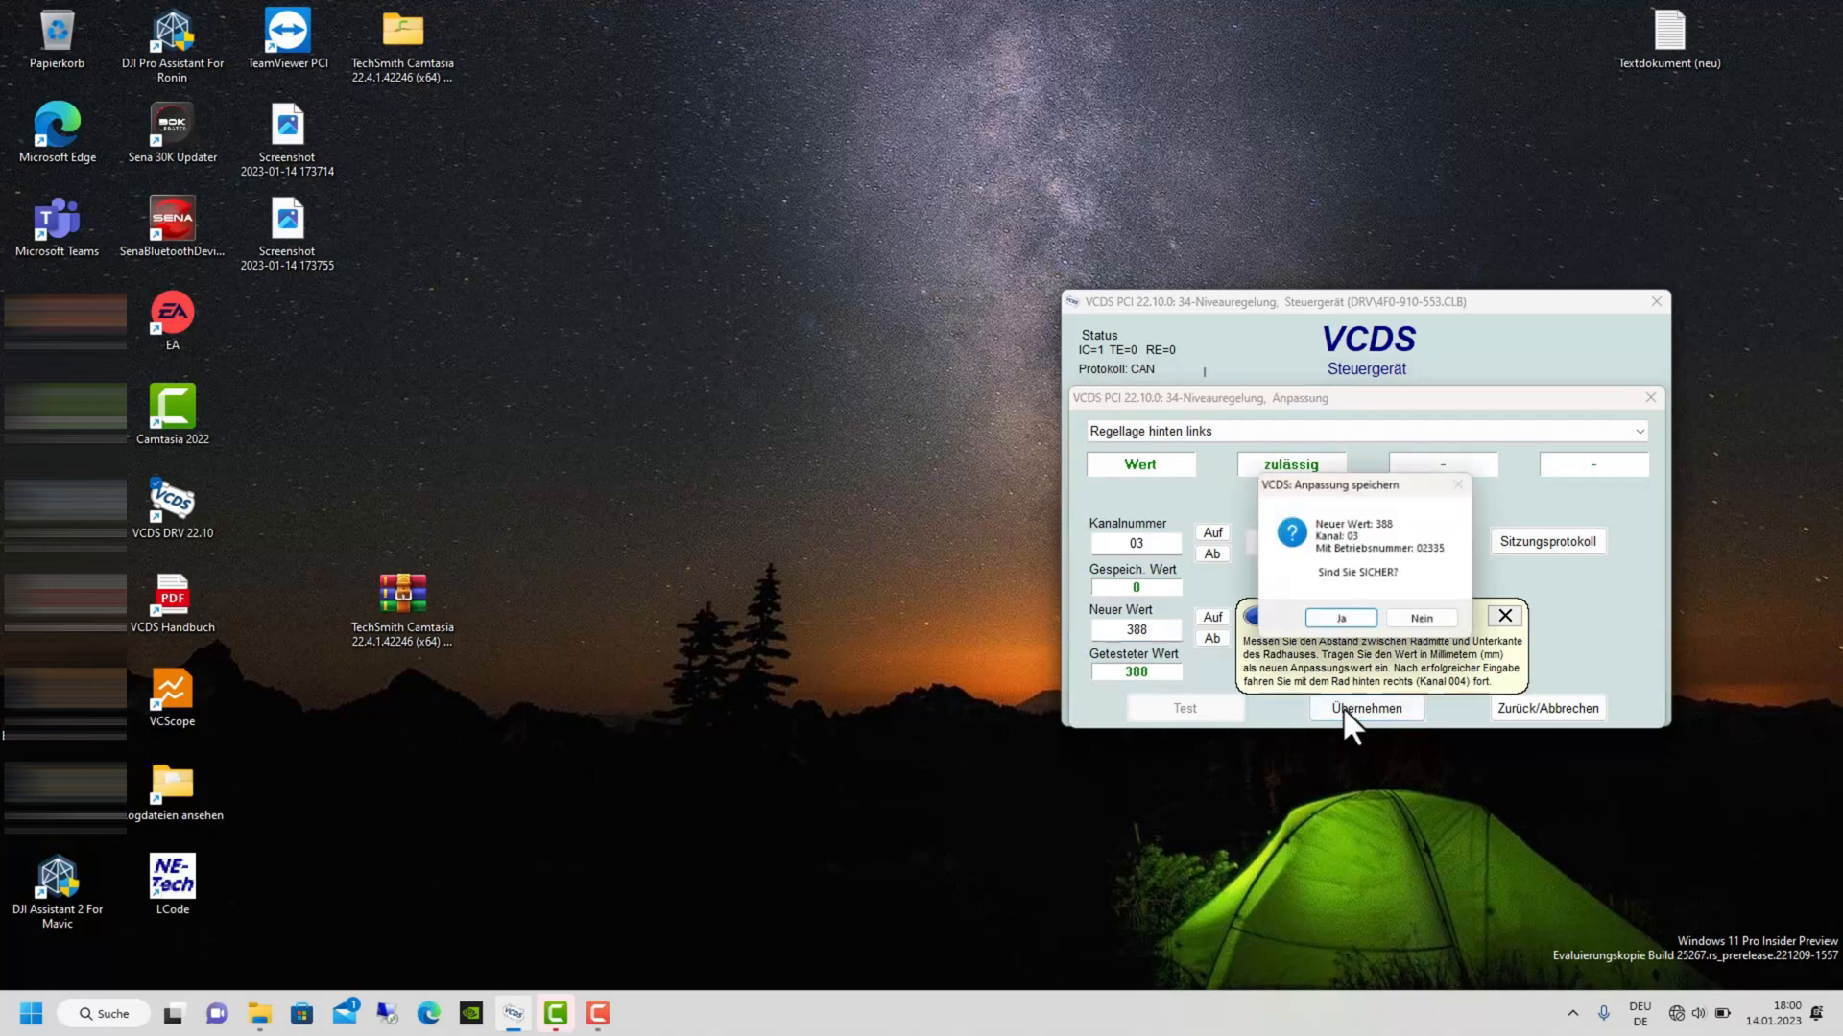
mouse_move(1340, 618)
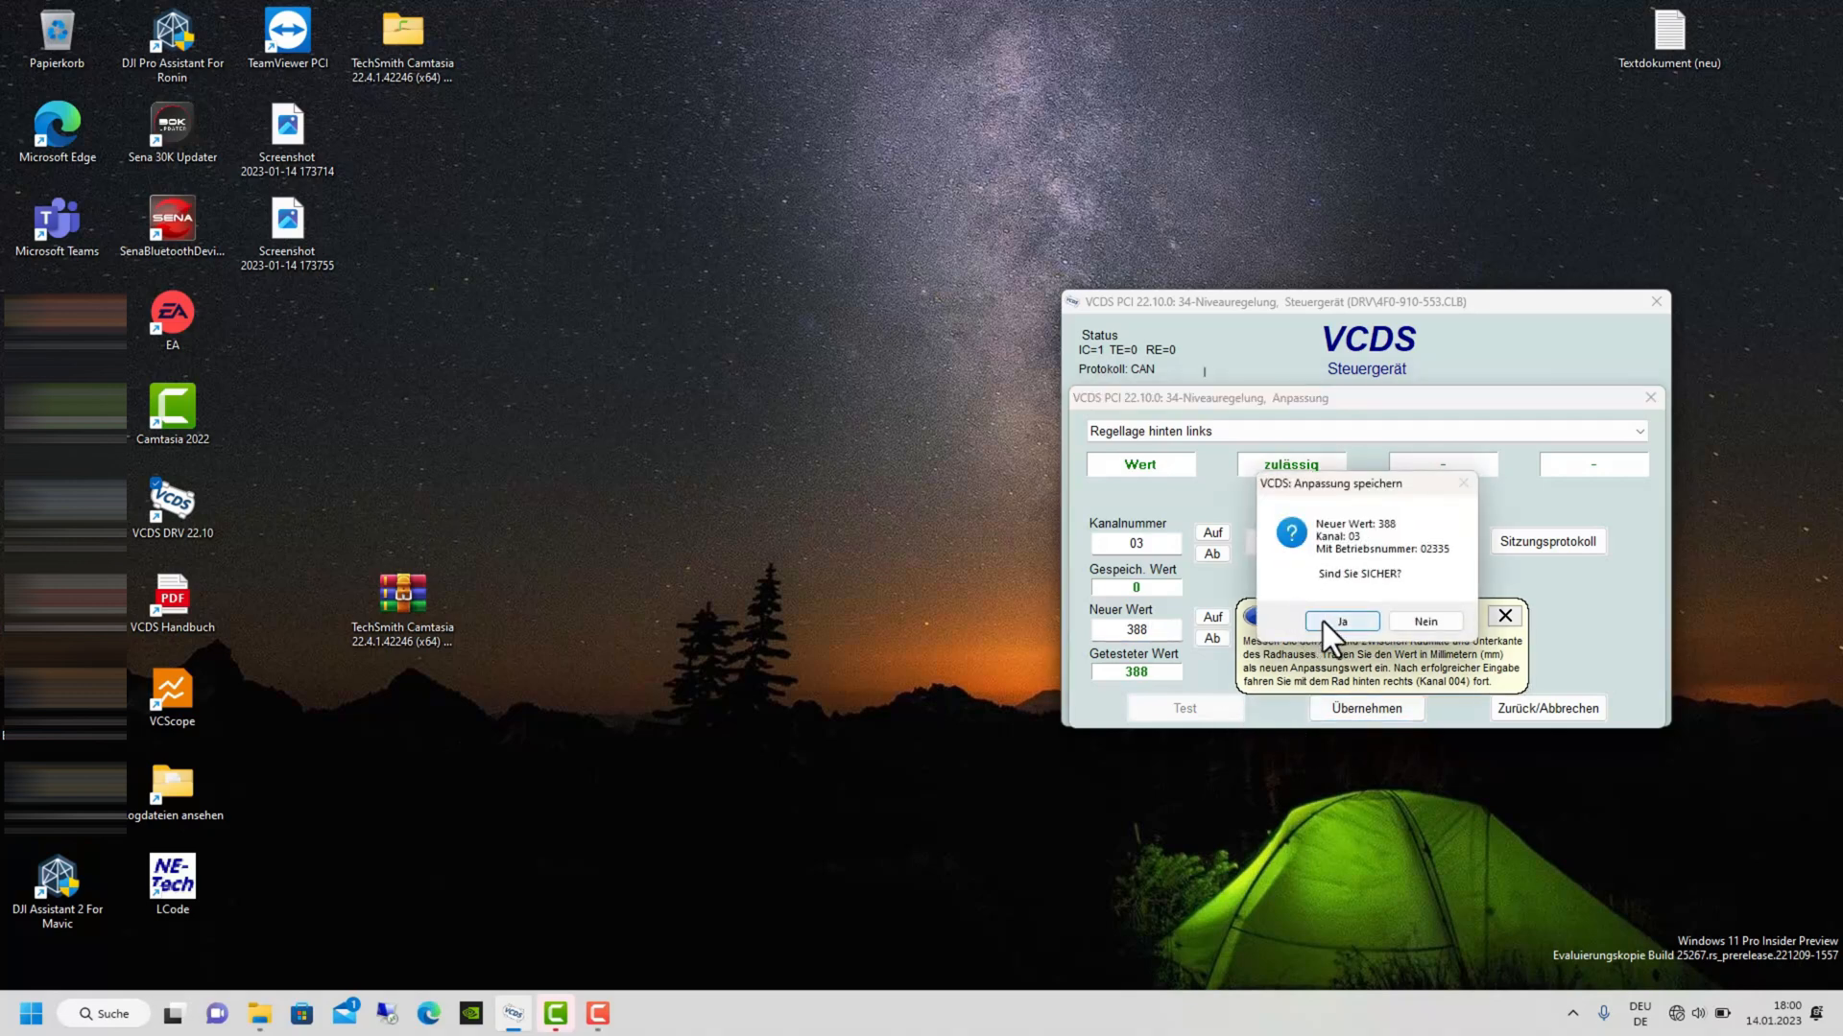
click(1342, 620)
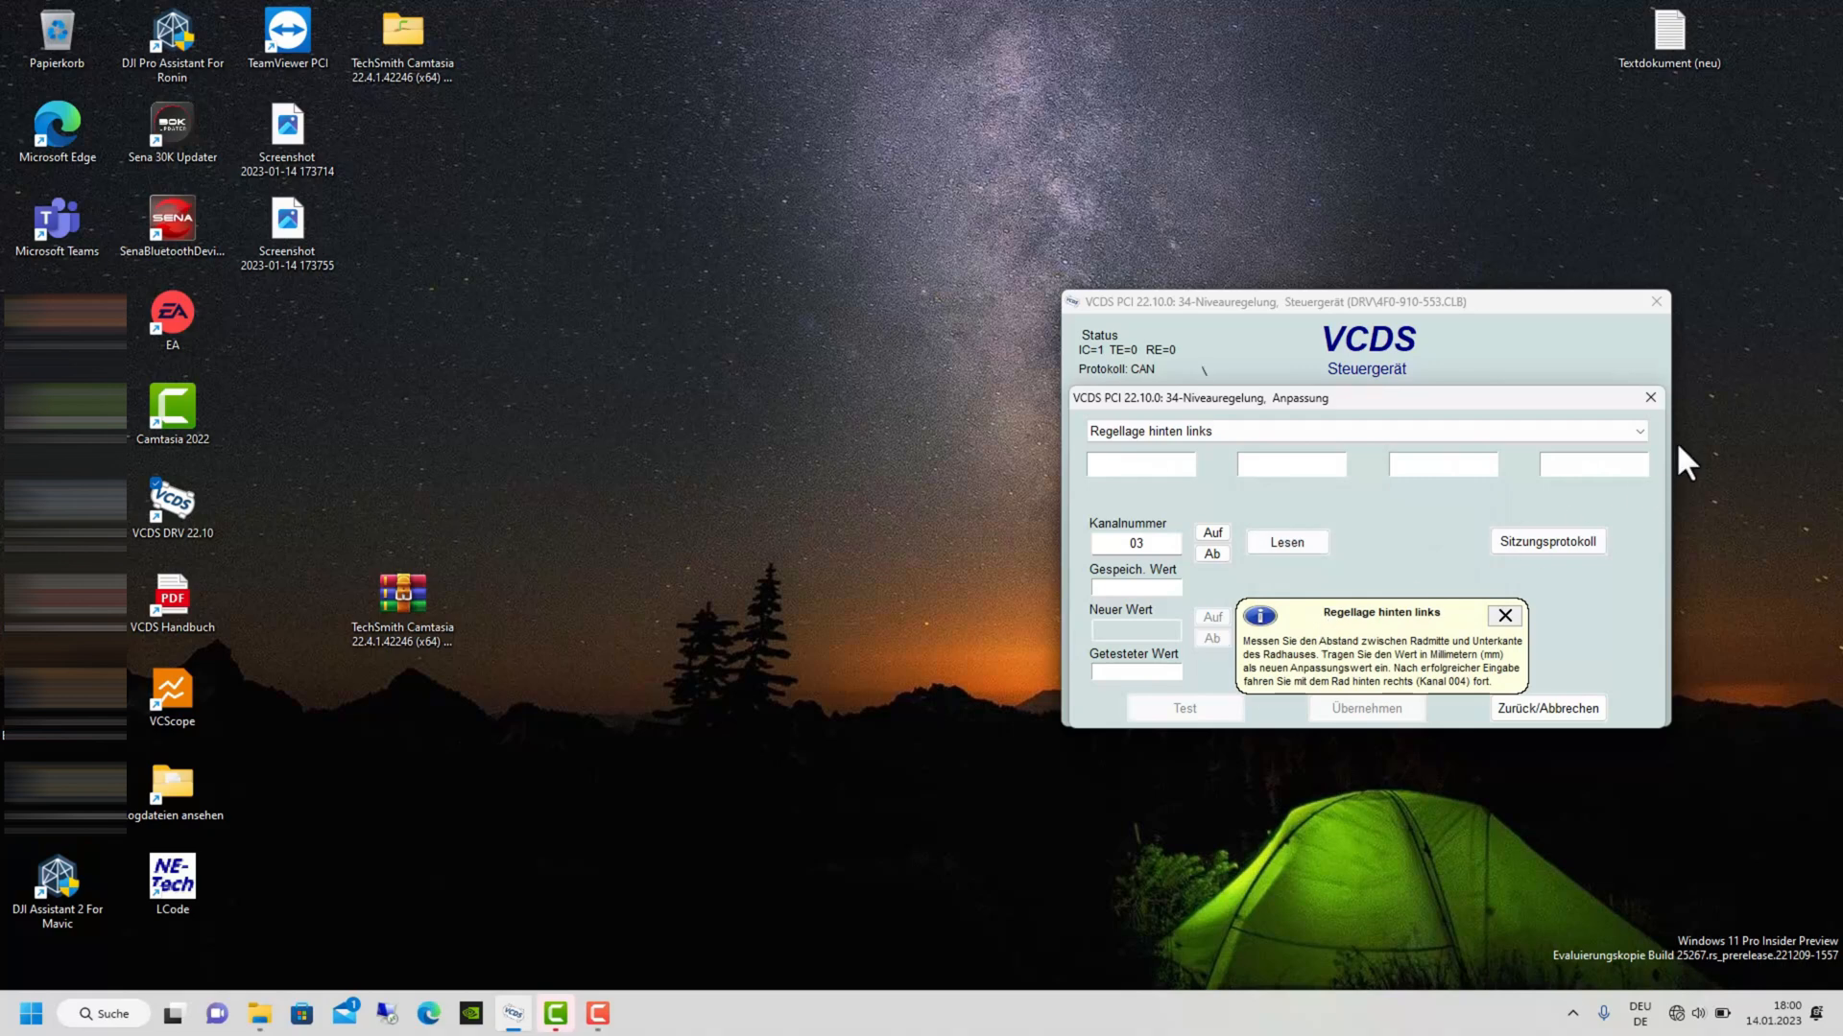
- Select Regellage hinten rechts, then test and save 385 to channel 04
click(1637, 430)
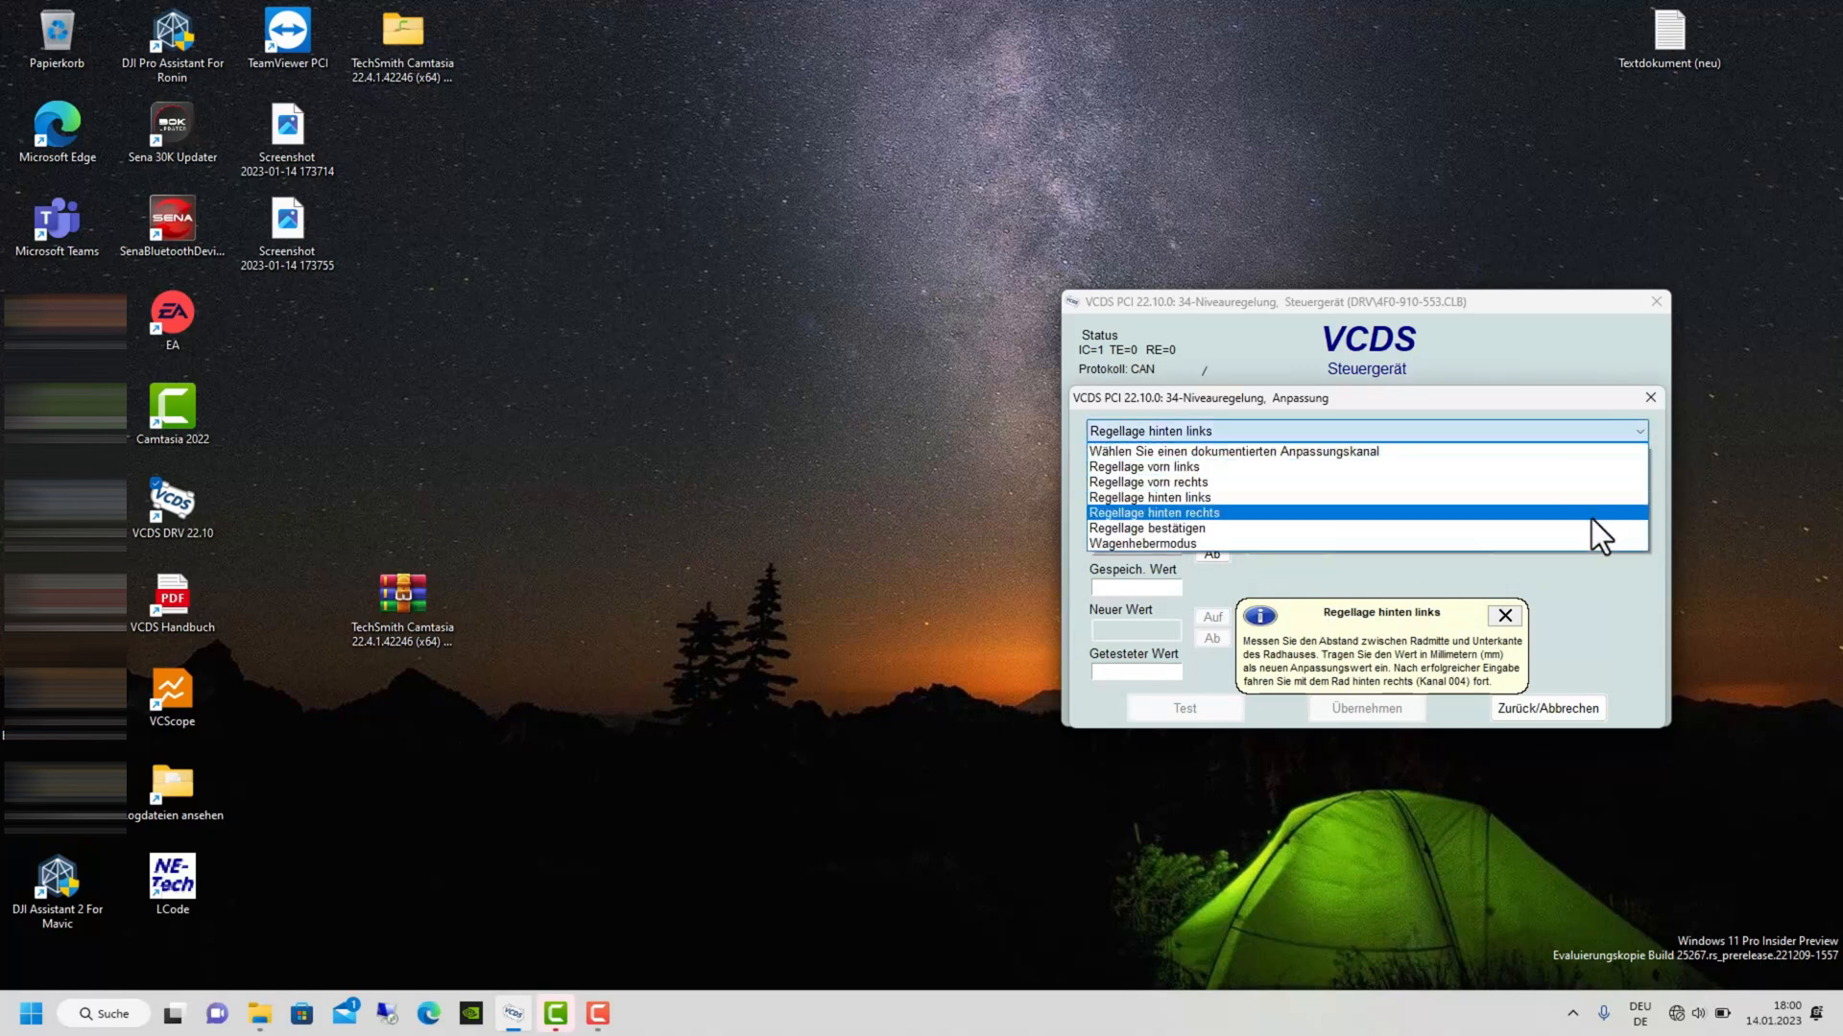
click(1154, 512)
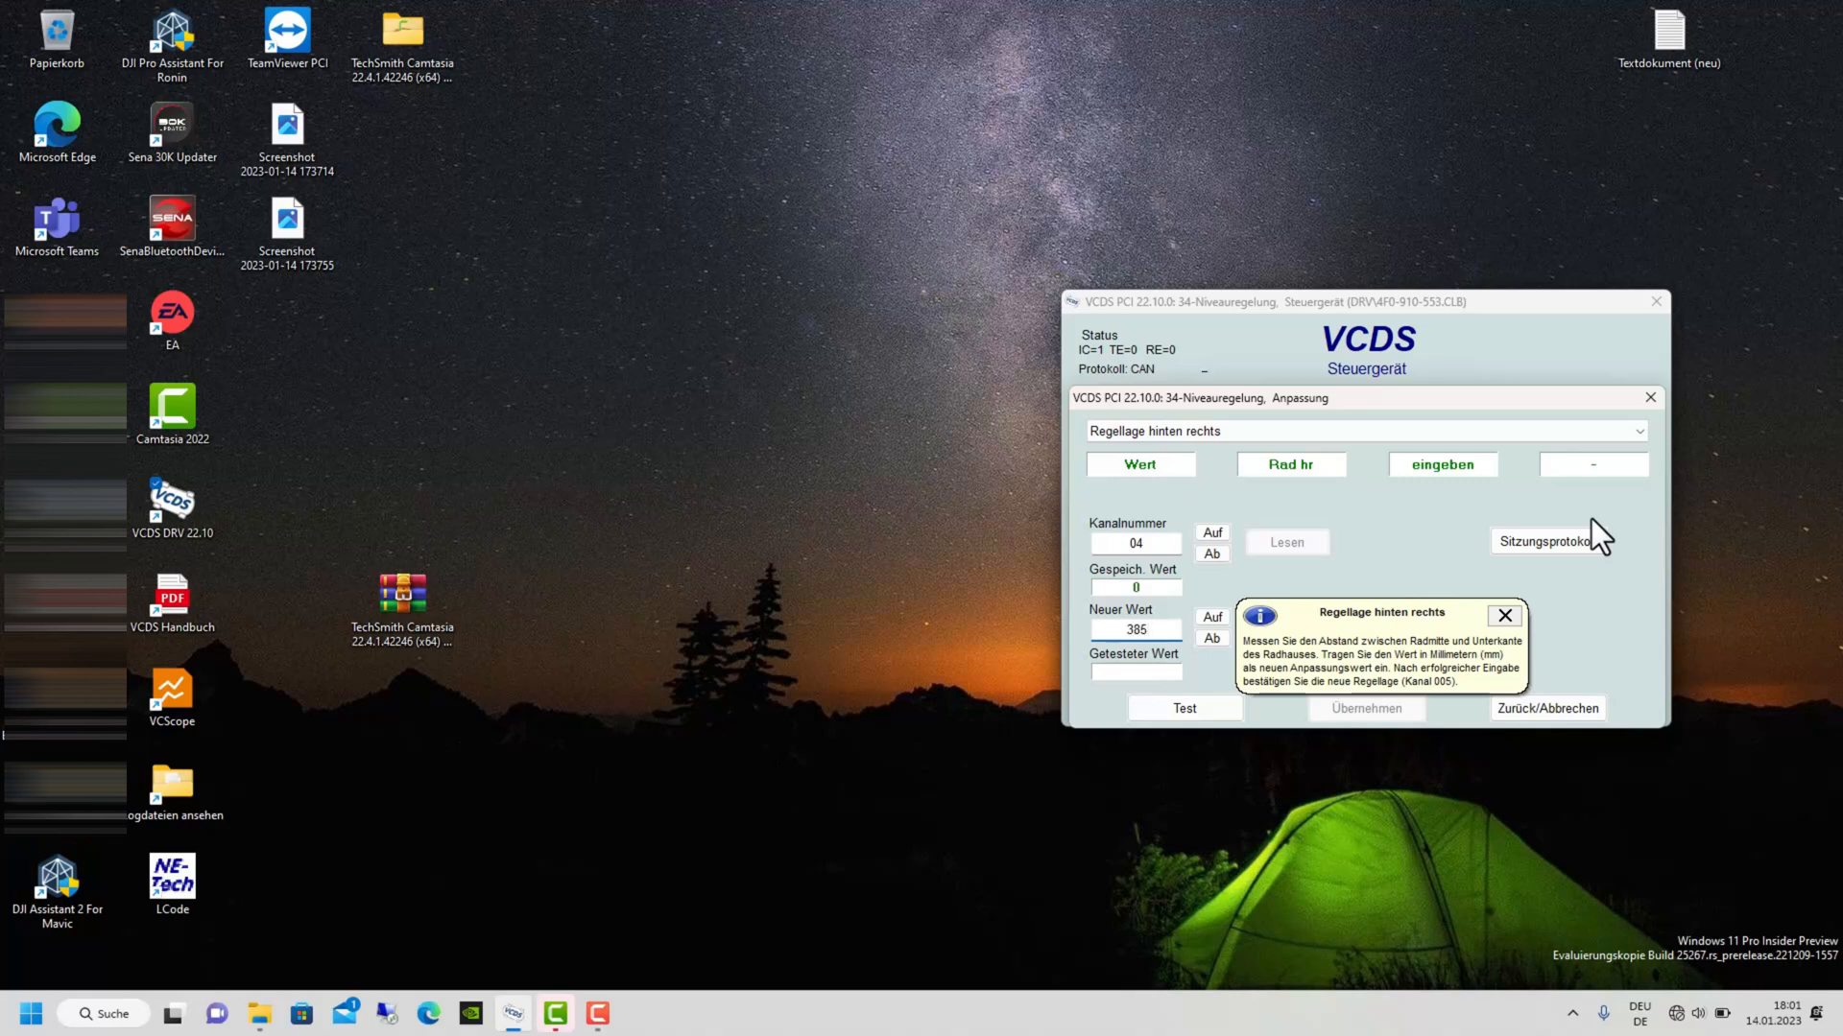
click(1182, 708)
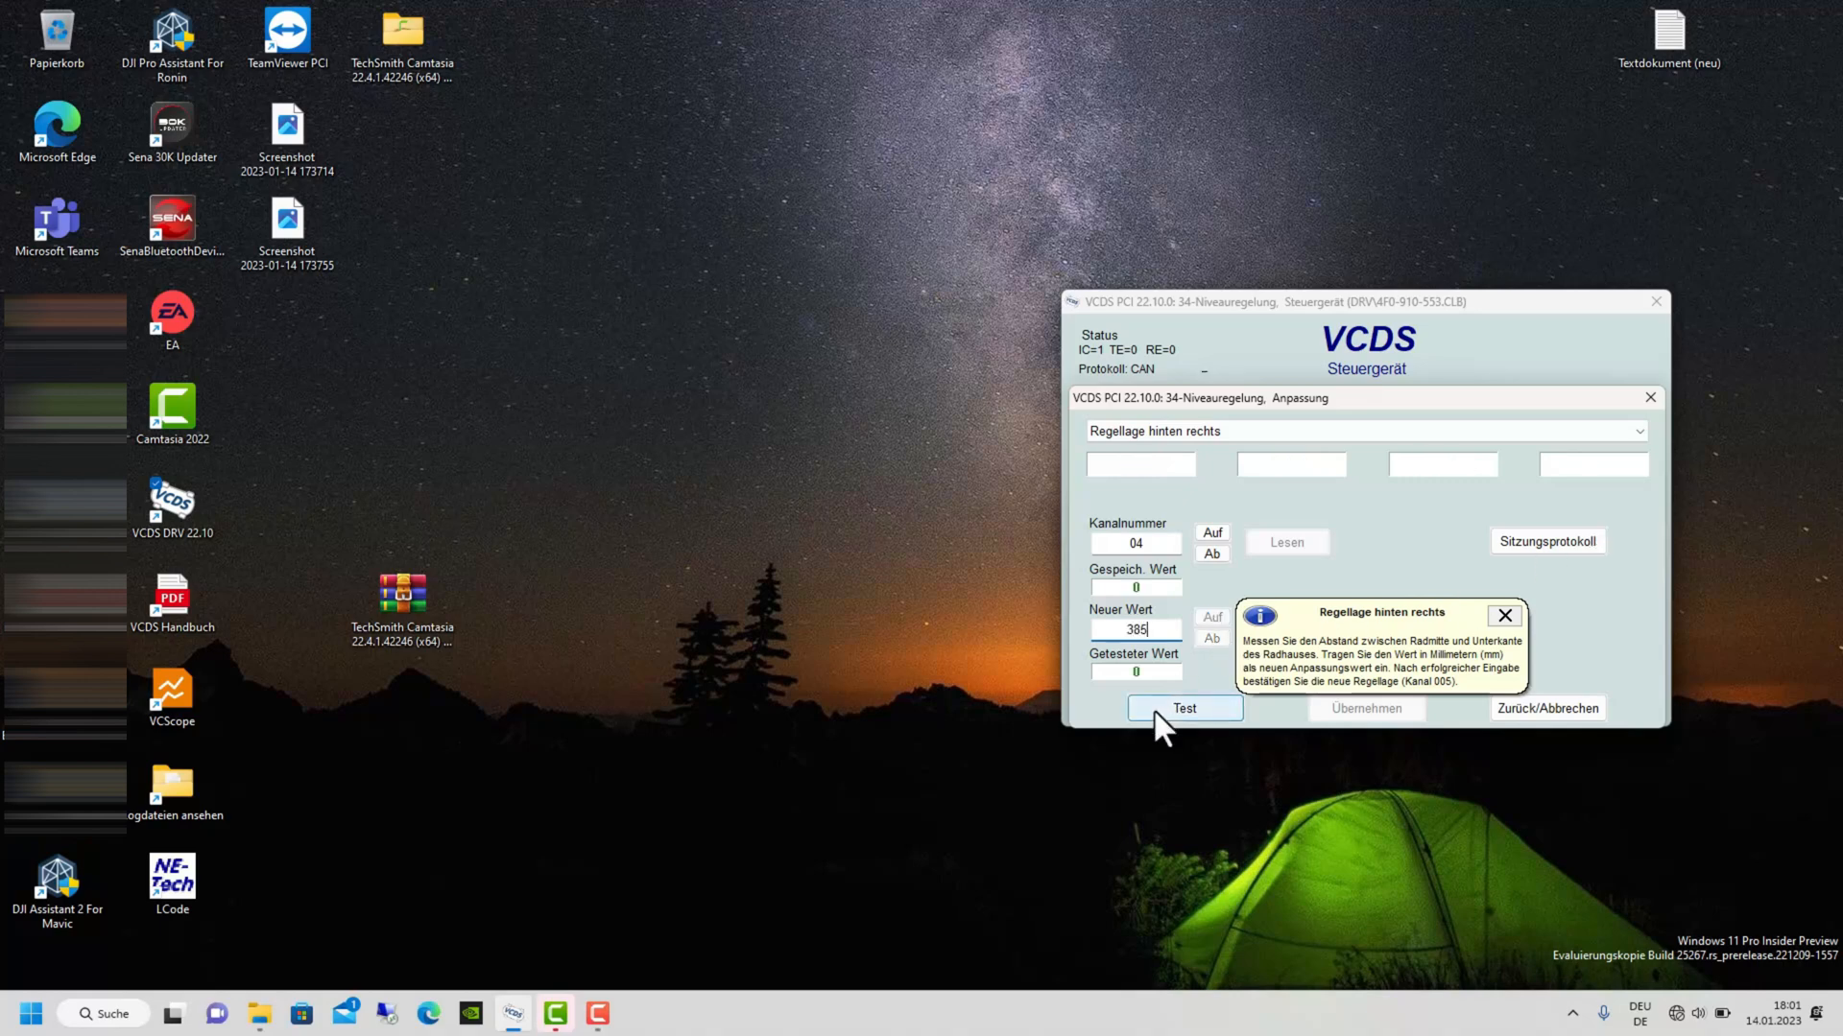
click(1184, 709)
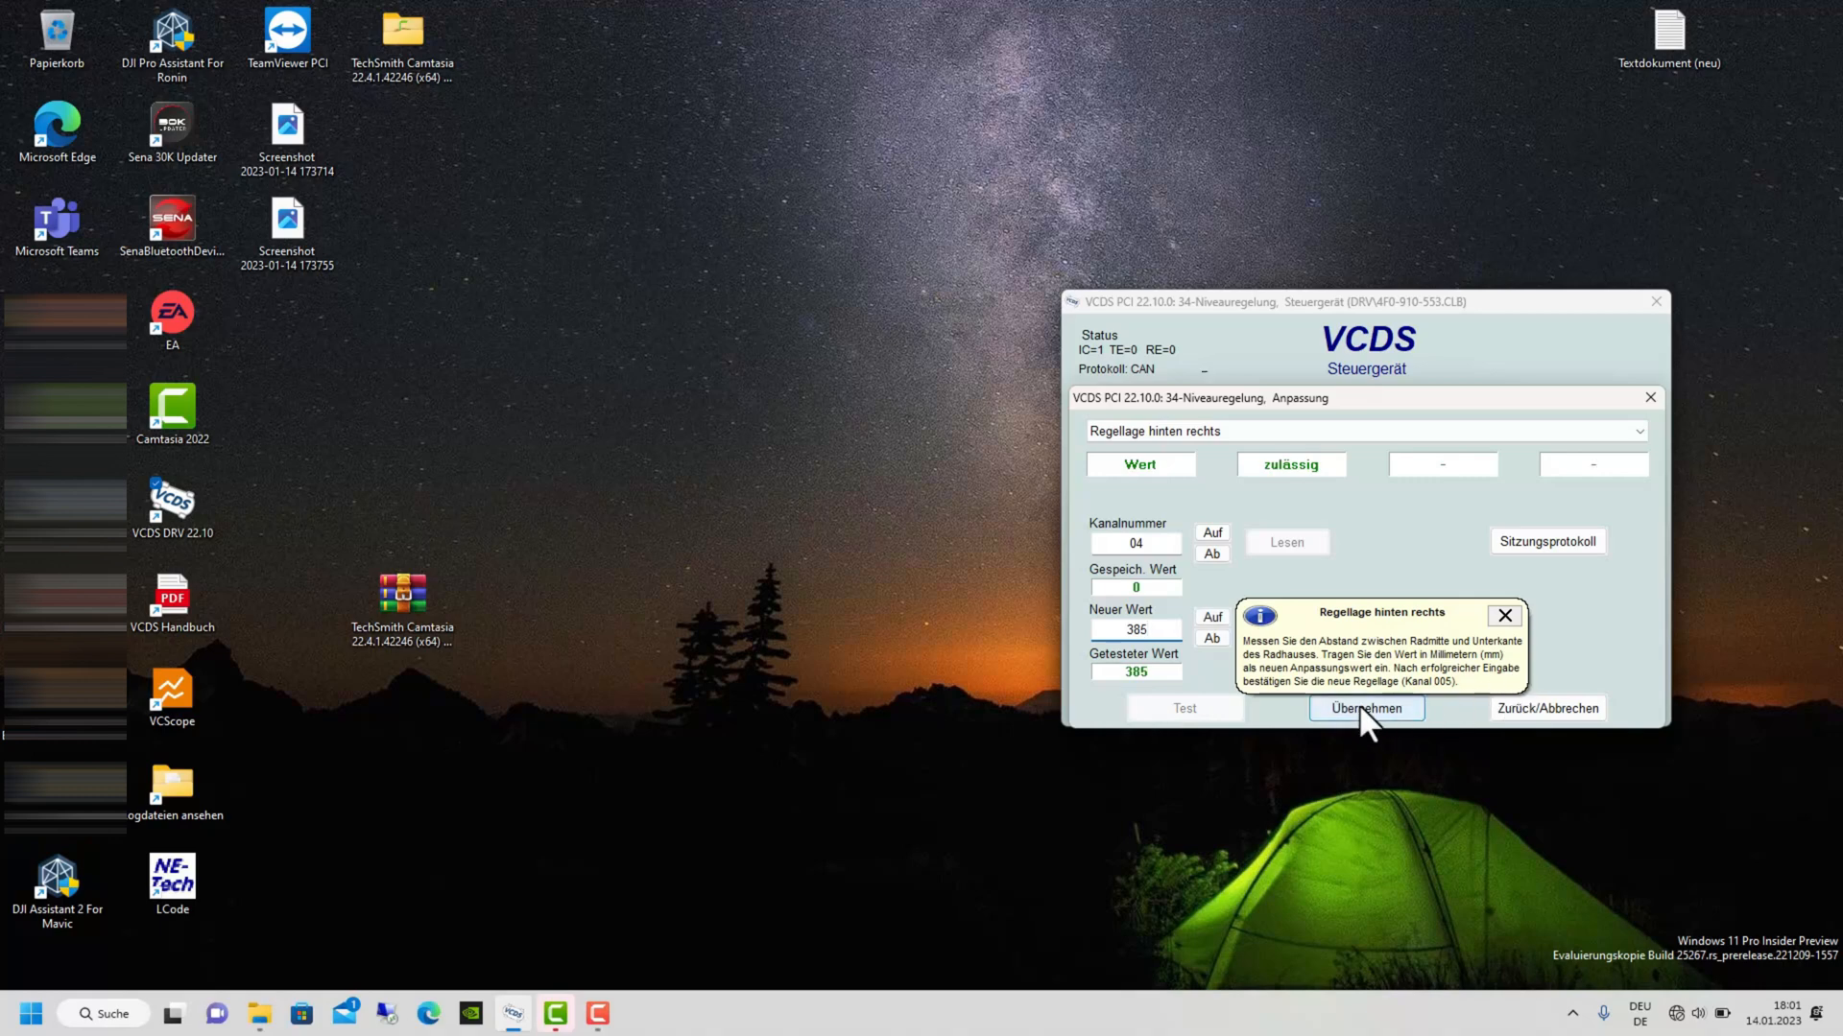
click(1365, 708)
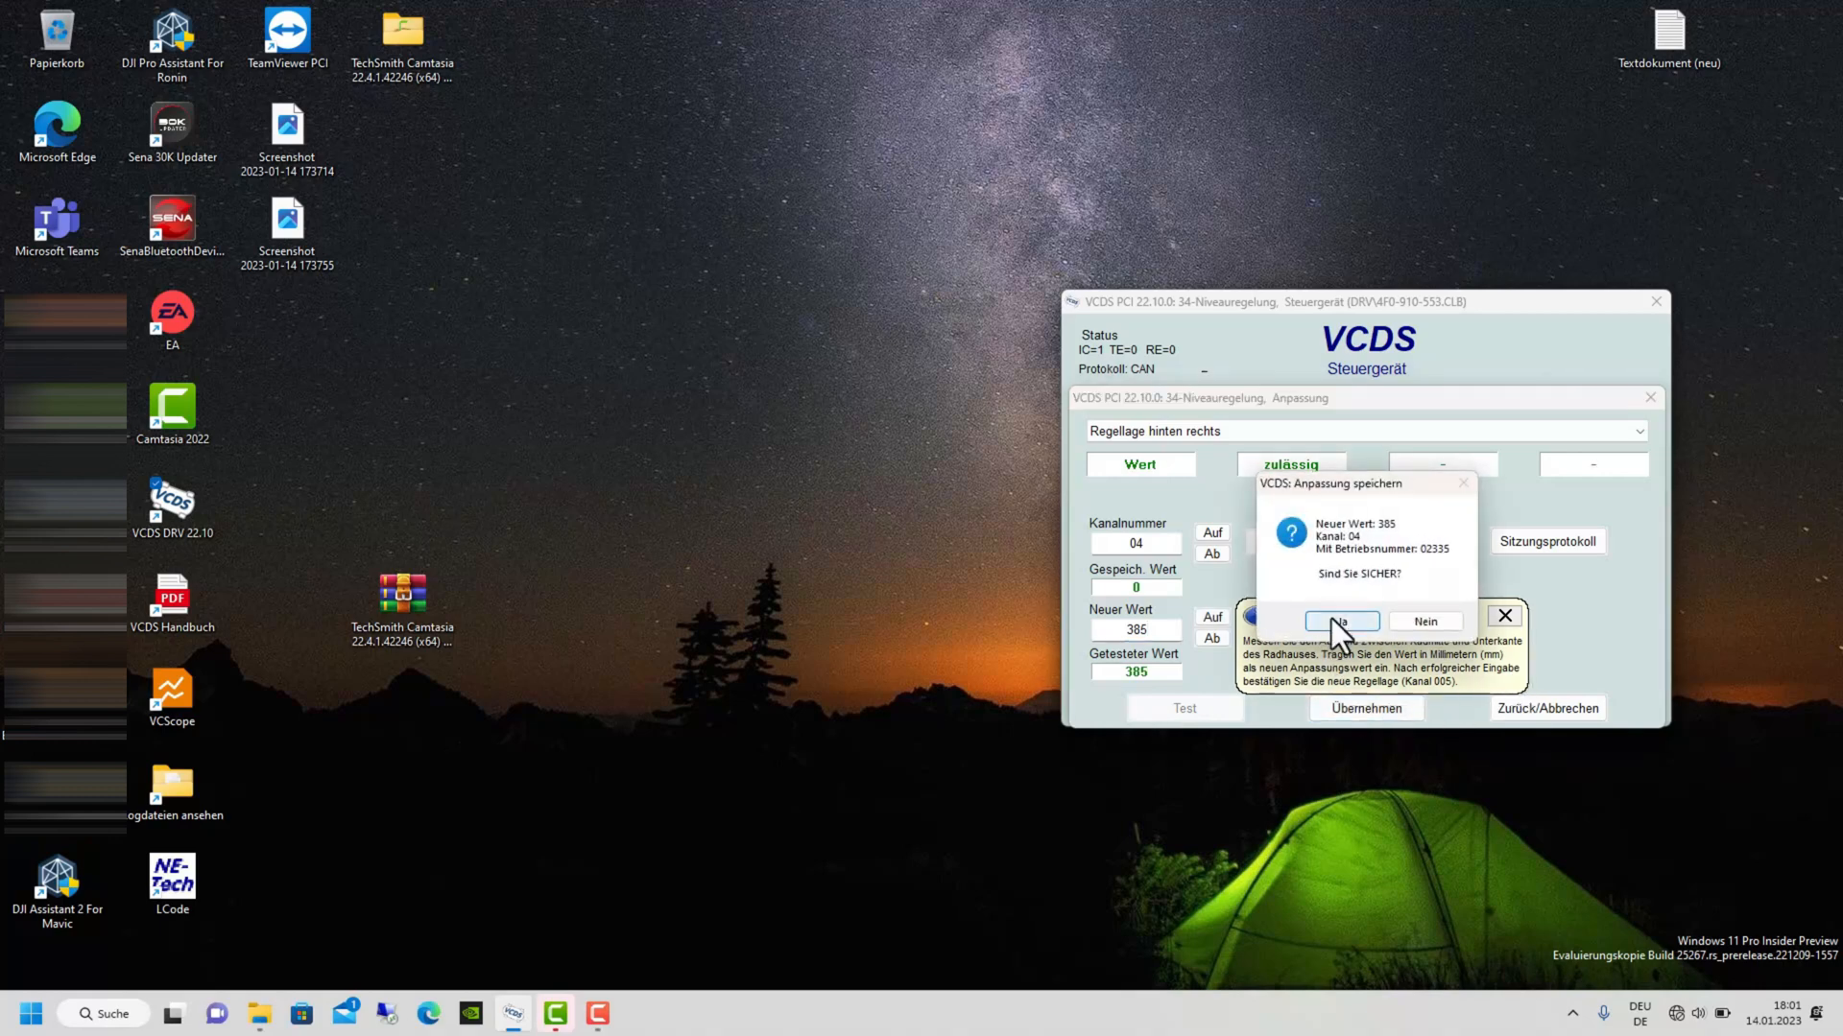
click(1339, 620)
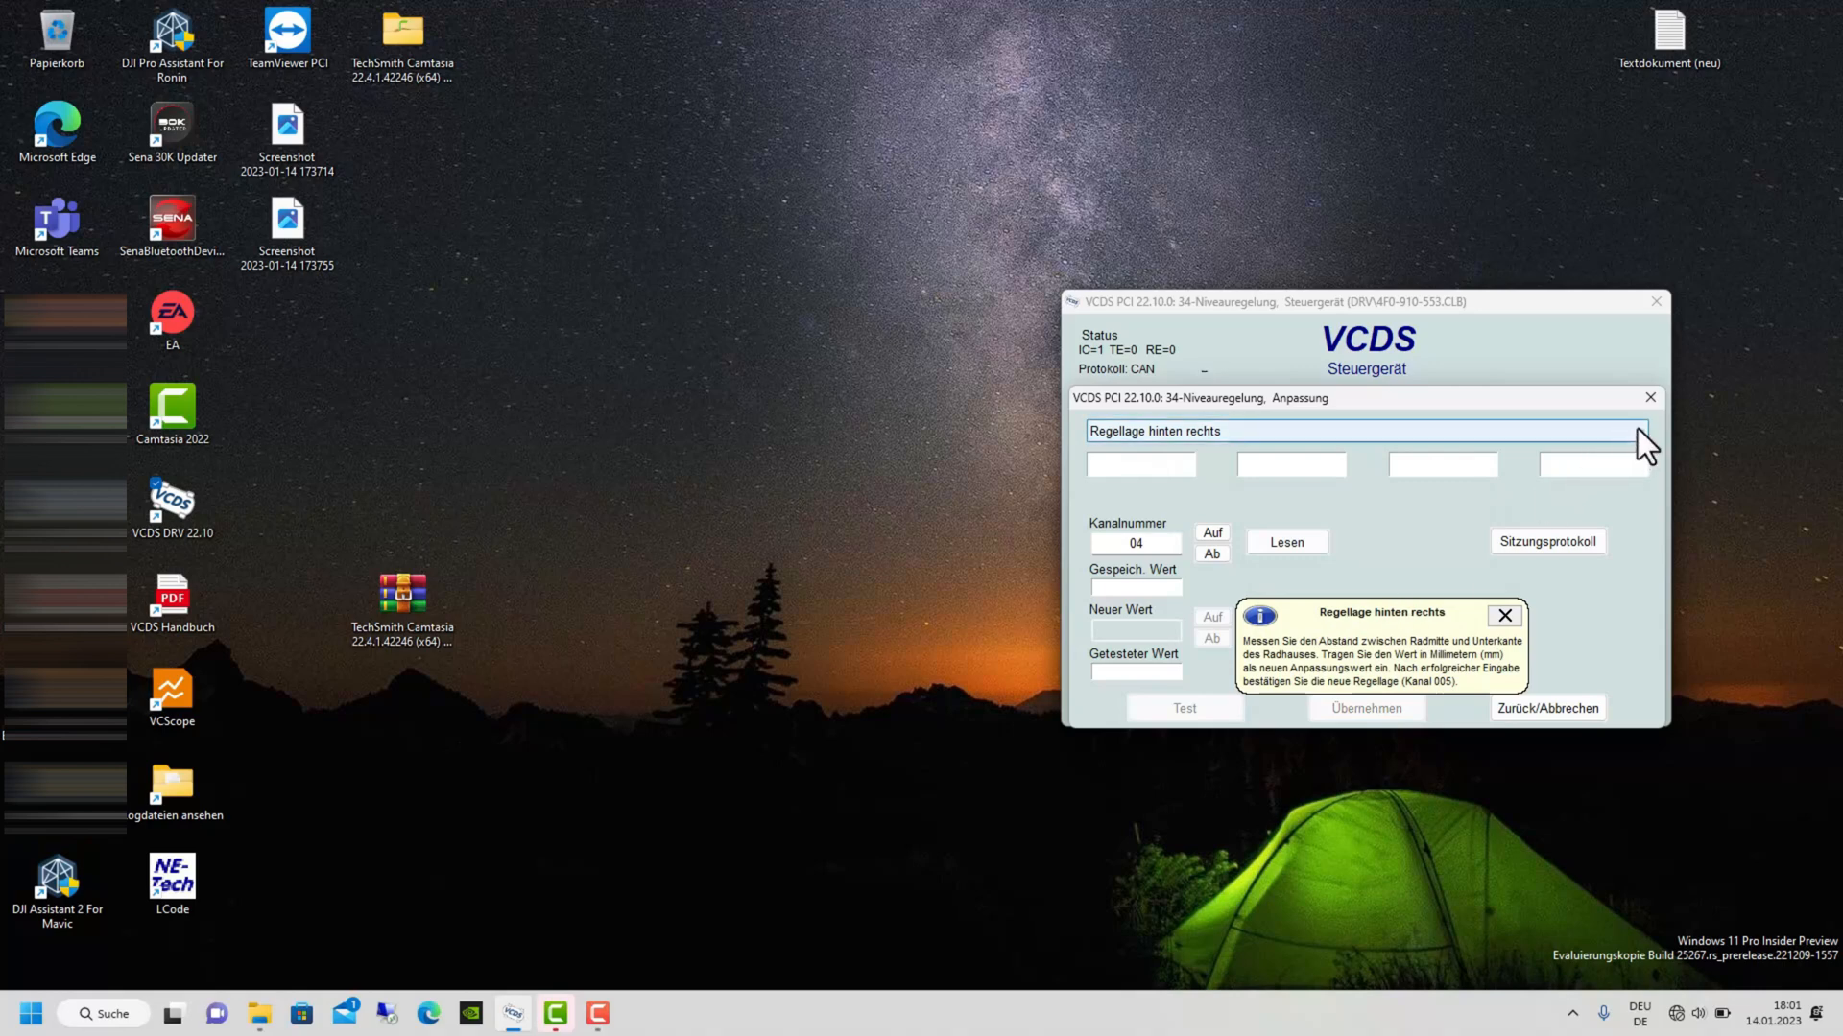
- Select Regellage bestätigen, then test and save value 1 to channel 05
click(1643, 430)
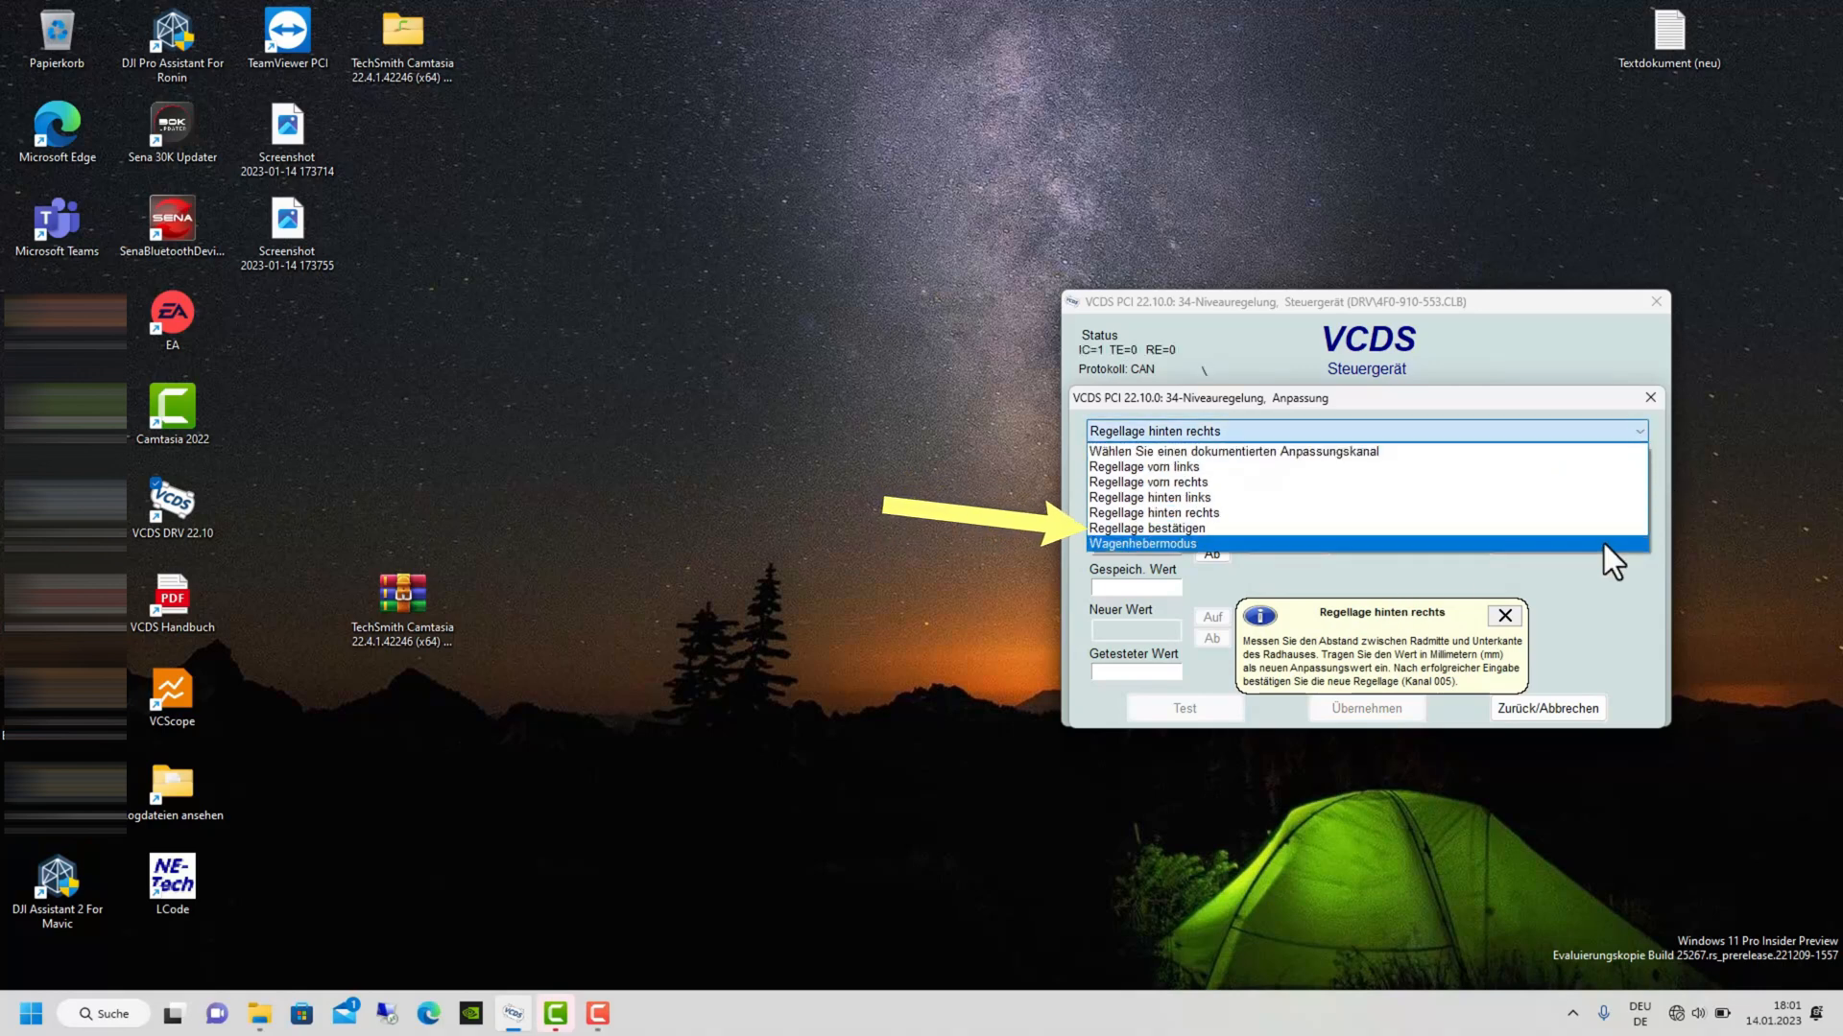
click(1155, 527)
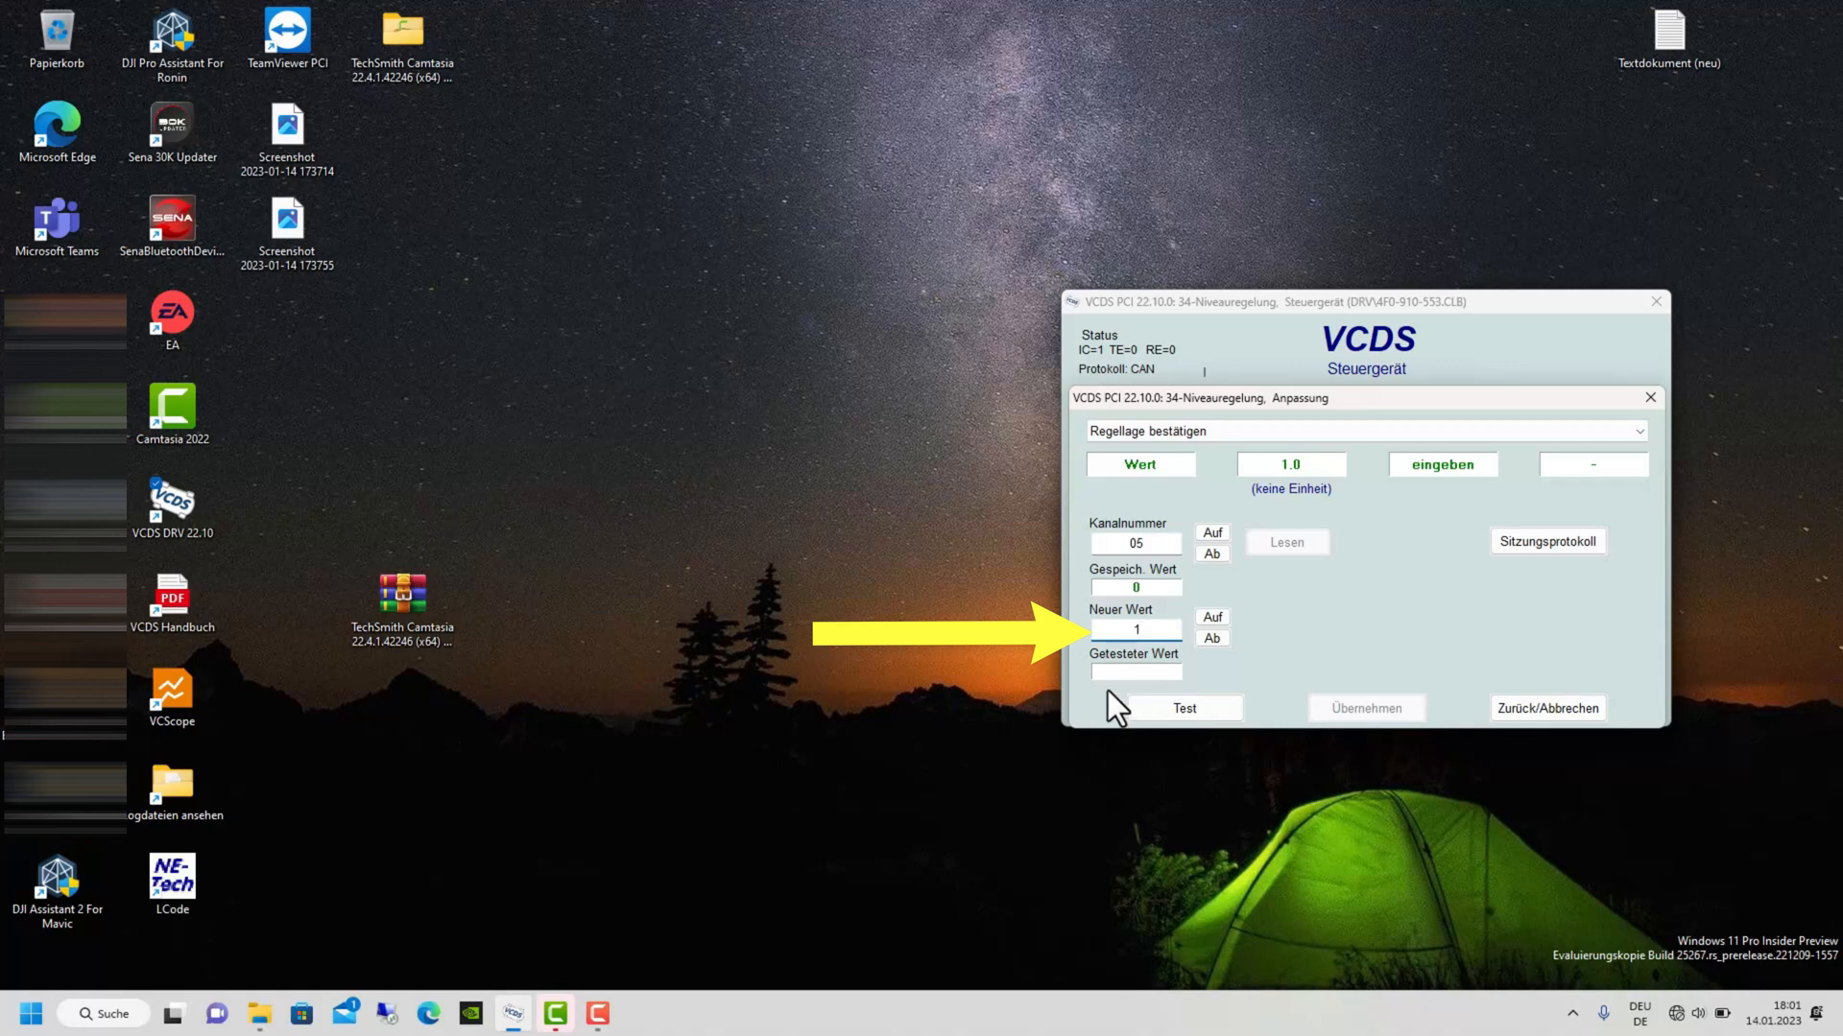
click(1184, 708)
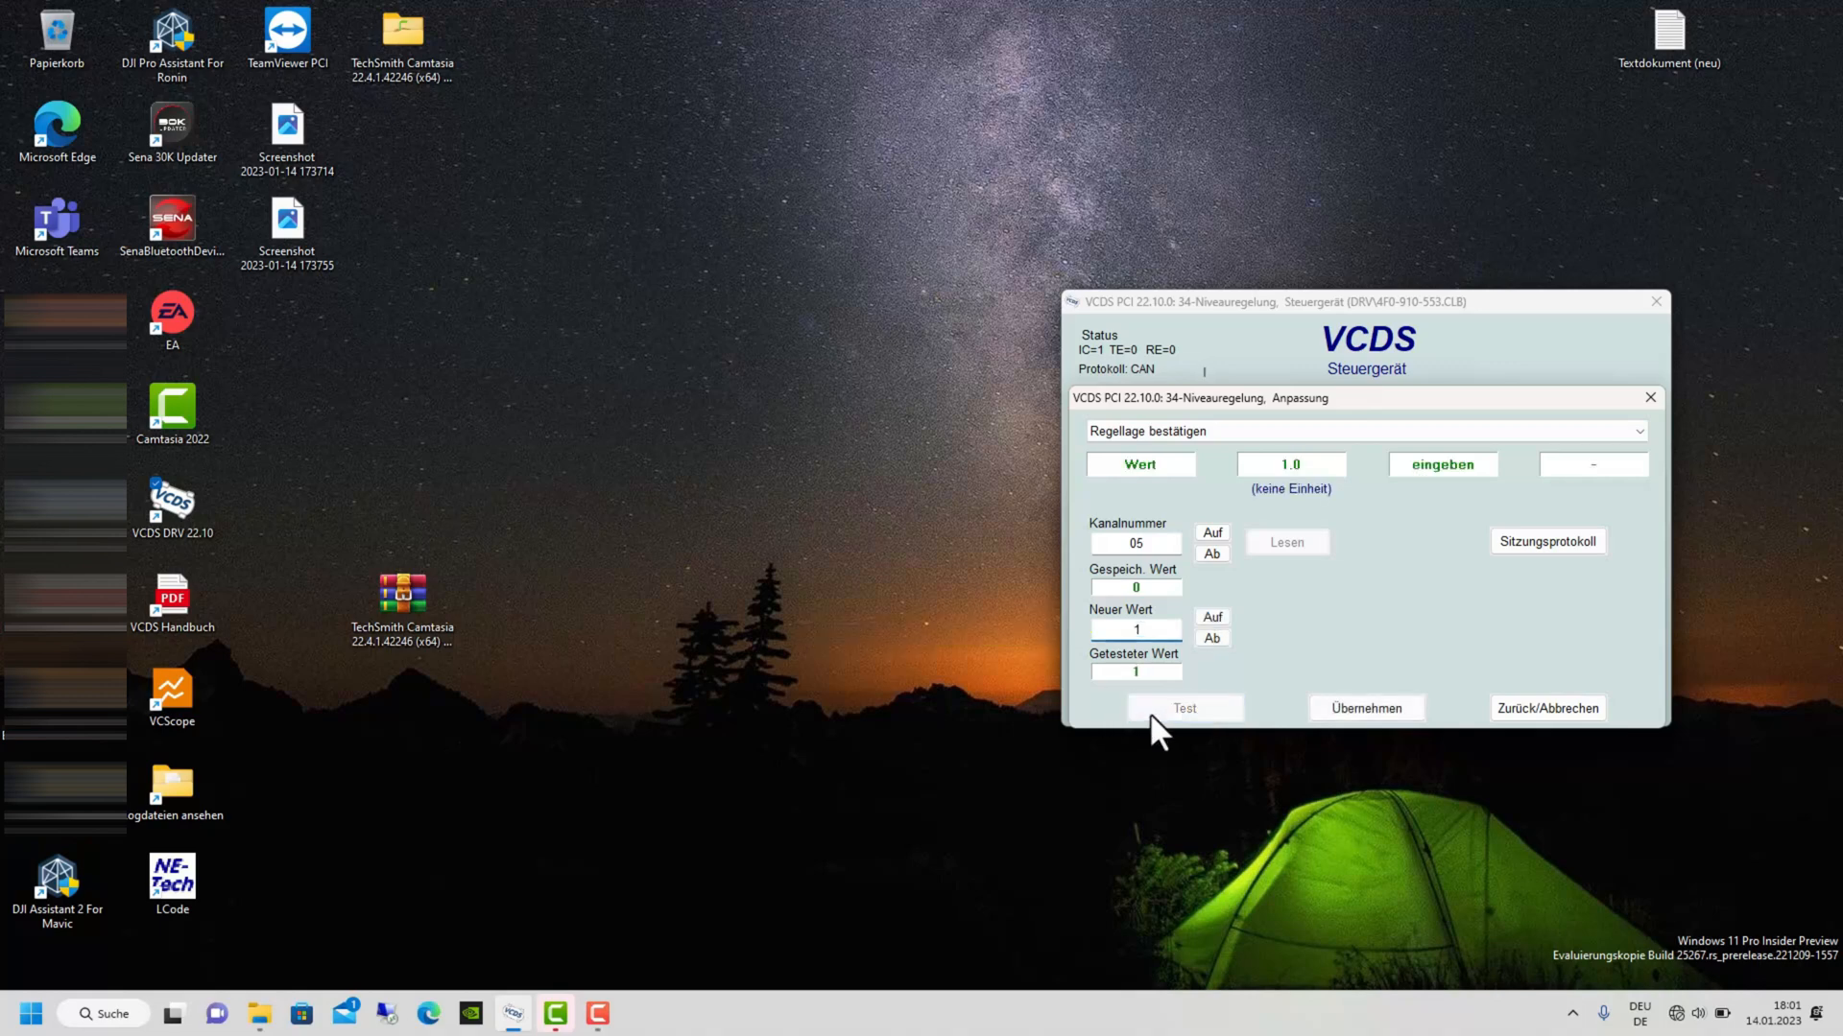
click(1365, 708)
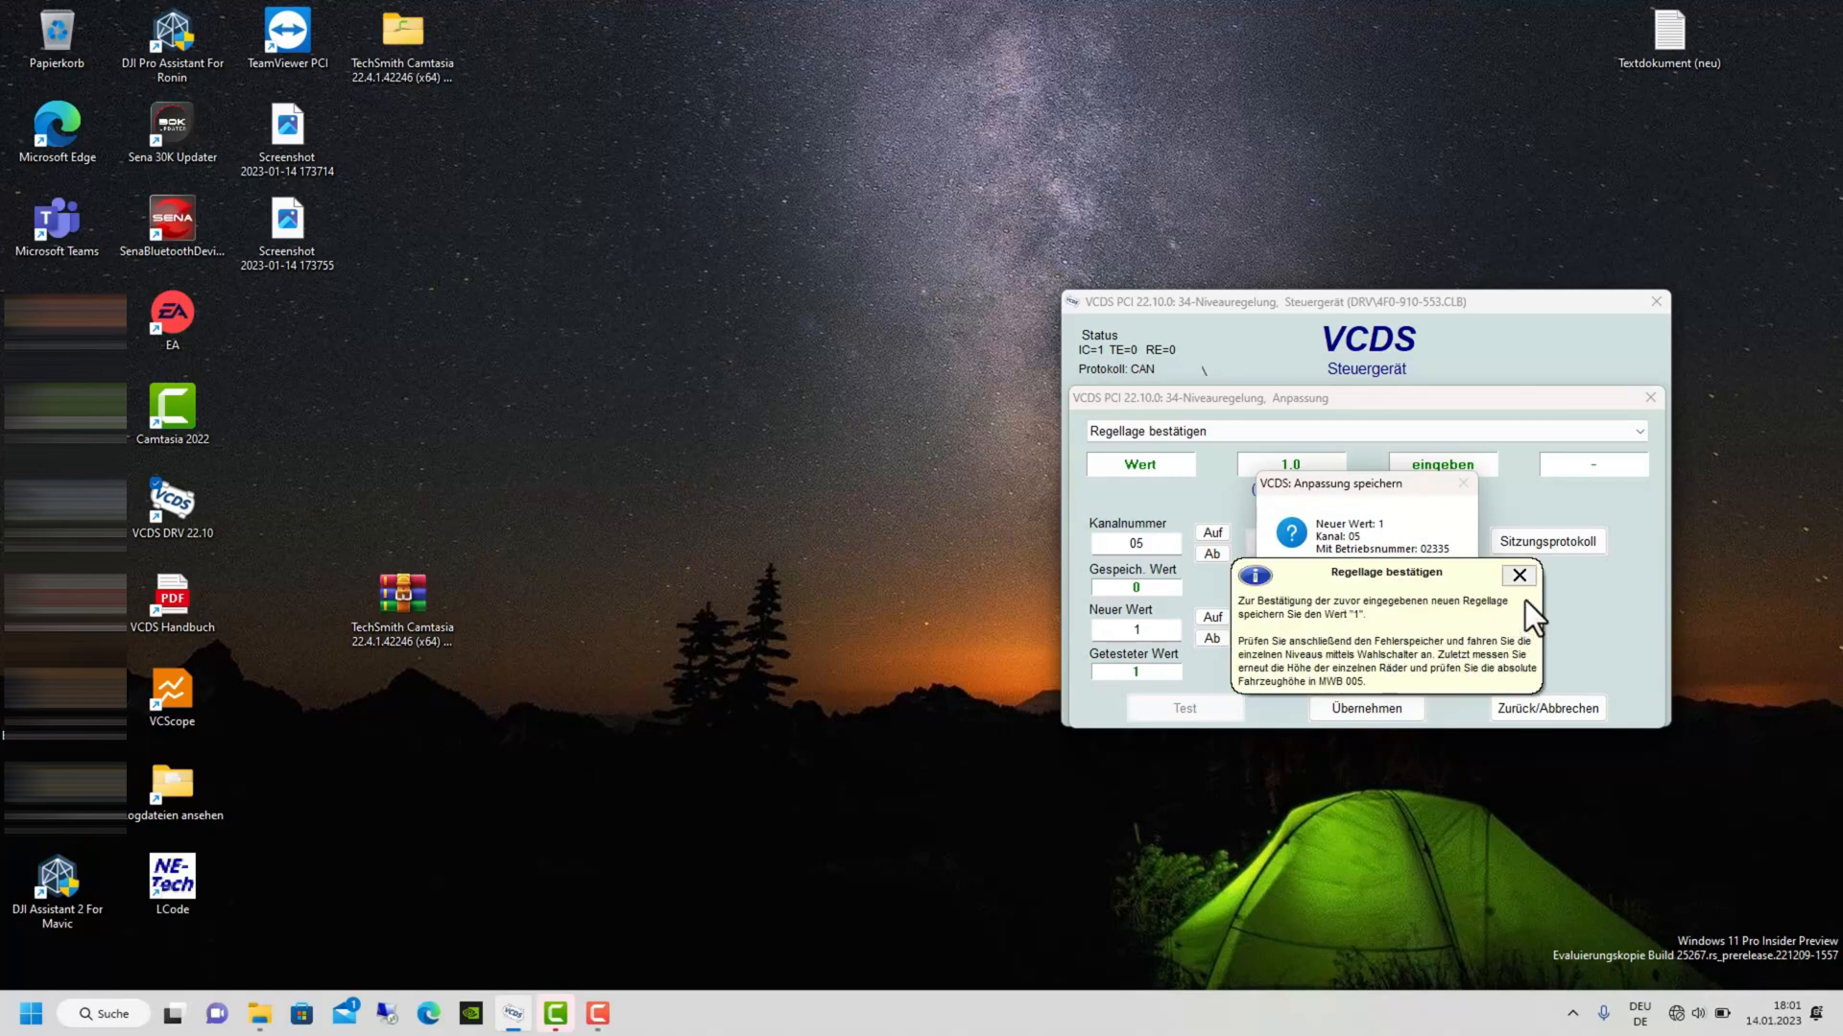
click(1516, 574)
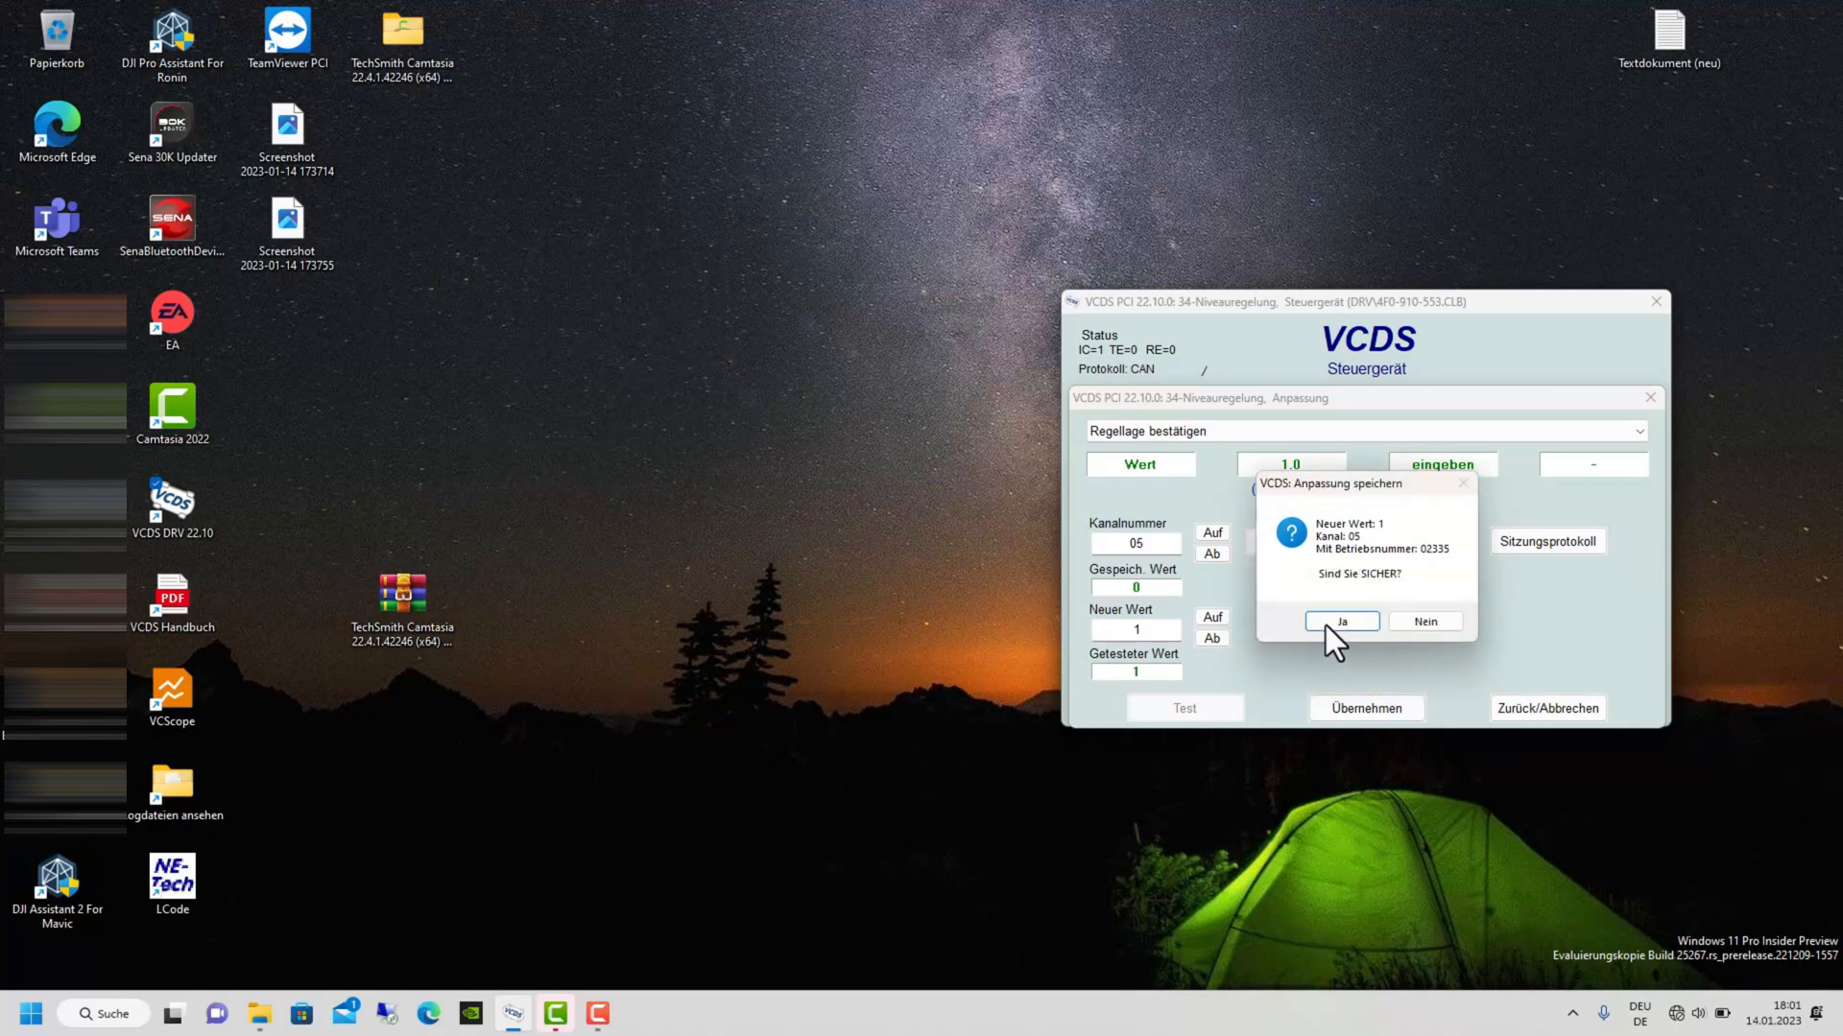
click(1342, 620)
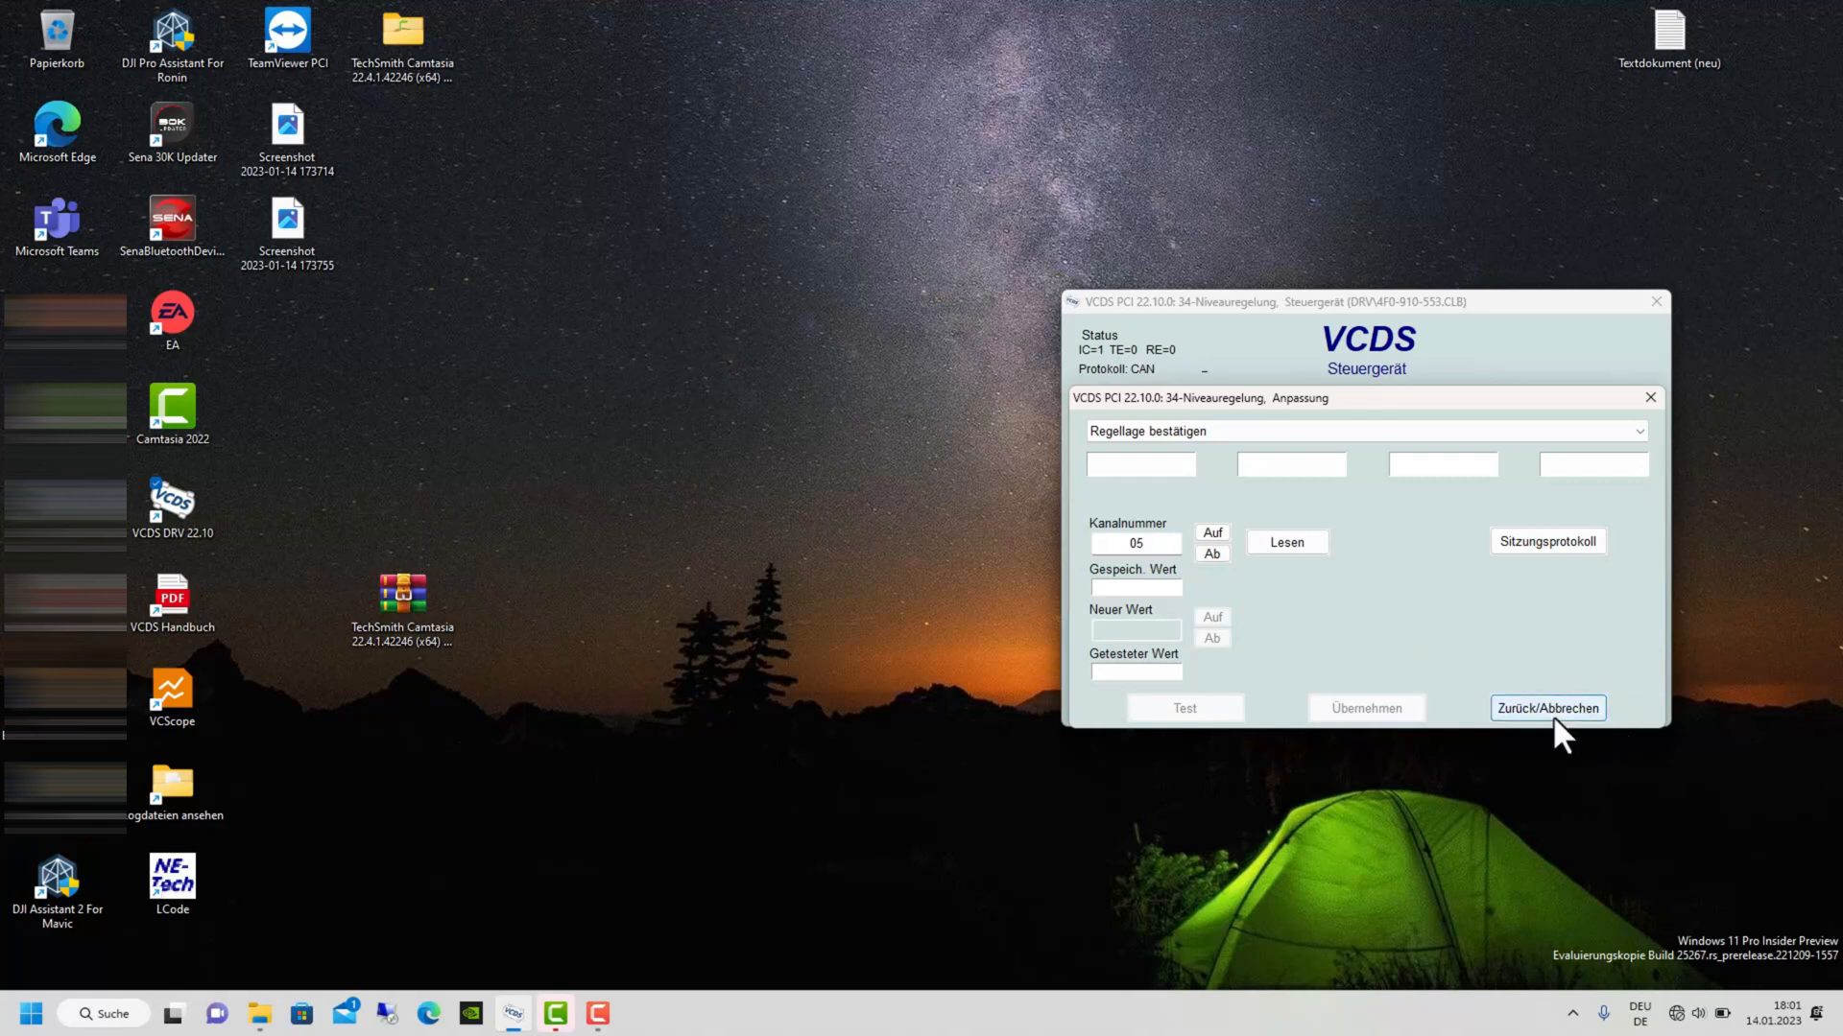
- Recheck Fehlerspeicher - 02 (no faults), then close the module back to control module selection
click(1547, 708)
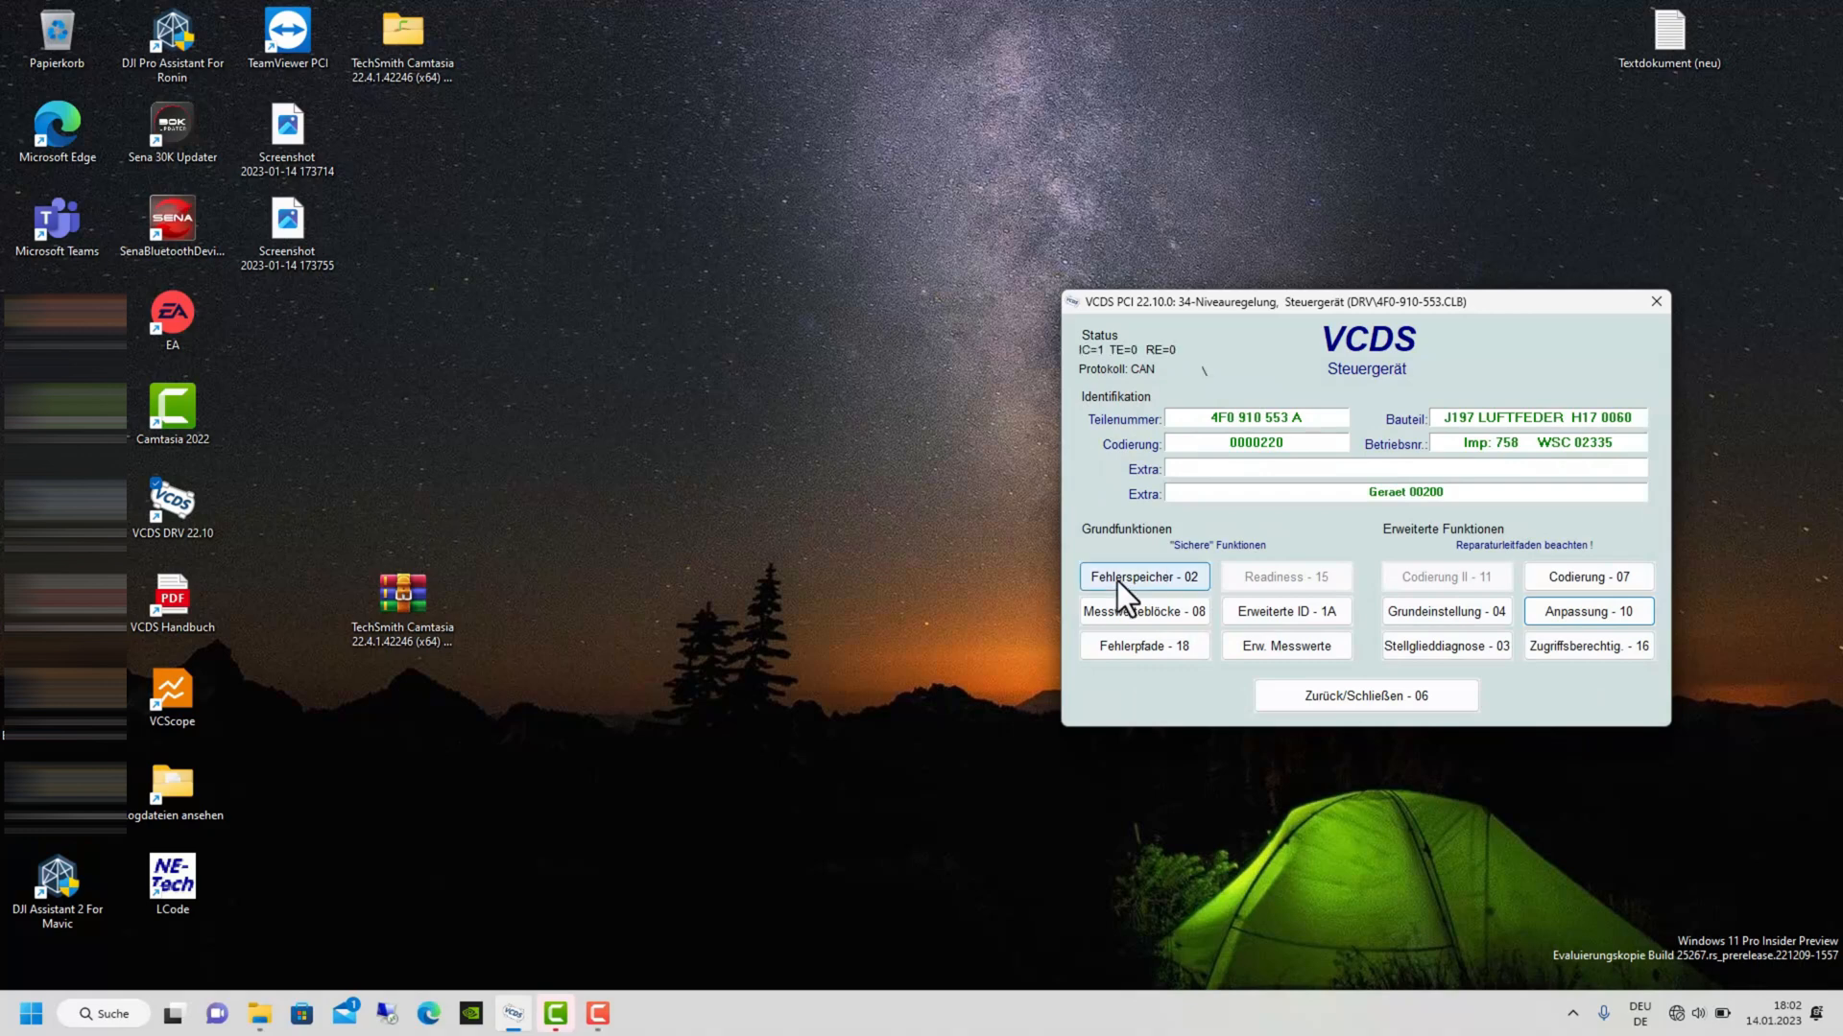
click(1142, 577)
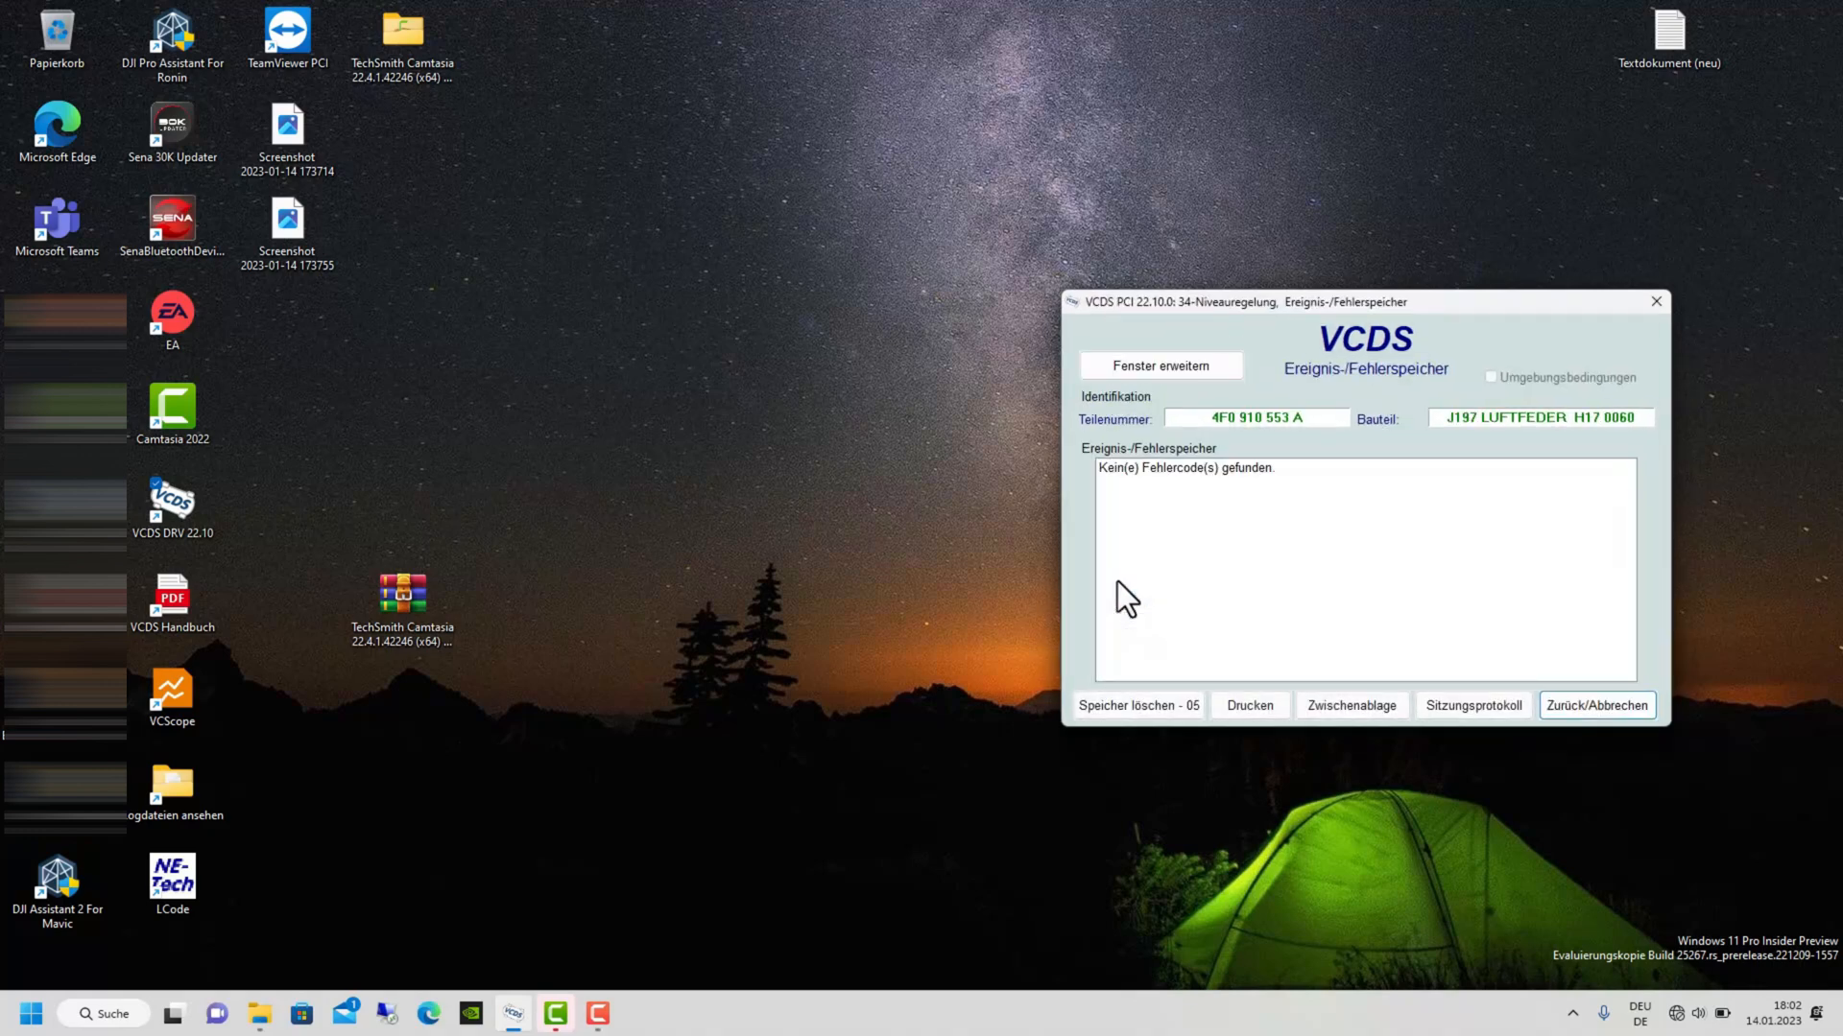
mouse_move(1263, 587)
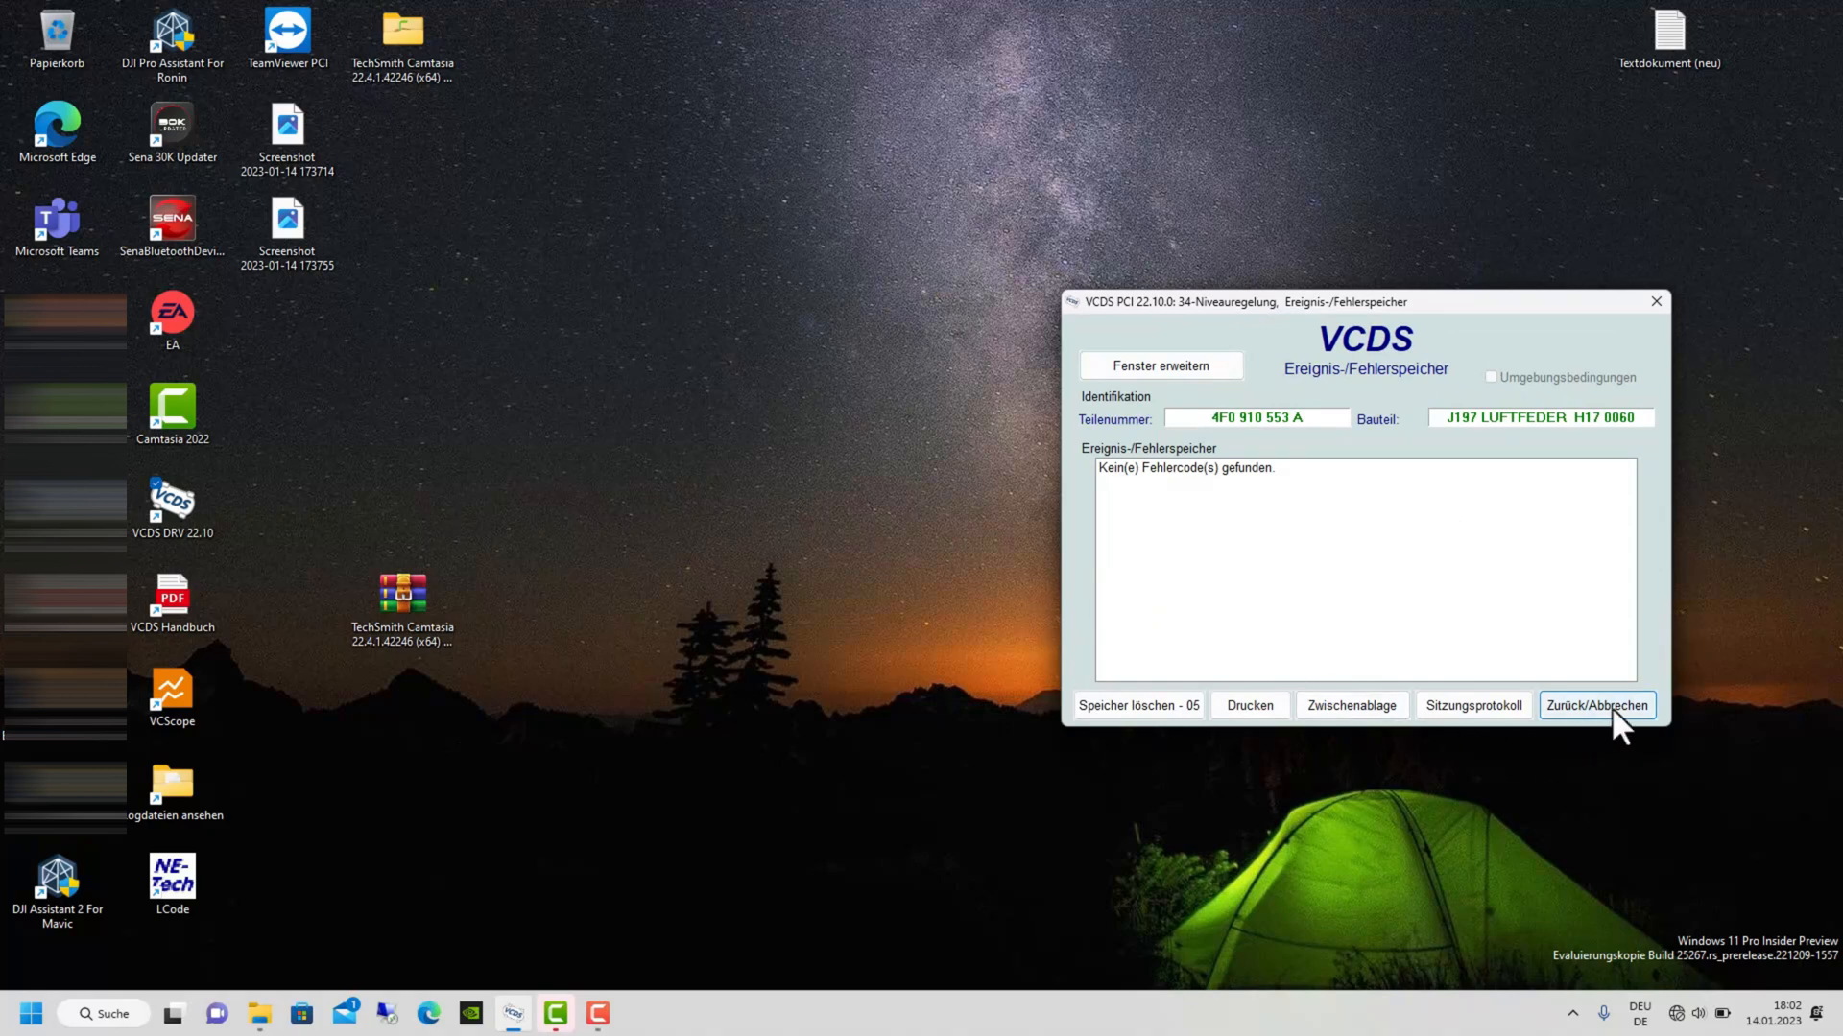
click(1595, 705)
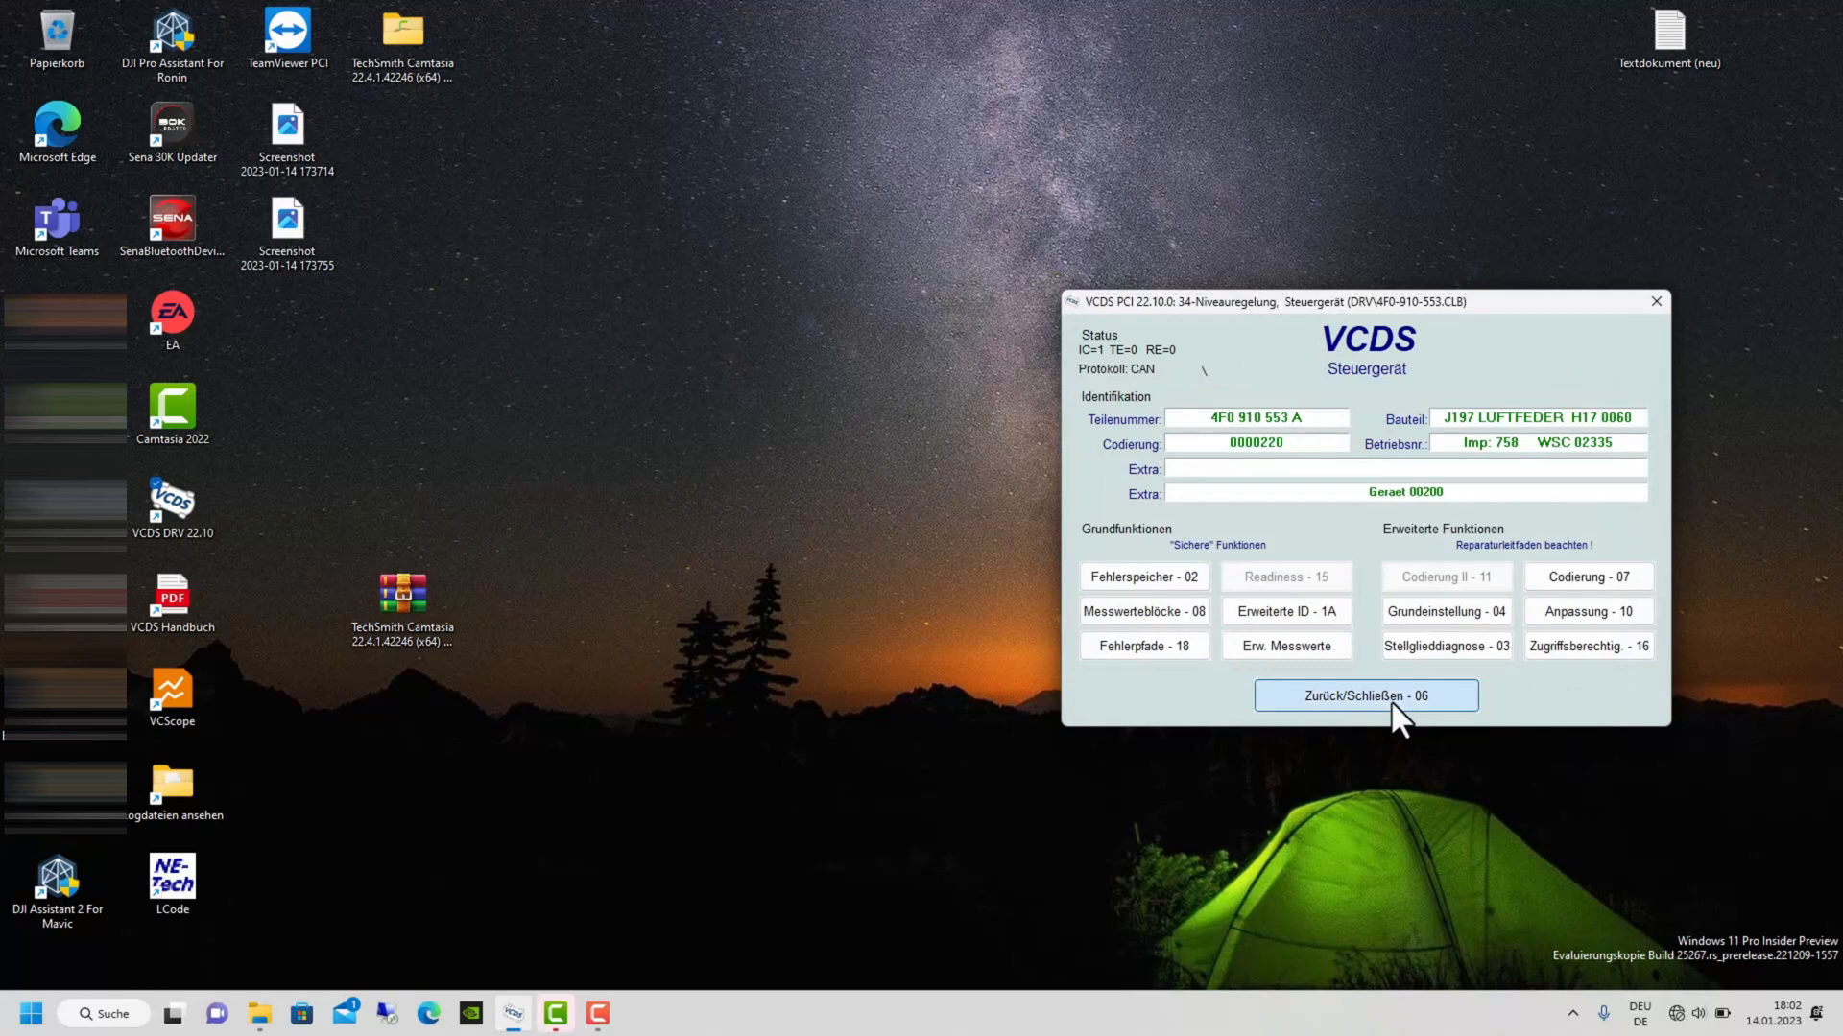
click(1365, 695)
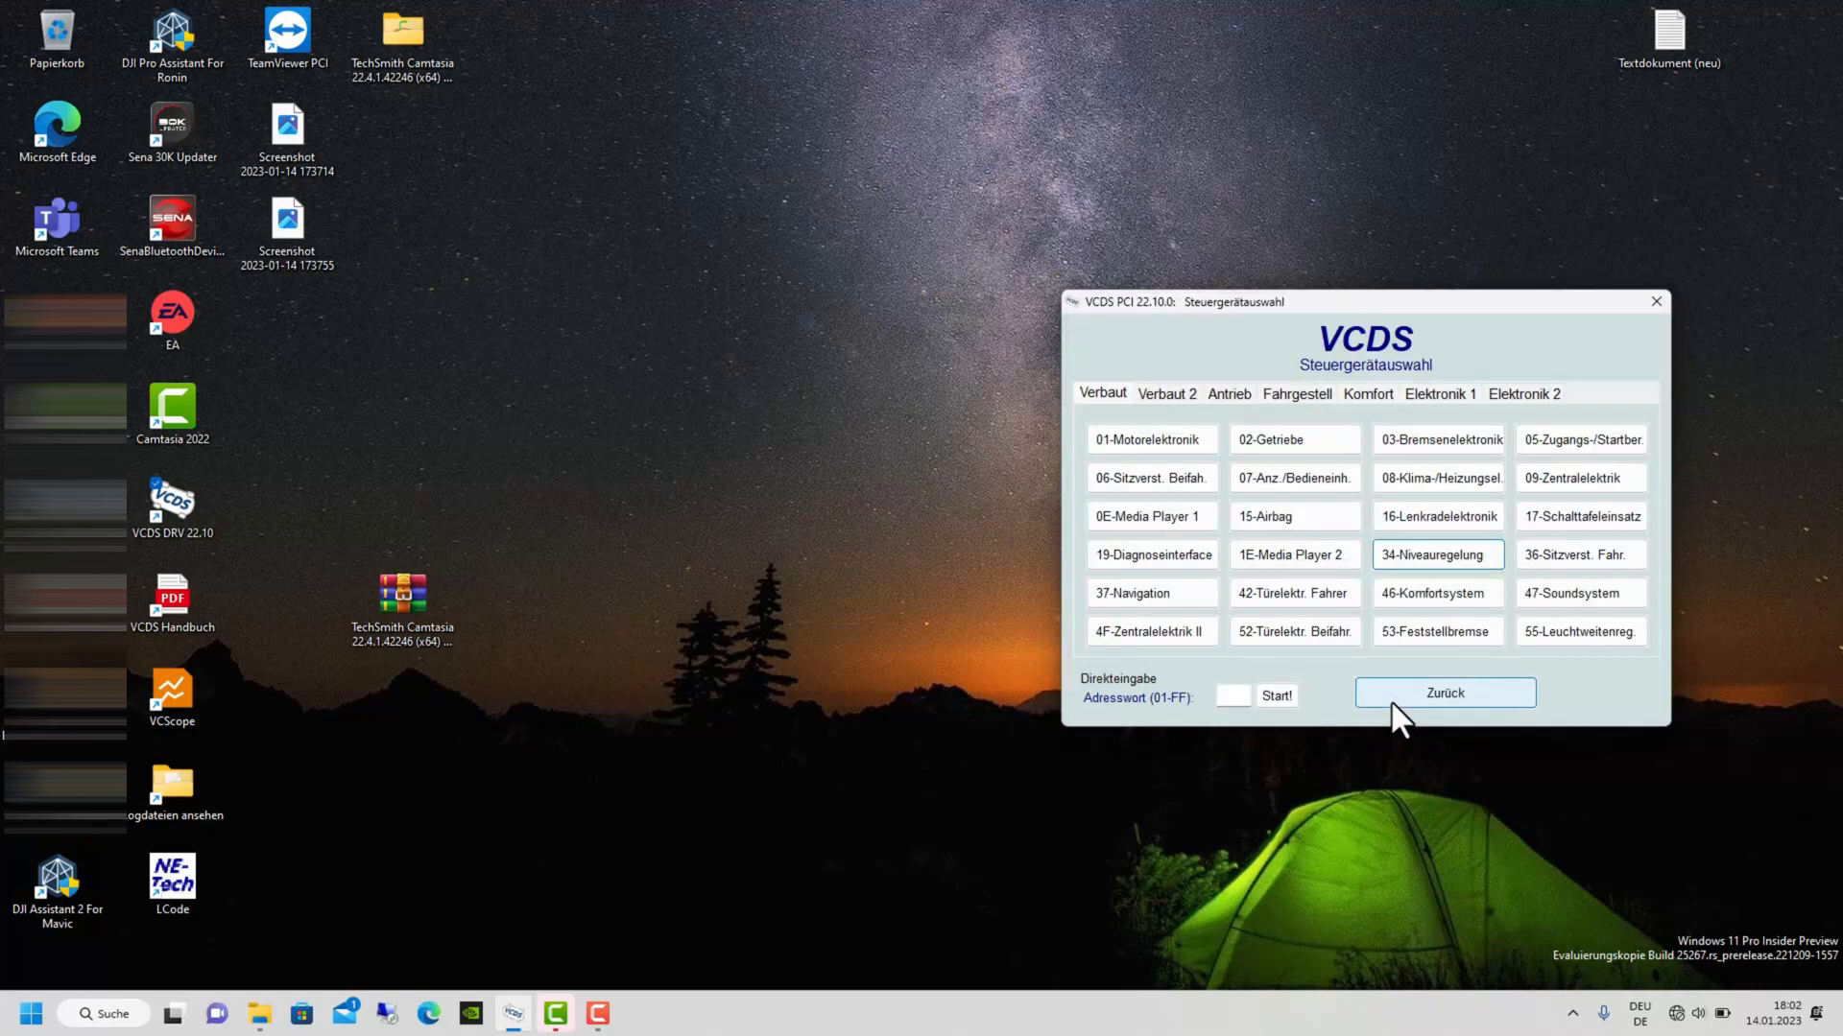
- Run a full-vehicle Auto-Scan of all control modules from the main menu
click(1443, 693)
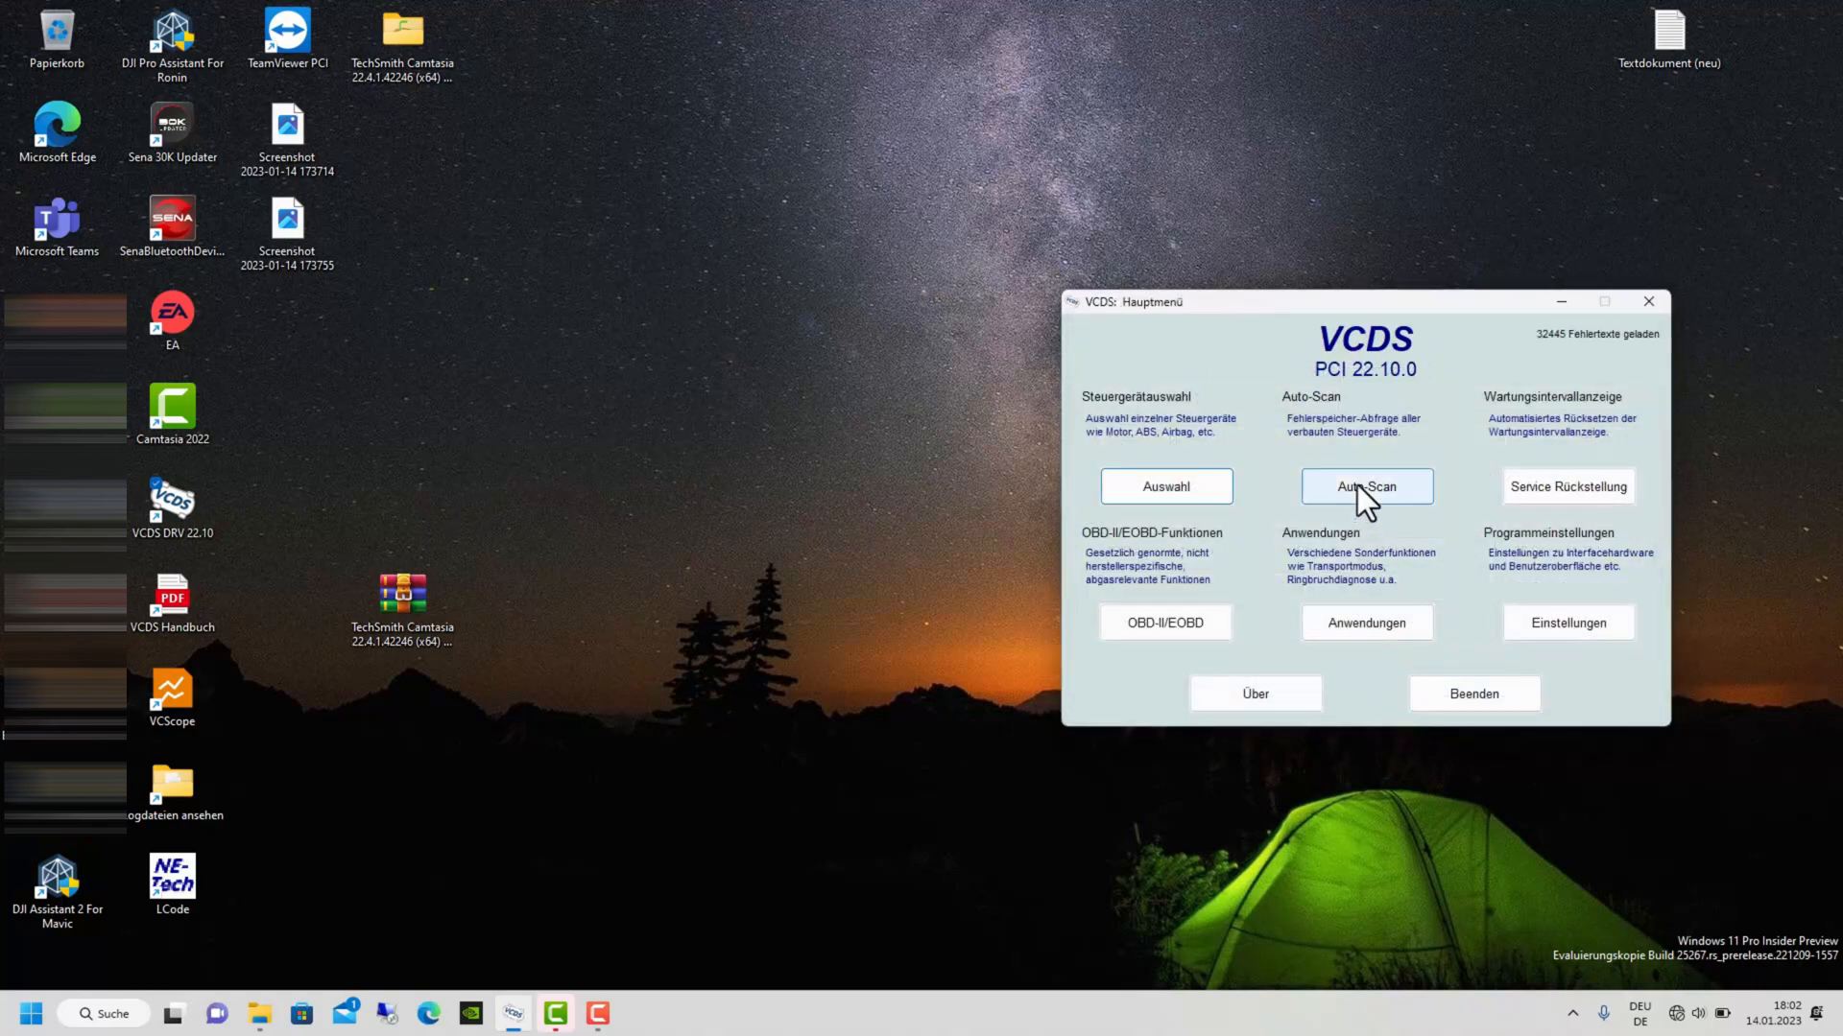
click(1365, 486)
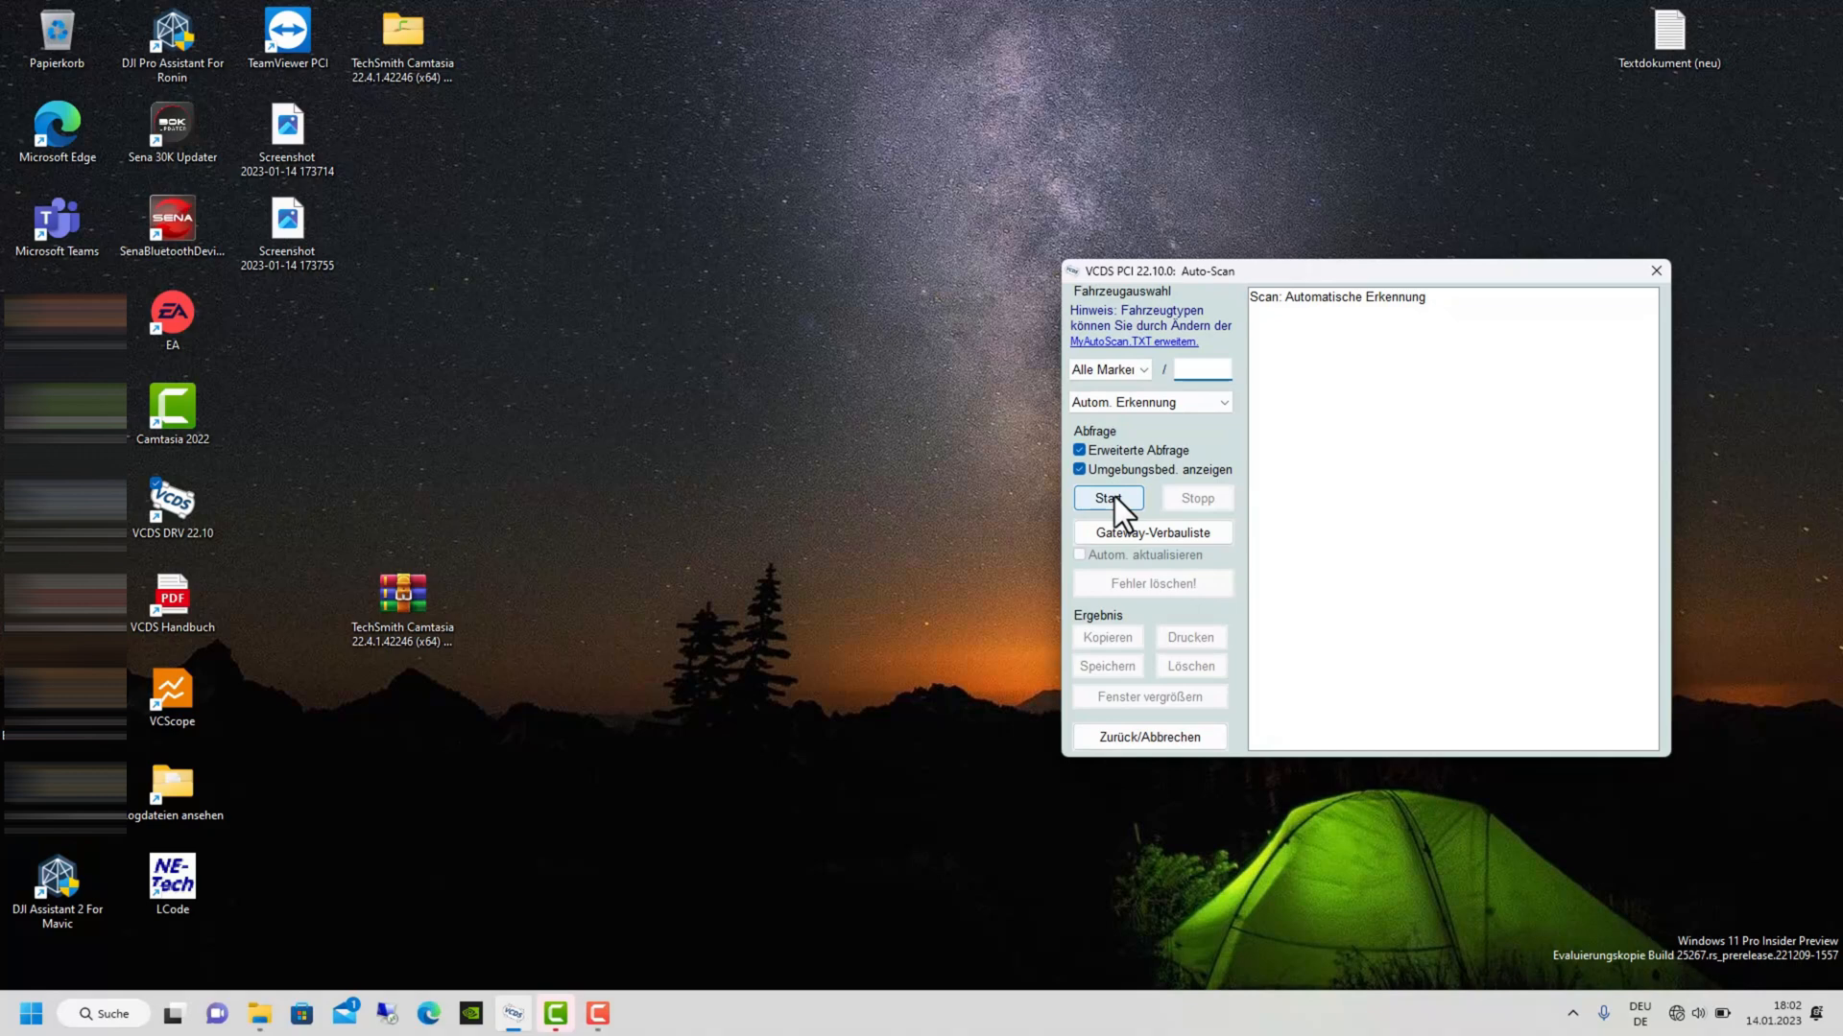
click(1106, 498)
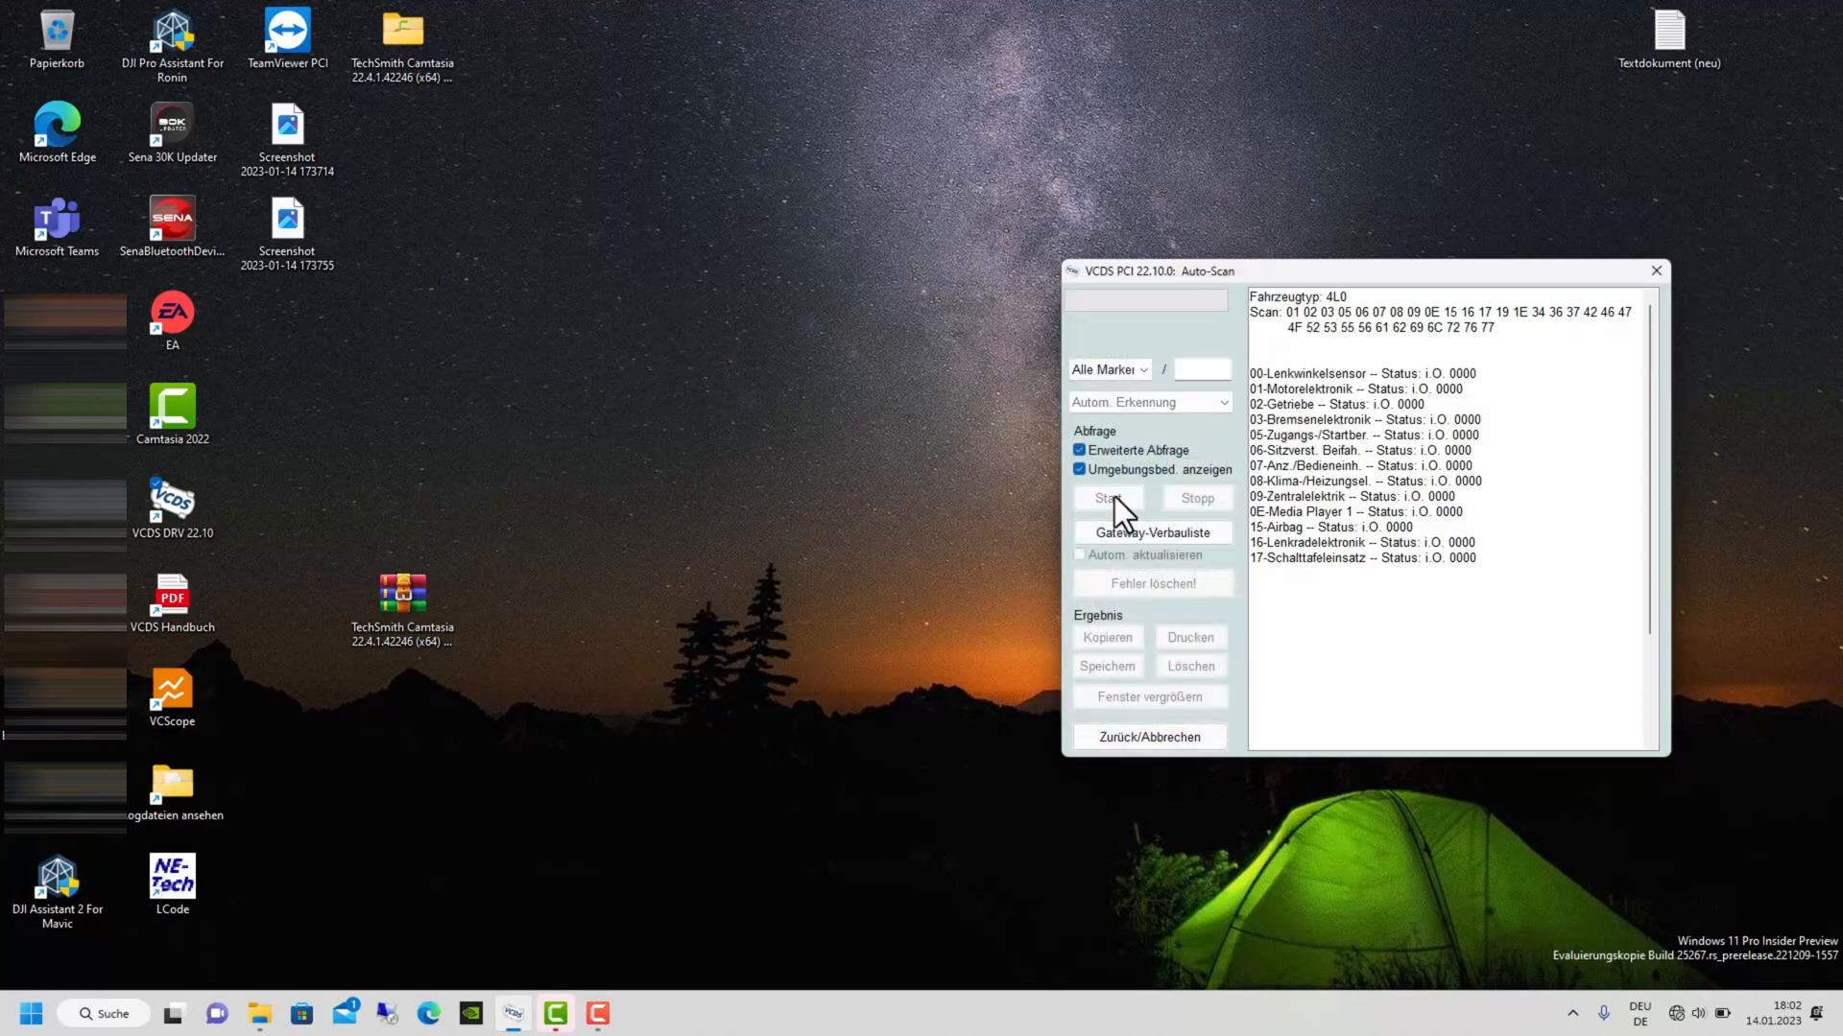
click(1107, 497)
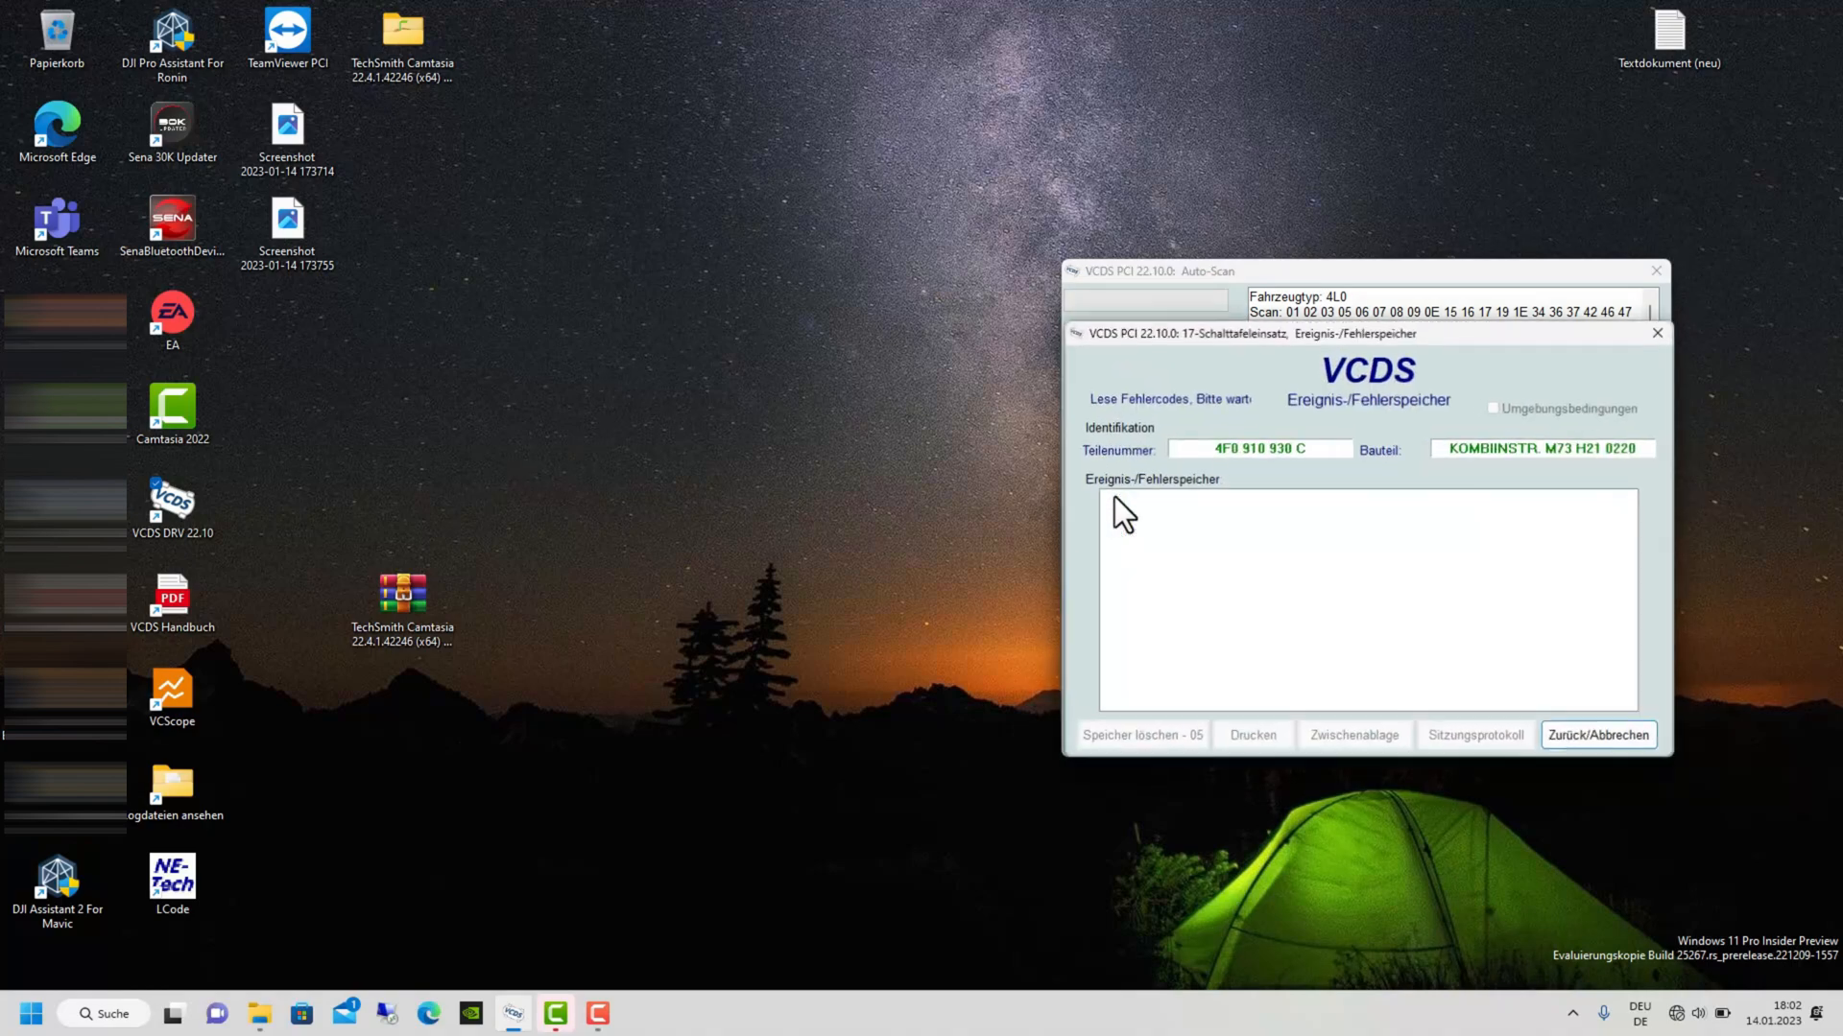
click(1595, 736)
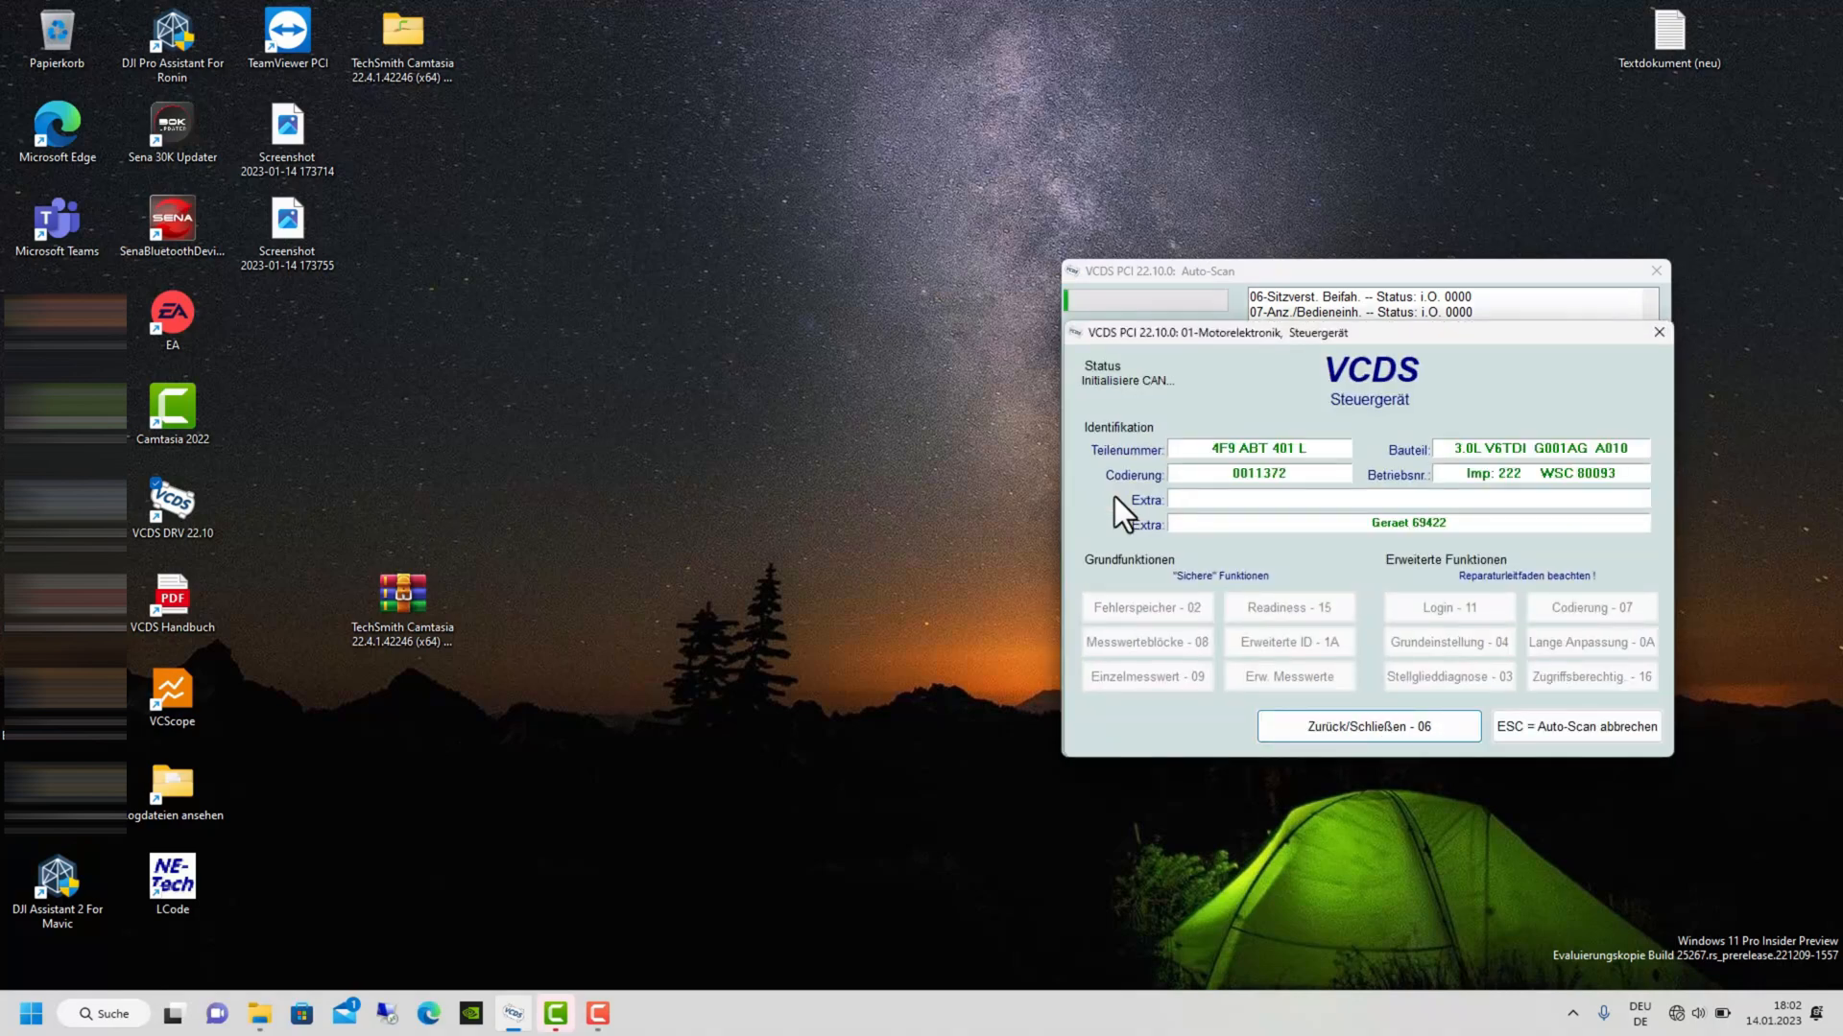
click(1367, 726)
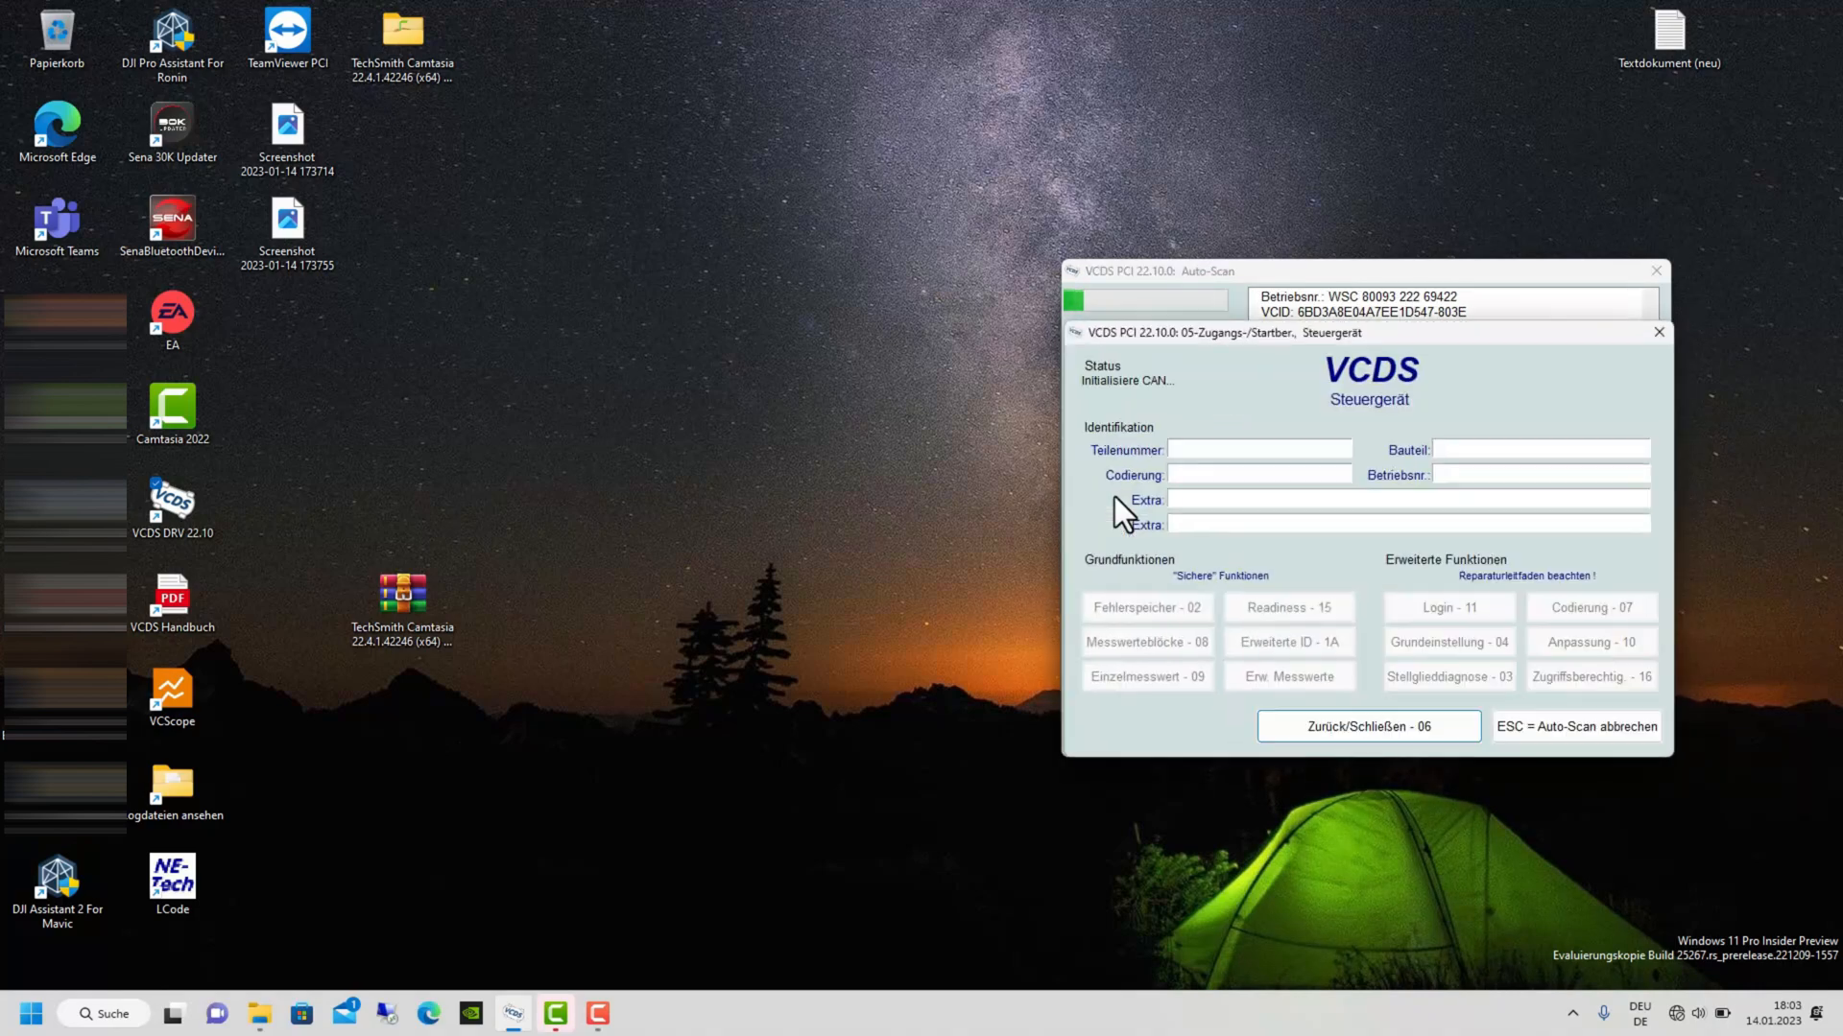
click(1367, 726)
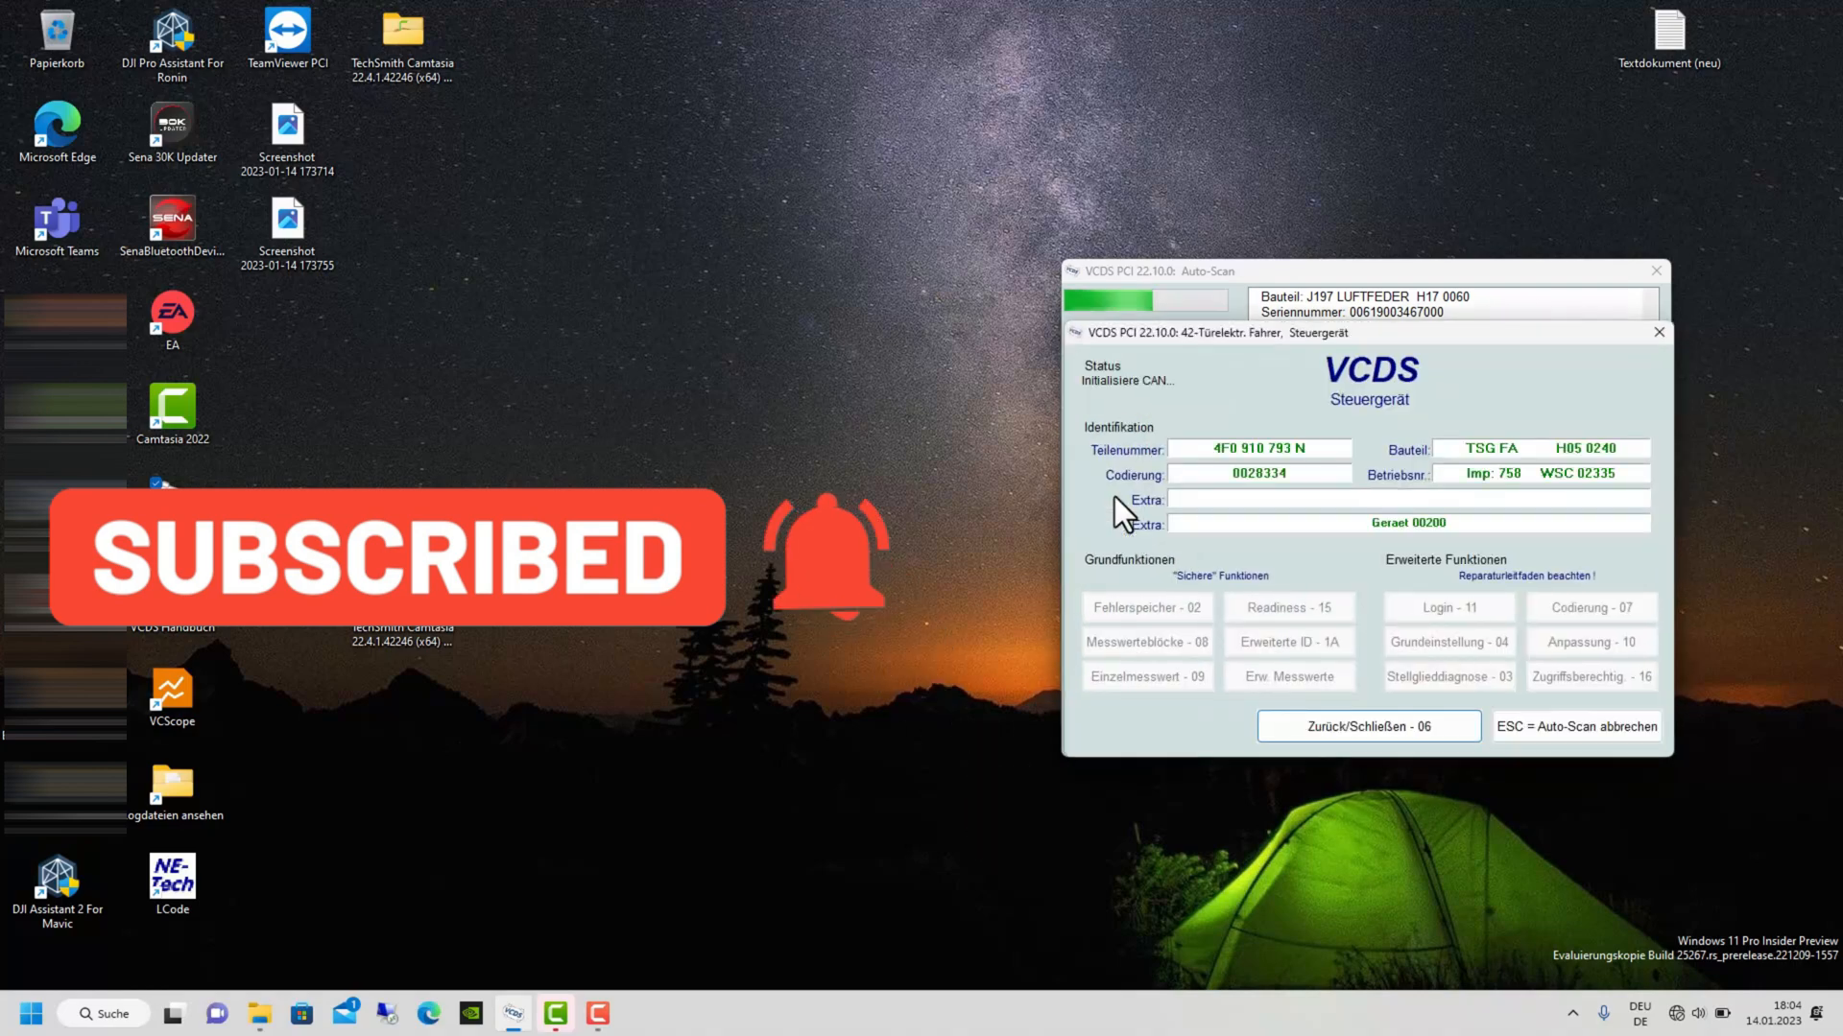
click(1367, 725)
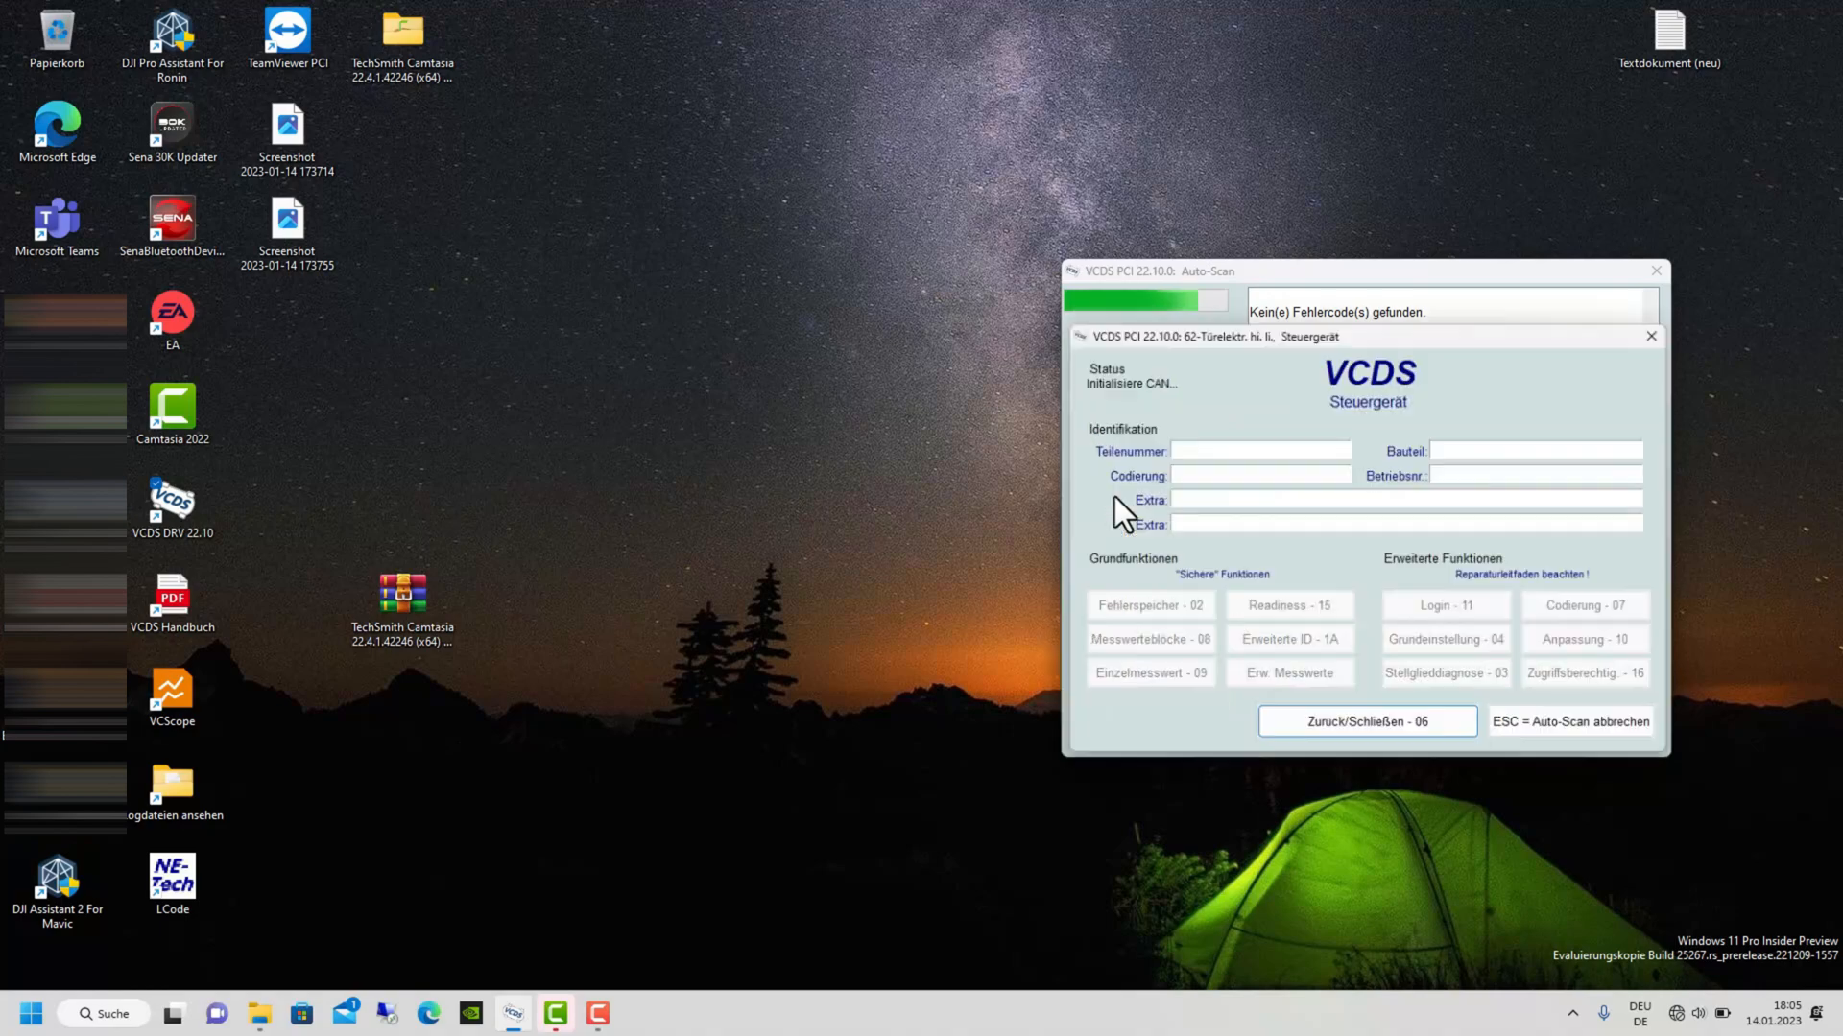
click(1365, 719)
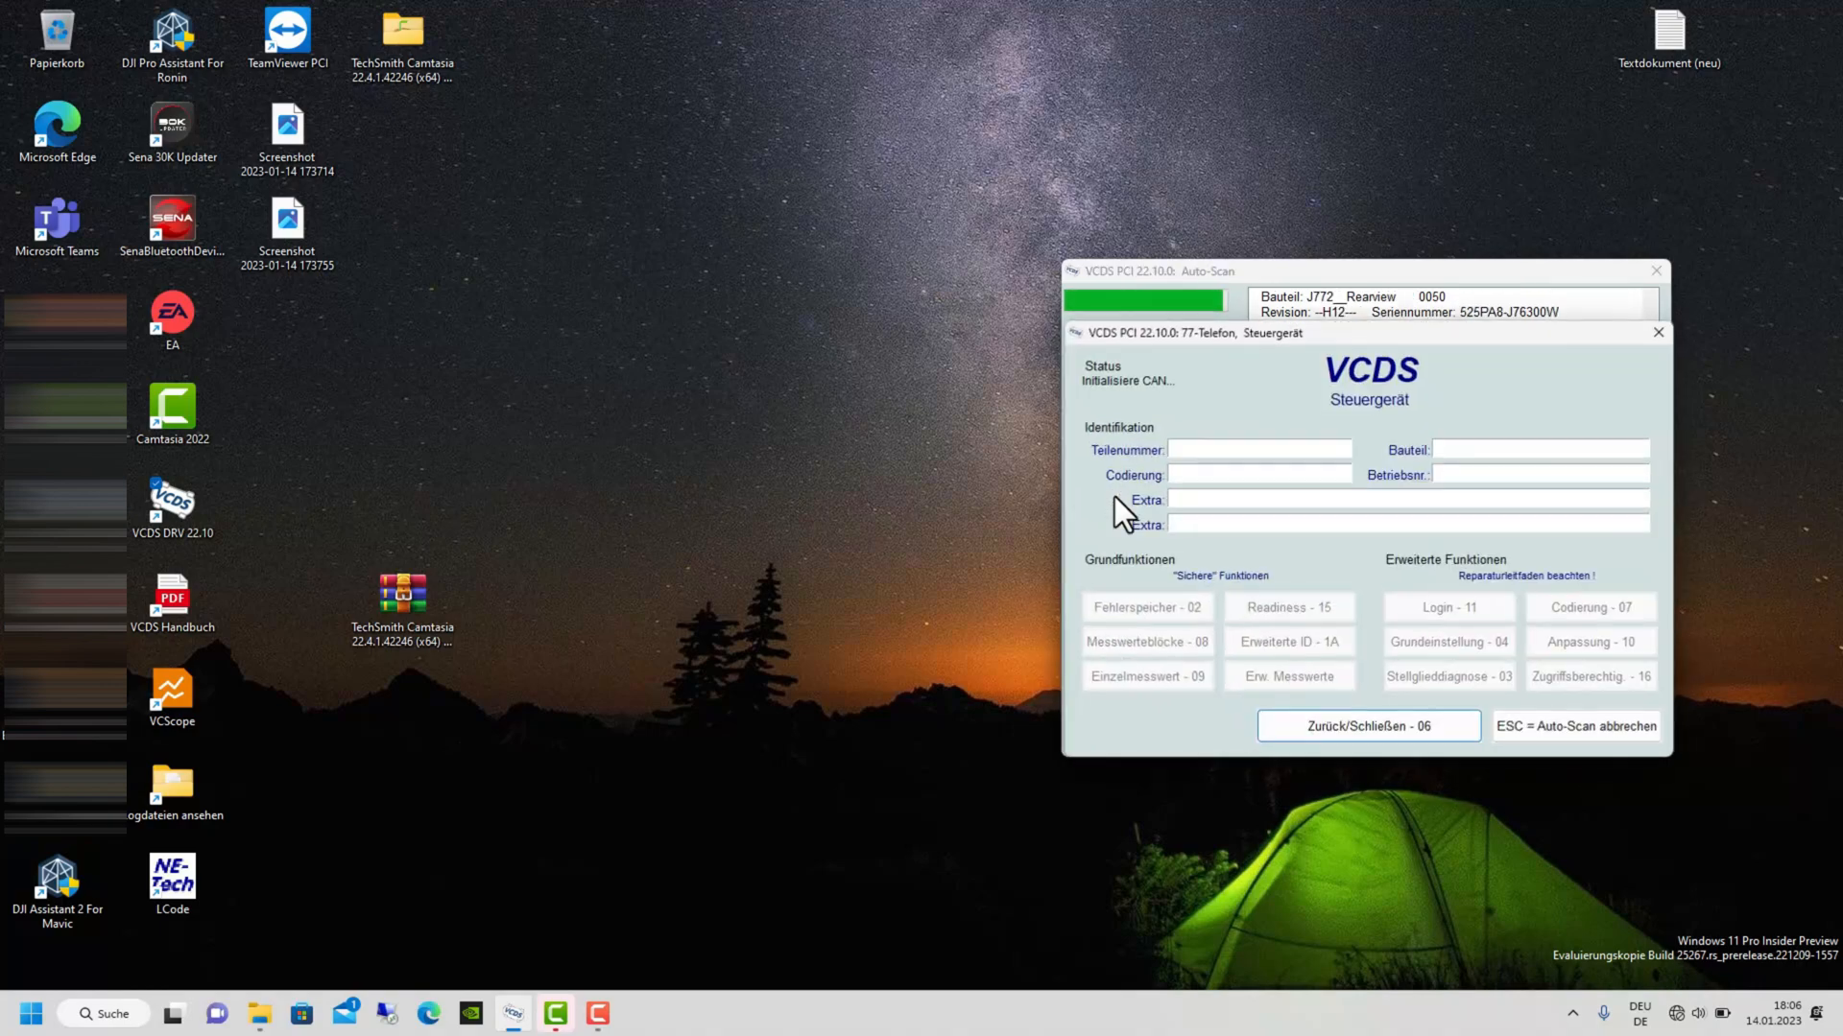
click(1367, 726)
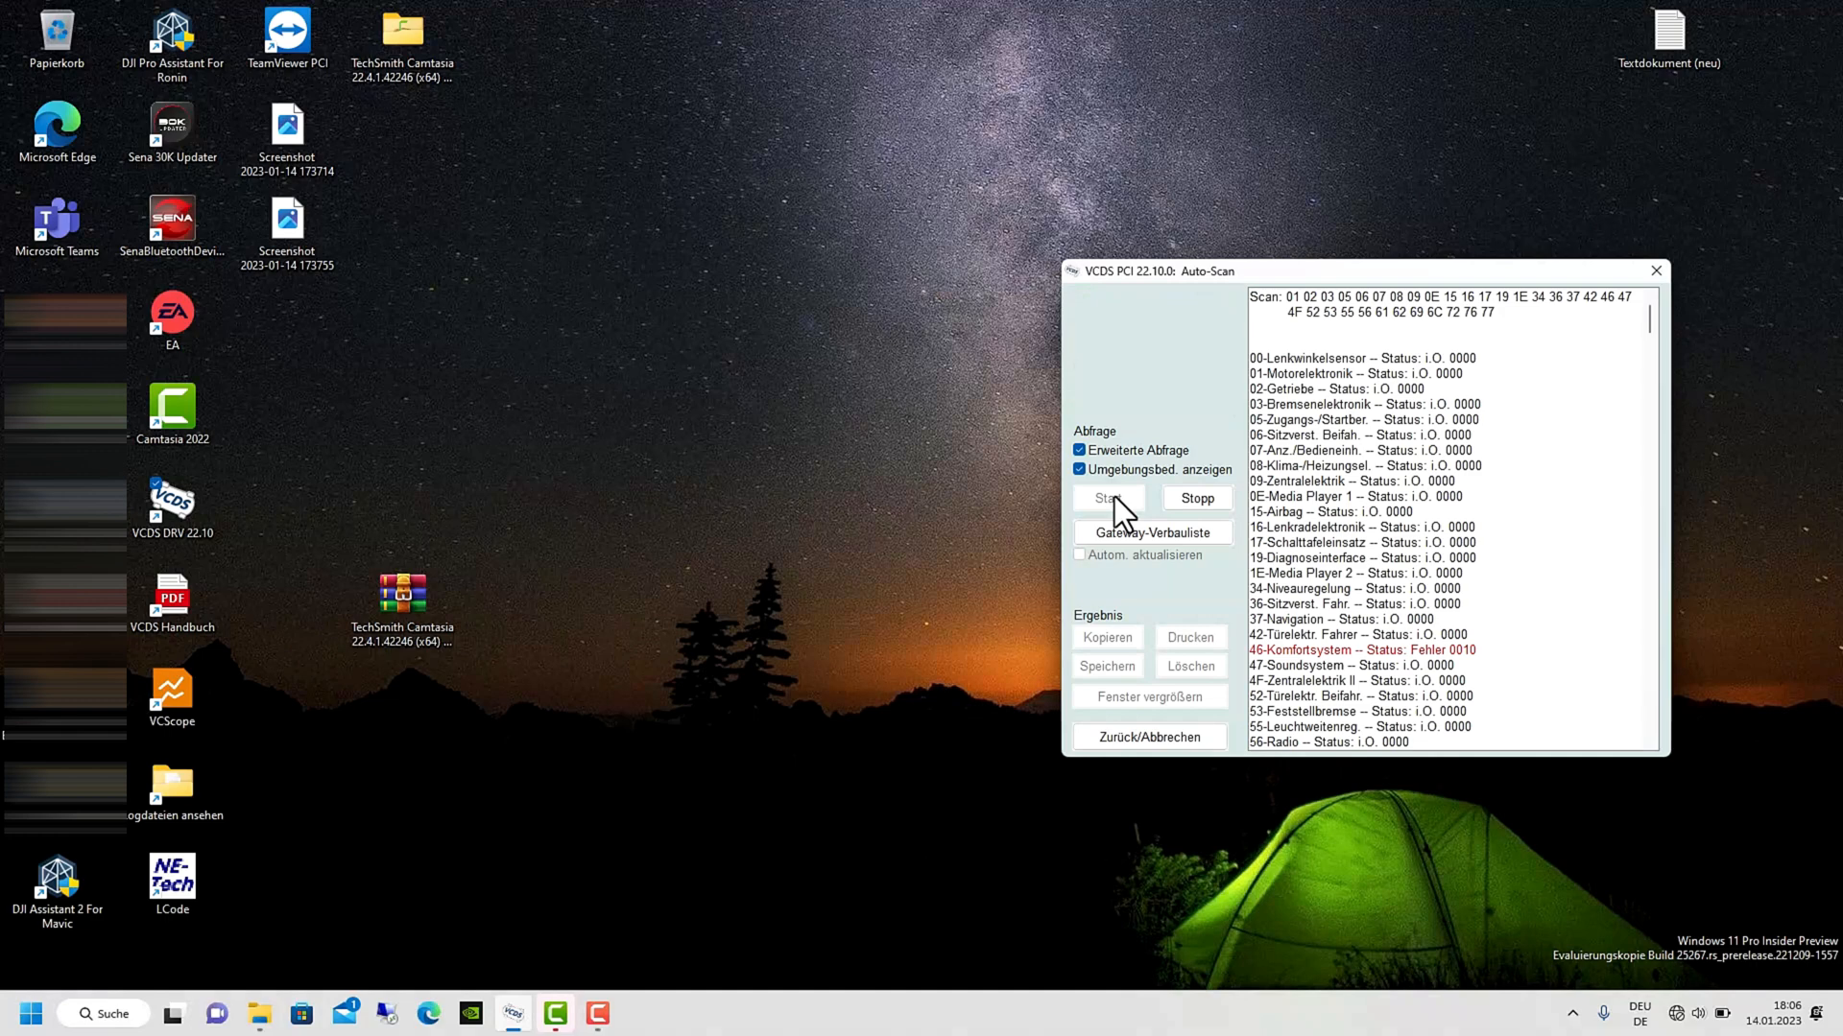
click(1105, 497)
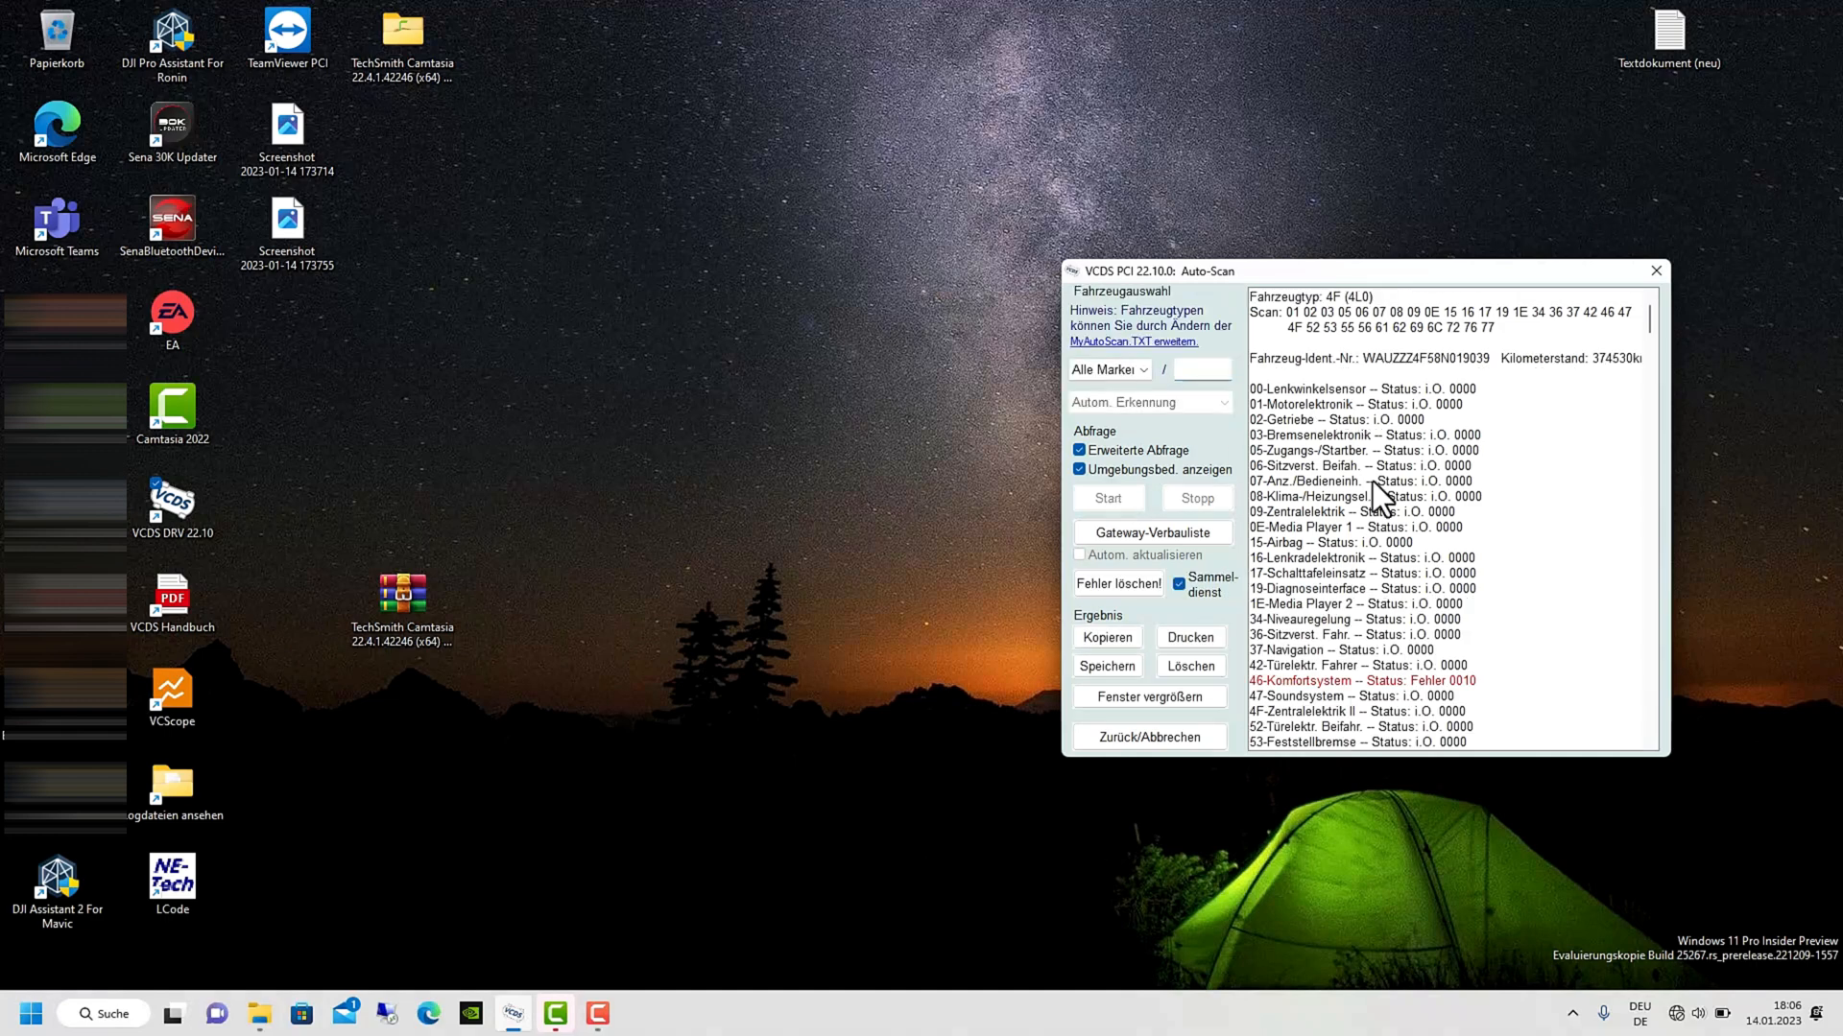
mouse_move(1380, 770)
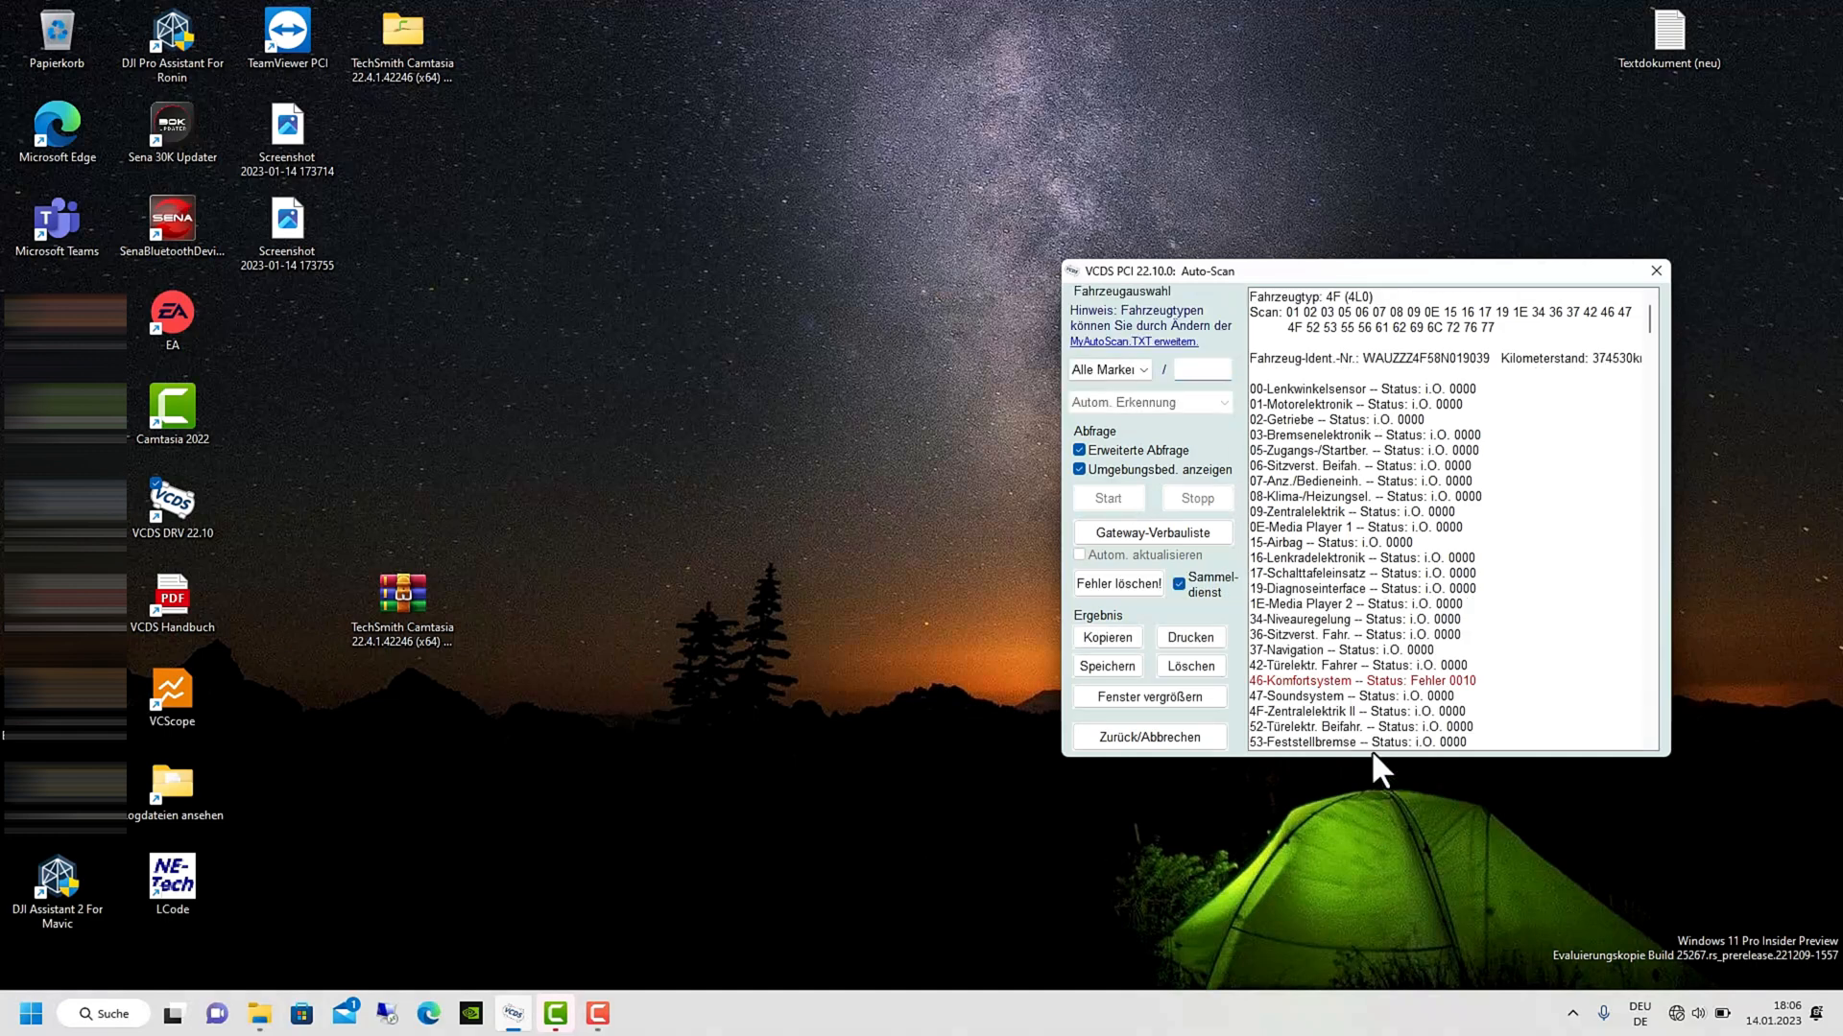
mouse_move(1588, 674)
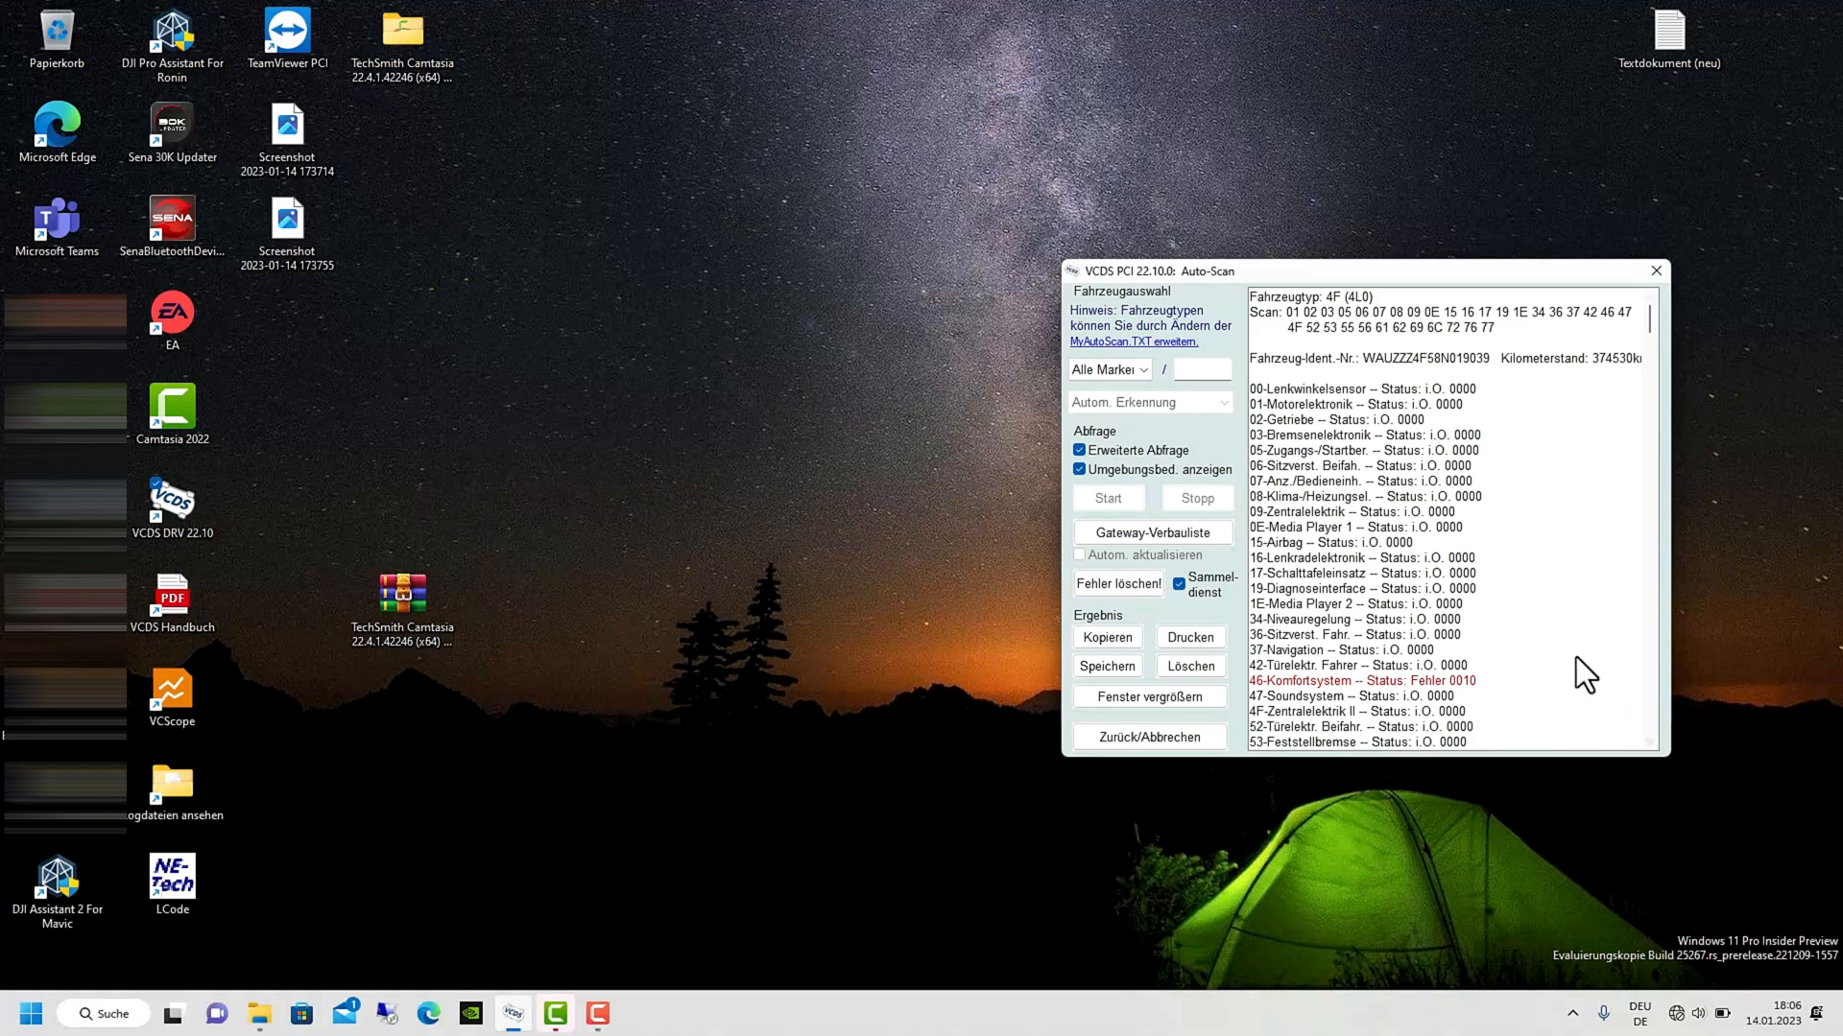
- Review the first half of the Auto-Scan results, checking each address for fault codes
scroll(down, 3)
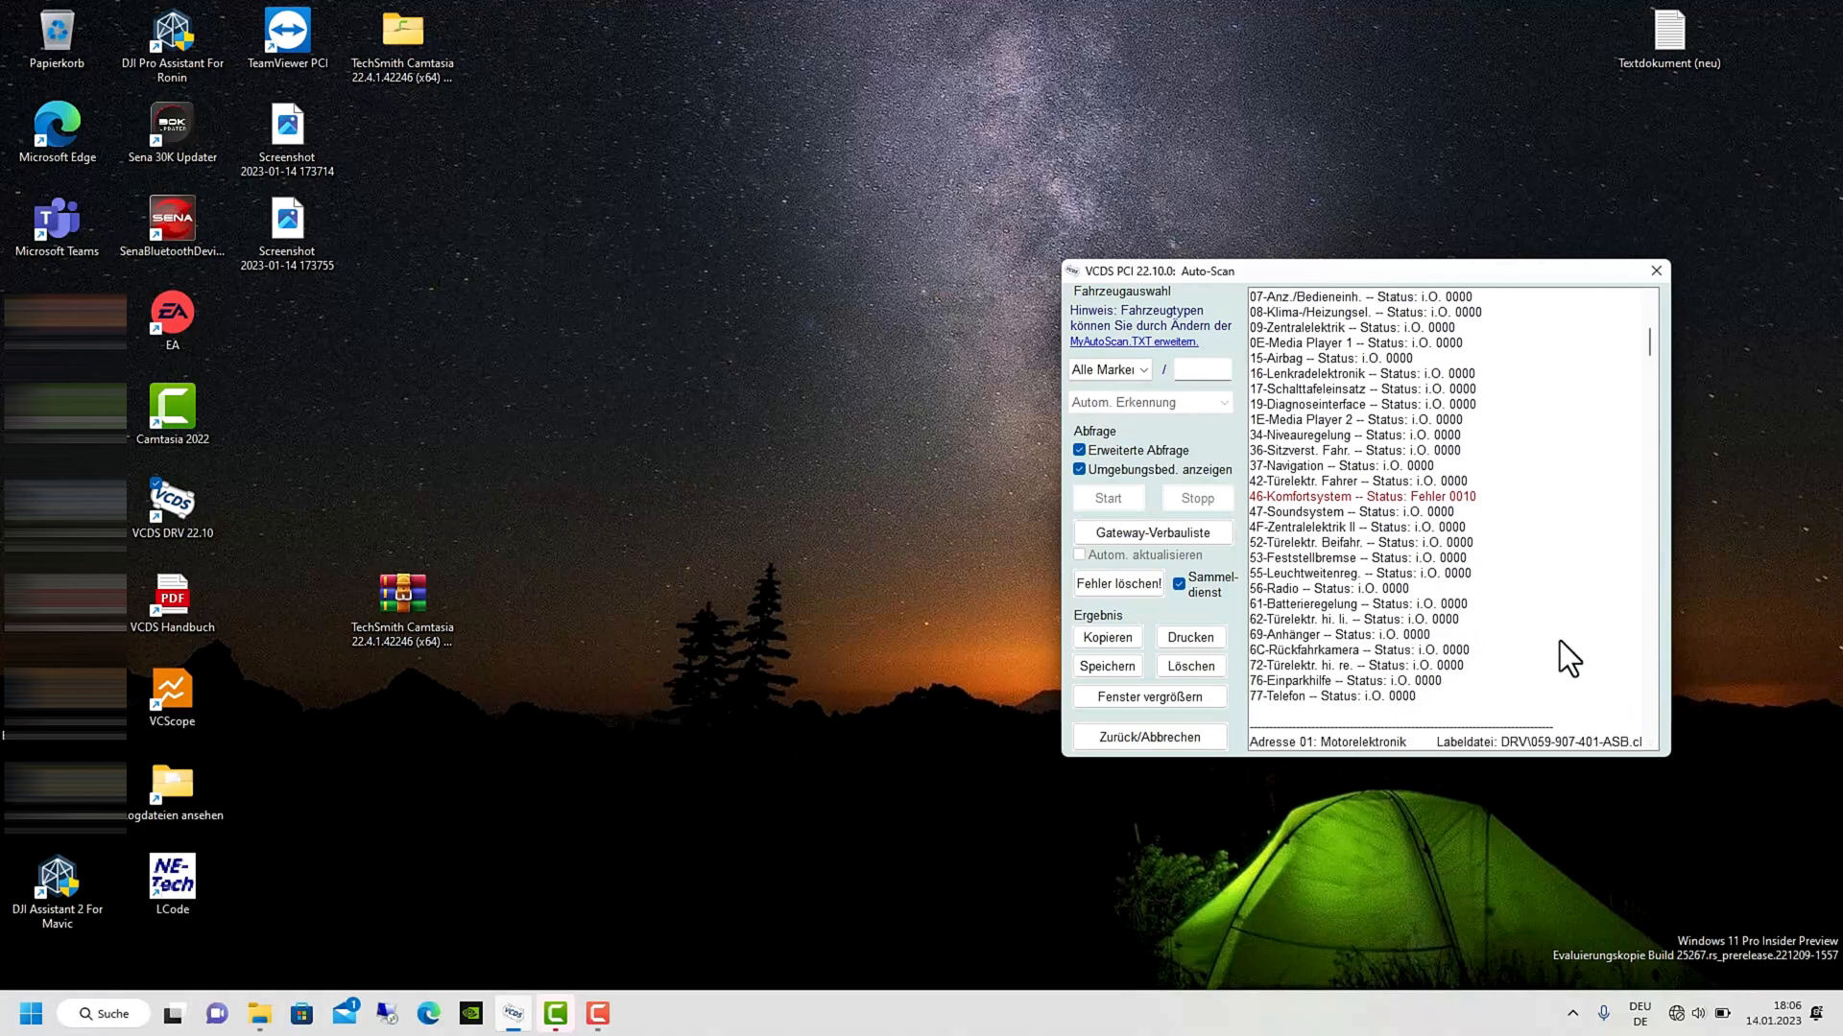
scroll(down, 3)
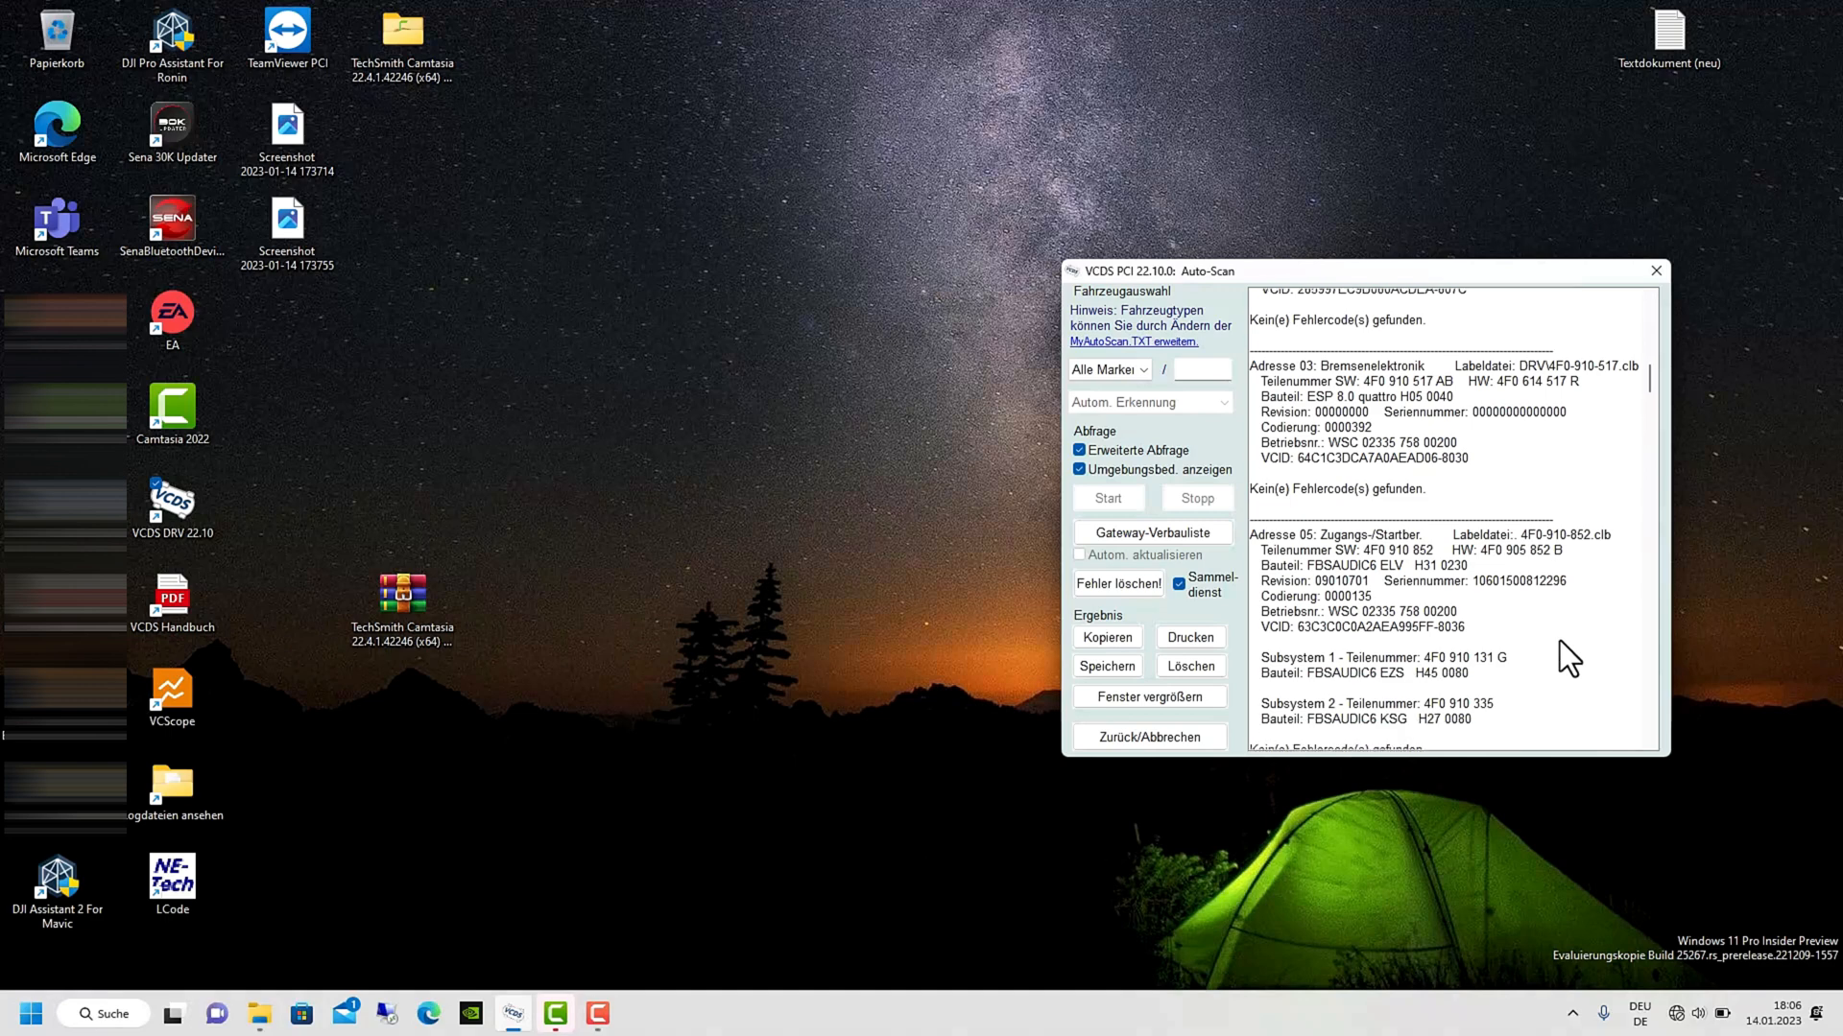
scroll(down, 3)
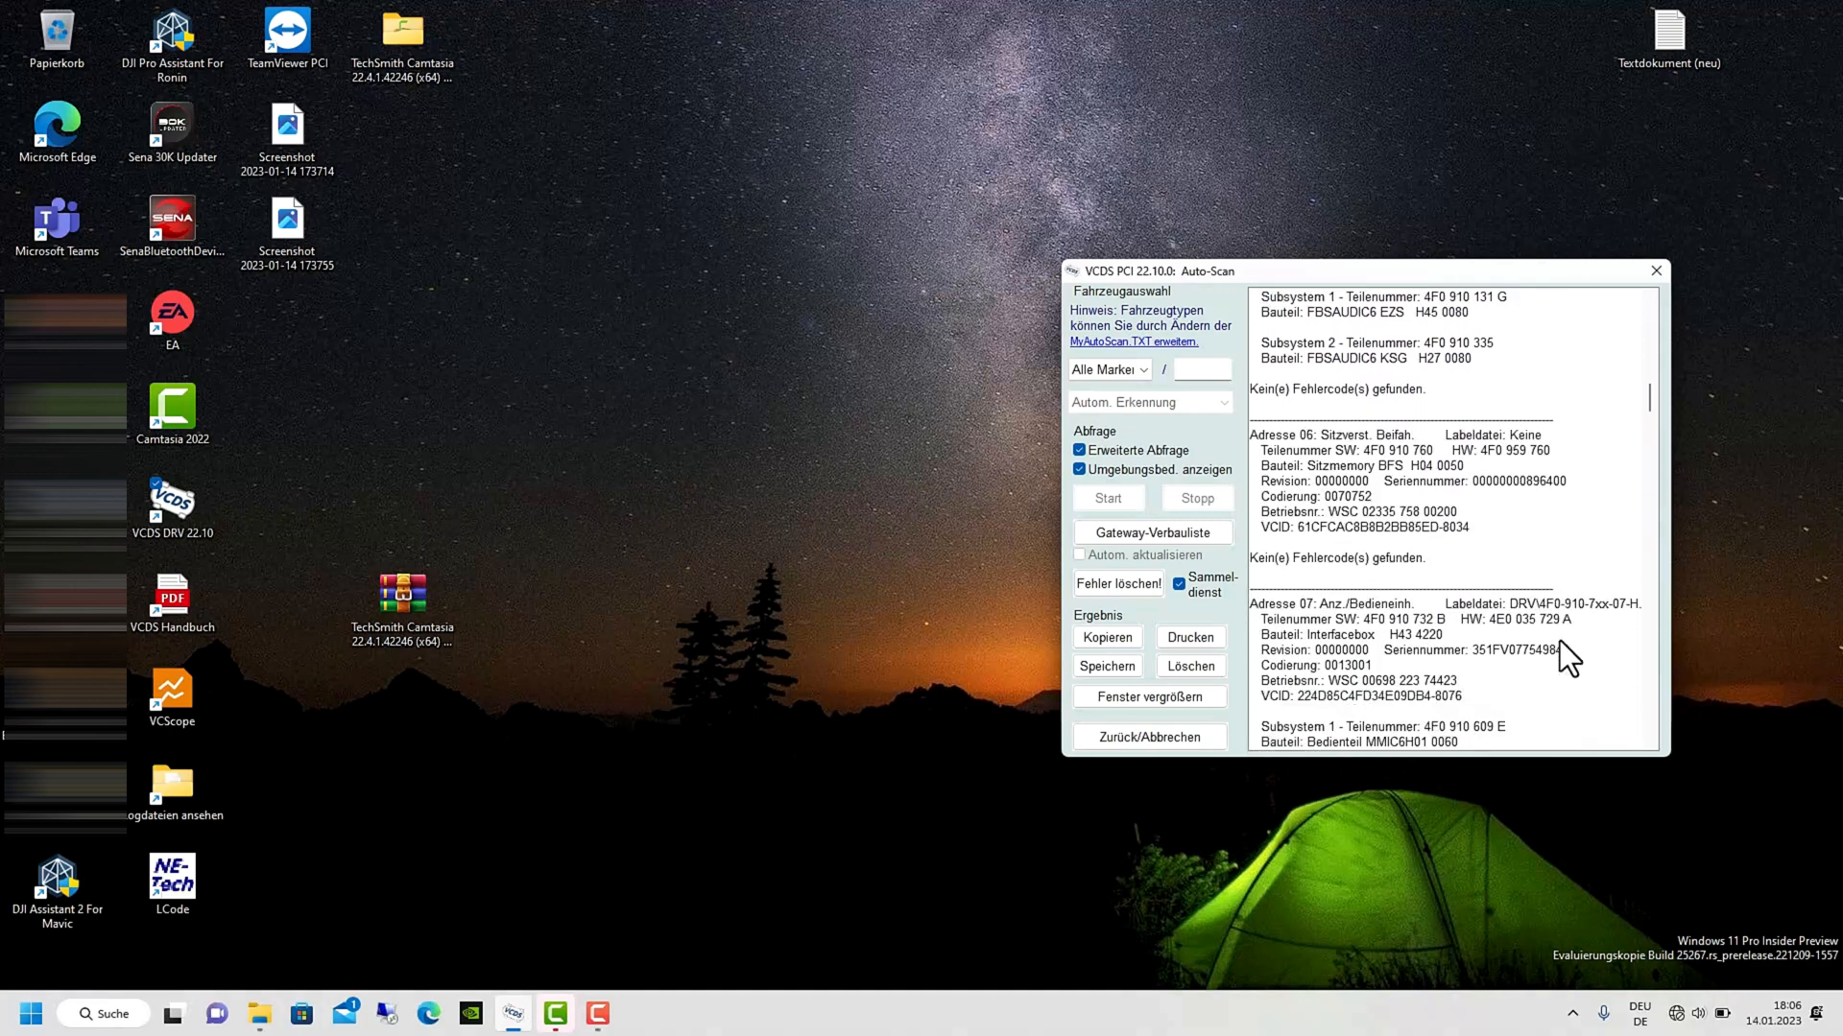
scroll(down, 3)
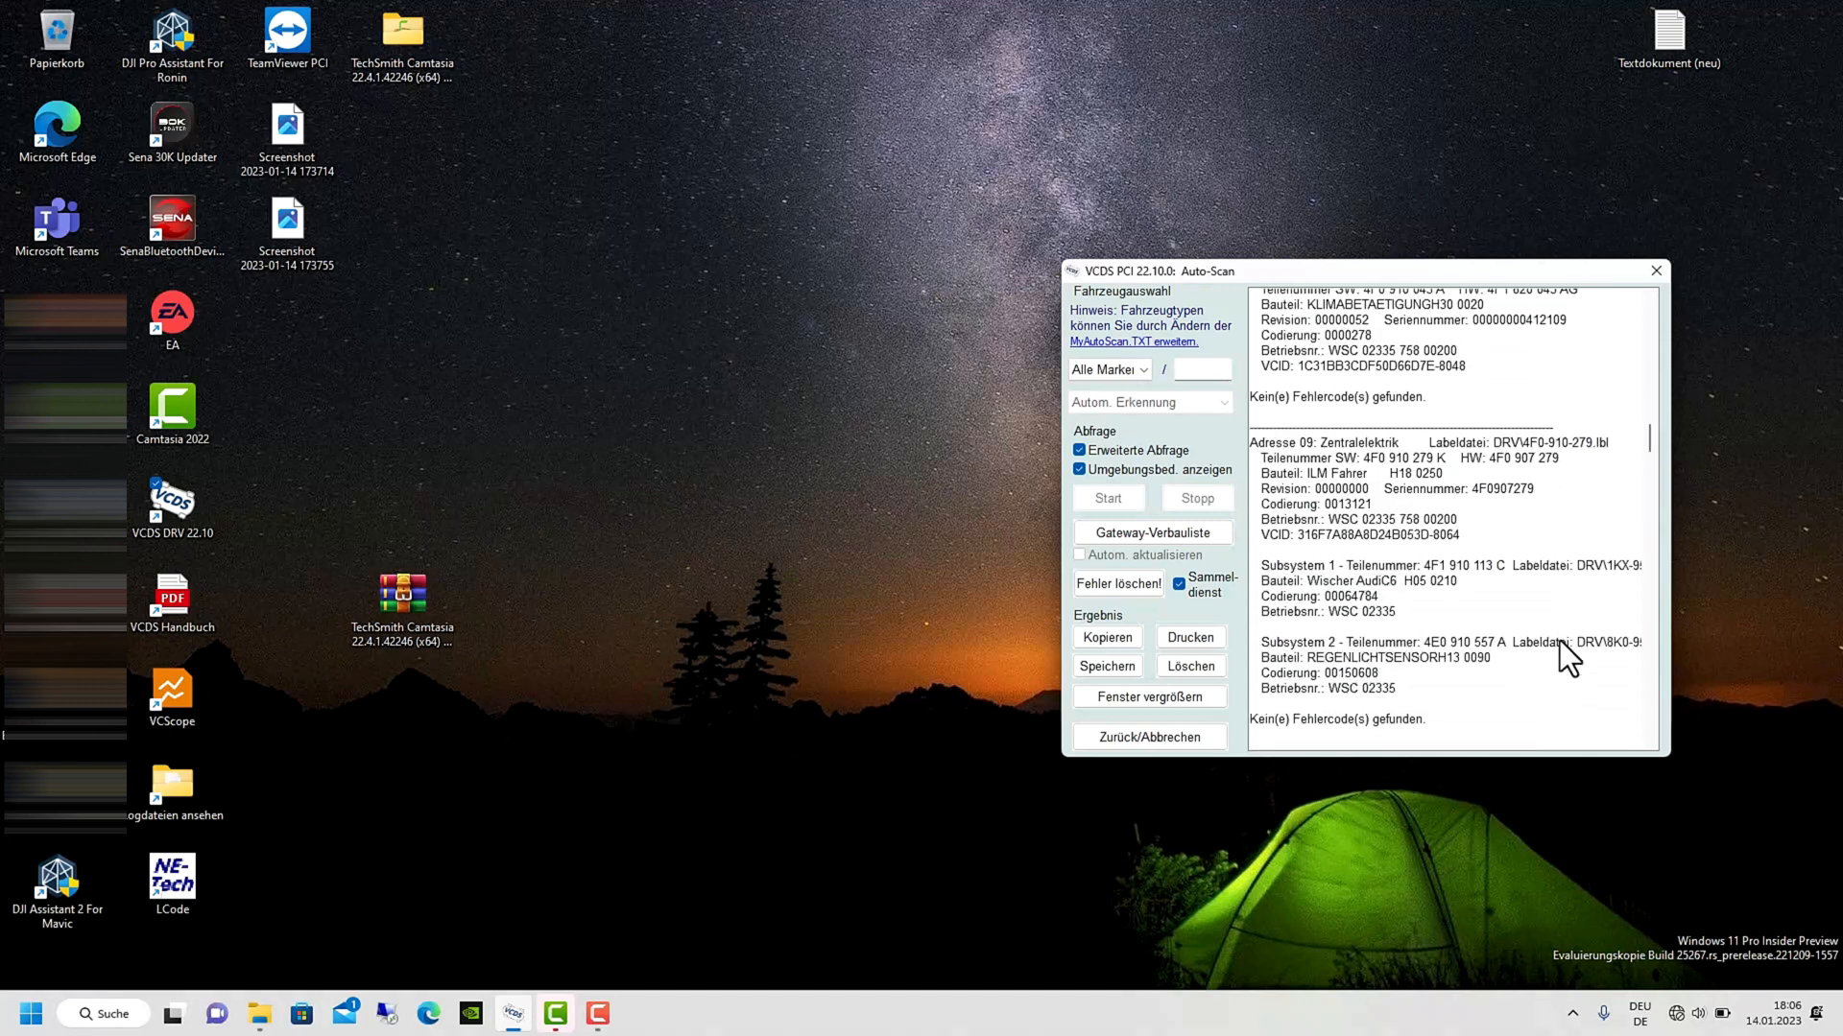
scroll(down, 3)
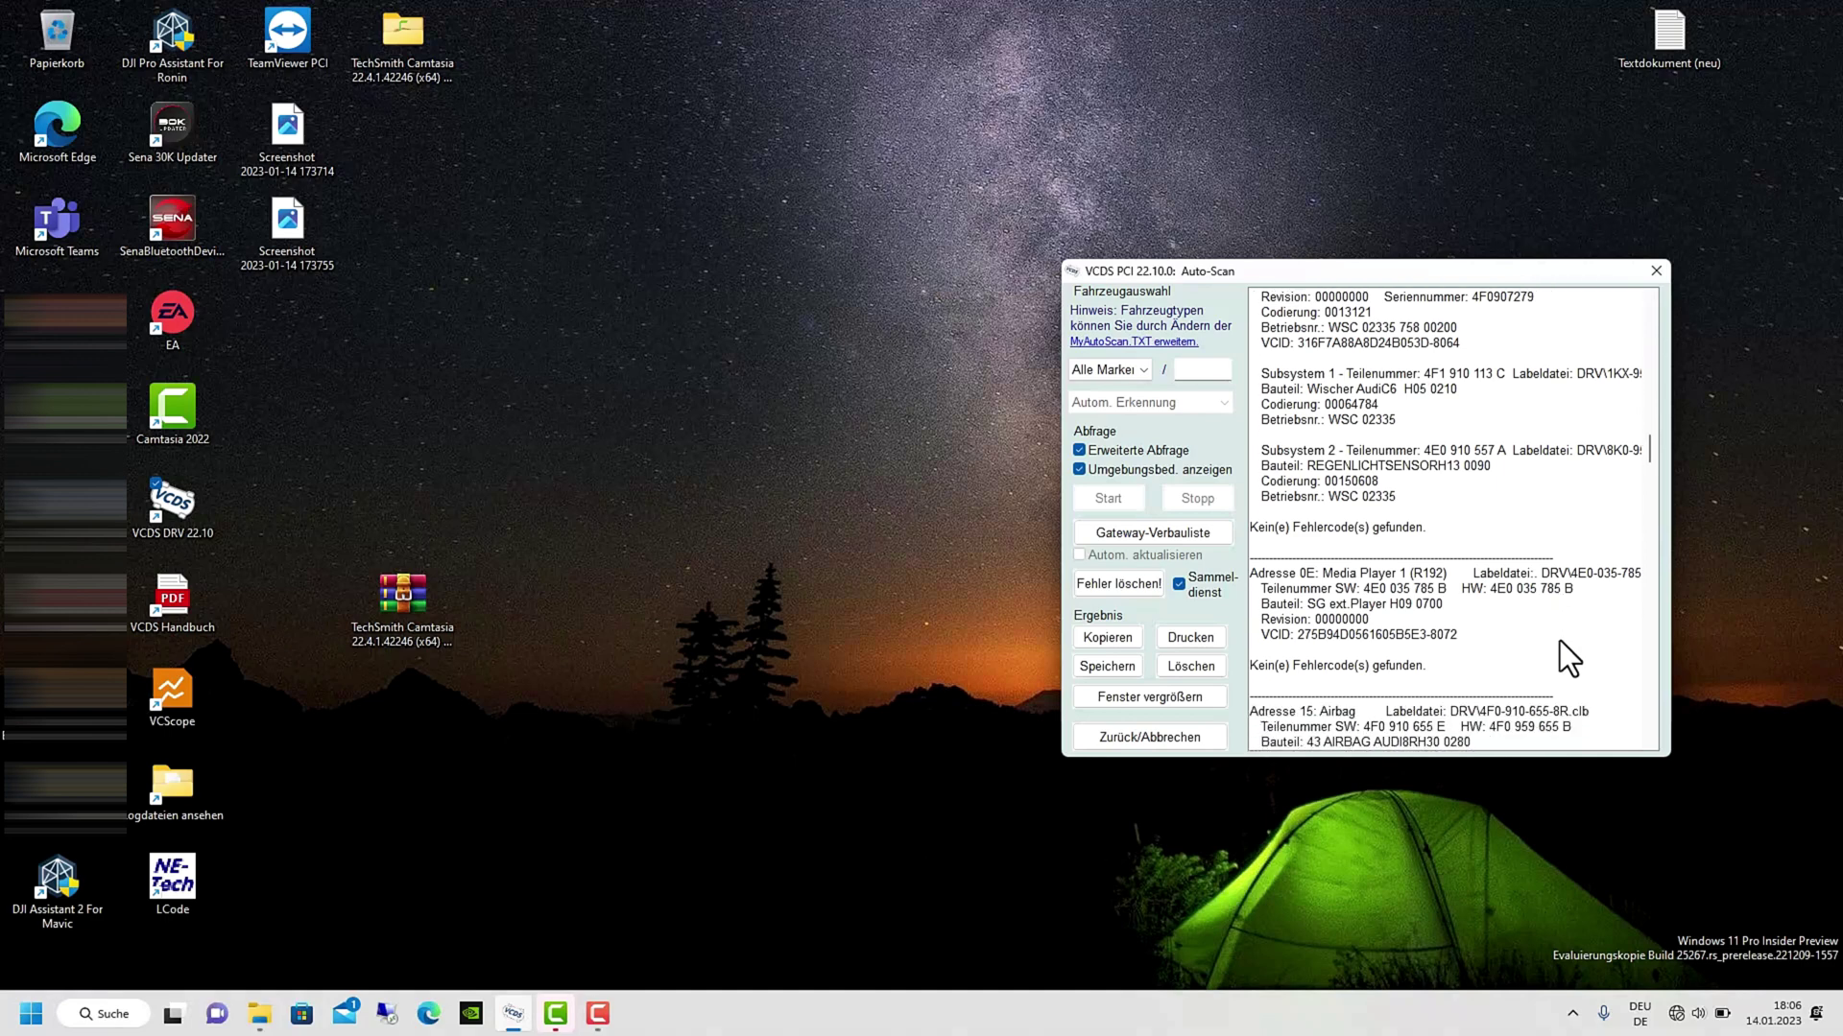
scroll(down, 3)
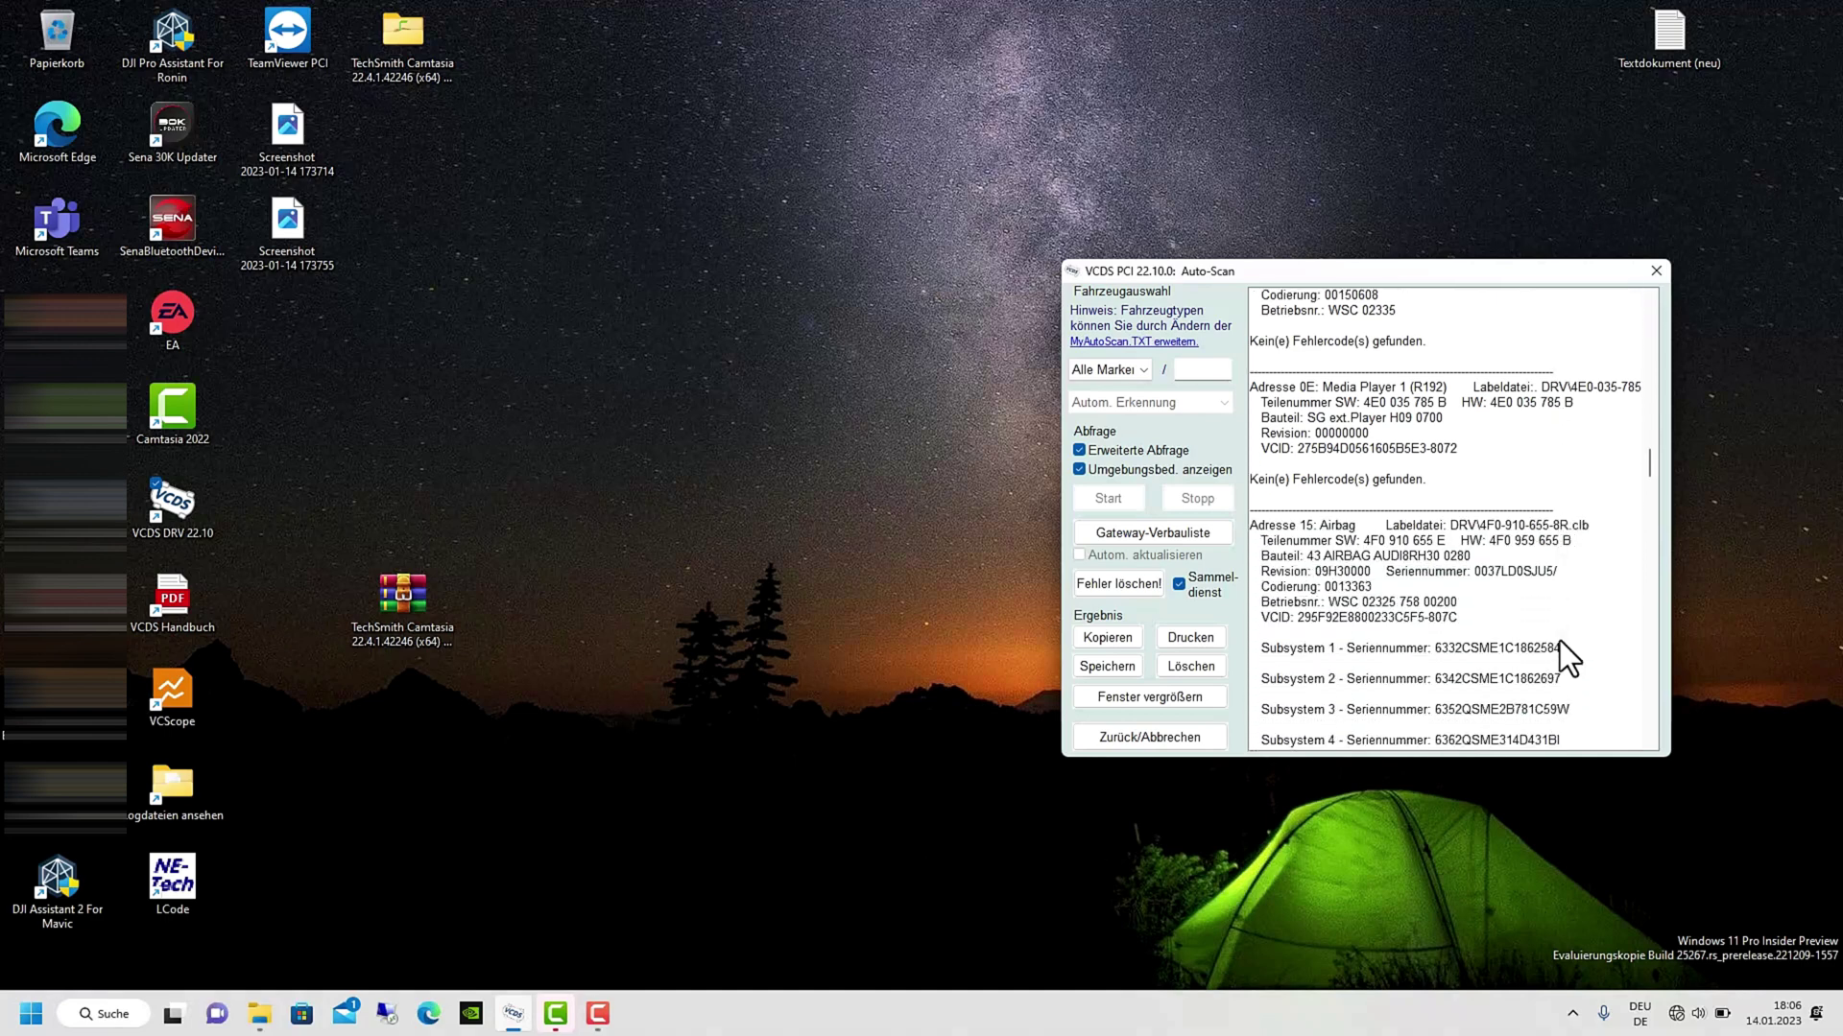
scroll(down, 3)
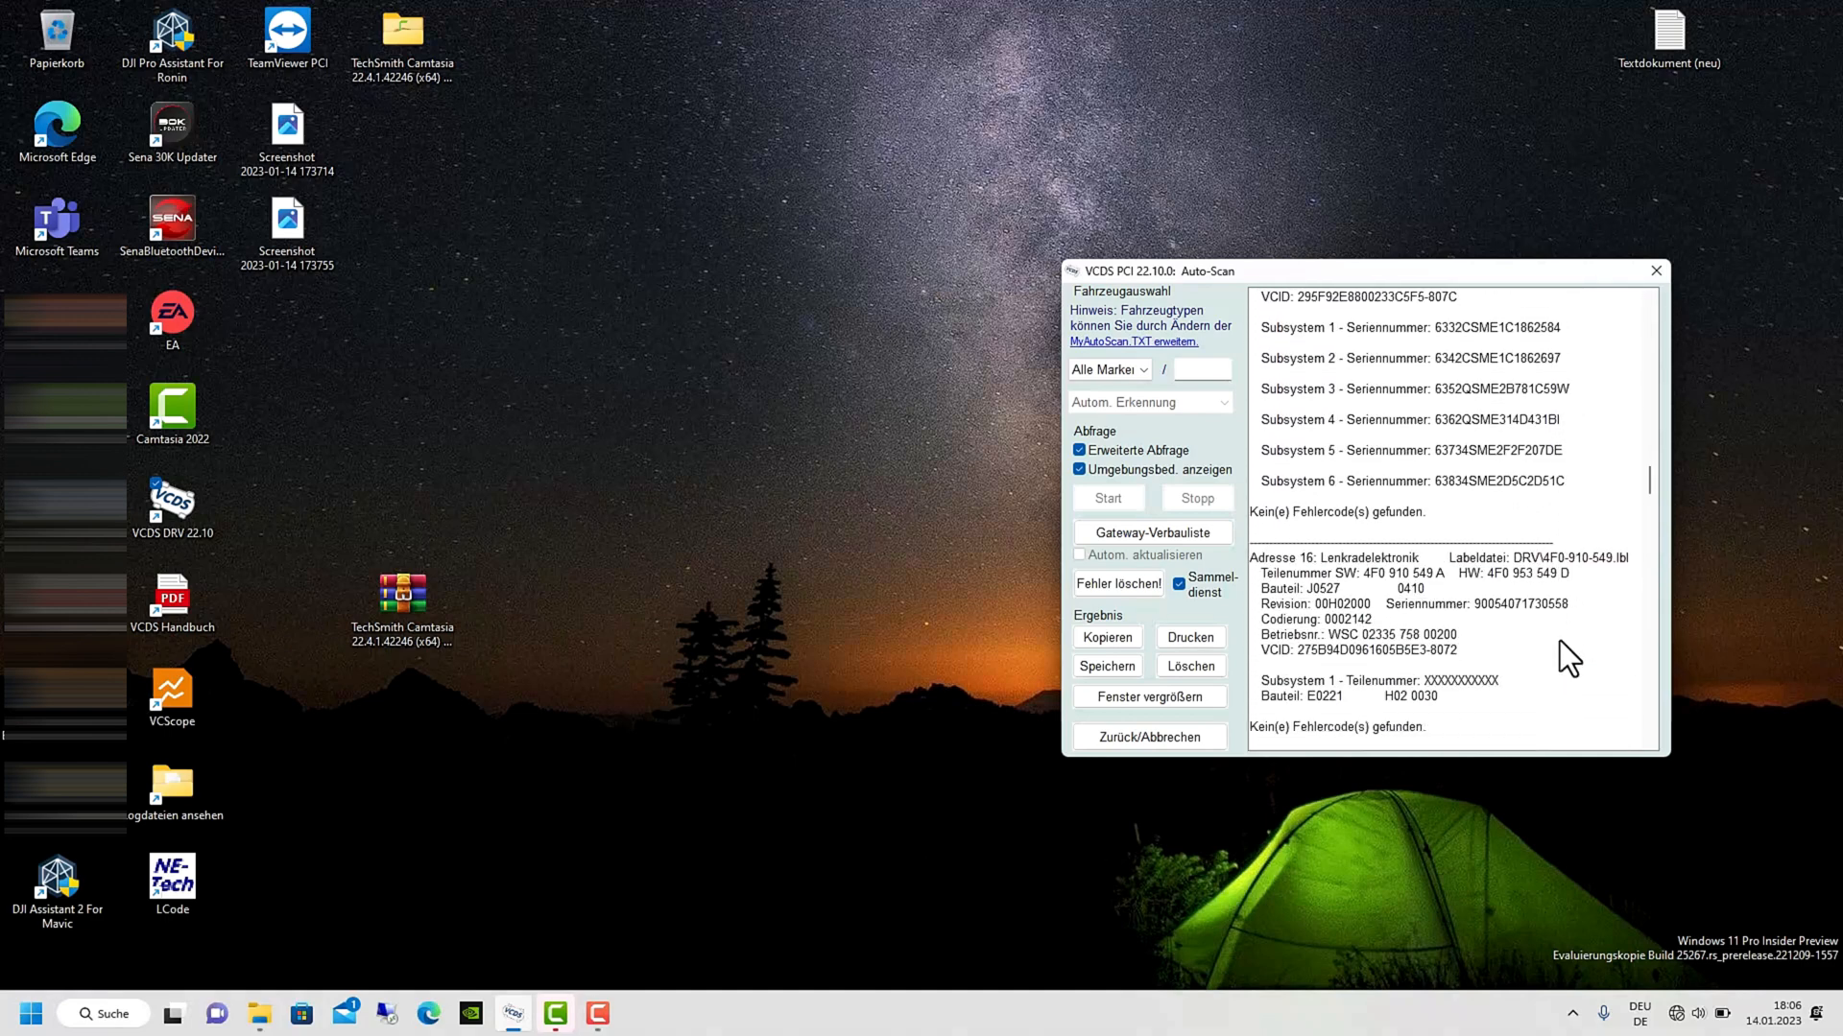
scroll(down, 3)
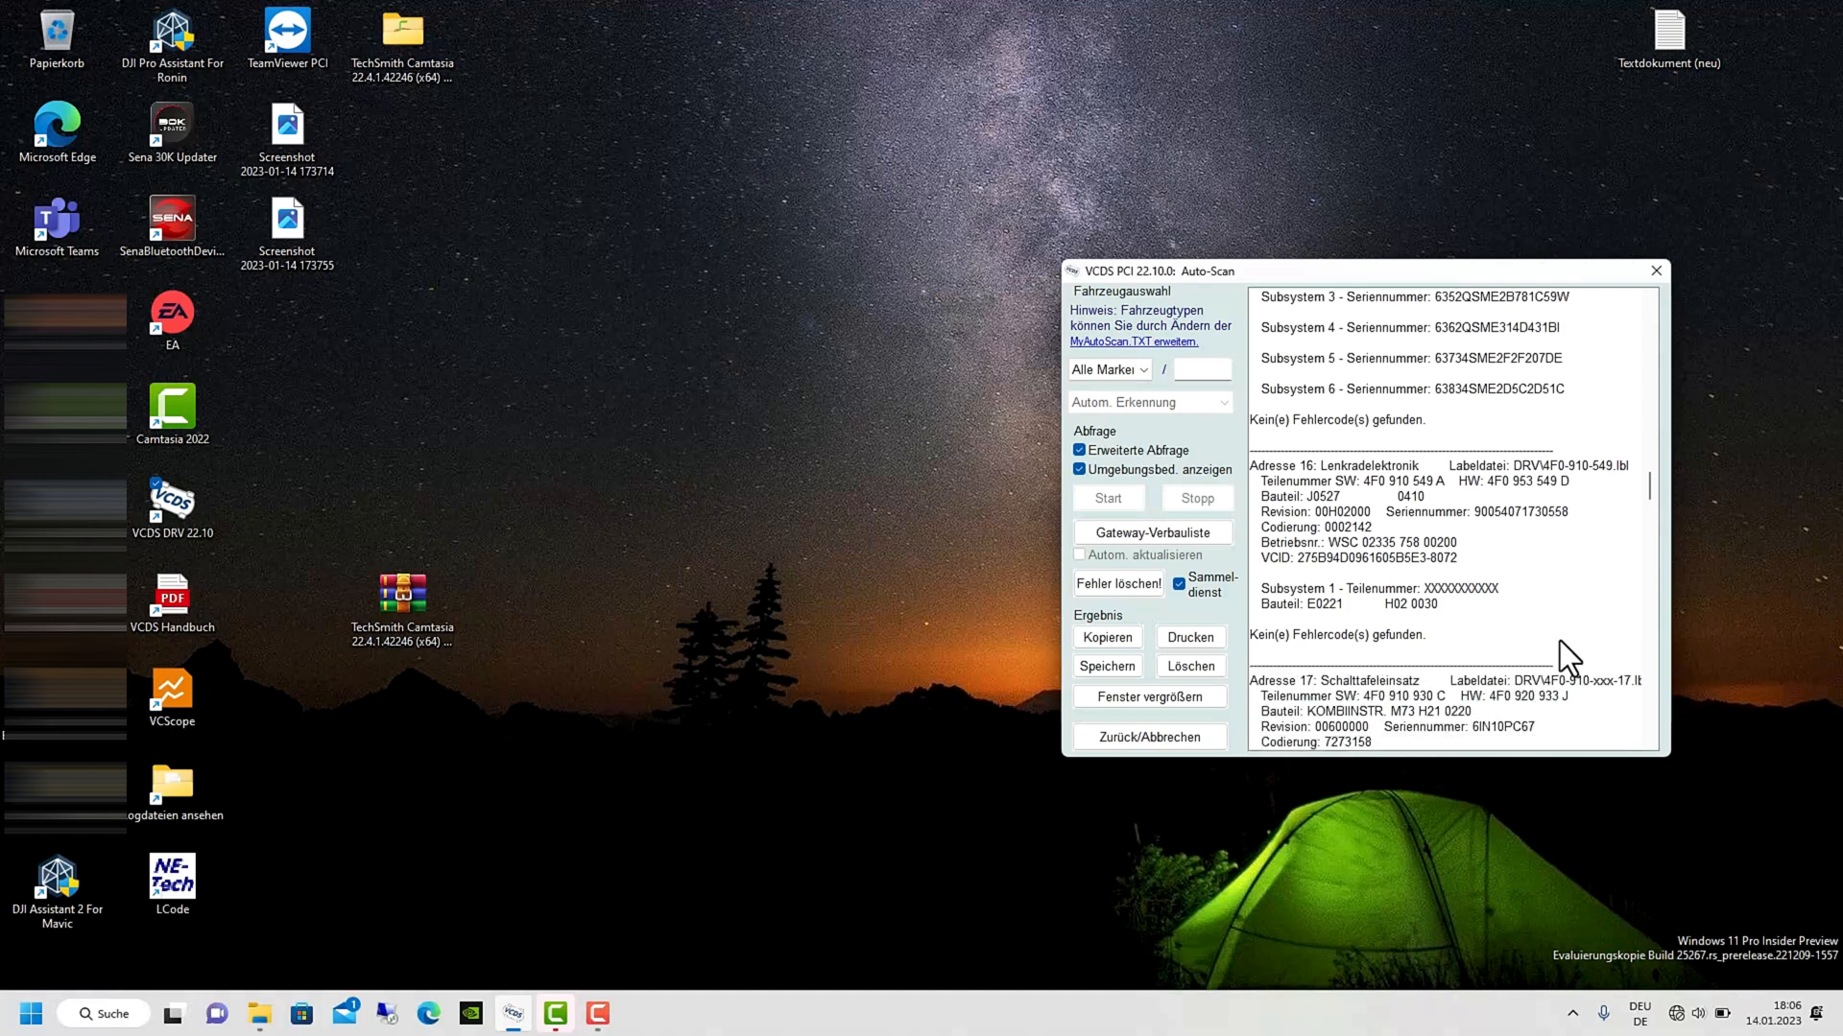
scroll(down, 3)
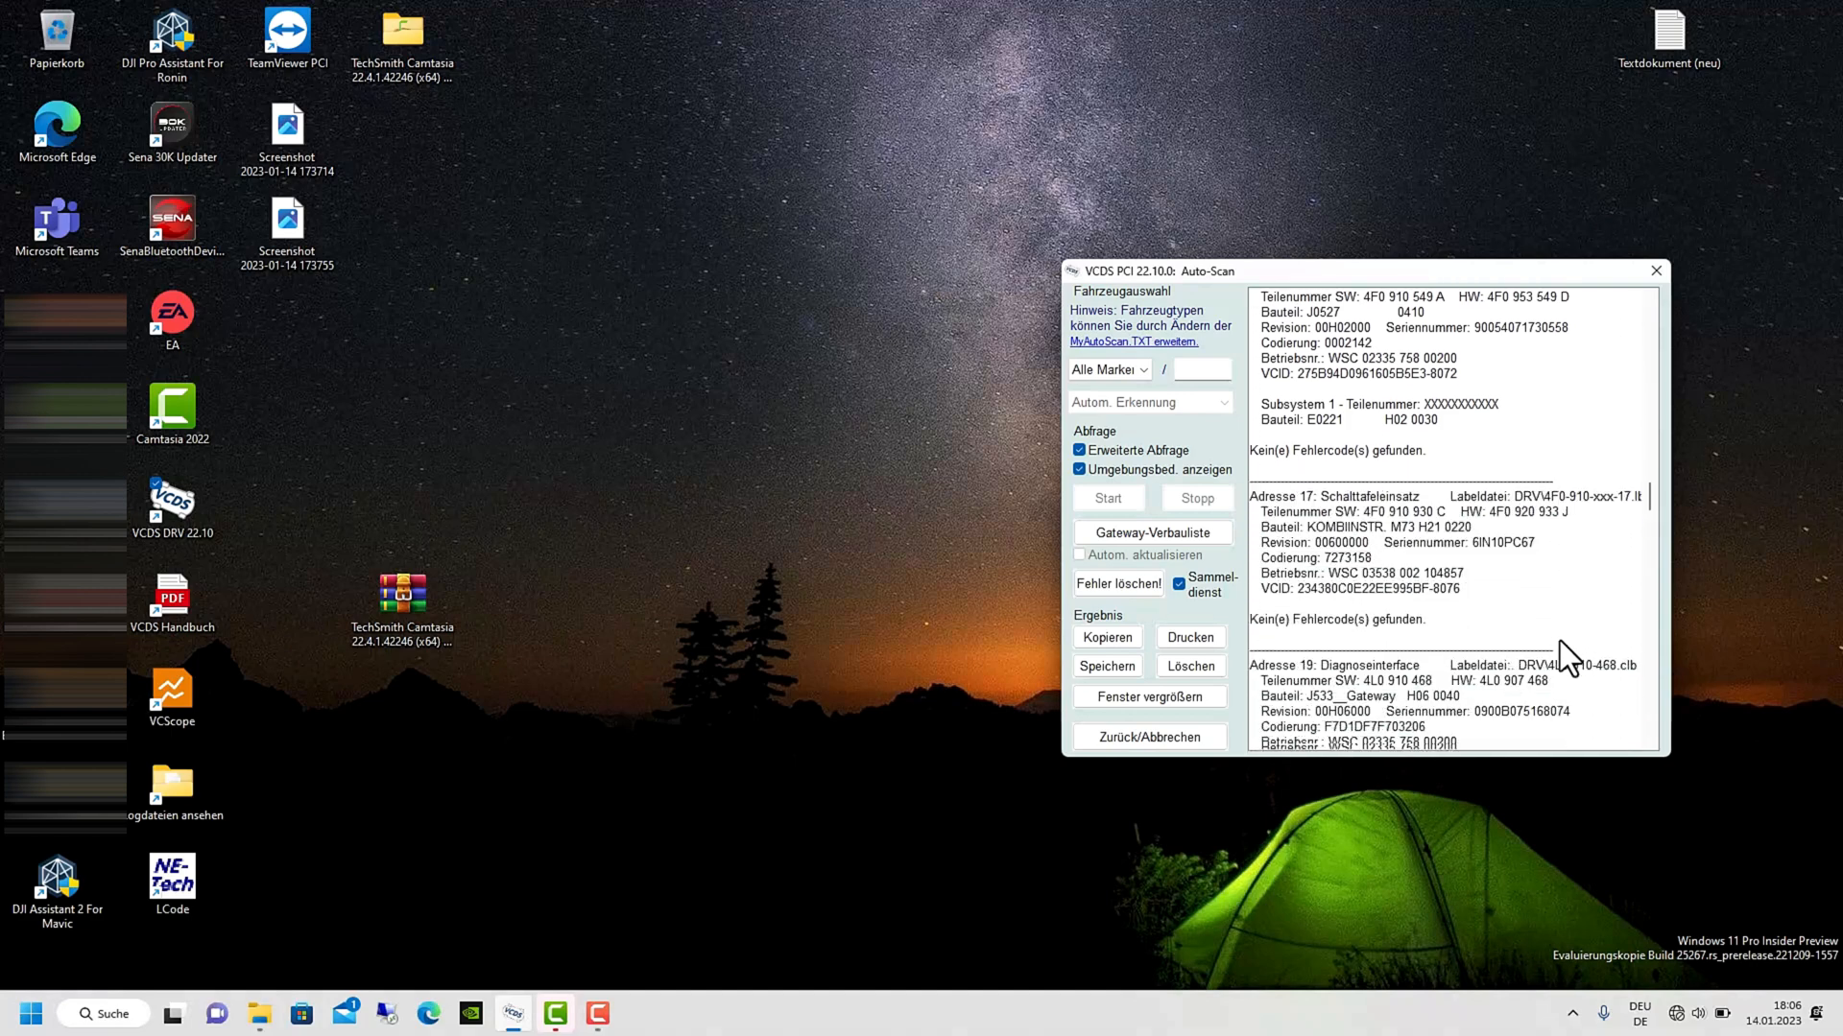
scroll(down, 3)
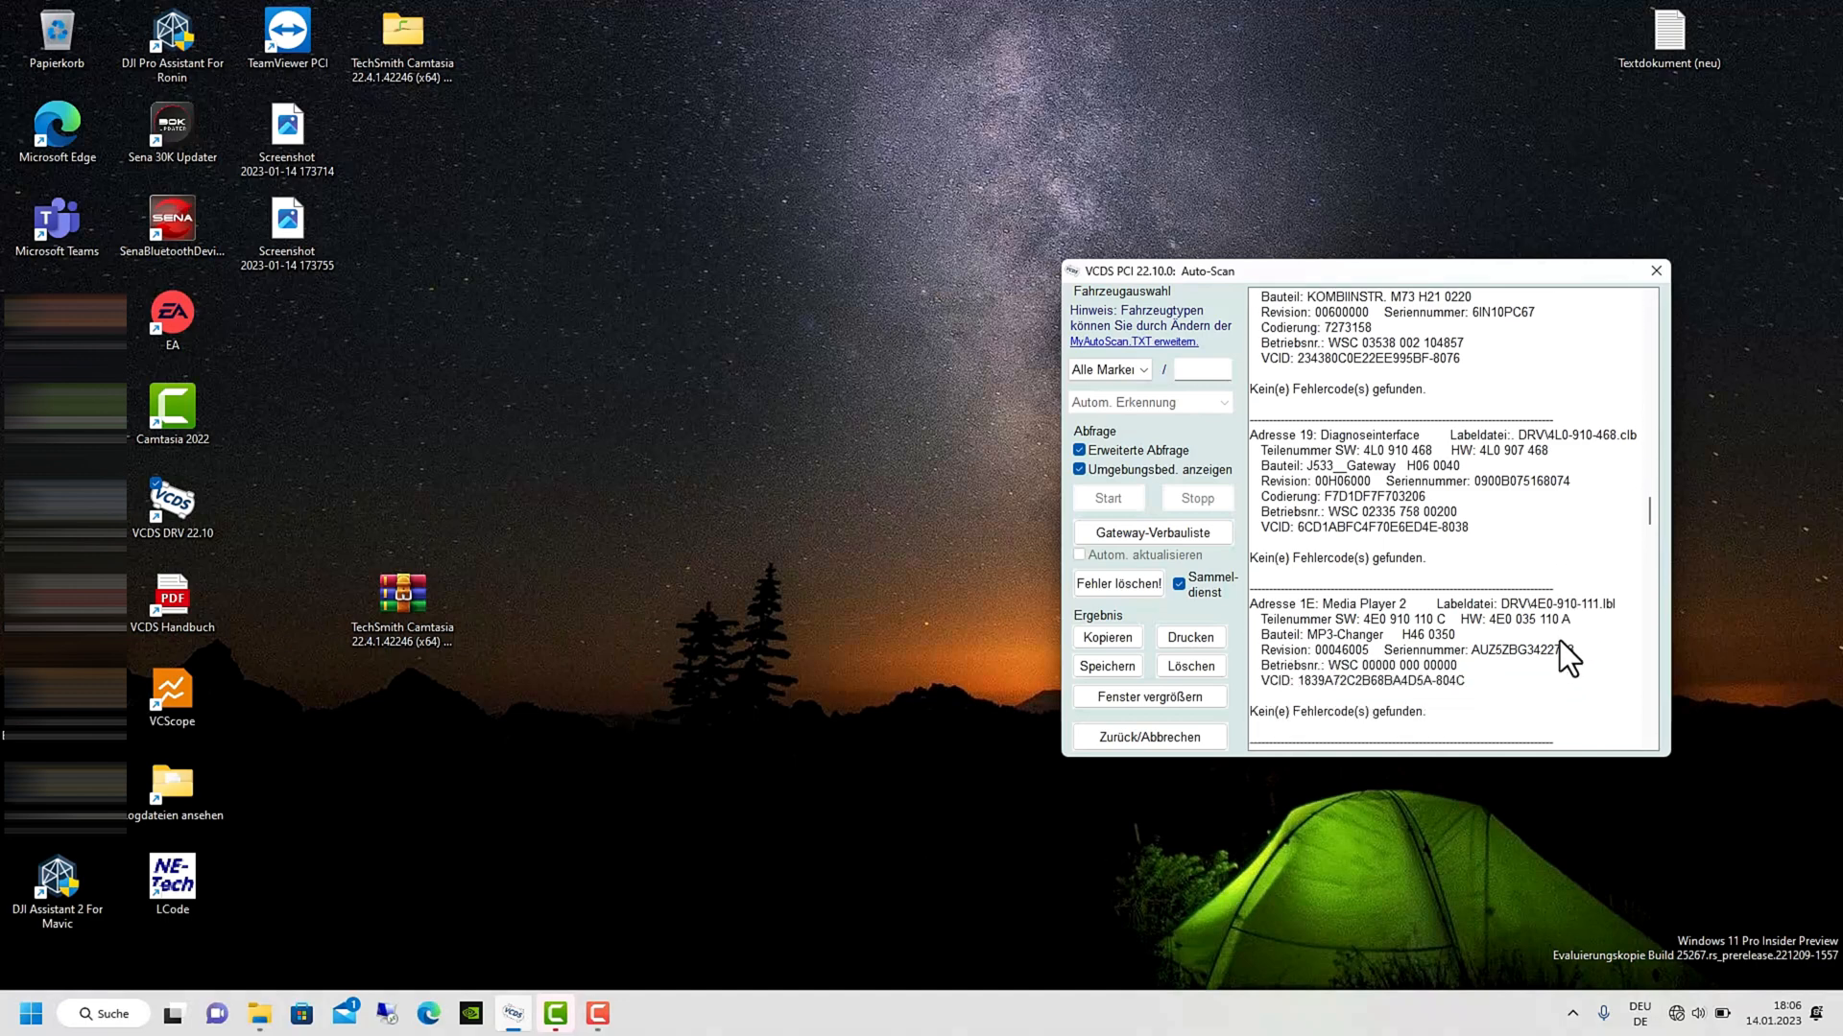
scroll(down, 3)
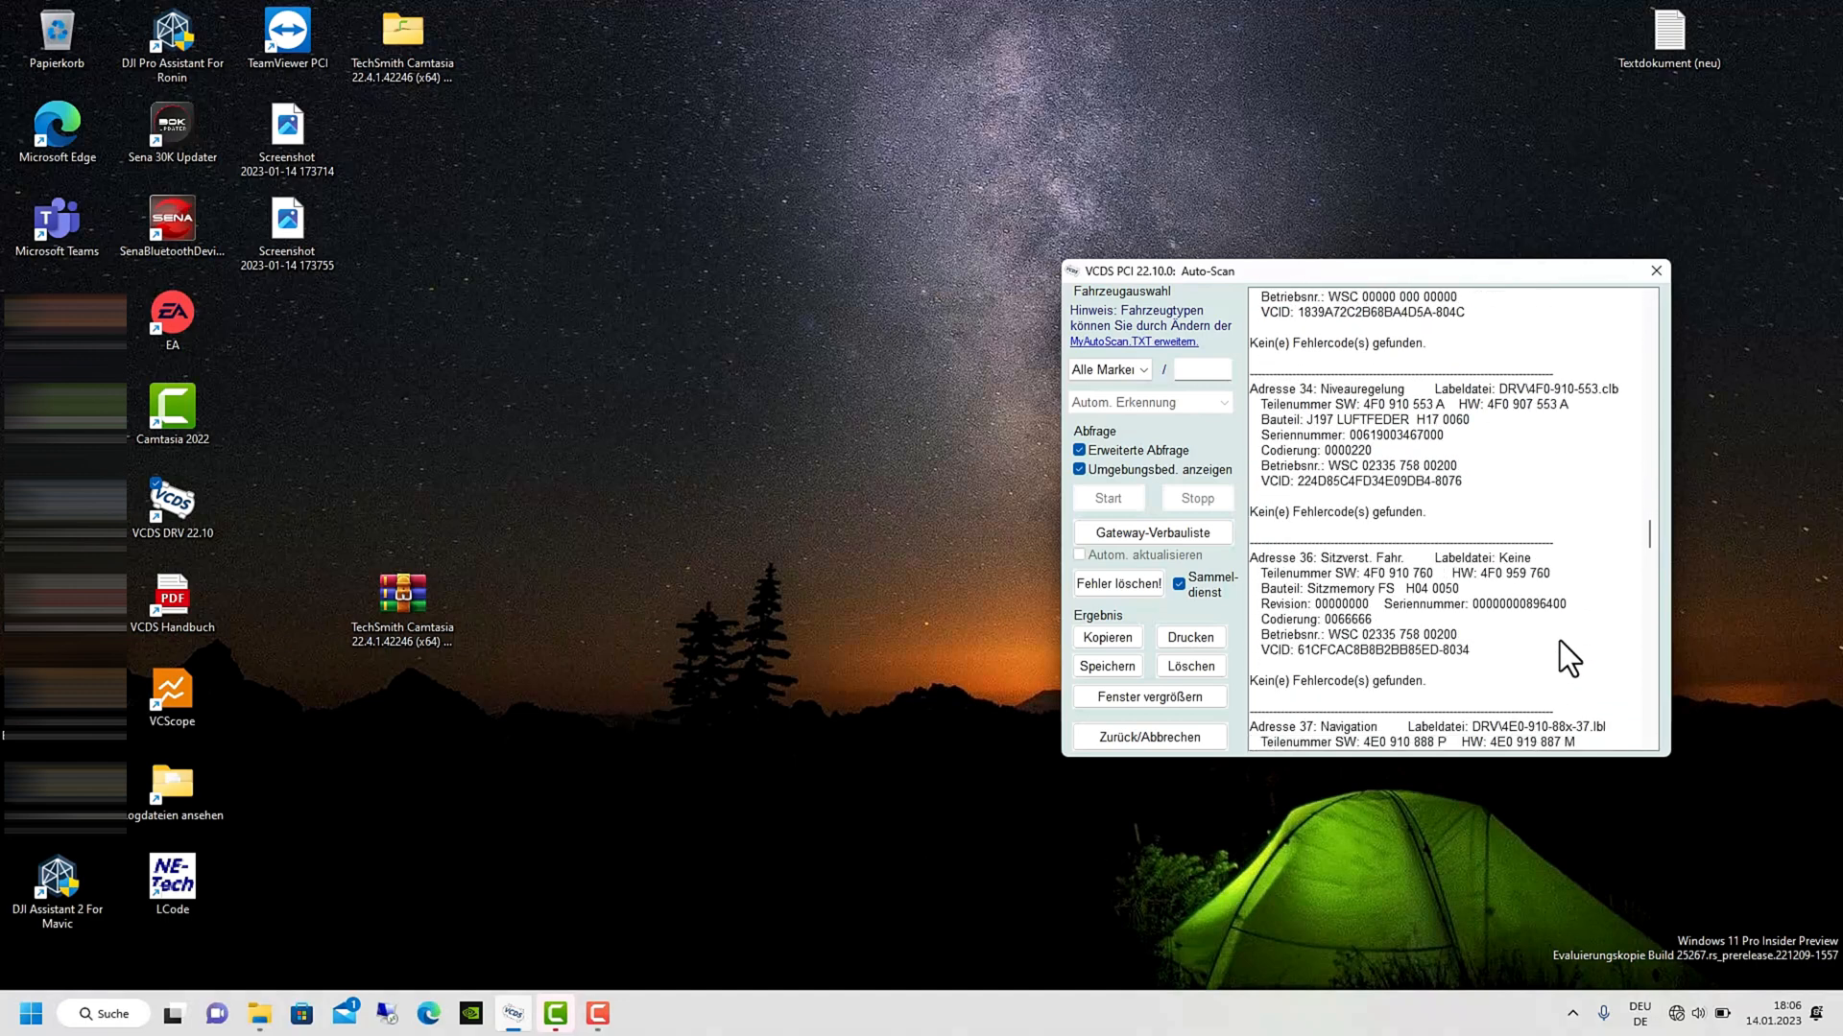
mouse_move(1267, 405)
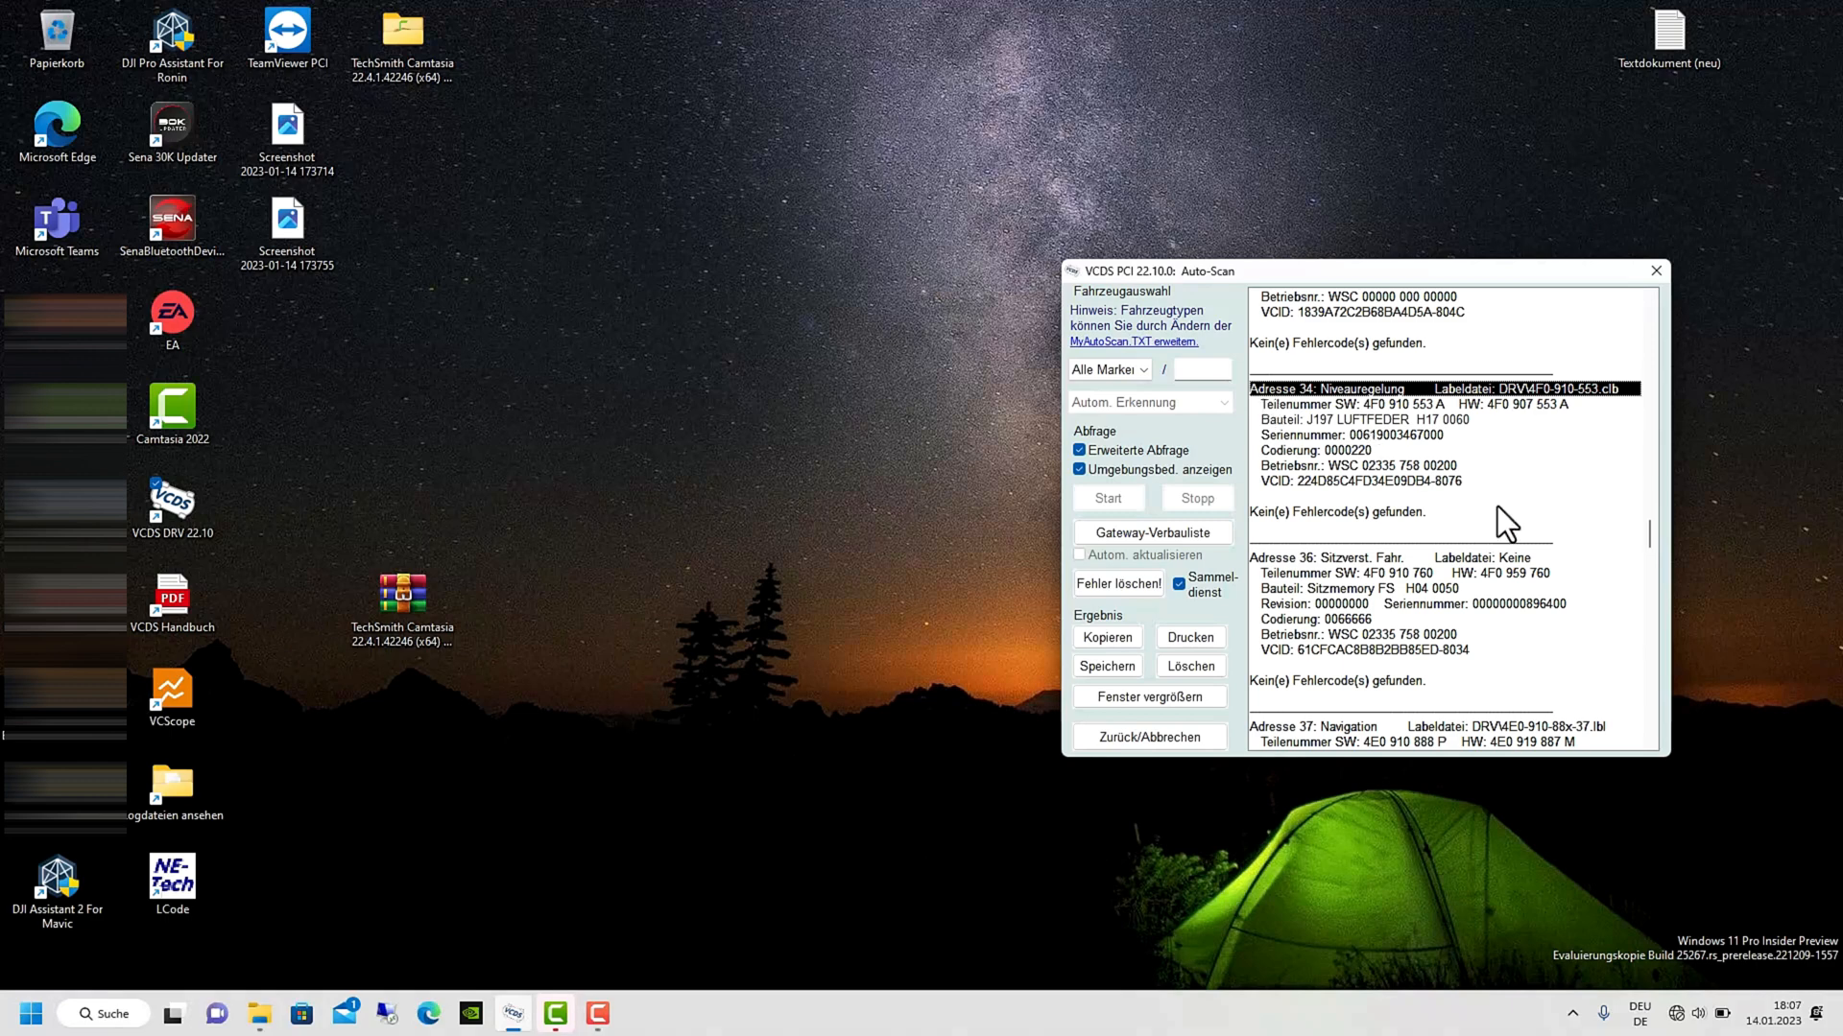
- Read the rest of the report to the 'Ende' line; only Komfortsystem has a stored fault
scroll(down, 3)
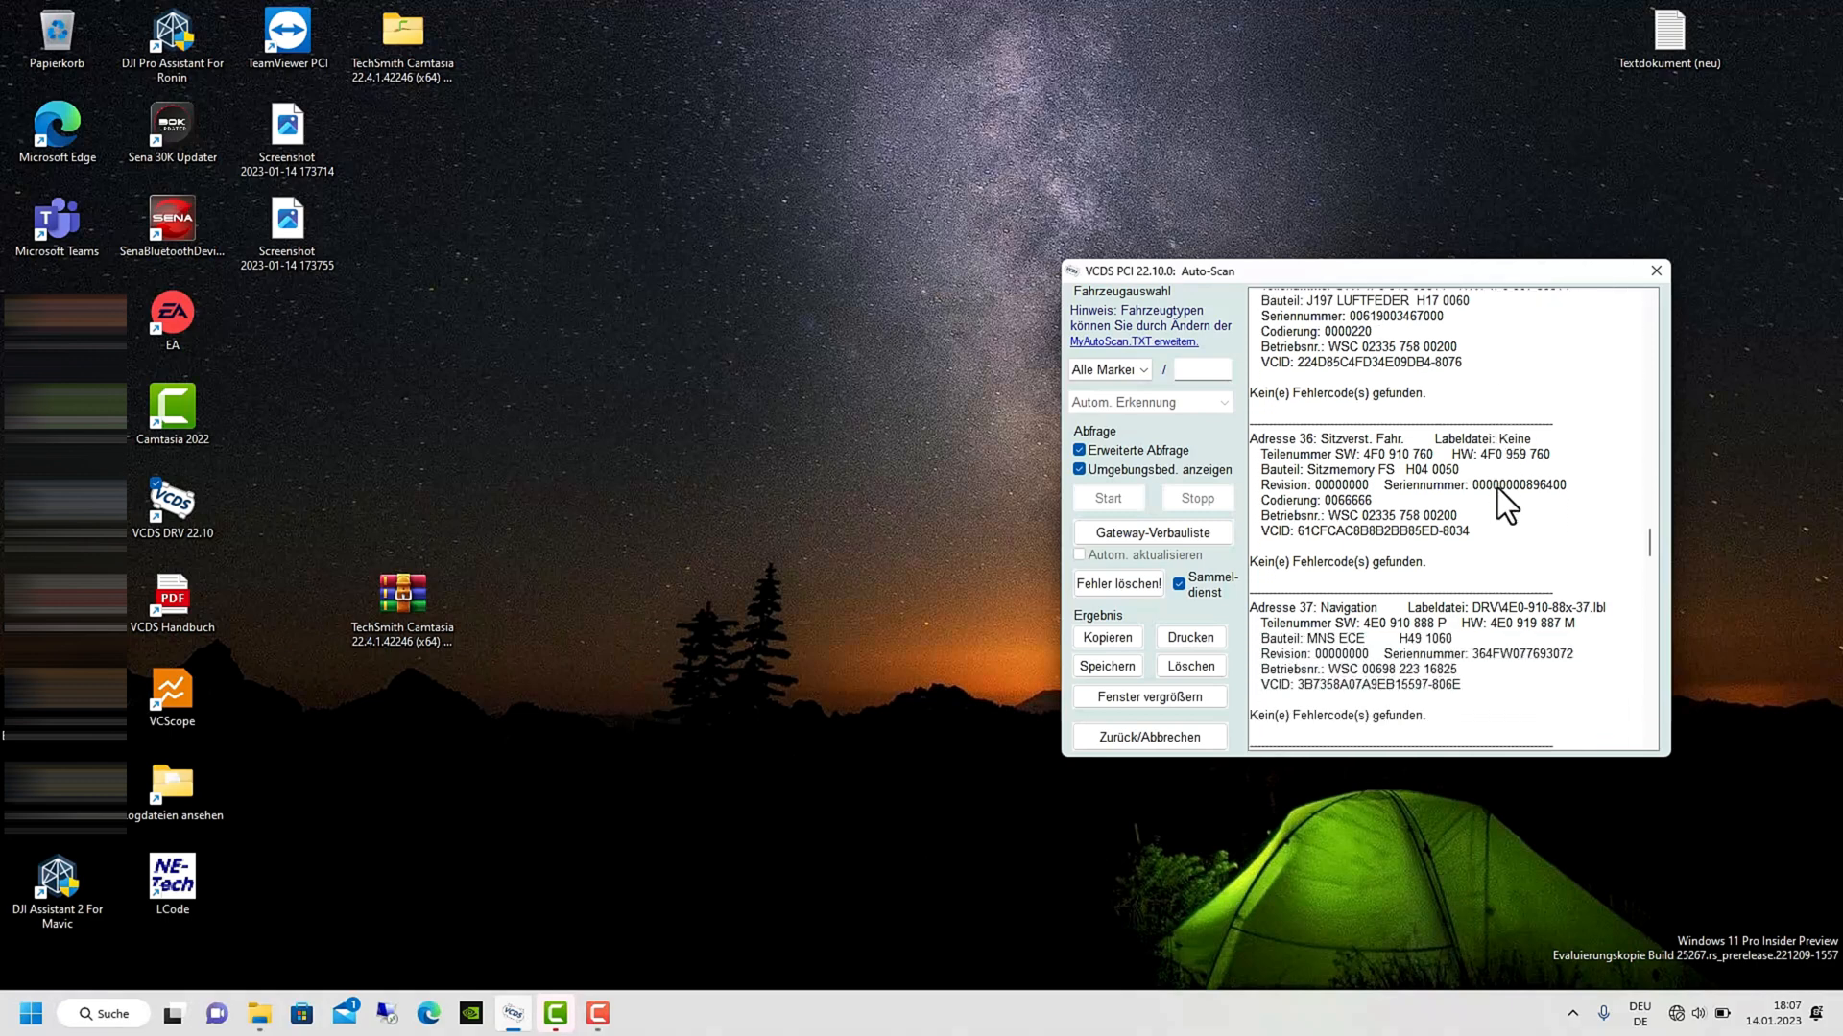
scroll(down, 3)
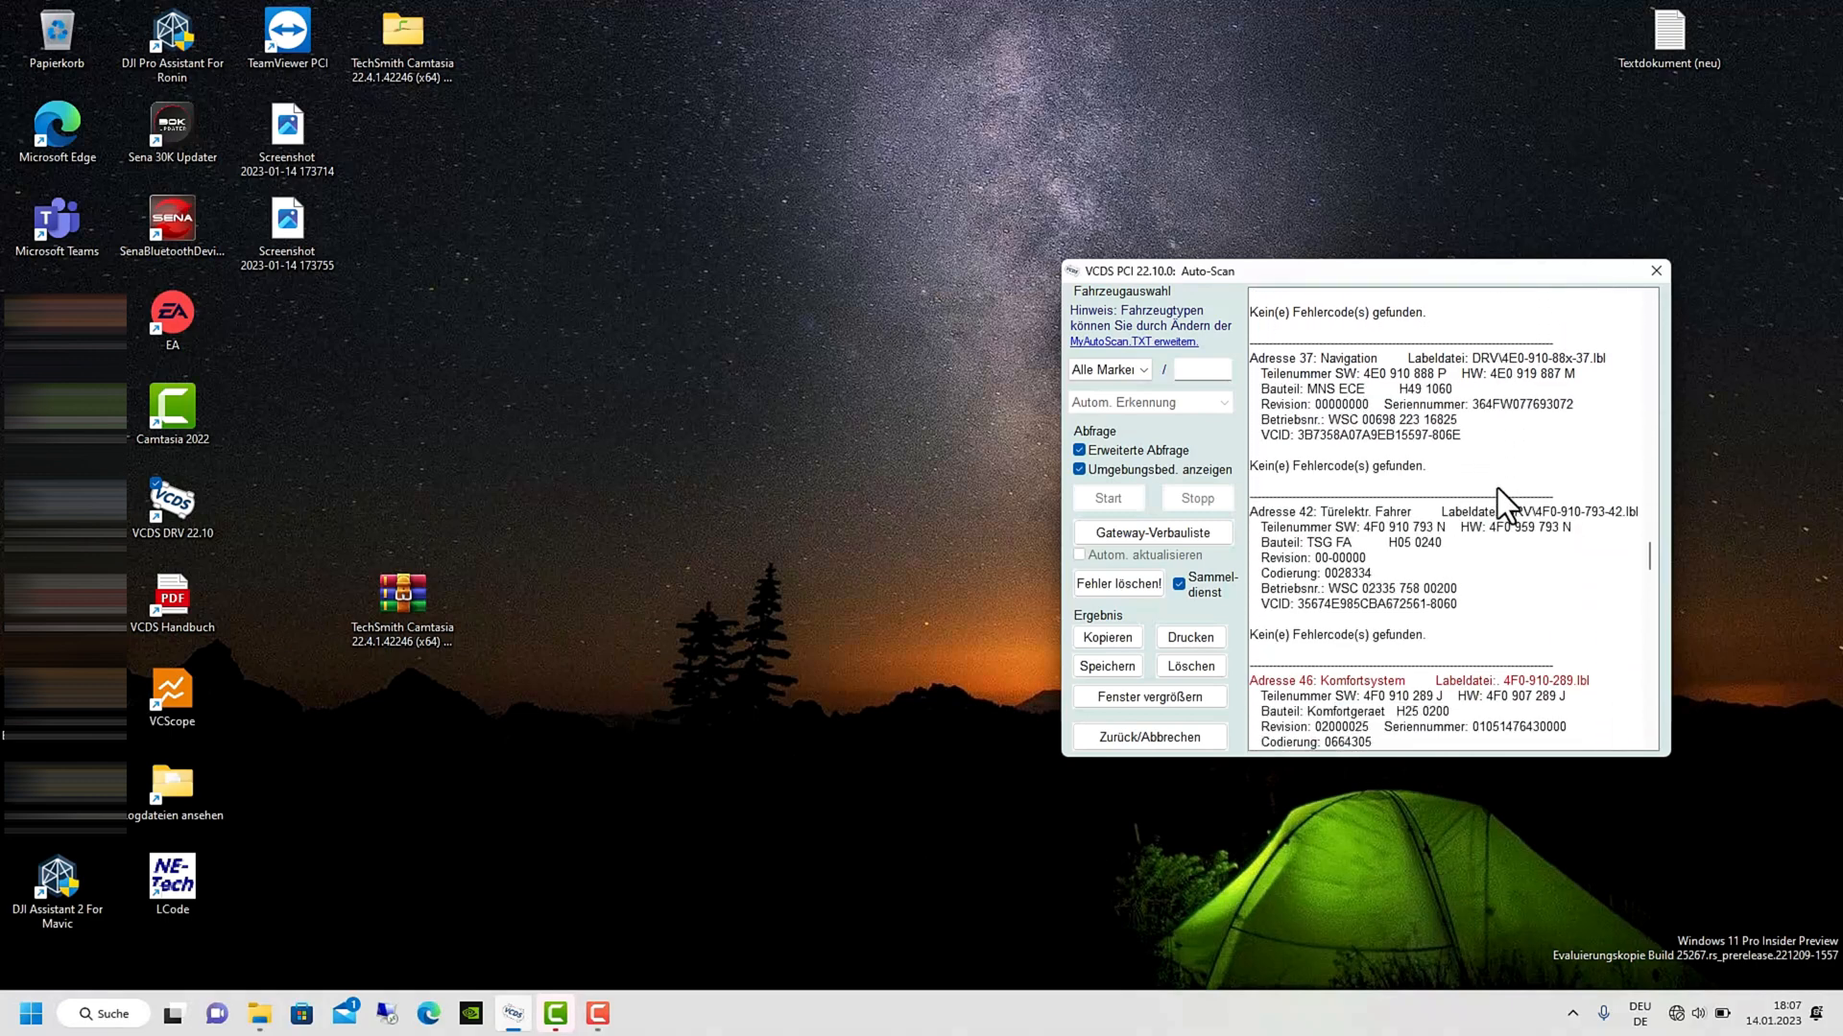
scroll(down, 3)
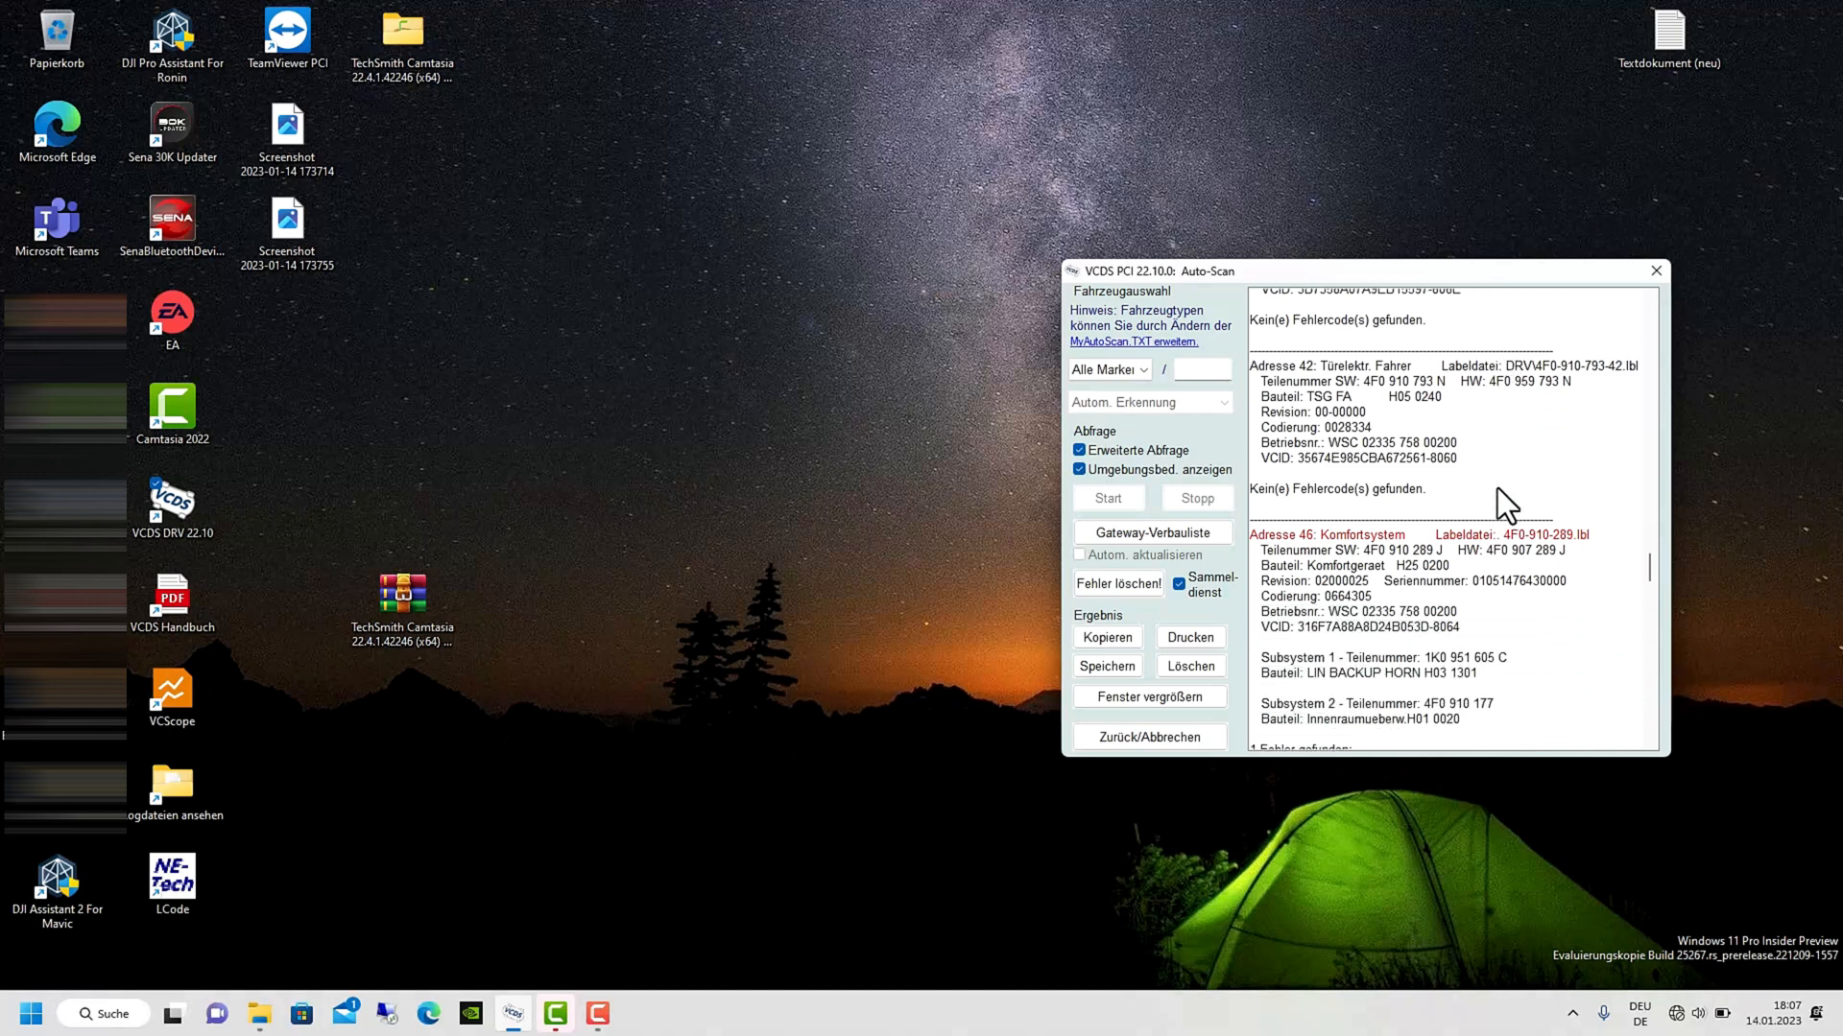
scroll(down, 3)
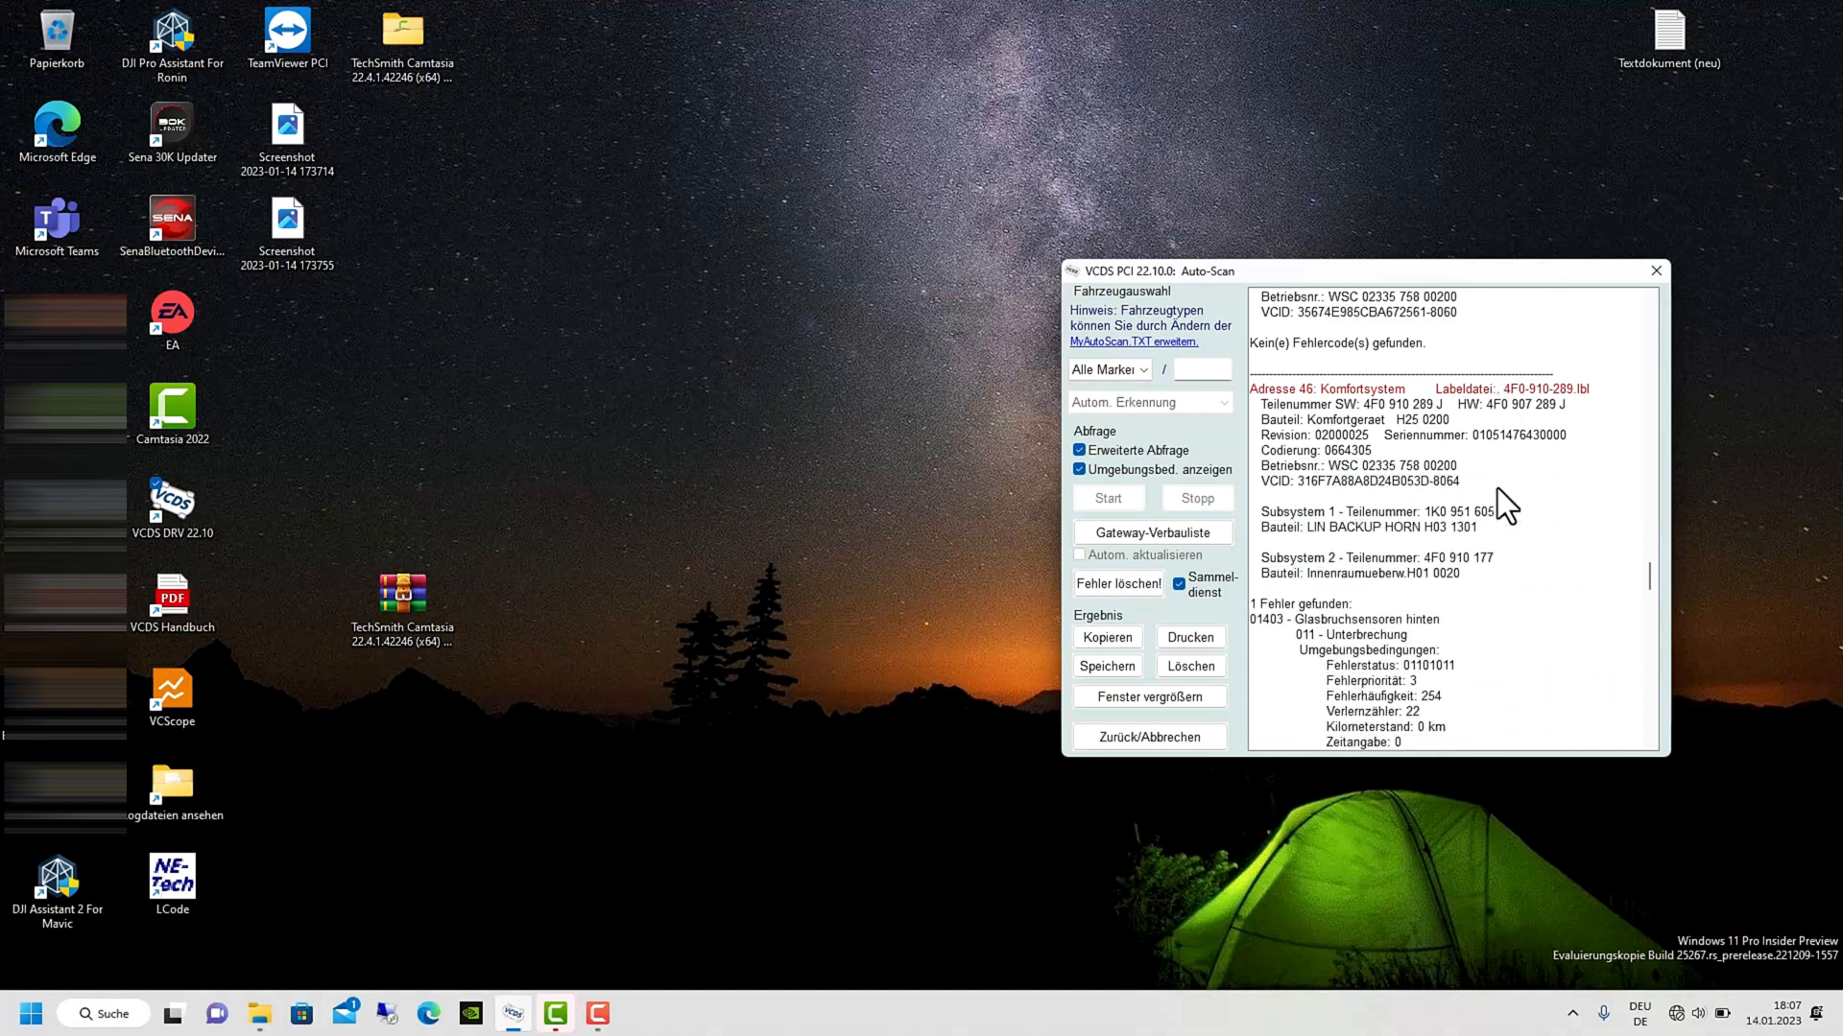
scroll(down, 3)
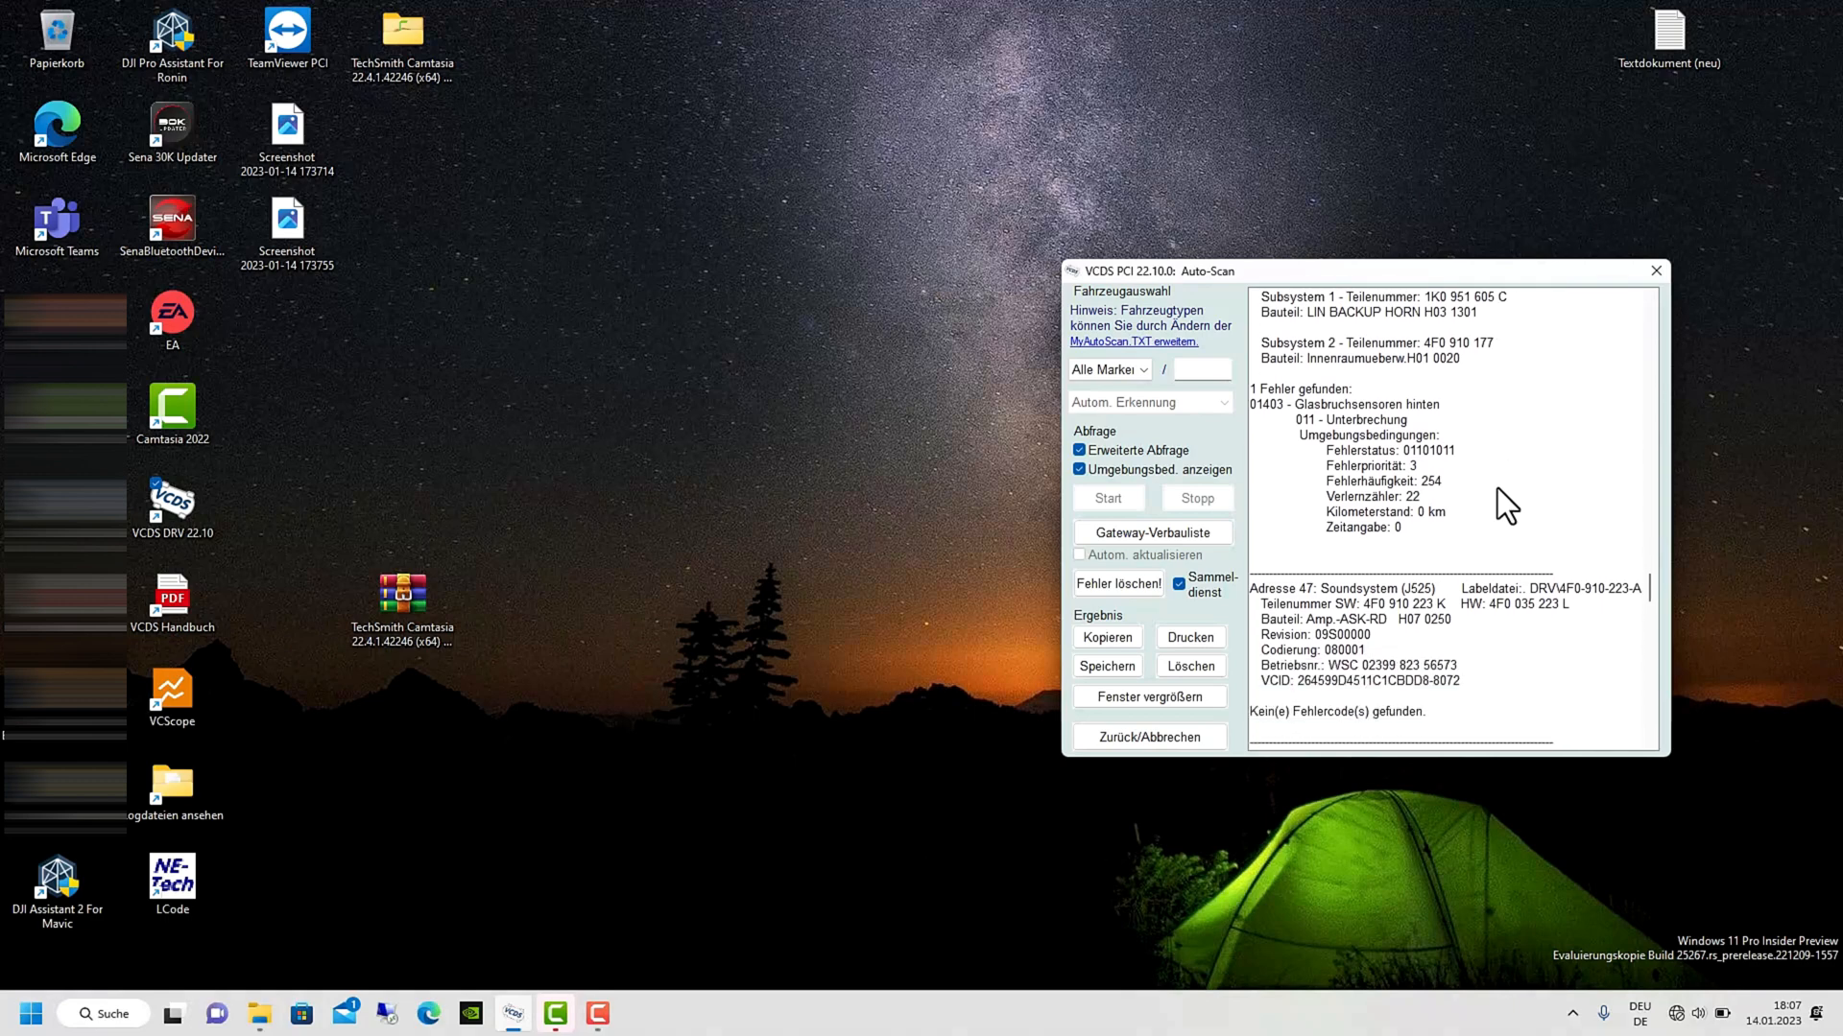
scroll(down, 3)
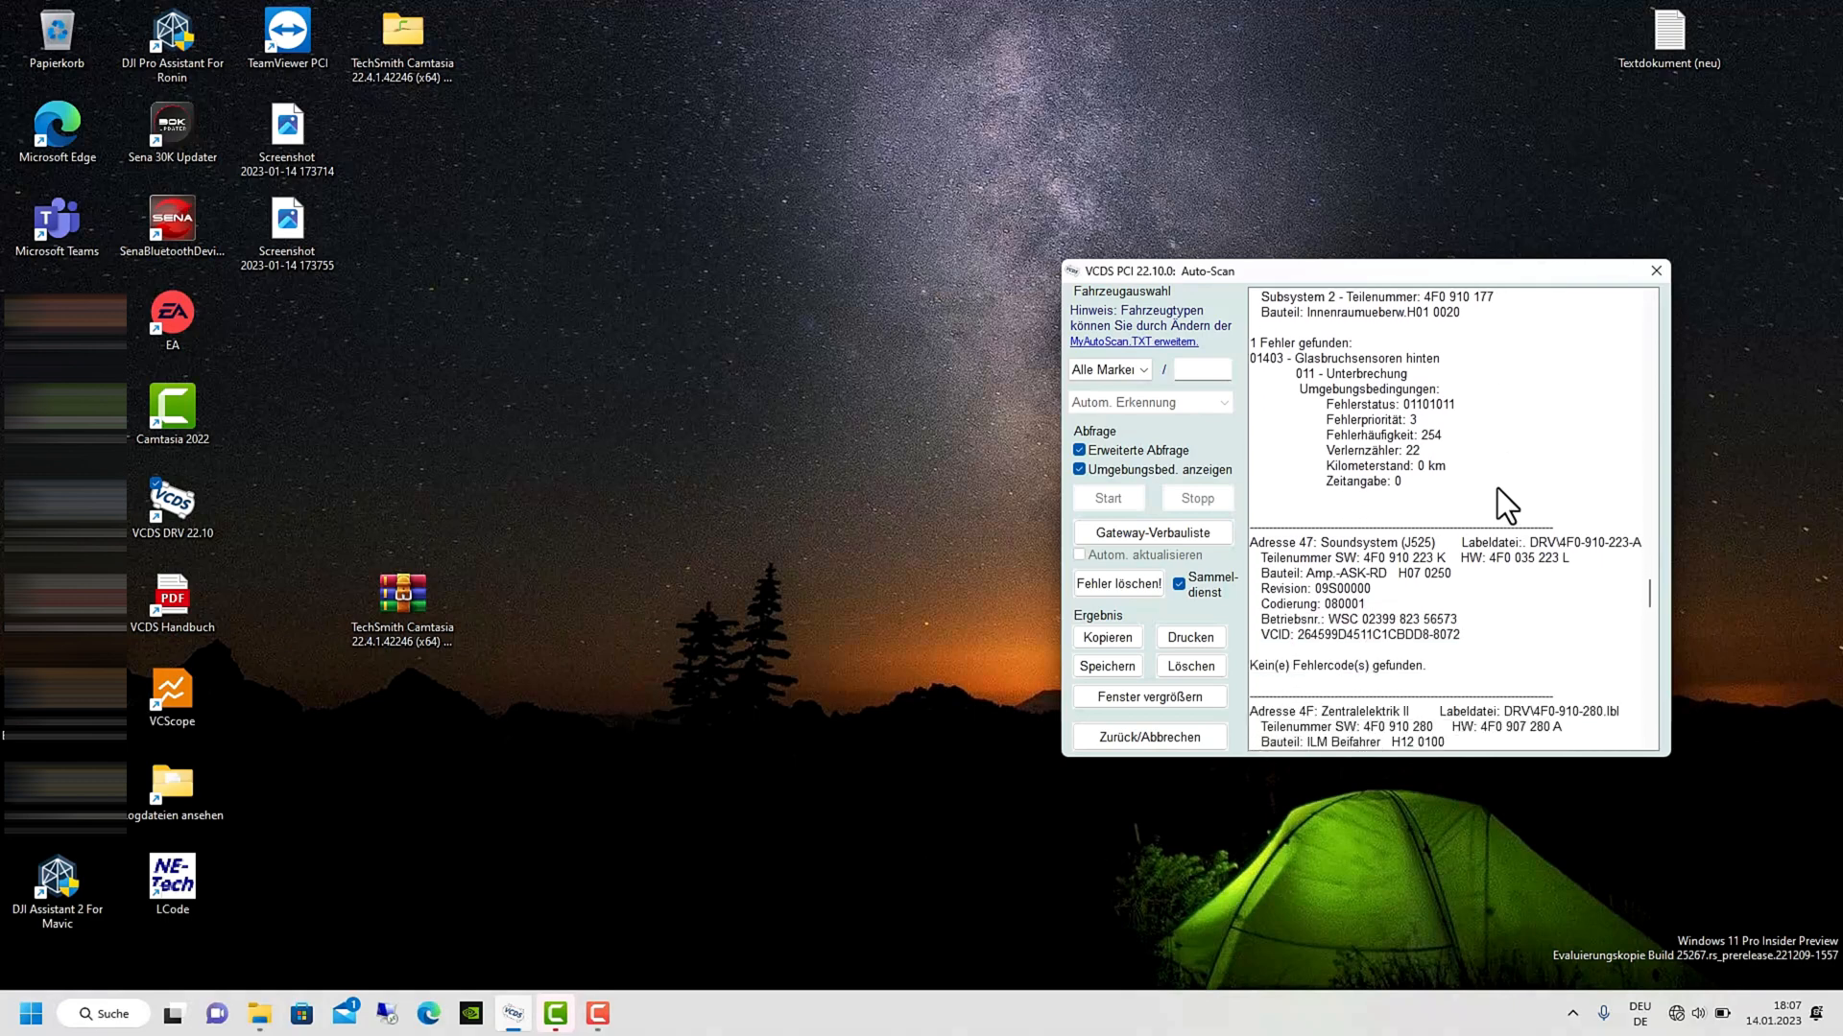
scroll(down, 3)
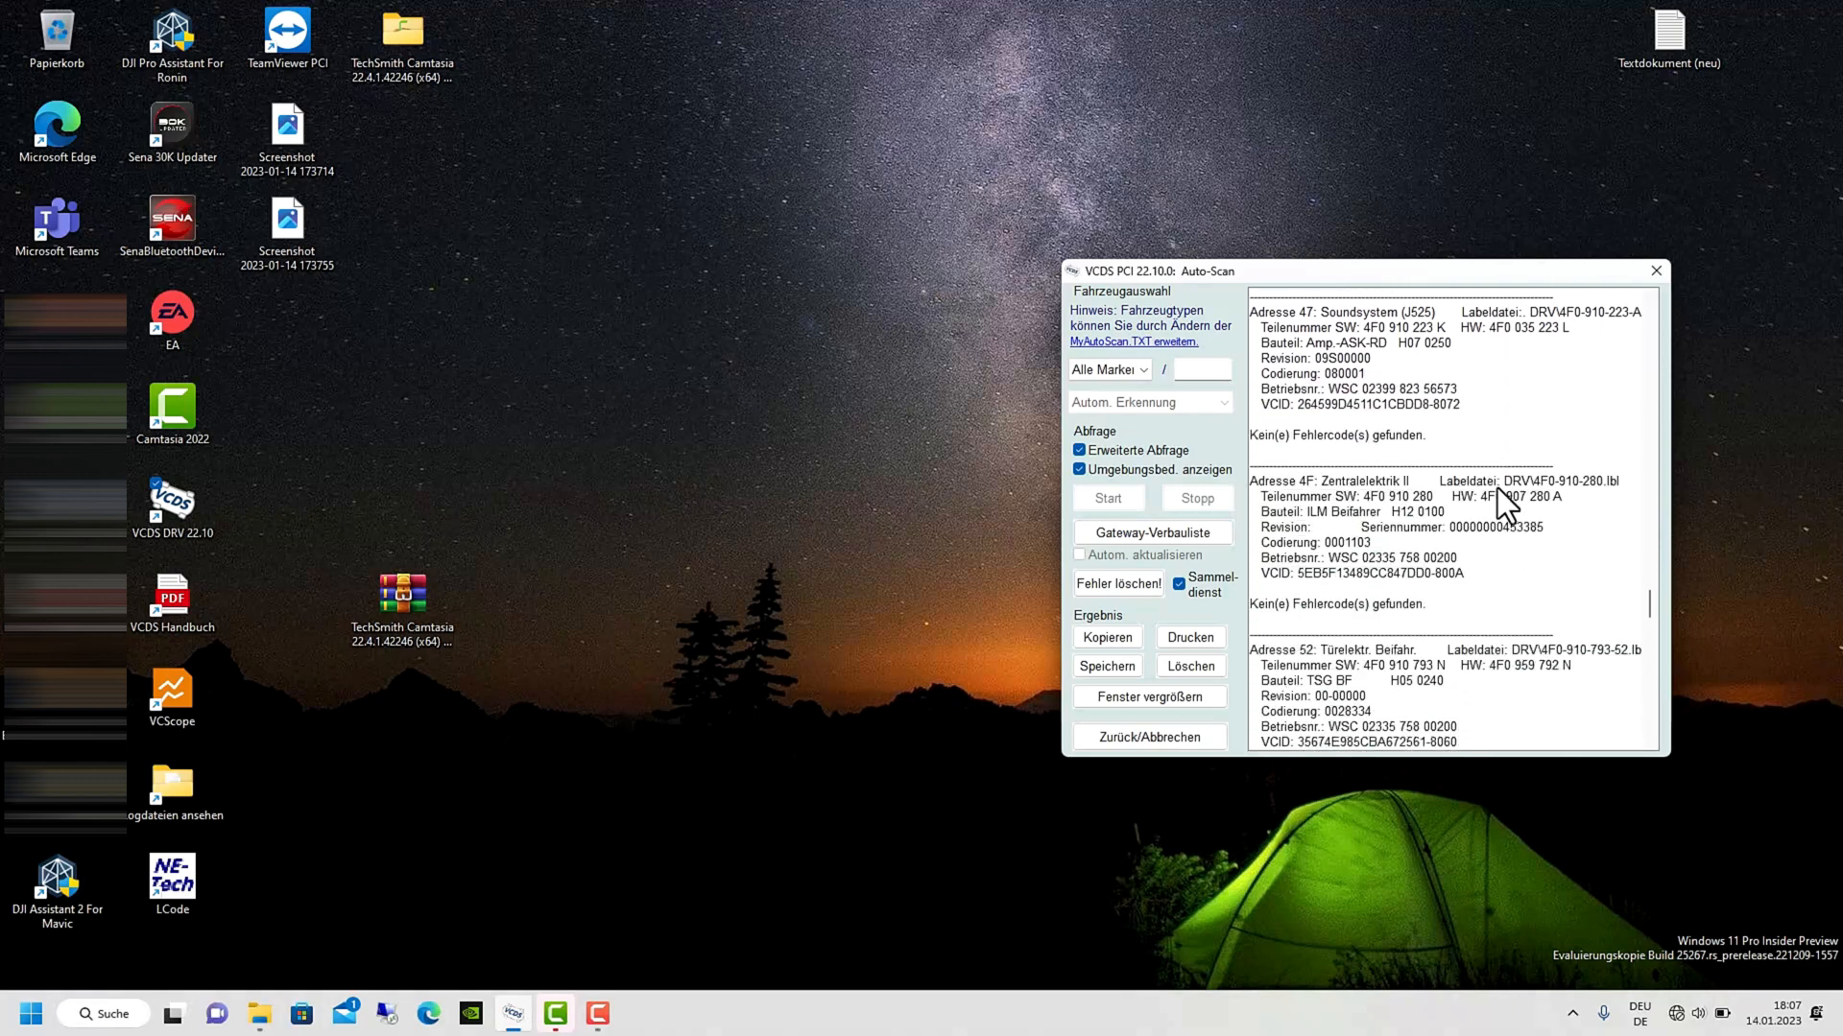
scroll(down, 3)
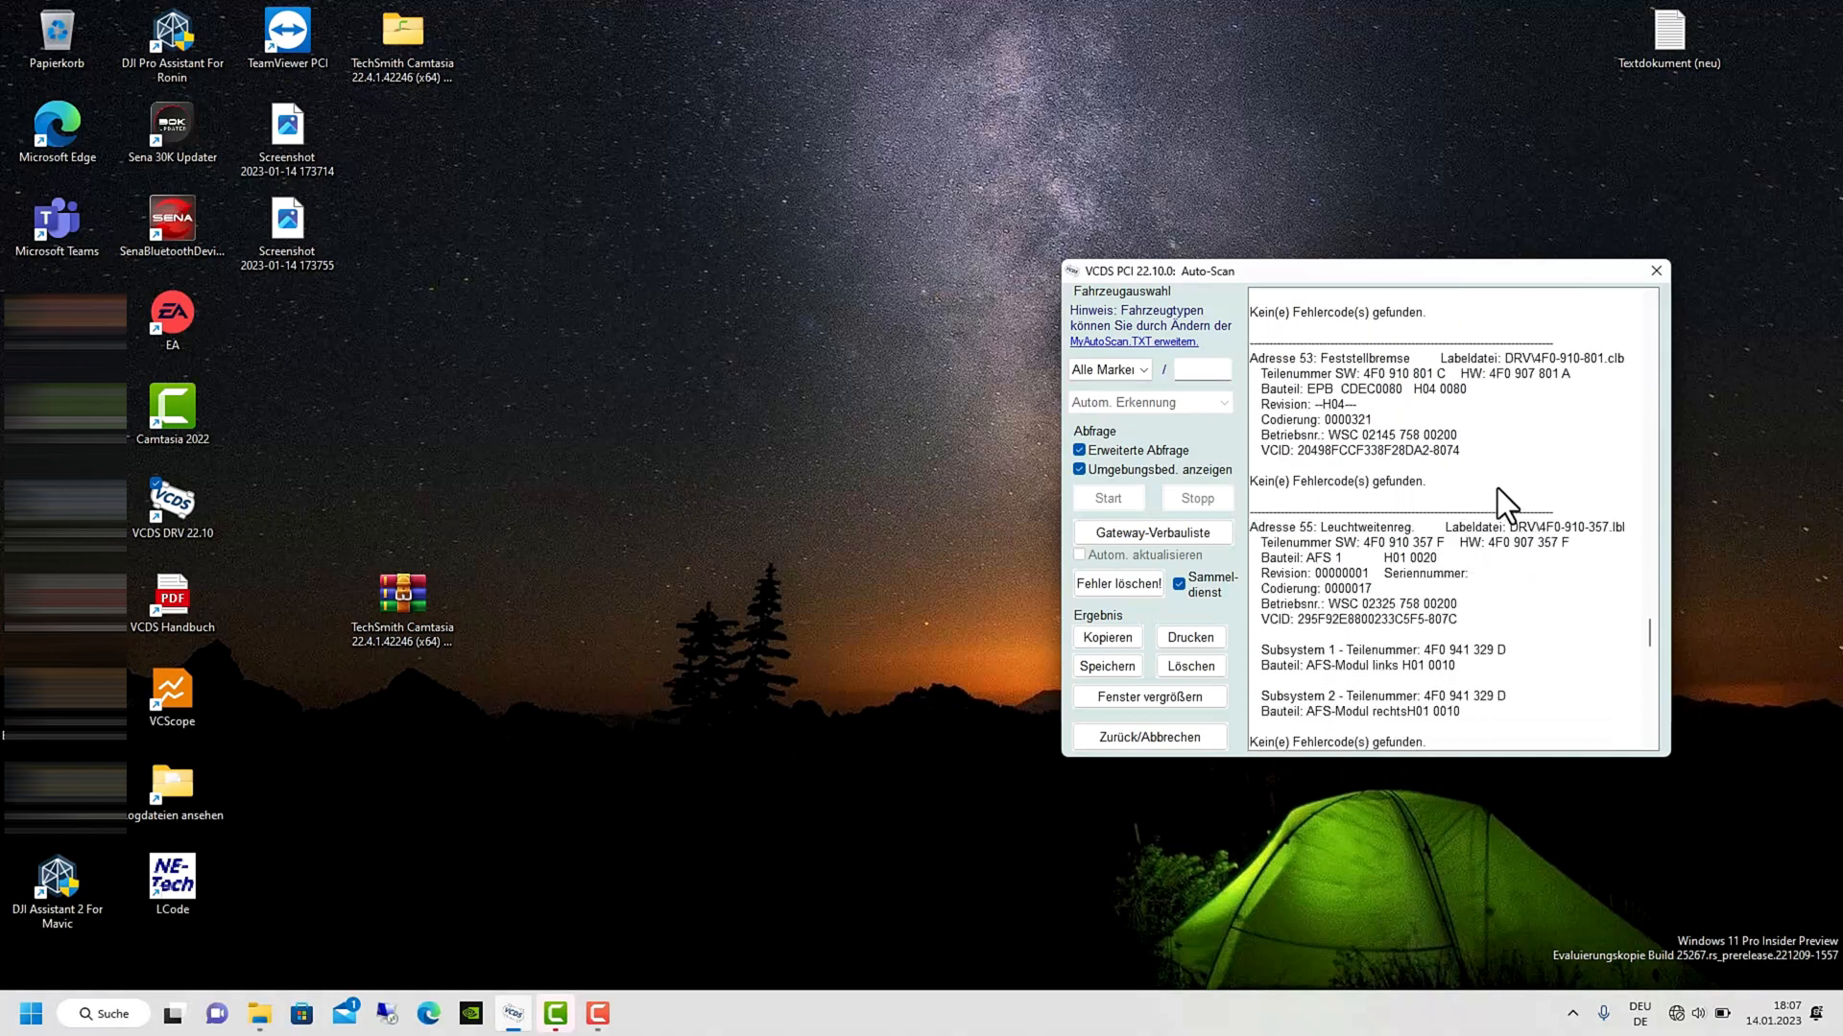
scroll(down, 3)
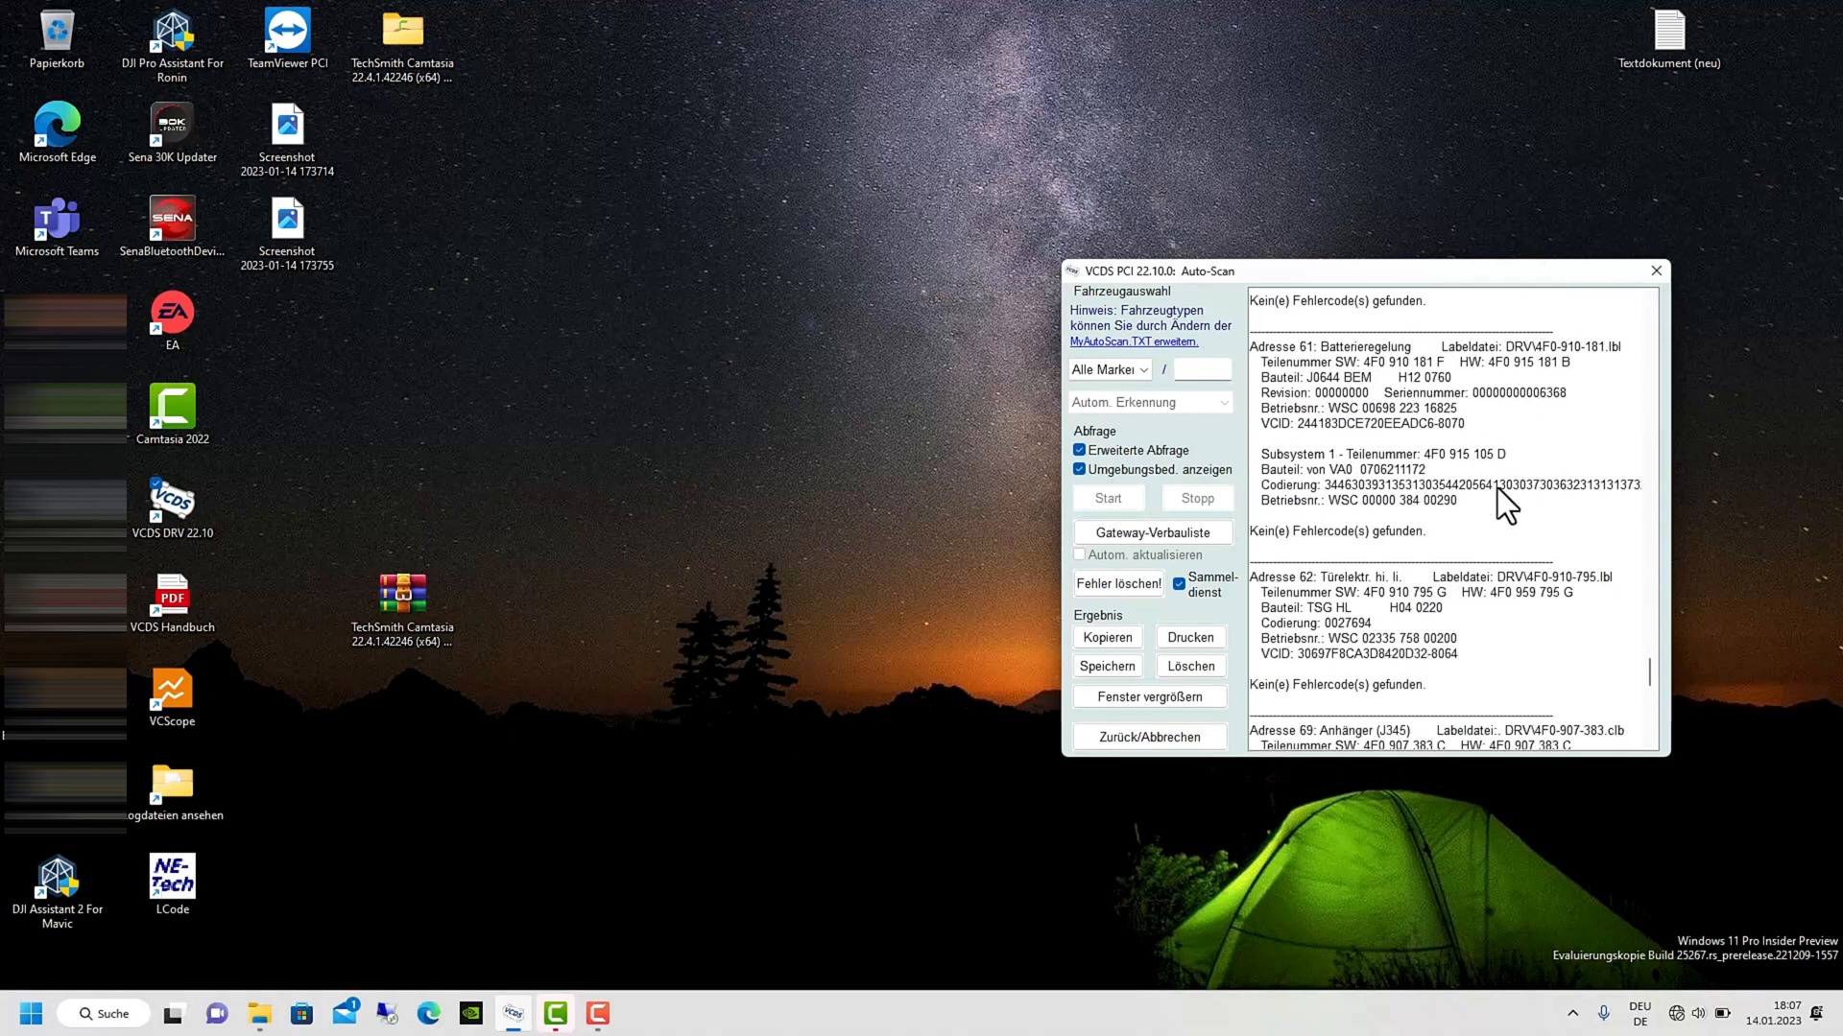
scroll(down, 3)
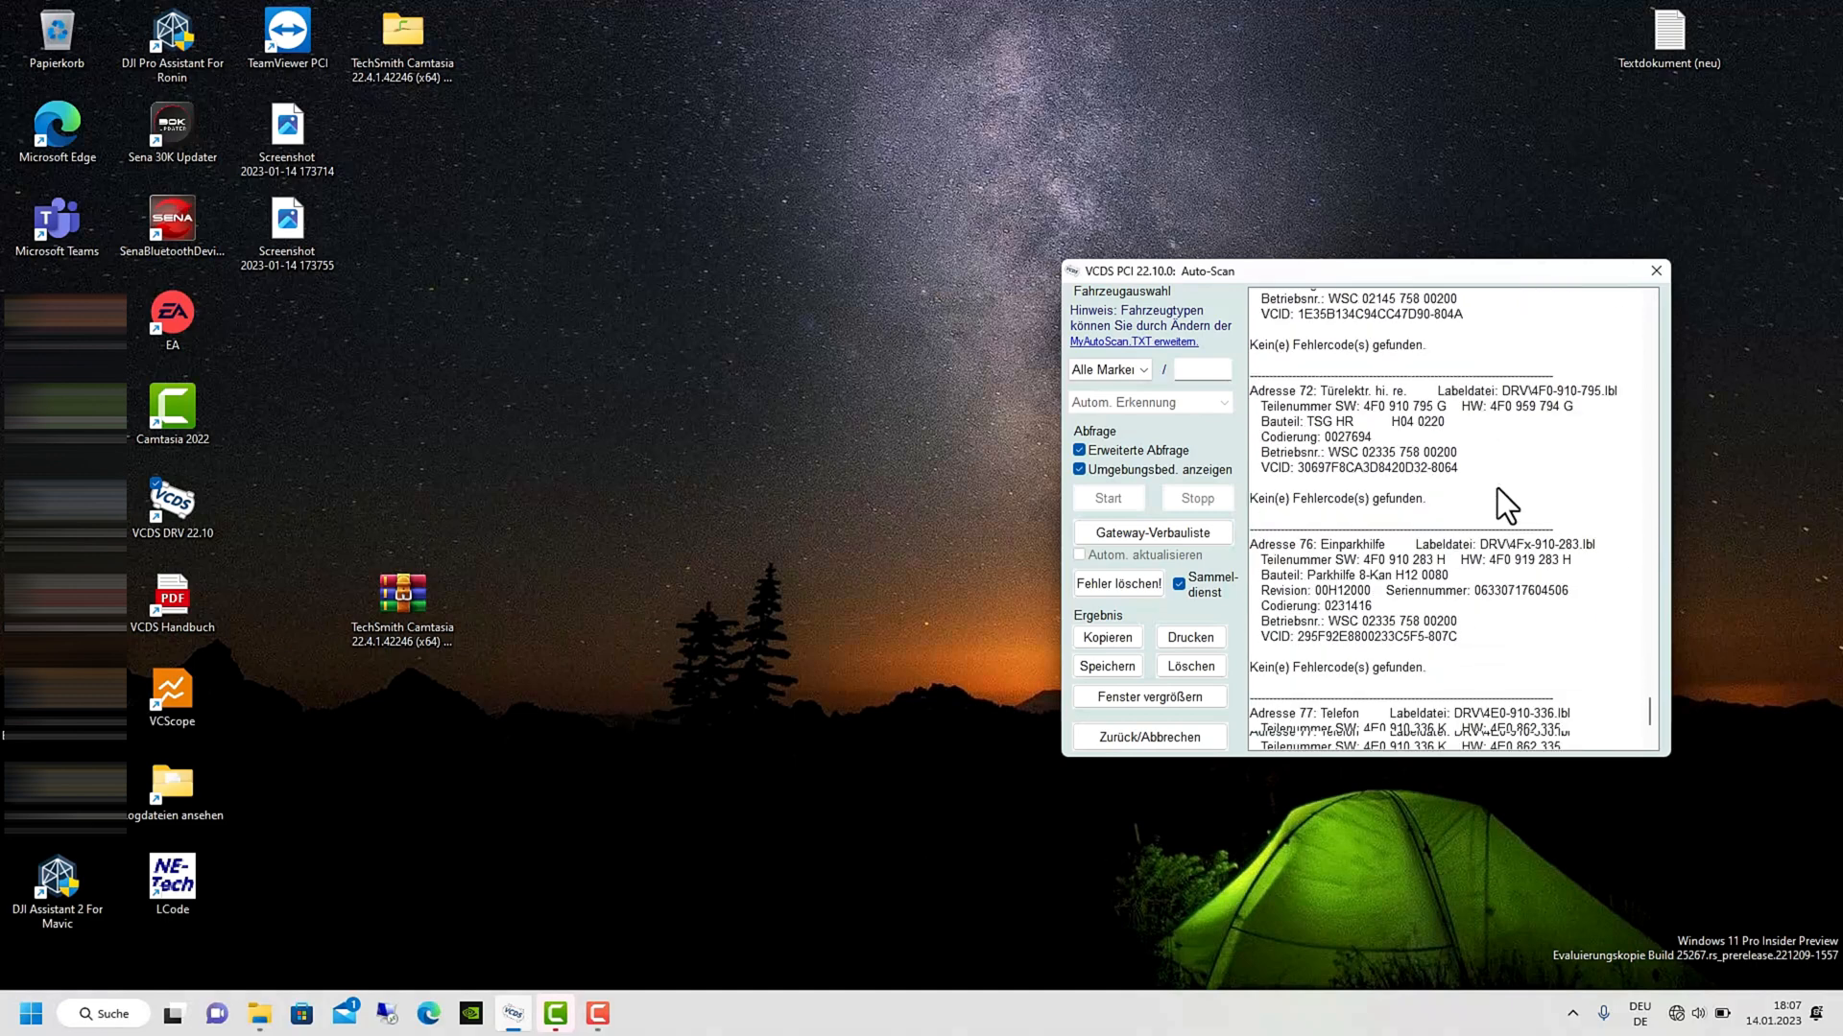
scroll(down, 3)
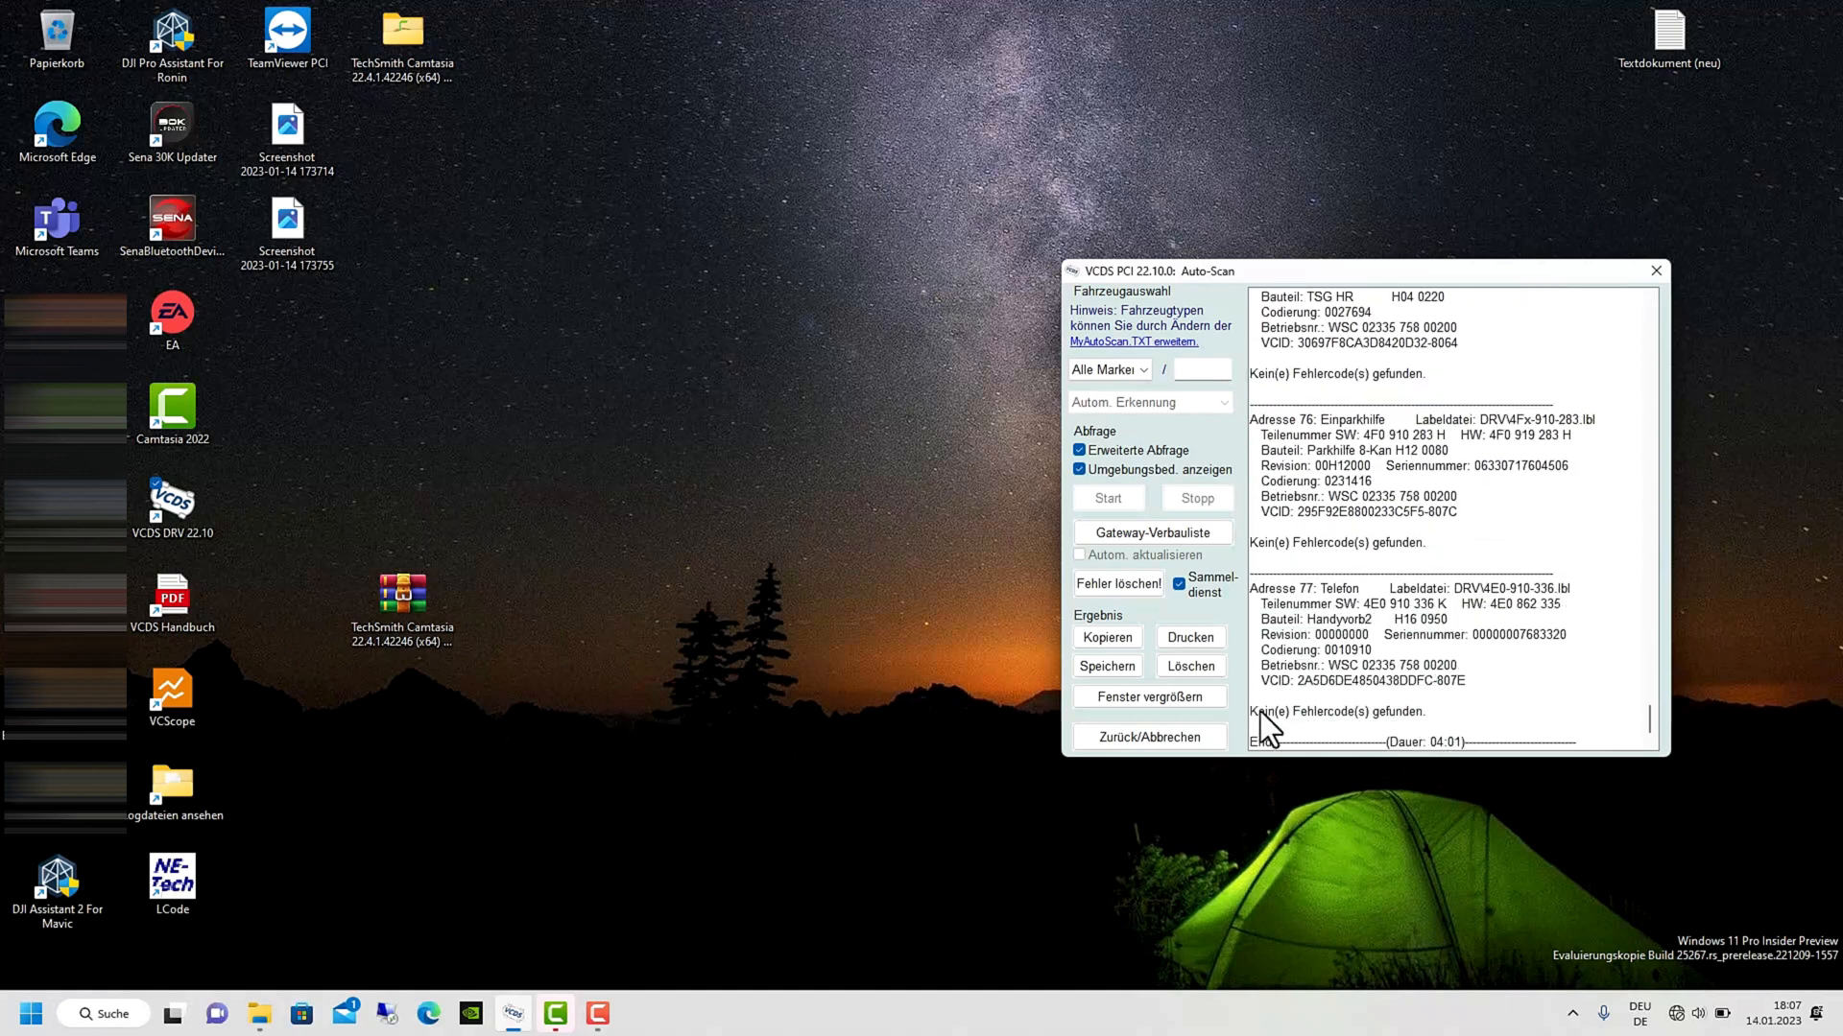
mouse_move(1062, 637)
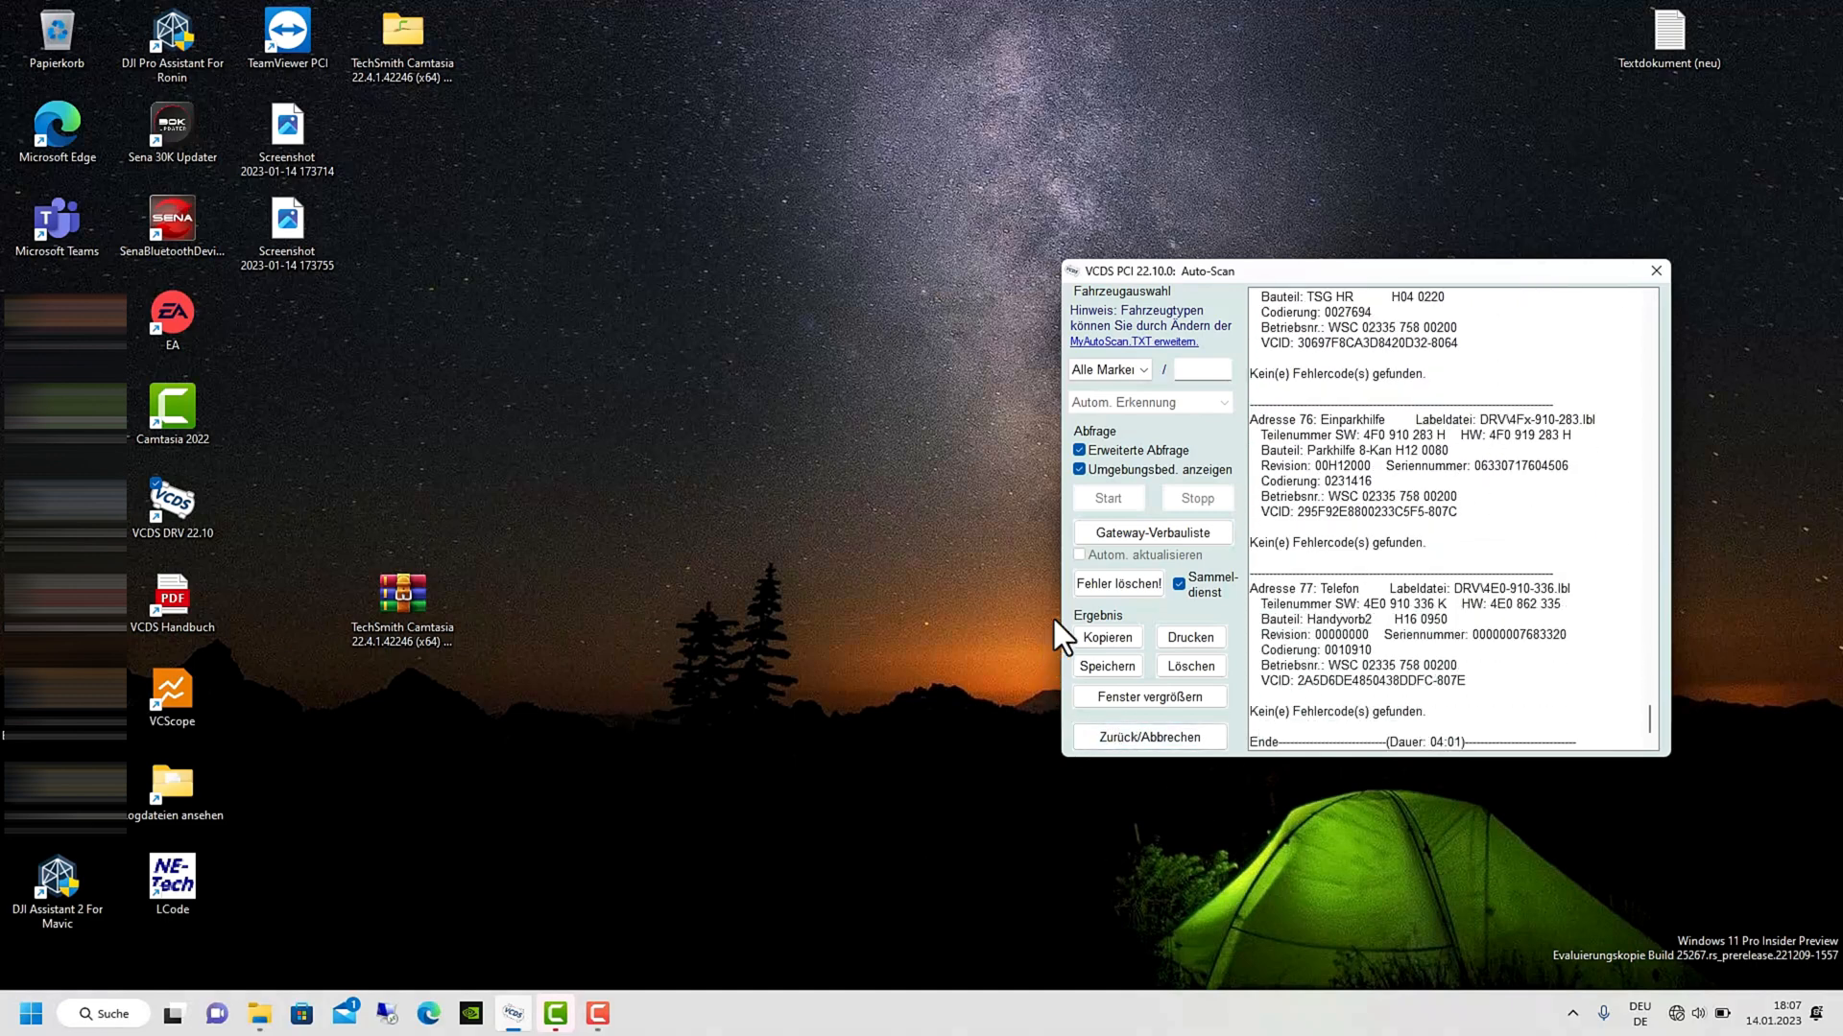
- Erase all stored fault codes with 'Fehler löschen!', confirm, and acknowledge 'Fehlercodes wurden gelöscht'
click(1115, 583)
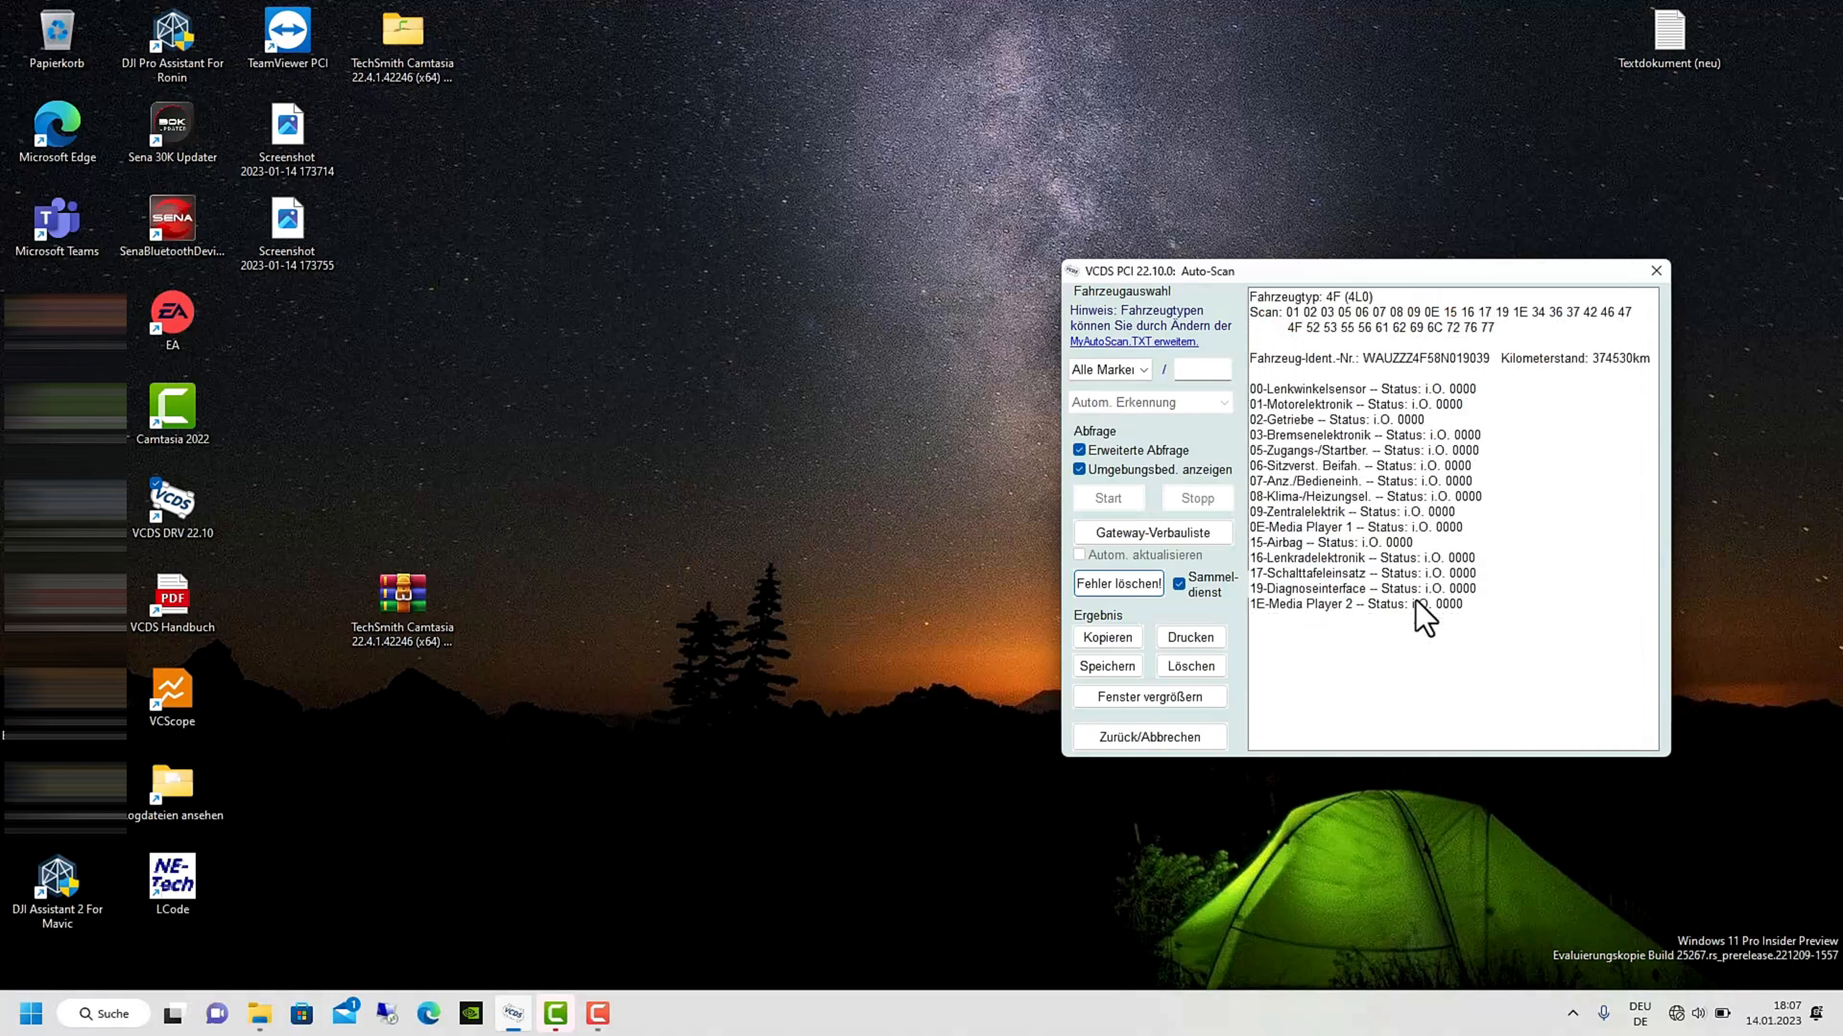
click(1117, 583)
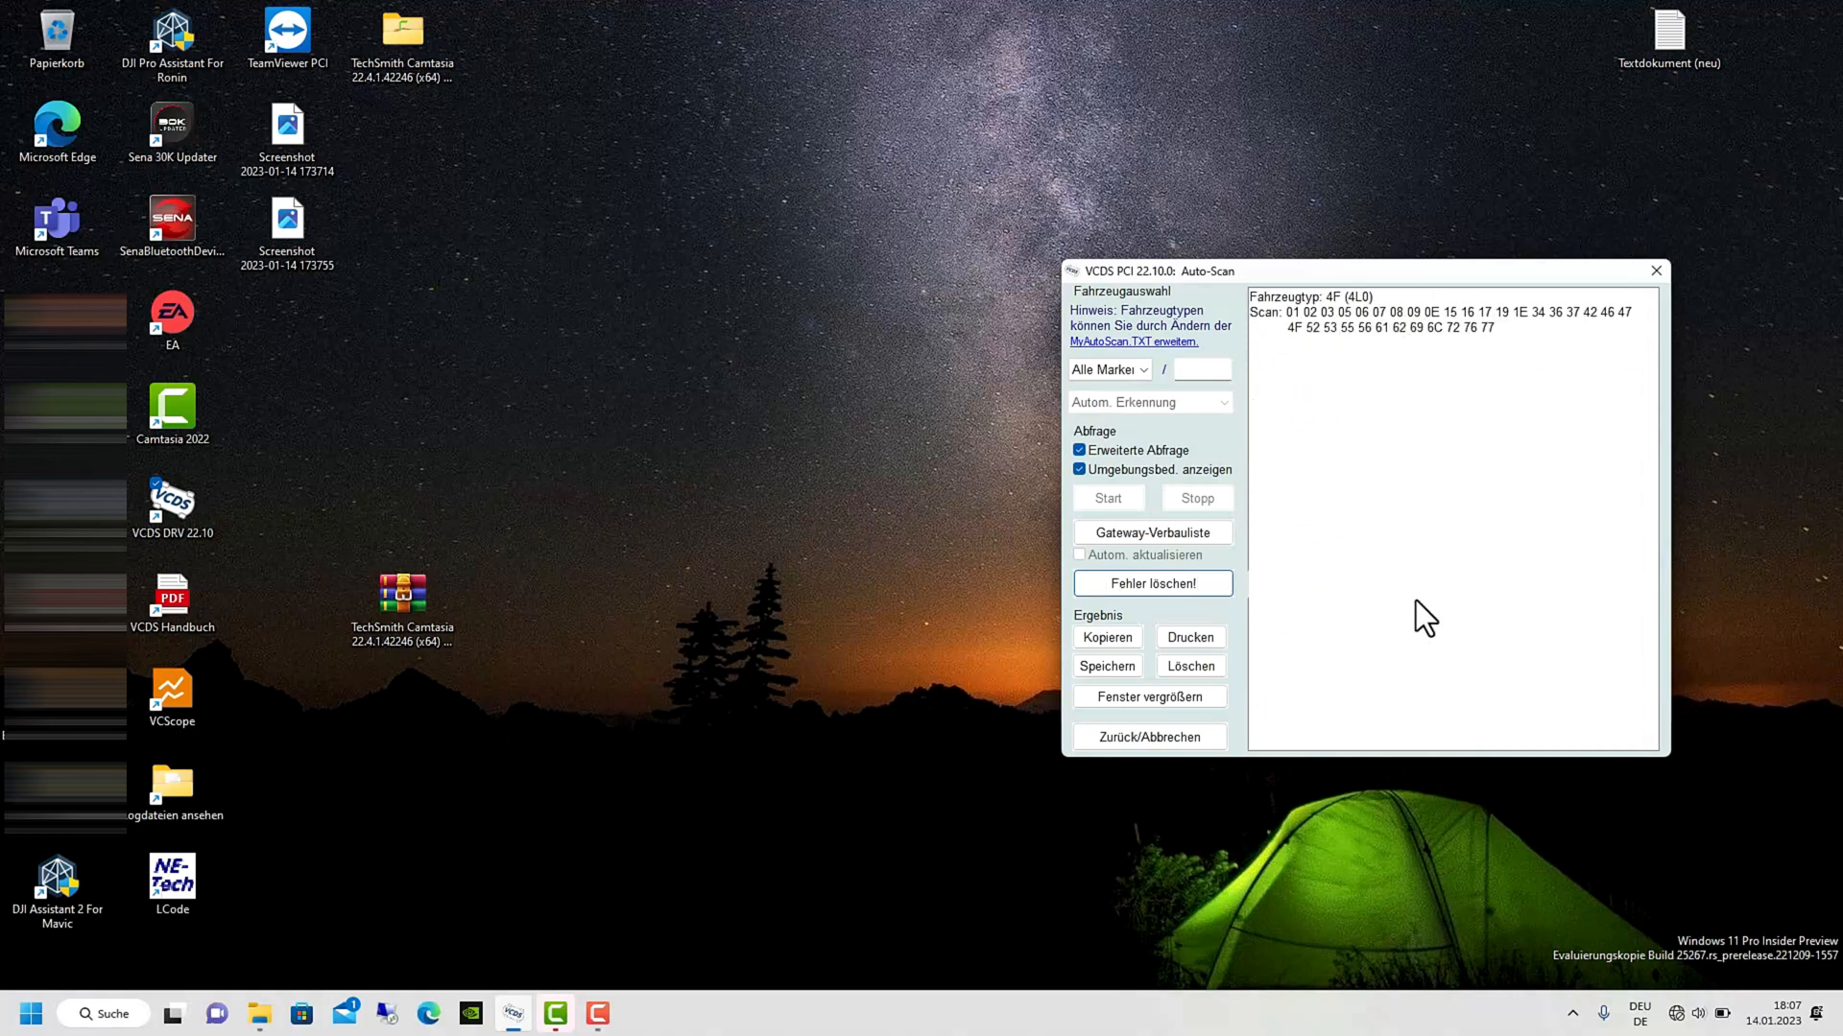
click(1152, 584)
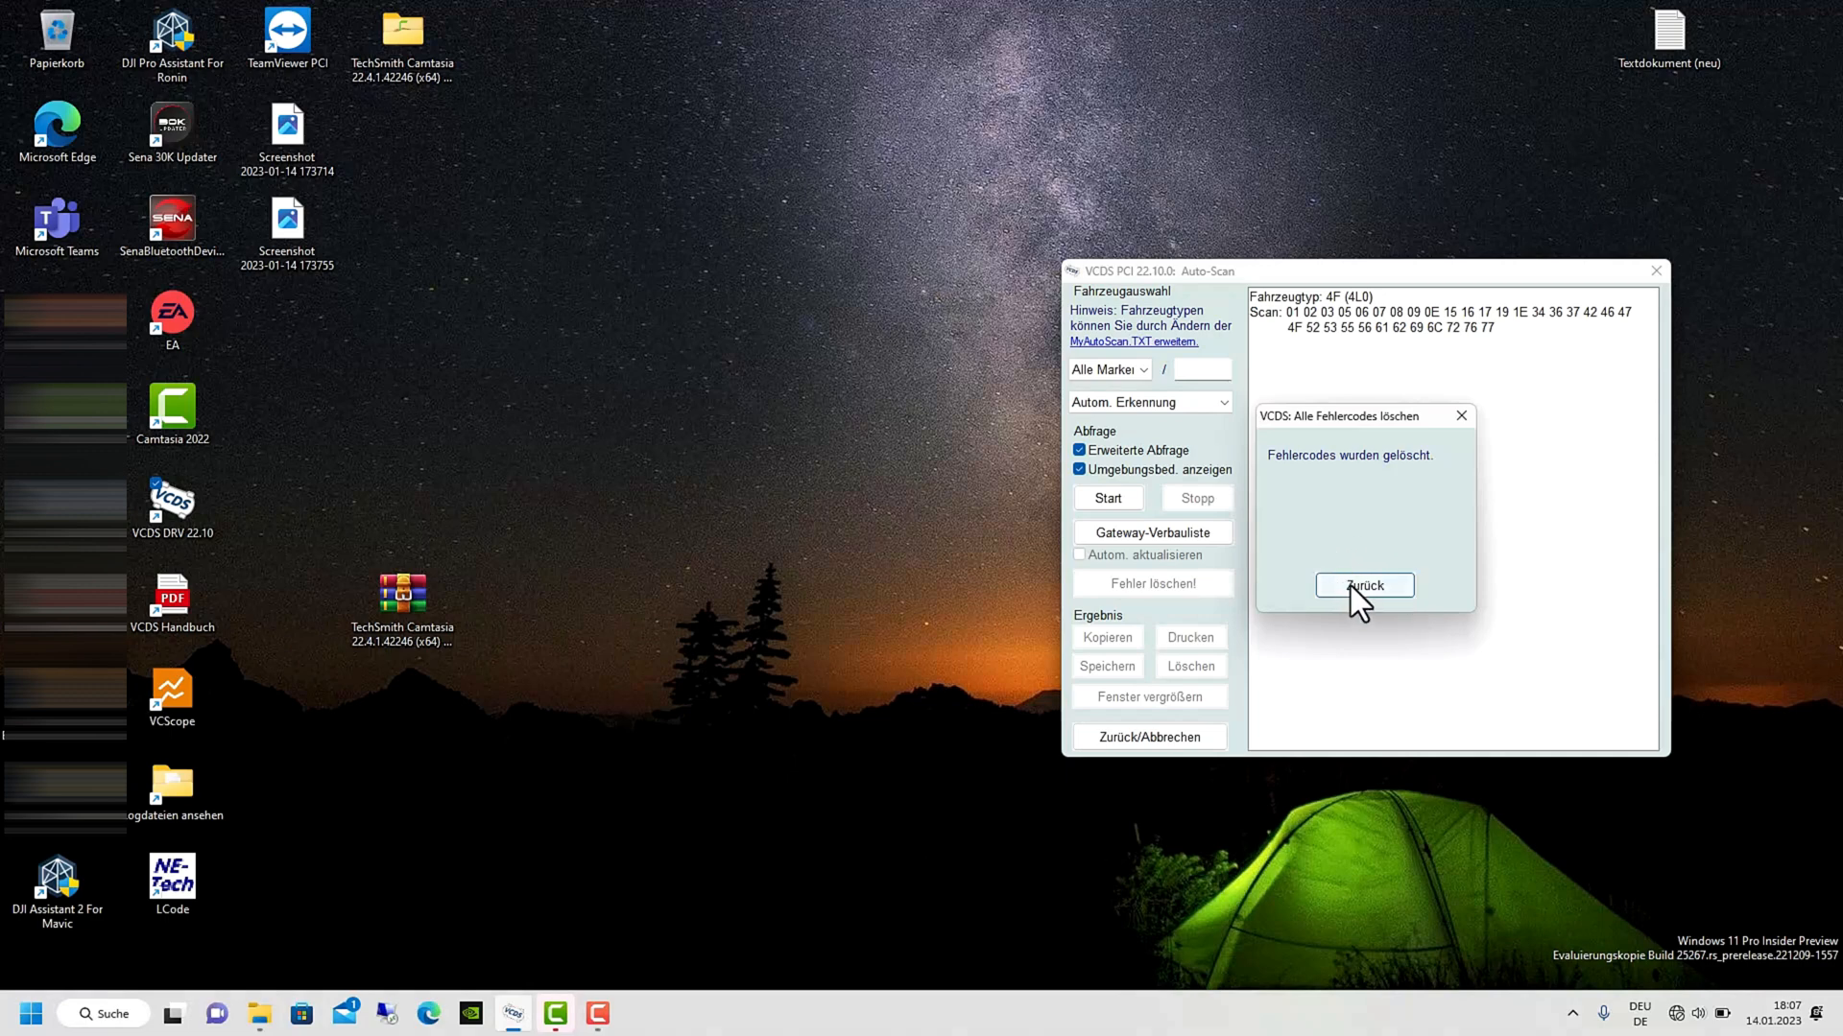
click(1363, 585)
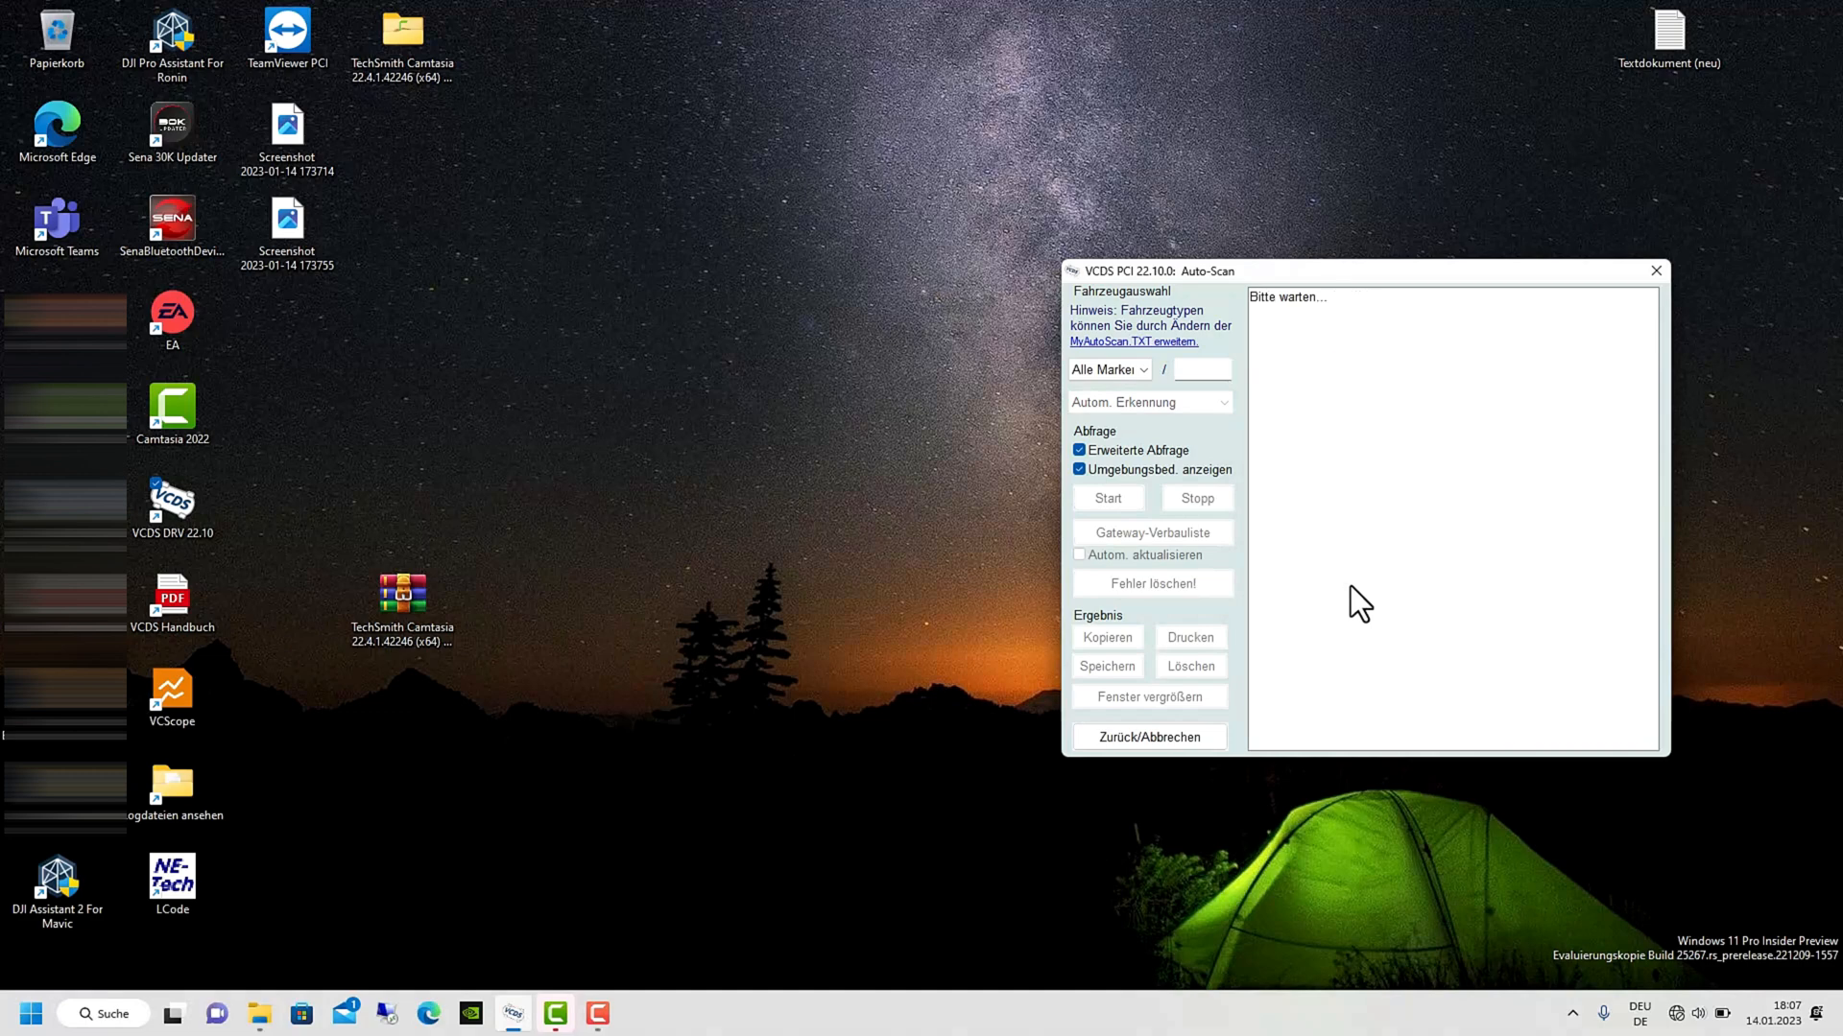
- Check the Gateway-Verbauliste shows Niveauregelung OK, return to the menu and quit with 'Beenden'
click(1106, 498)
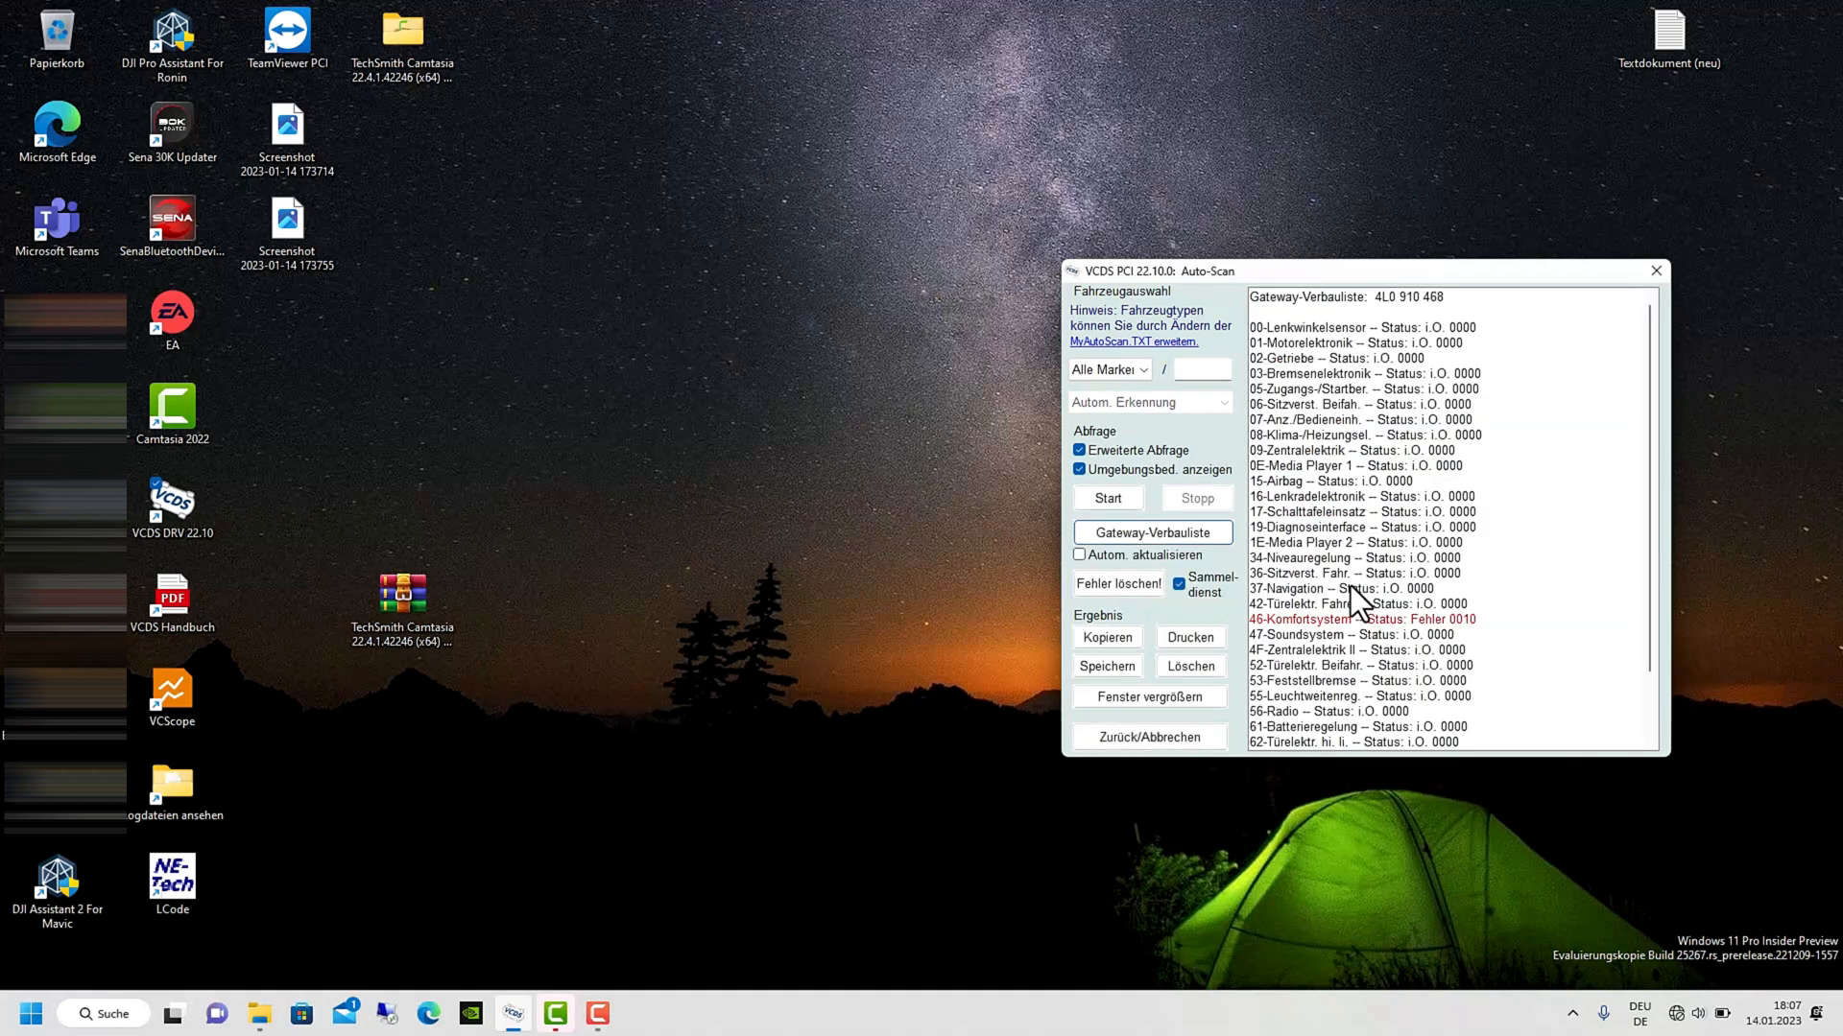
mouse_move(1238, 662)
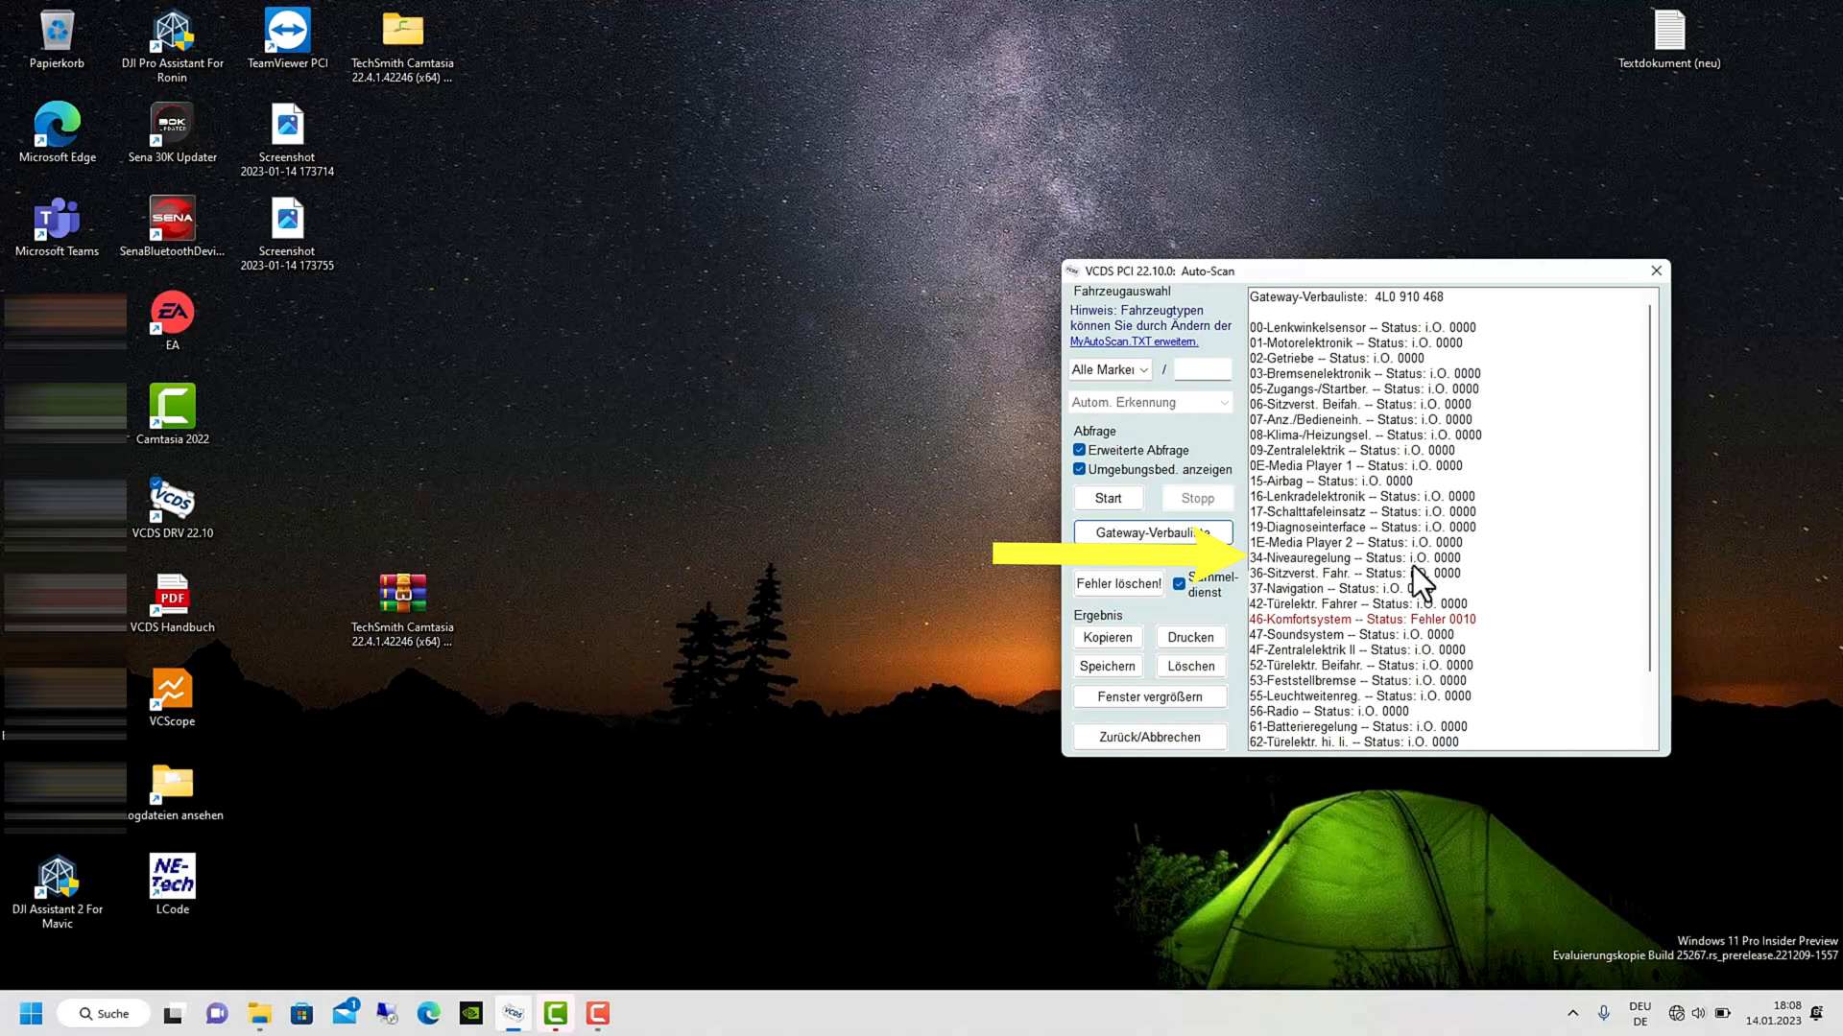
mouse_move(1382, 582)
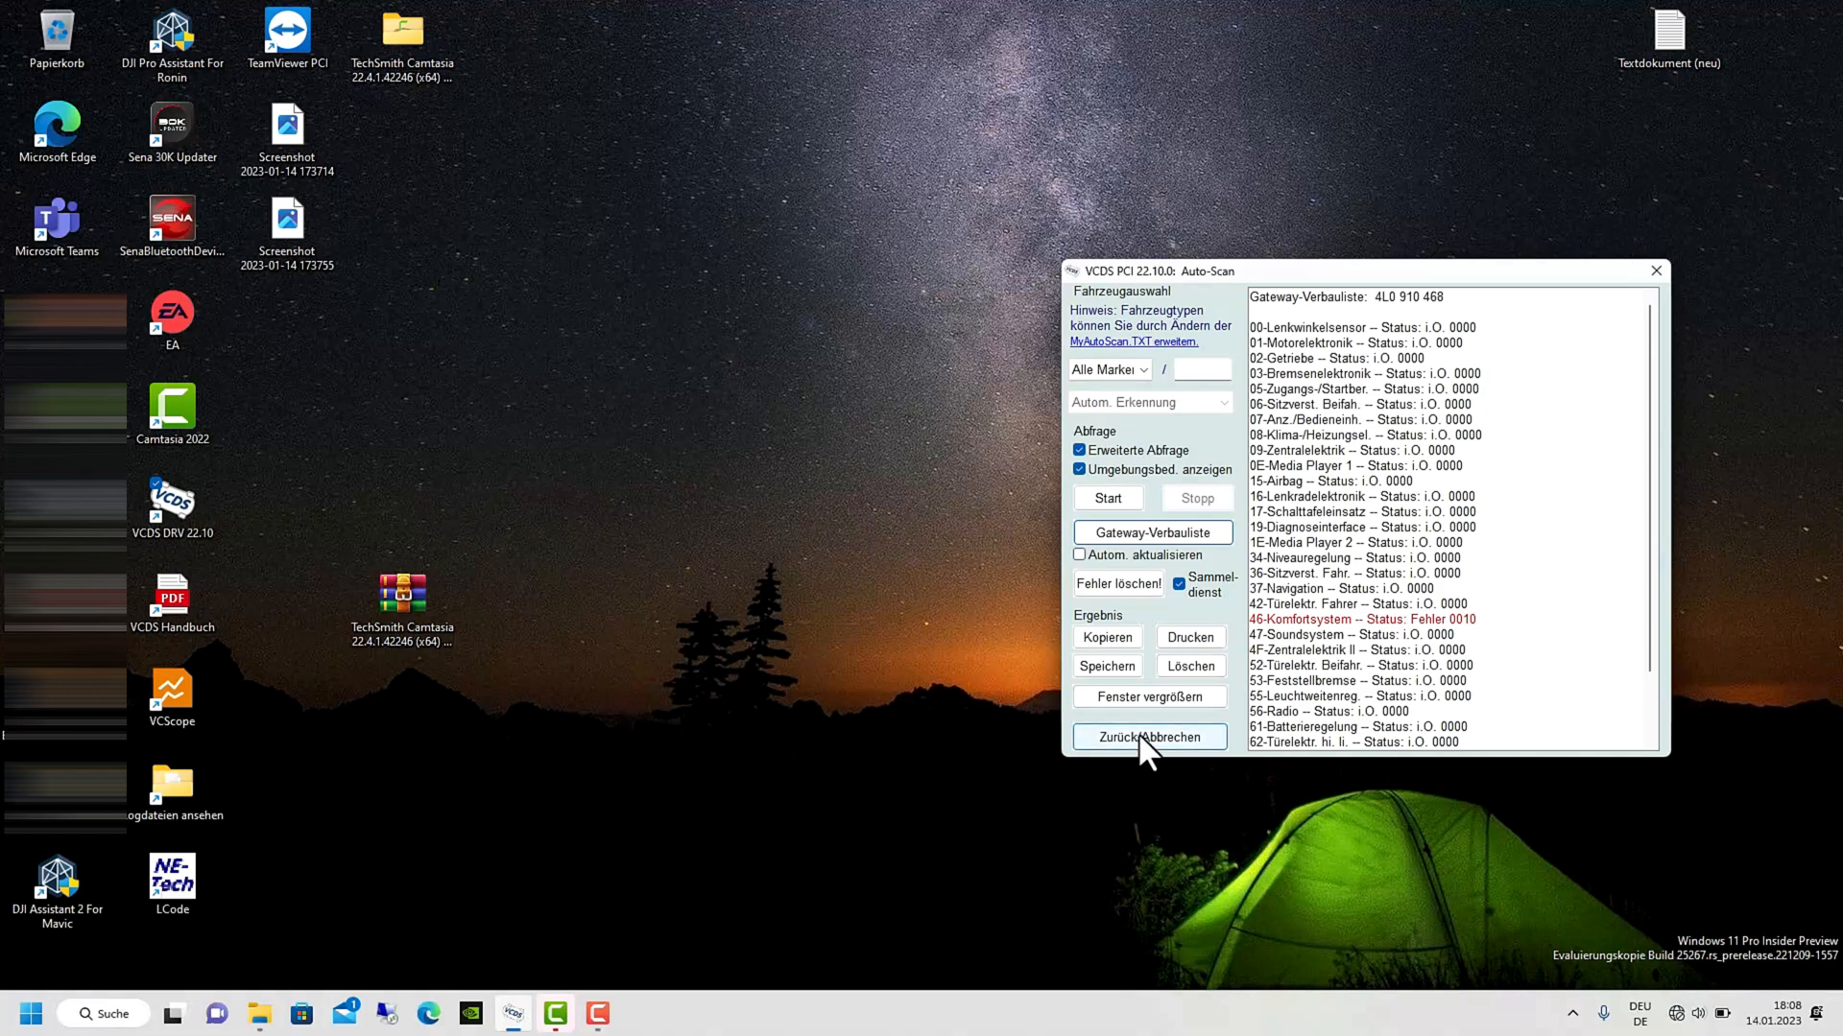
click(1148, 737)
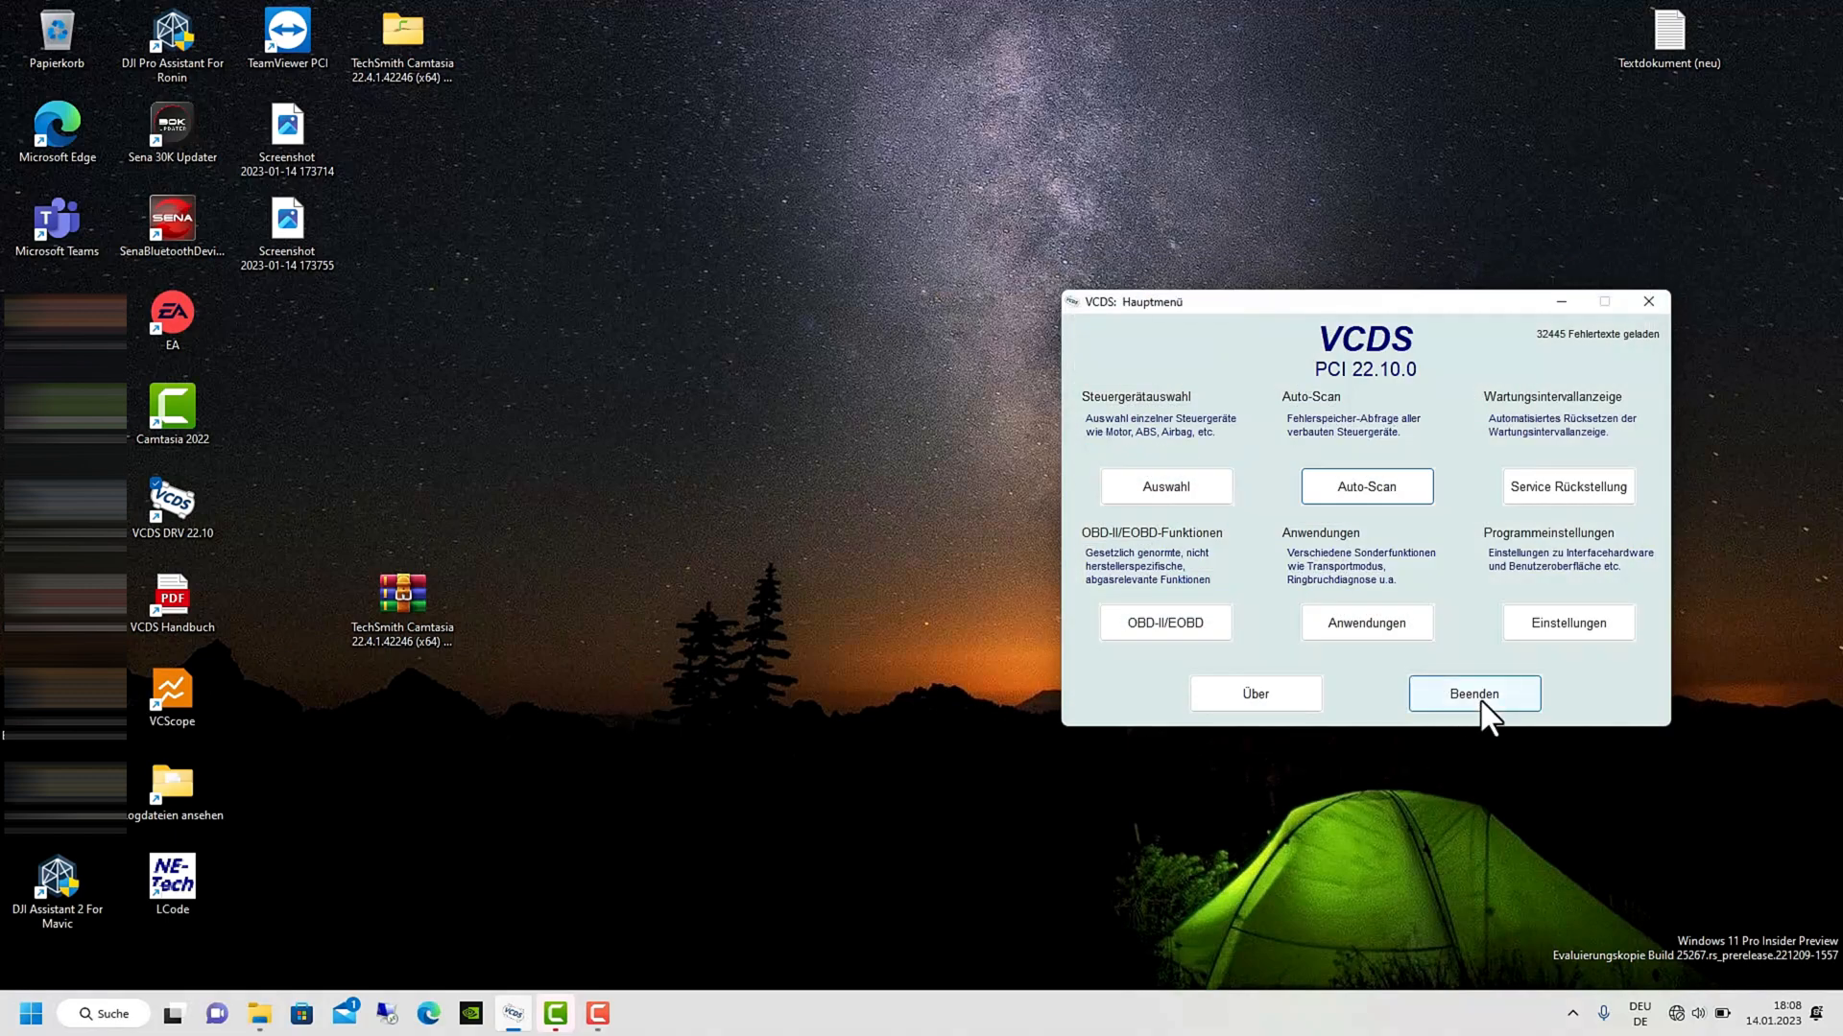
click(1474, 693)
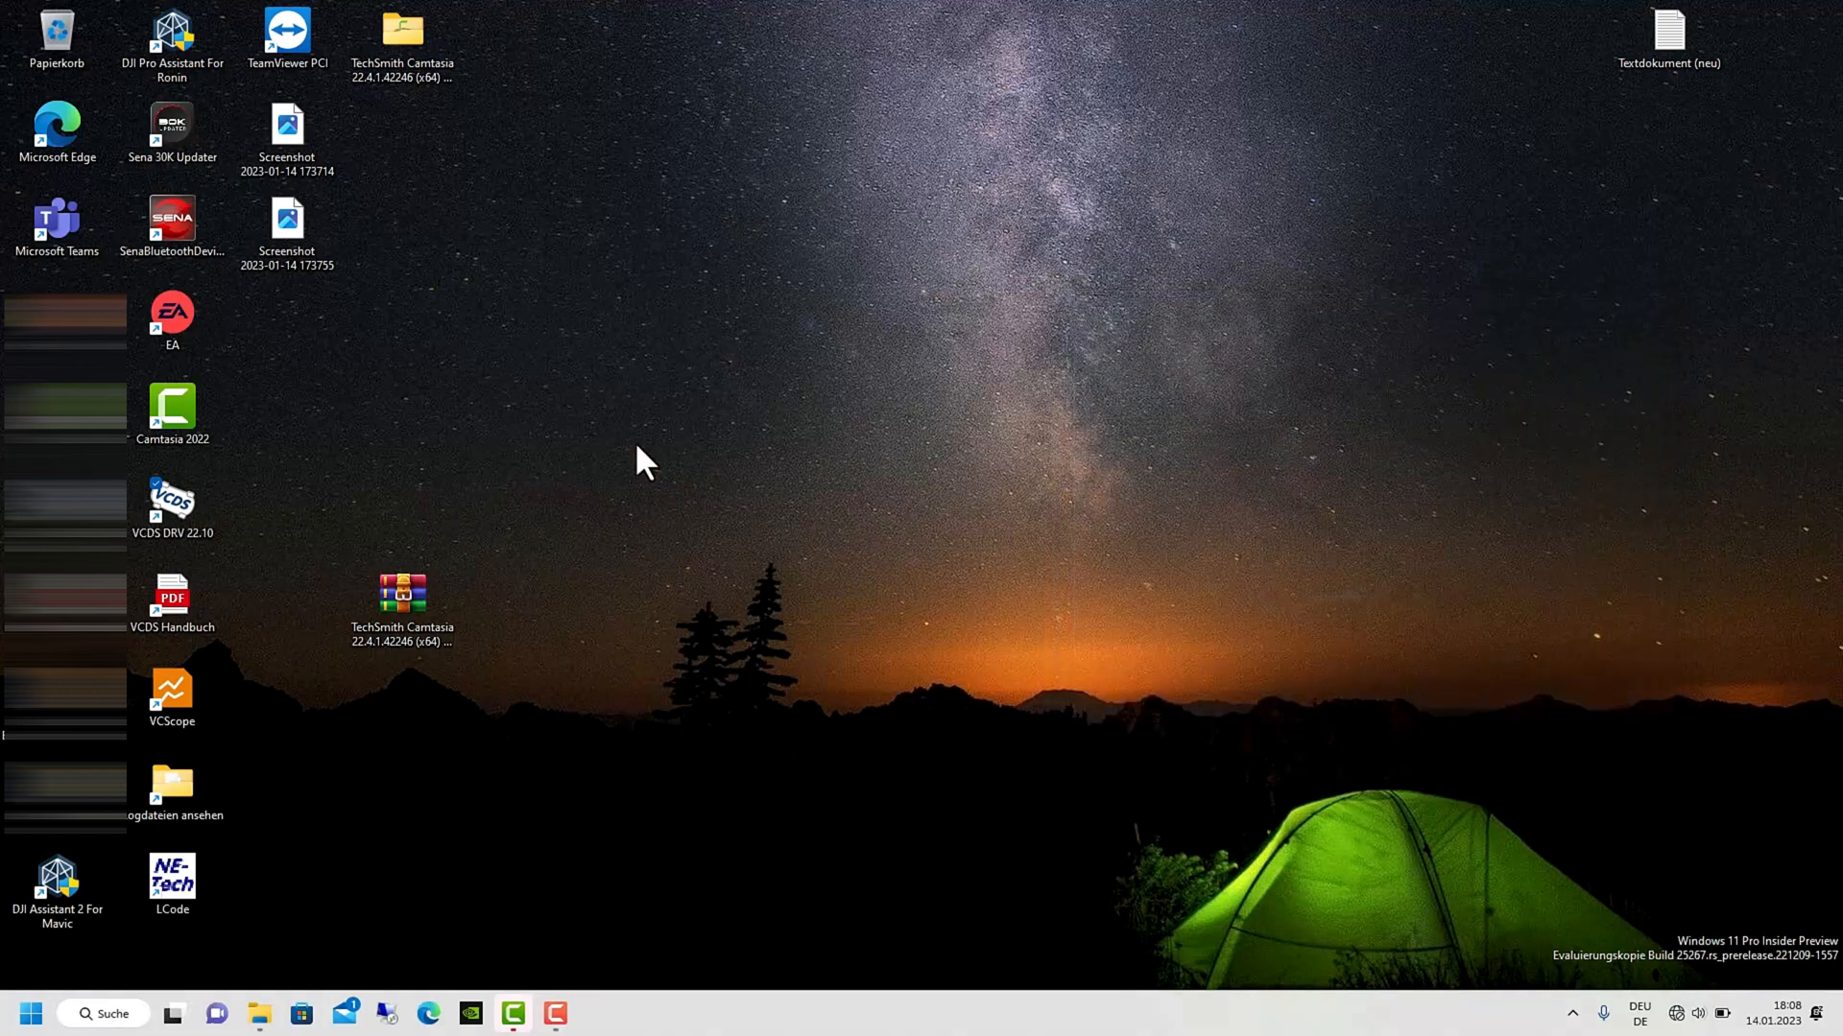